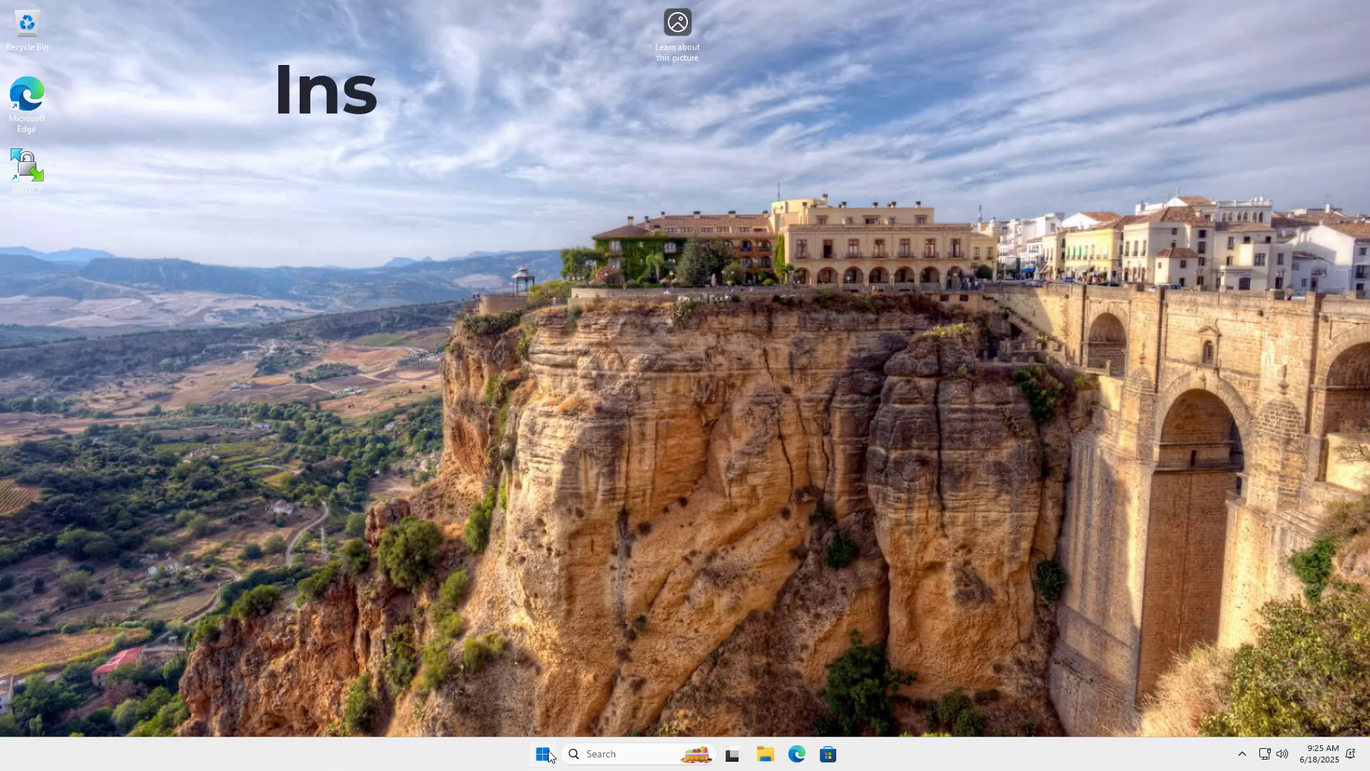
# Step: Launch Settings maximized and go to System > Optional features
pyautogui.click(542, 754)
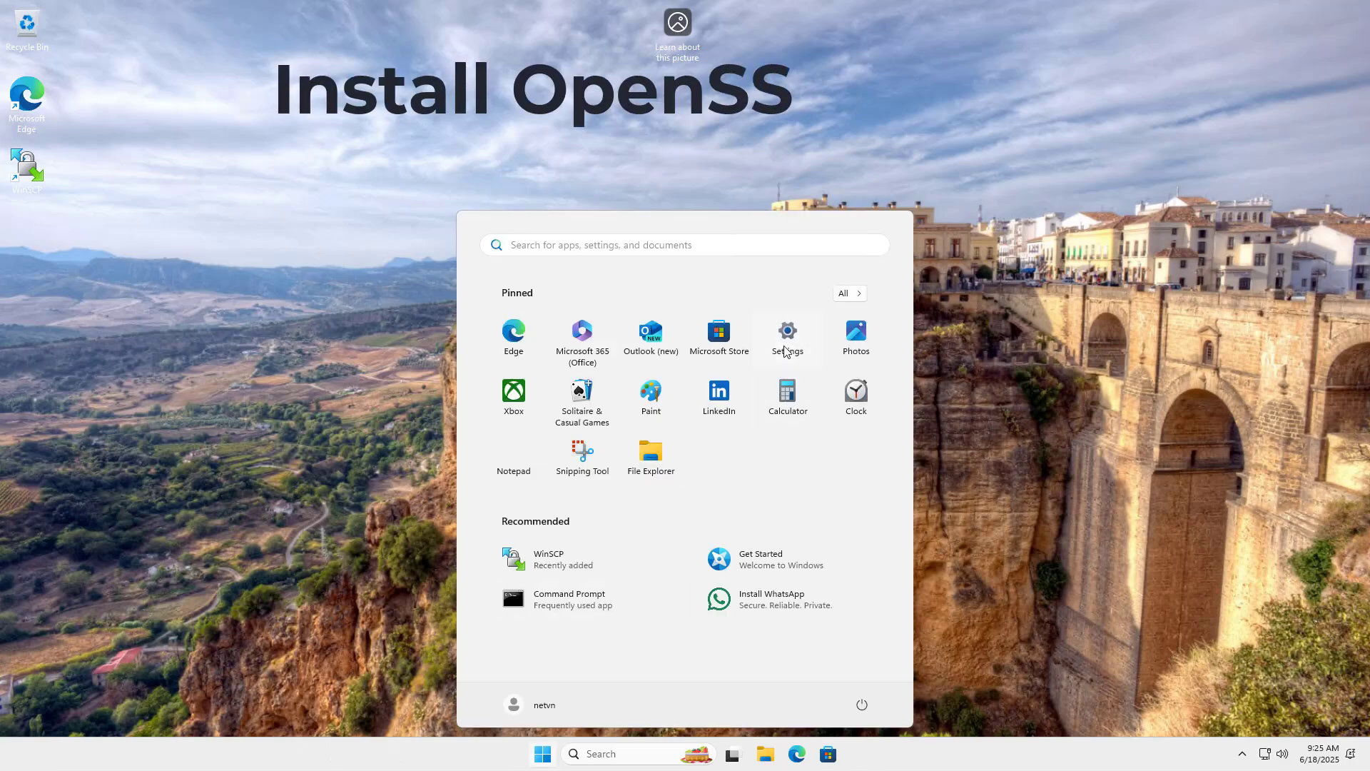
pyautogui.click(785, 337)
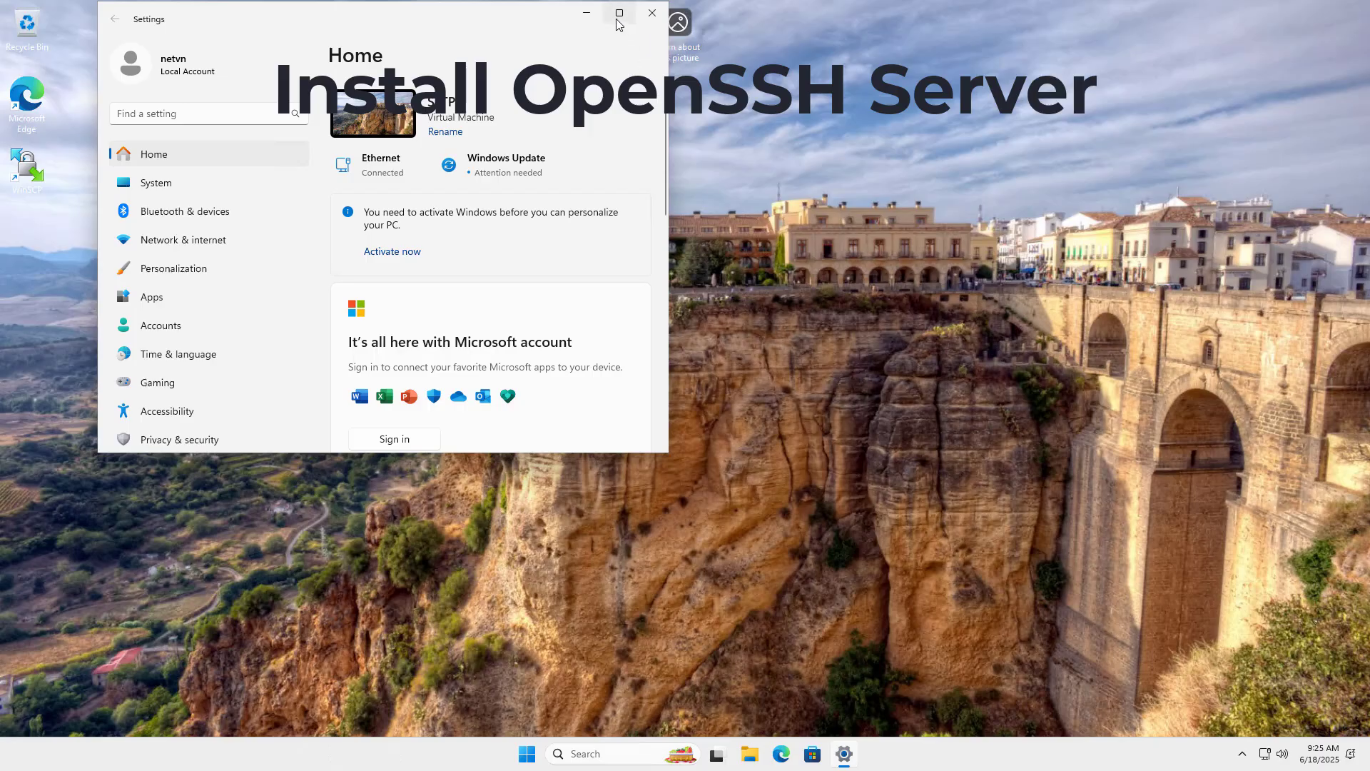
pyautogui.click(618, 13)
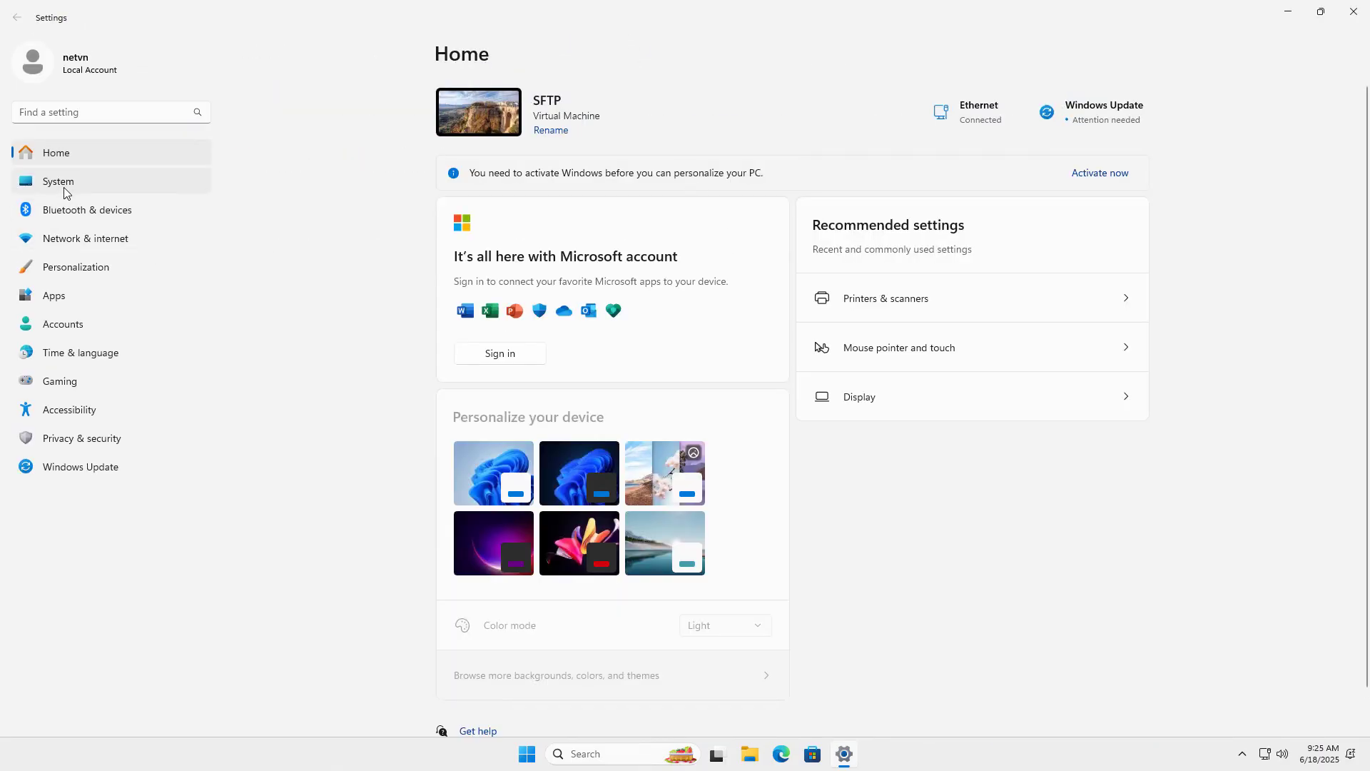
pyautogui.click(59, 182)
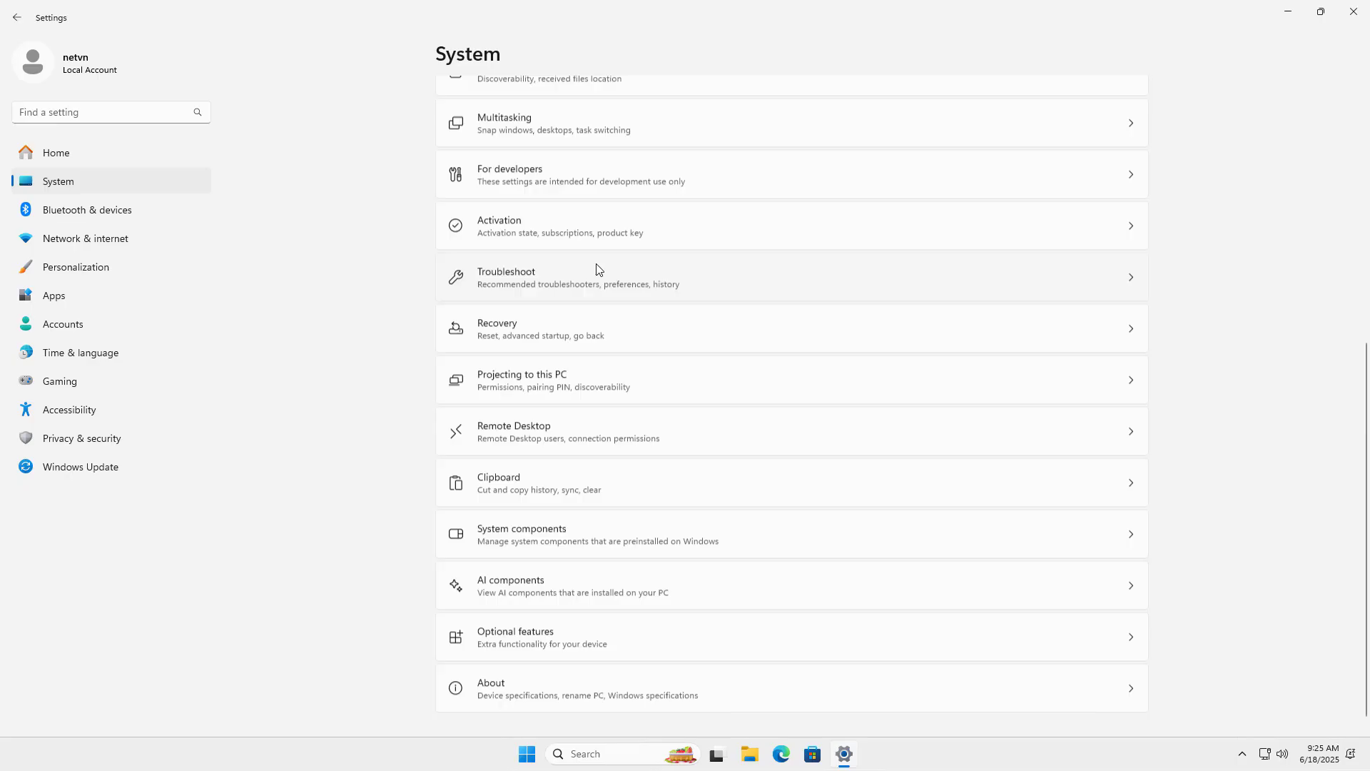
pyautogui.click(514, 636)
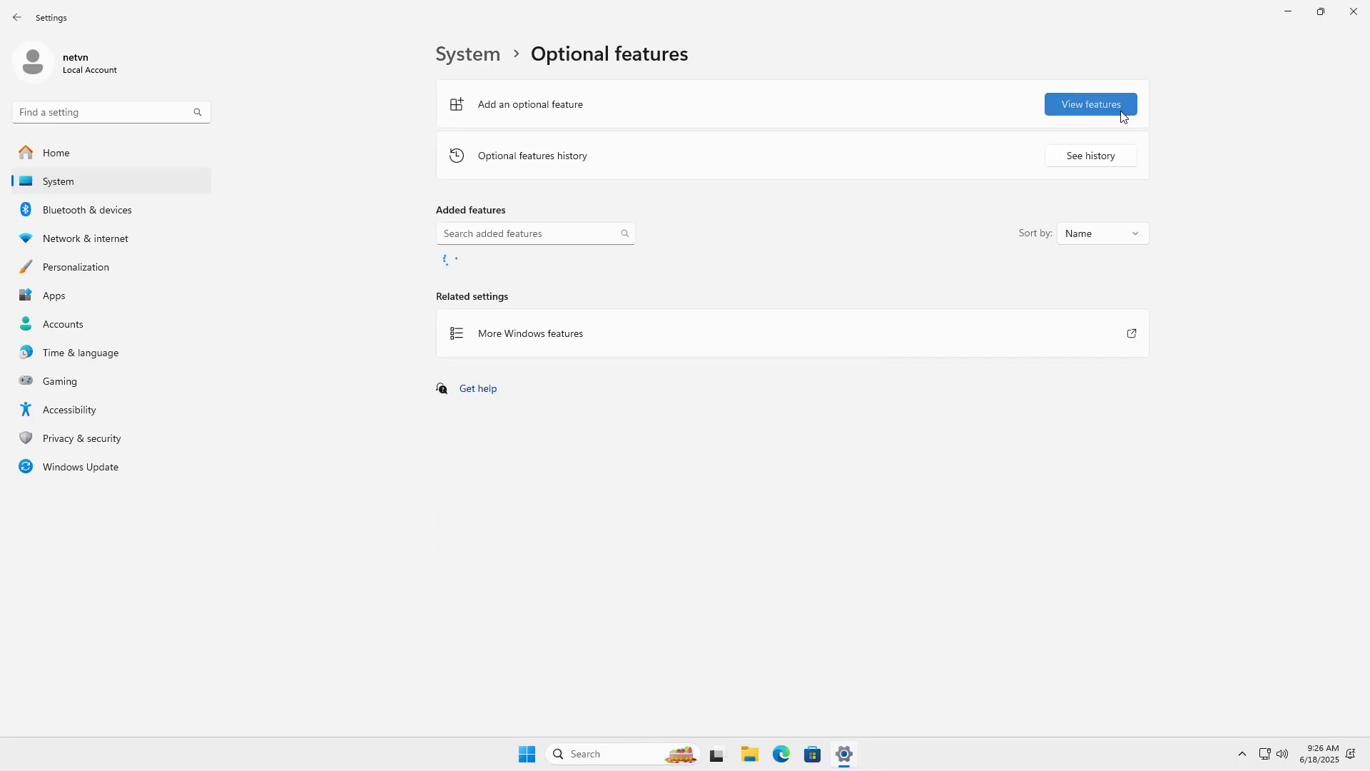
# Step: Search 'openssh', add the OpenSSH Server optional feature, and close Settings
pyautogui.click(1088, 104)
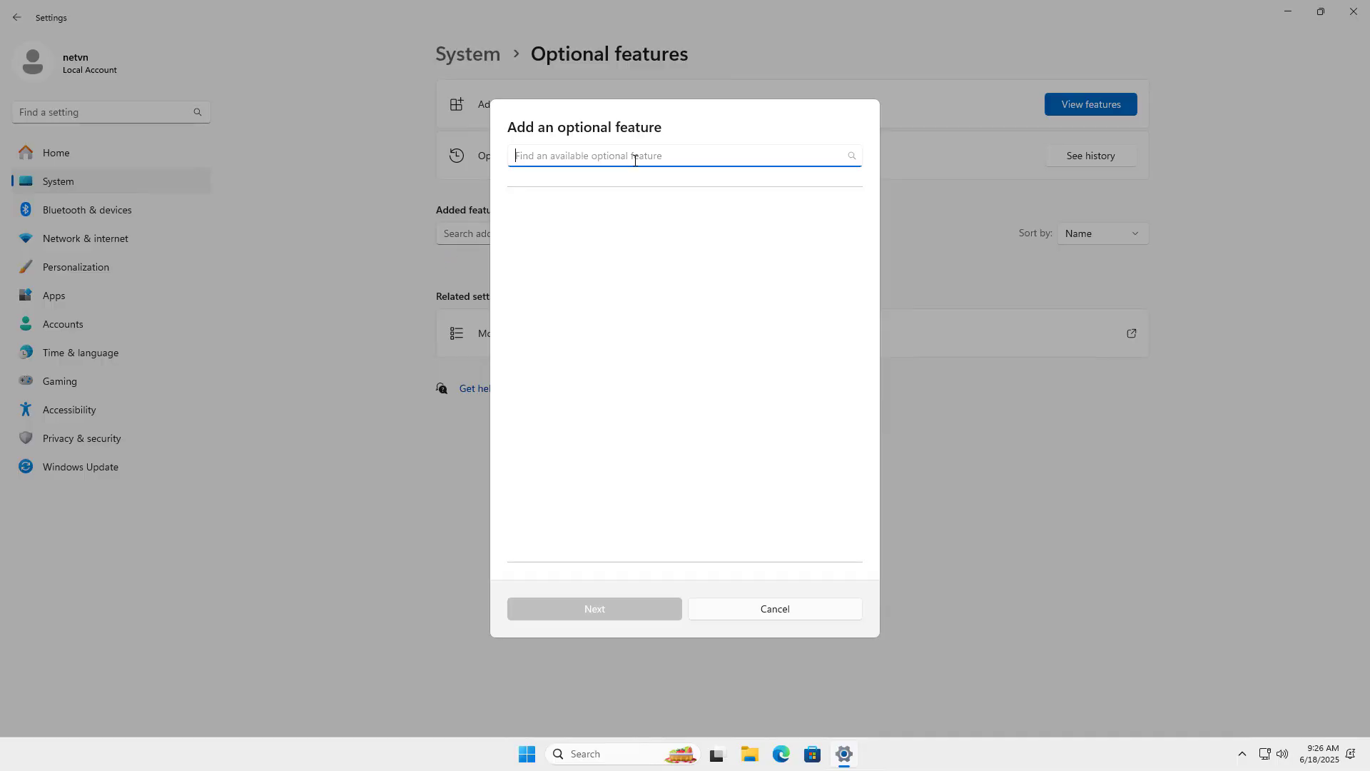
pyautogui.write('openssh')
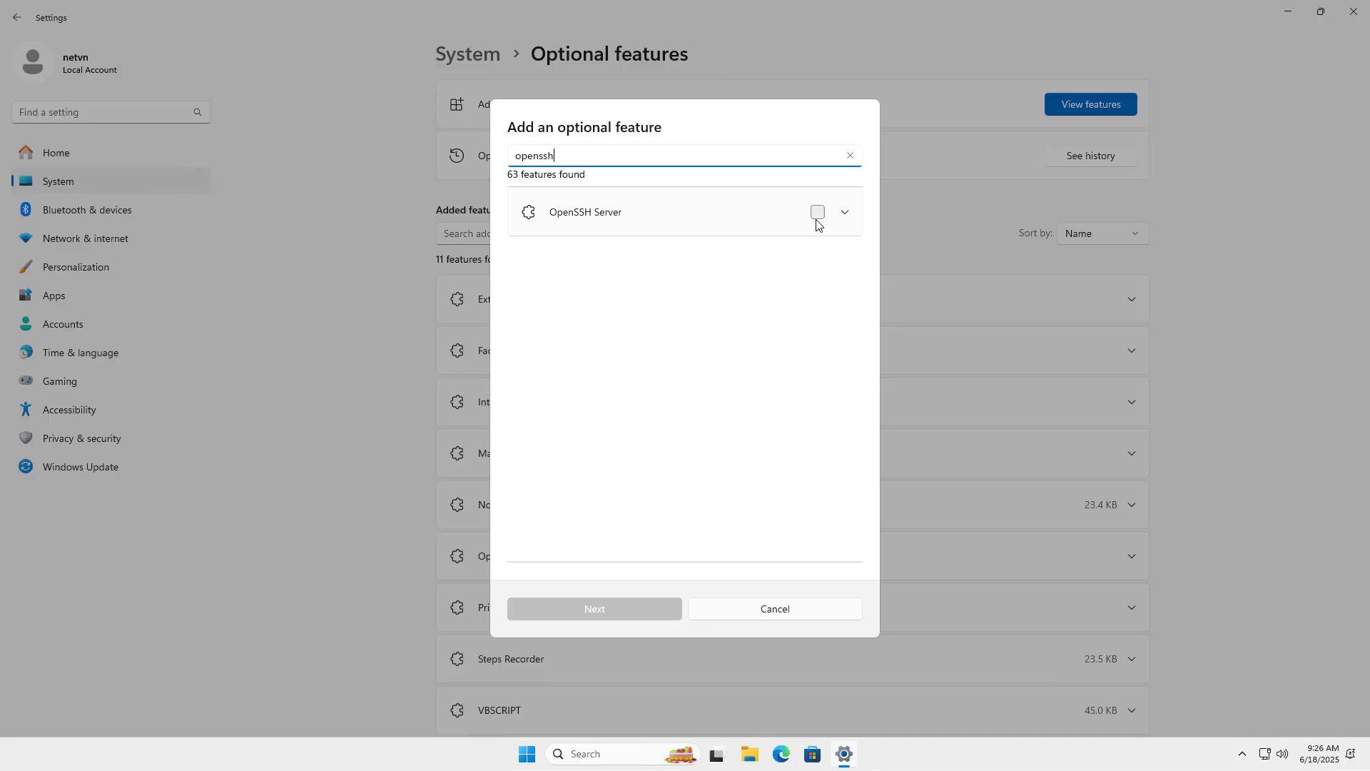
pyautogui.click(816, 212)
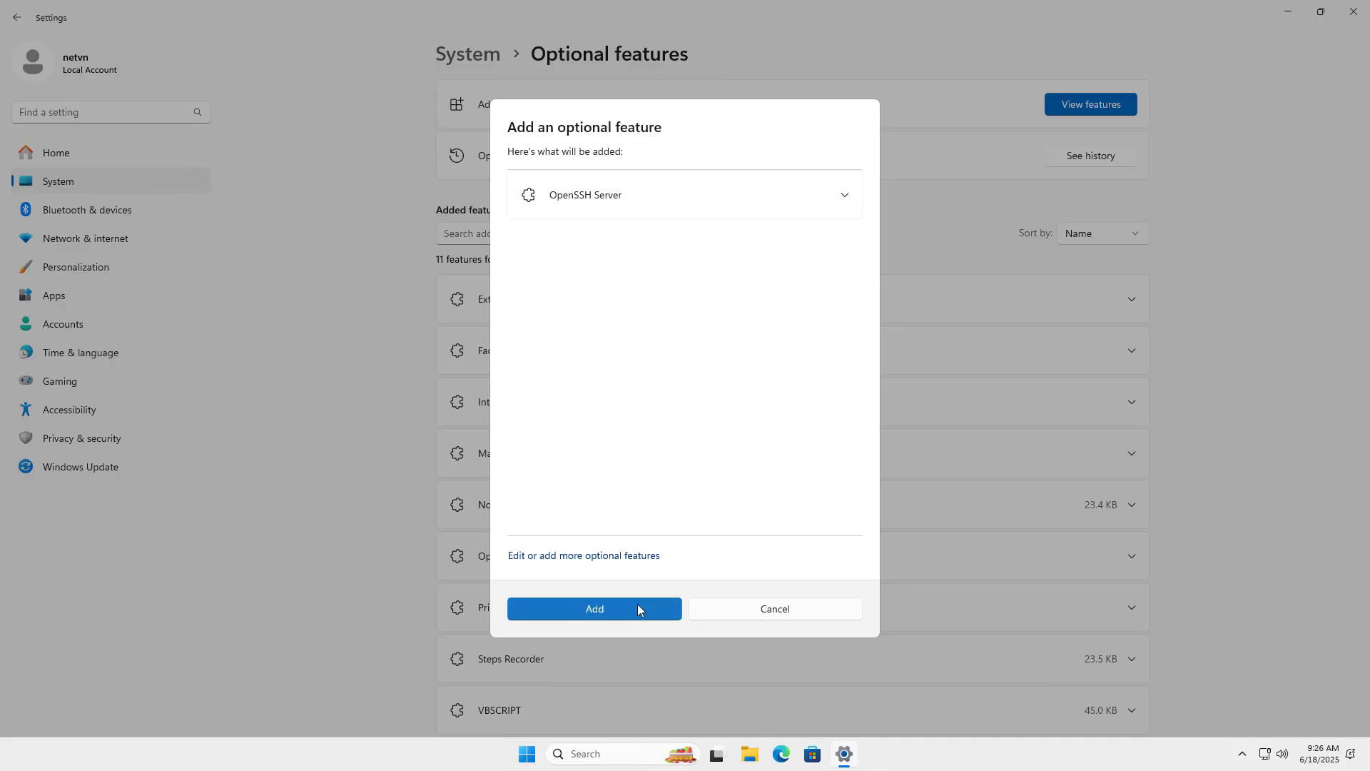
pyautogui.click(593, 608)
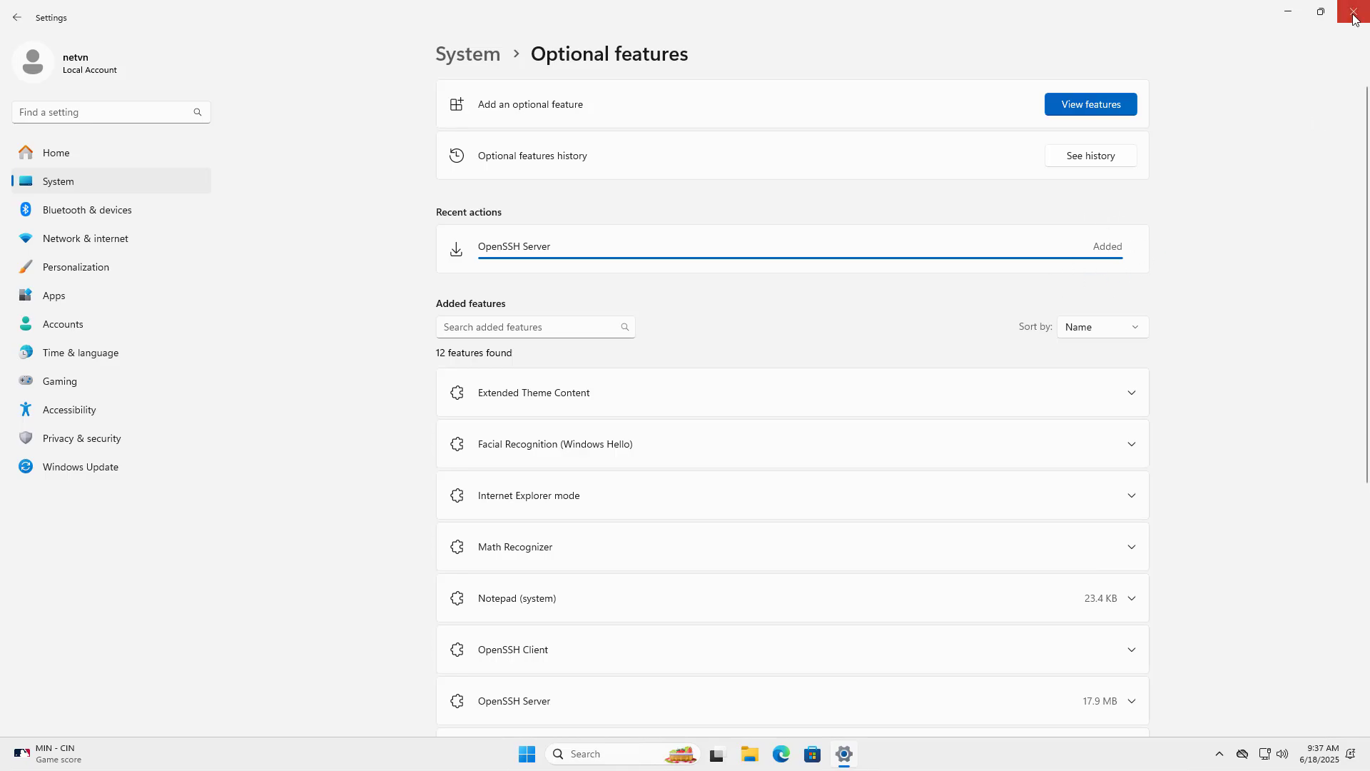
pyautogui.click(1356, 13)
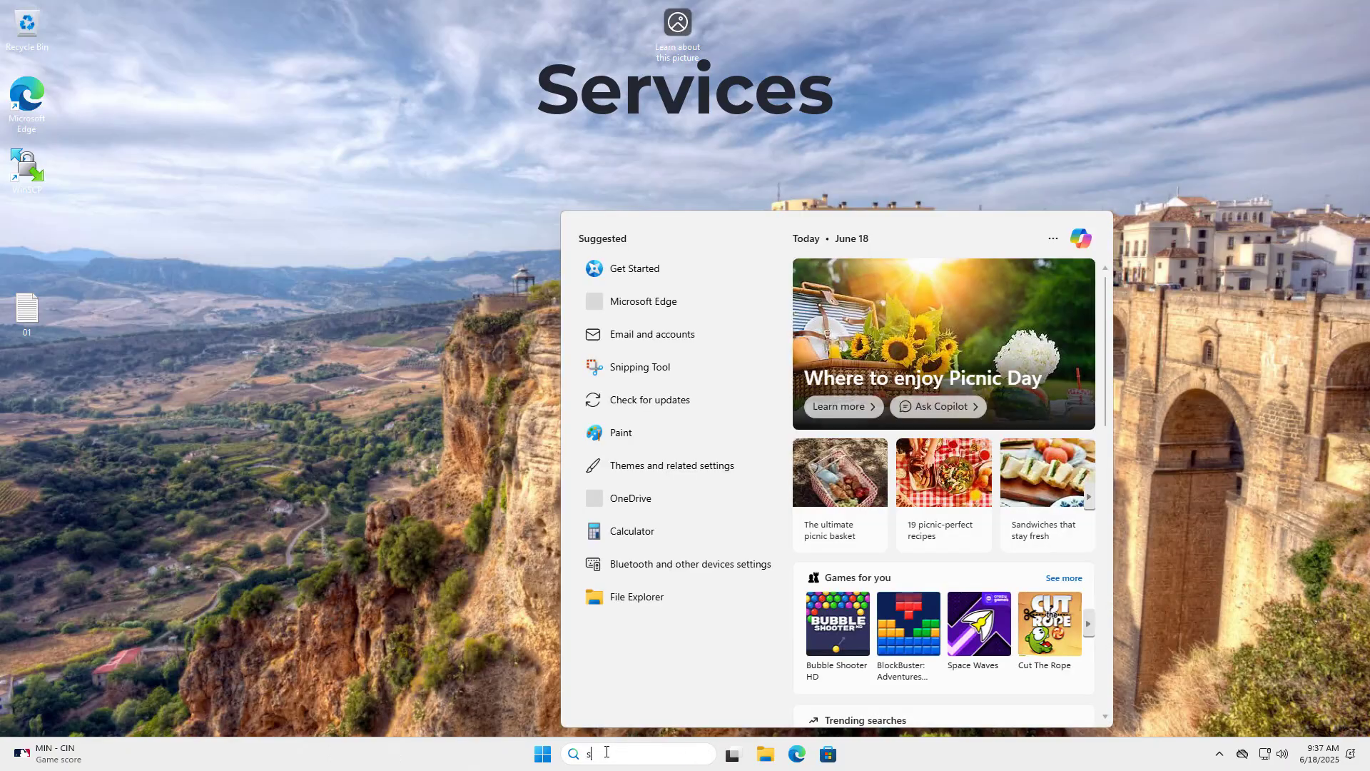
# Step: Launch Services from taskbar search and bring up the OpenSSH SSH Server properties
pyautogui.write('ervices')
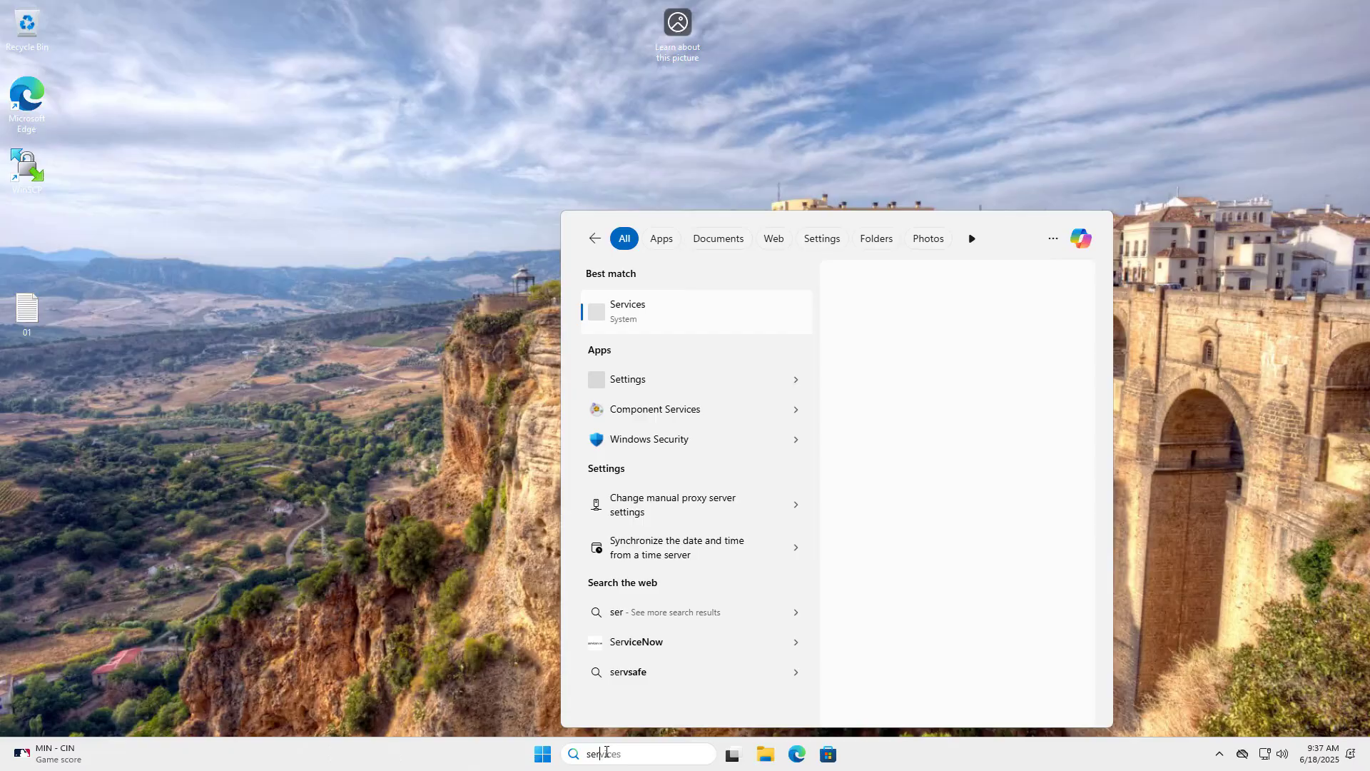
pyautogui.click(627, 309)
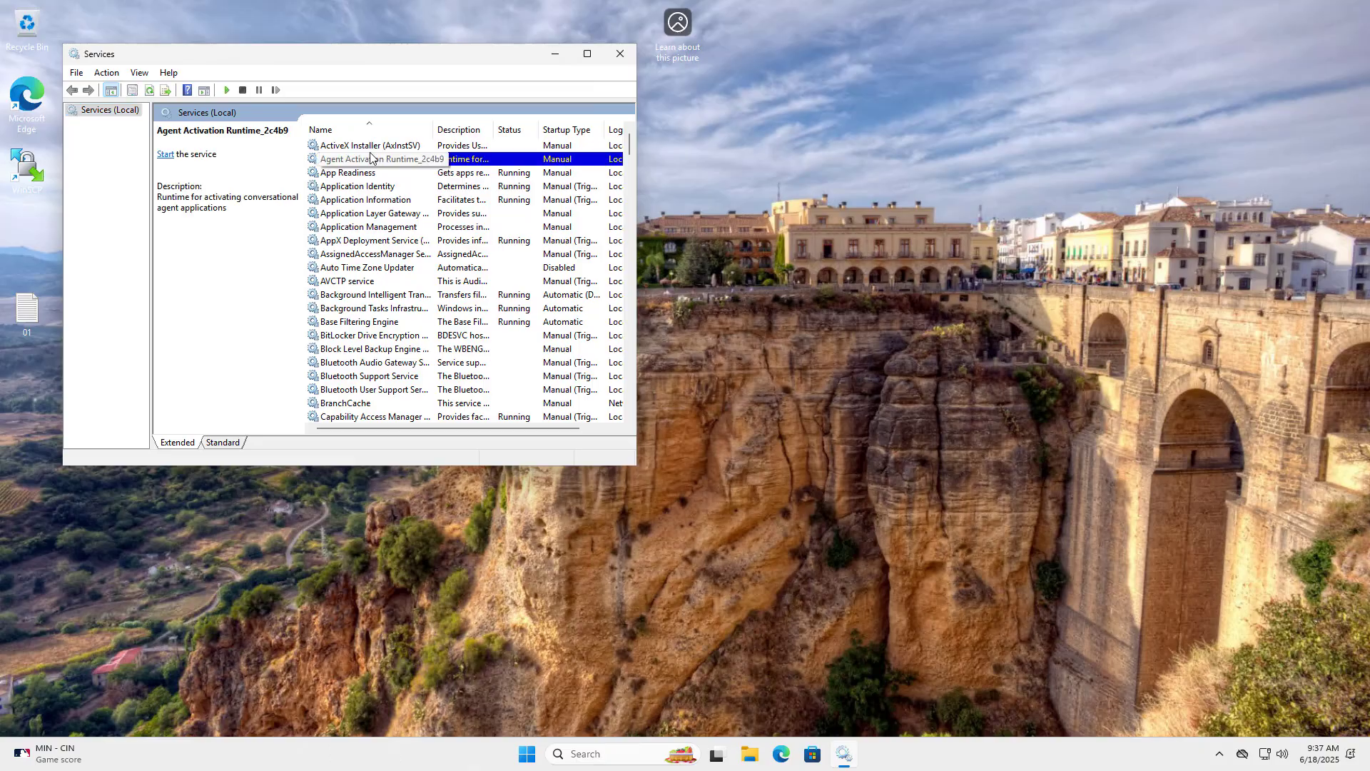
pyautogui.scroll(-3)
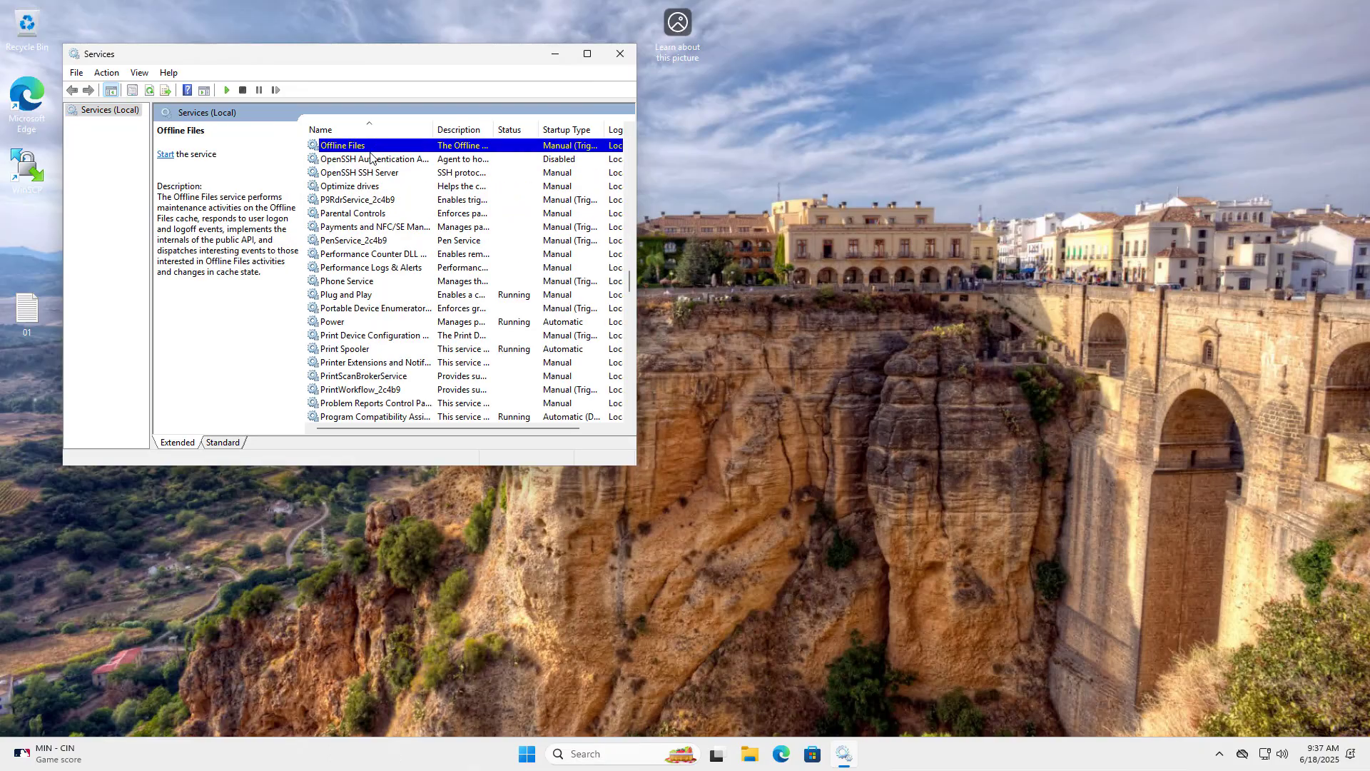
pyautogui.click(360, 172)
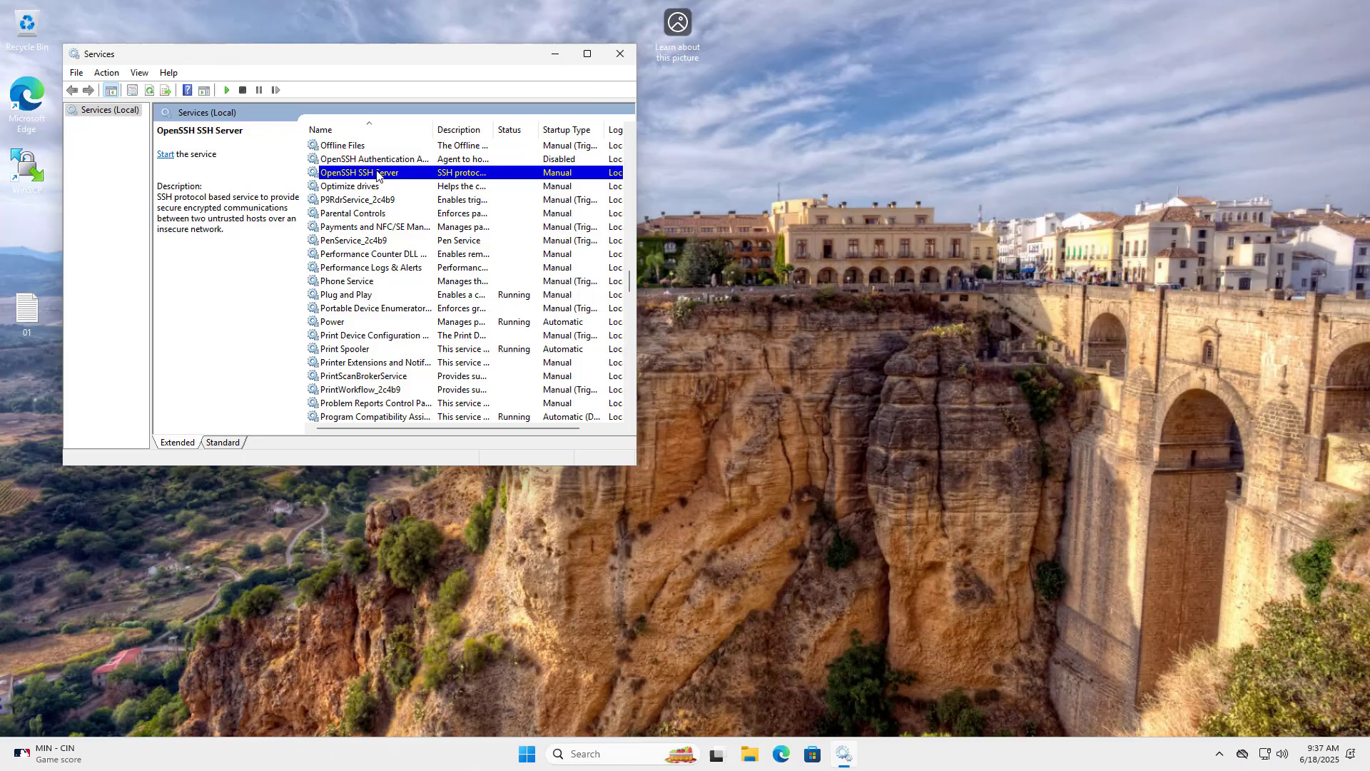
pyautogui.doubleClick(359, 173)
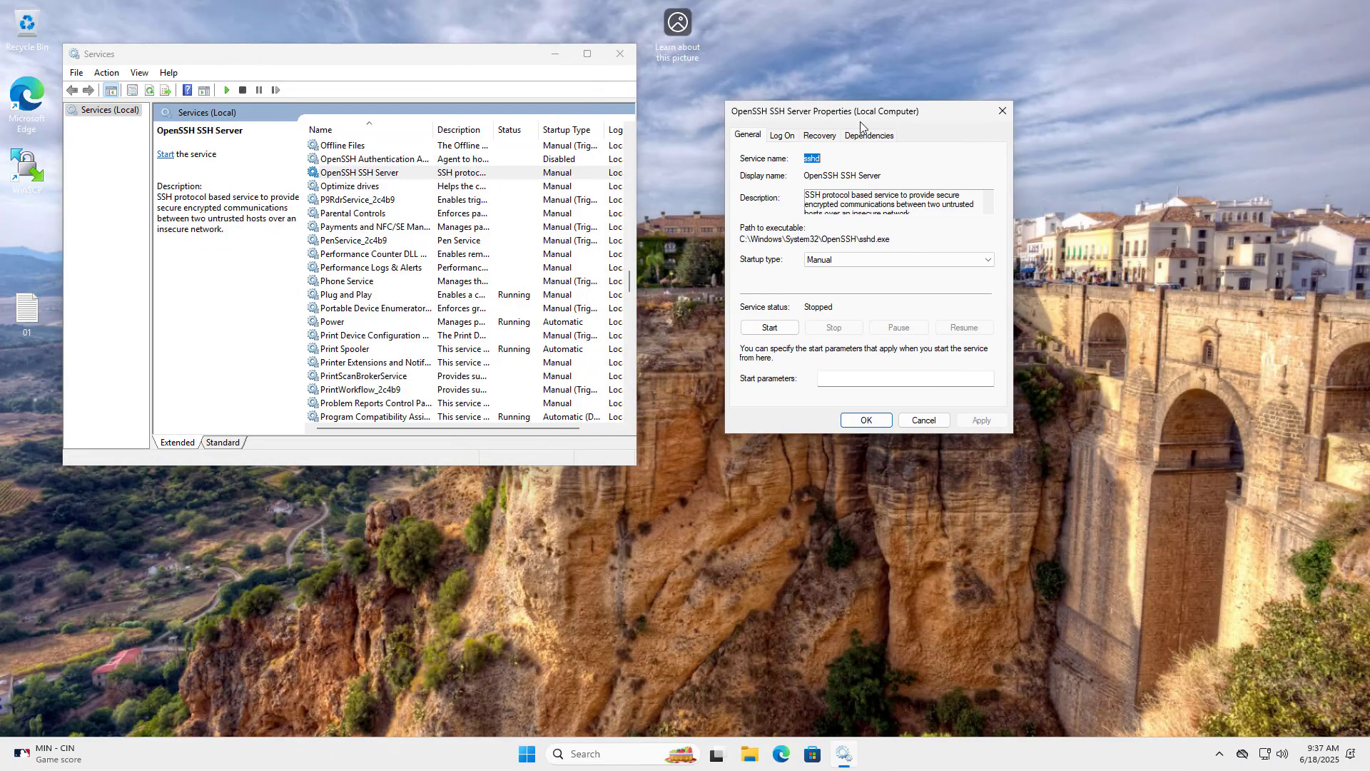
# Step: Set OpenSSH SSH Server startup type to Automatic, start the service, and close Services
pyautogui.click(896, 259)
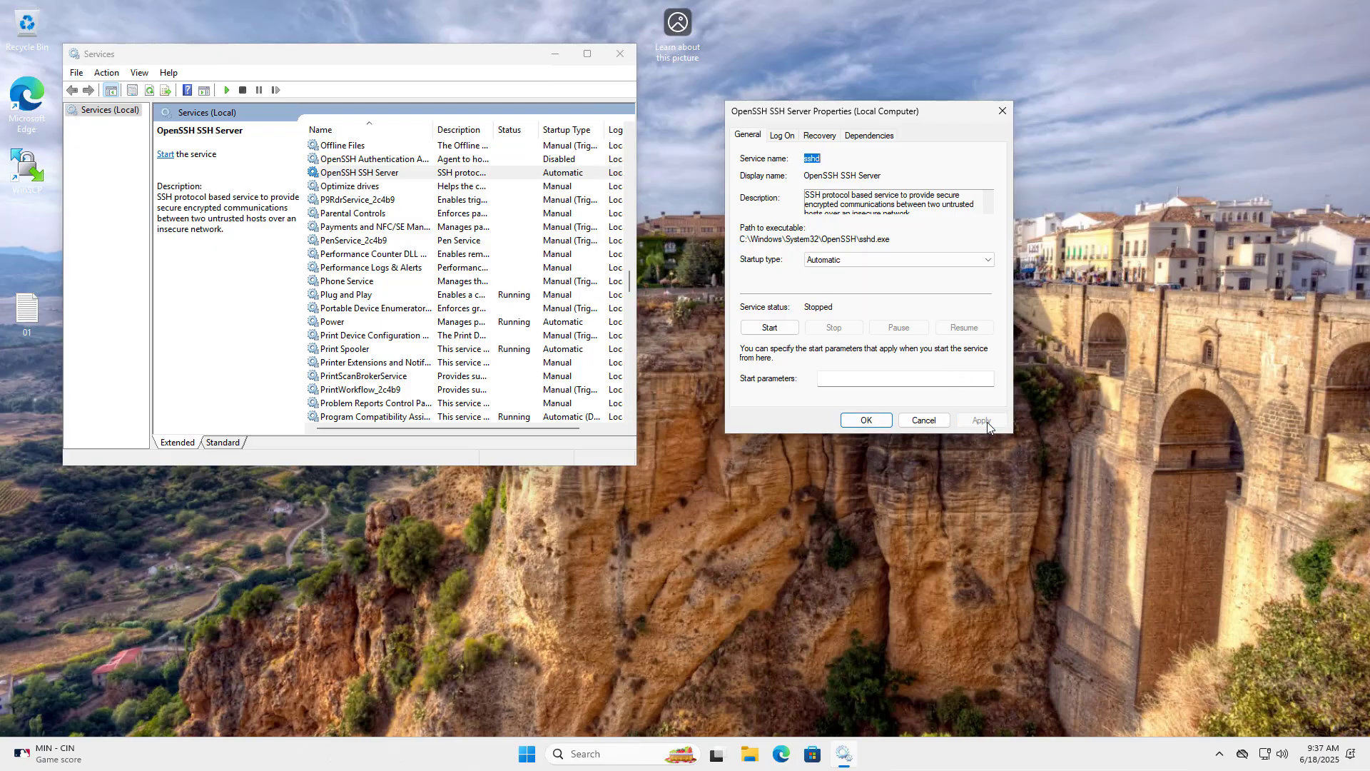
pyautogui.click(768, 327)
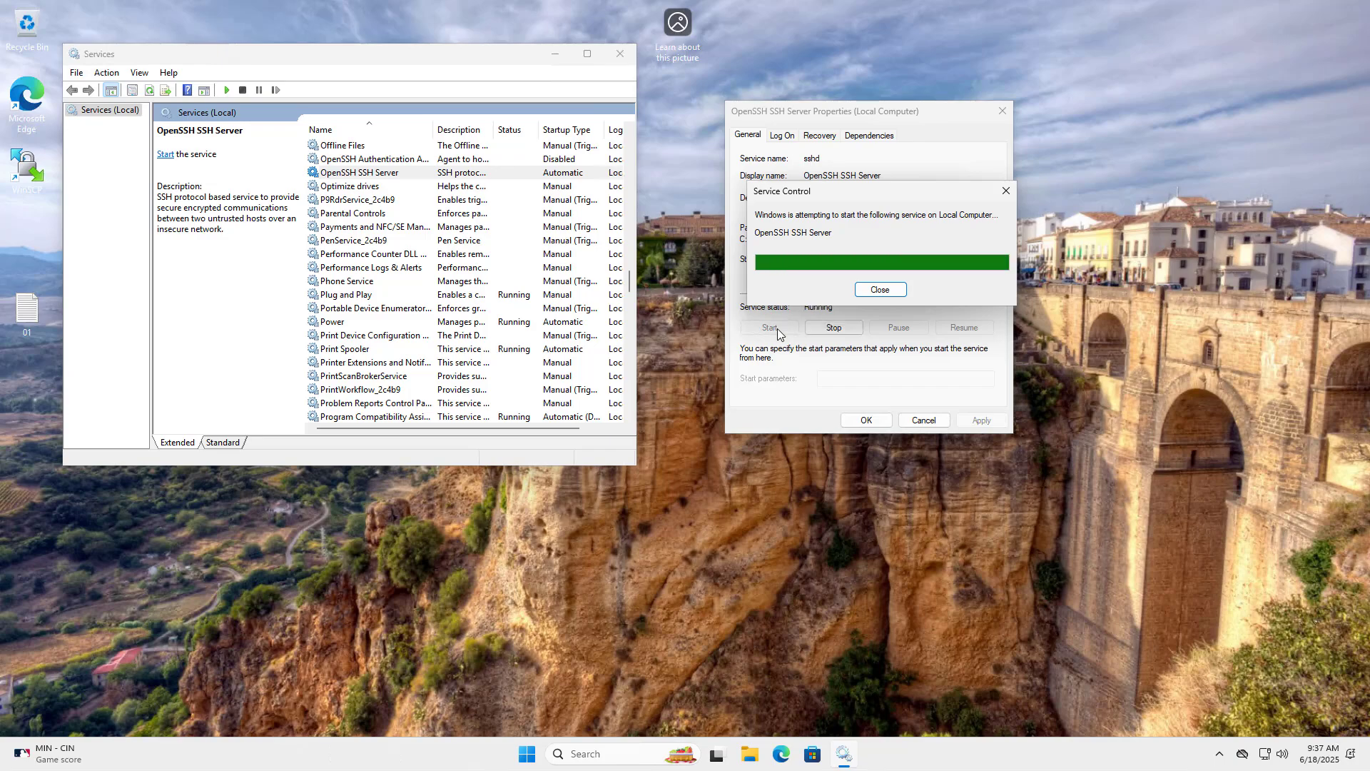
pyautogui.click(881, 290)
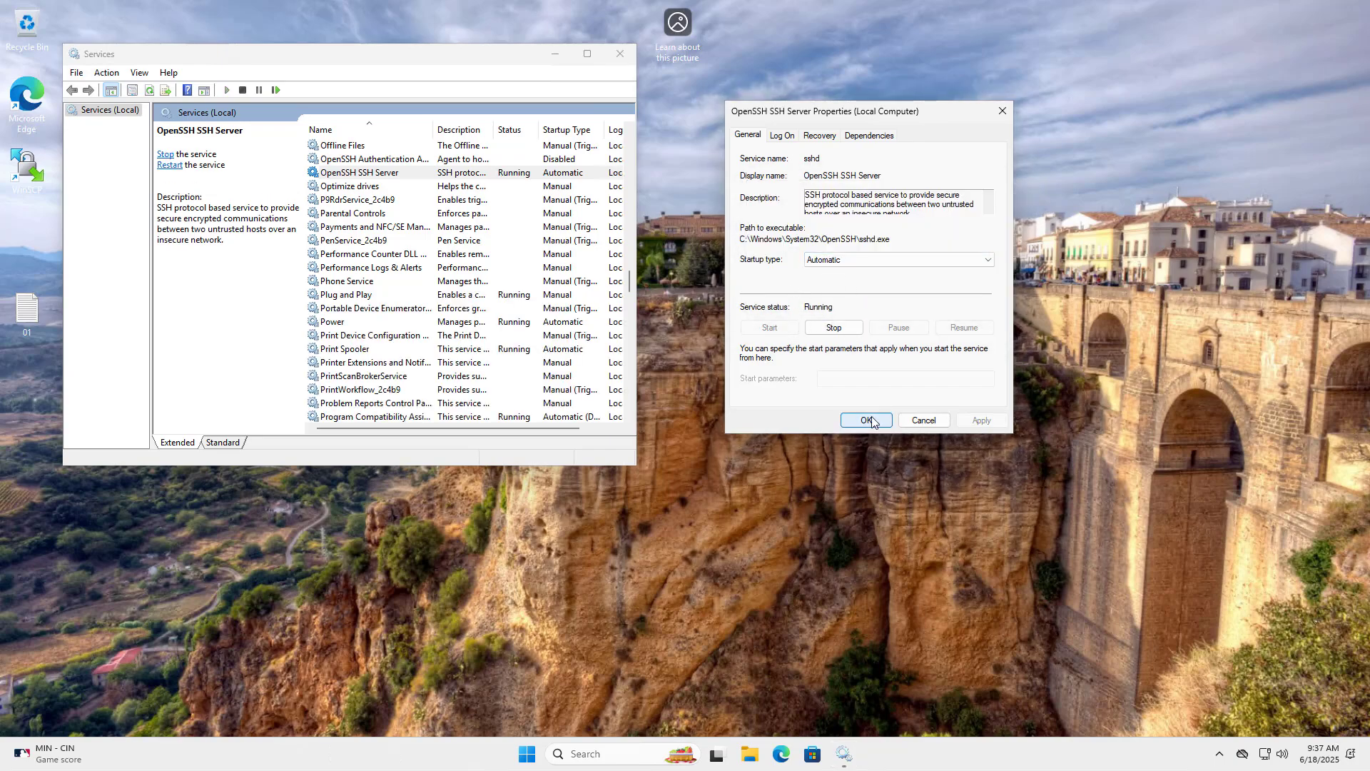
pyautogui.click(865, 419)
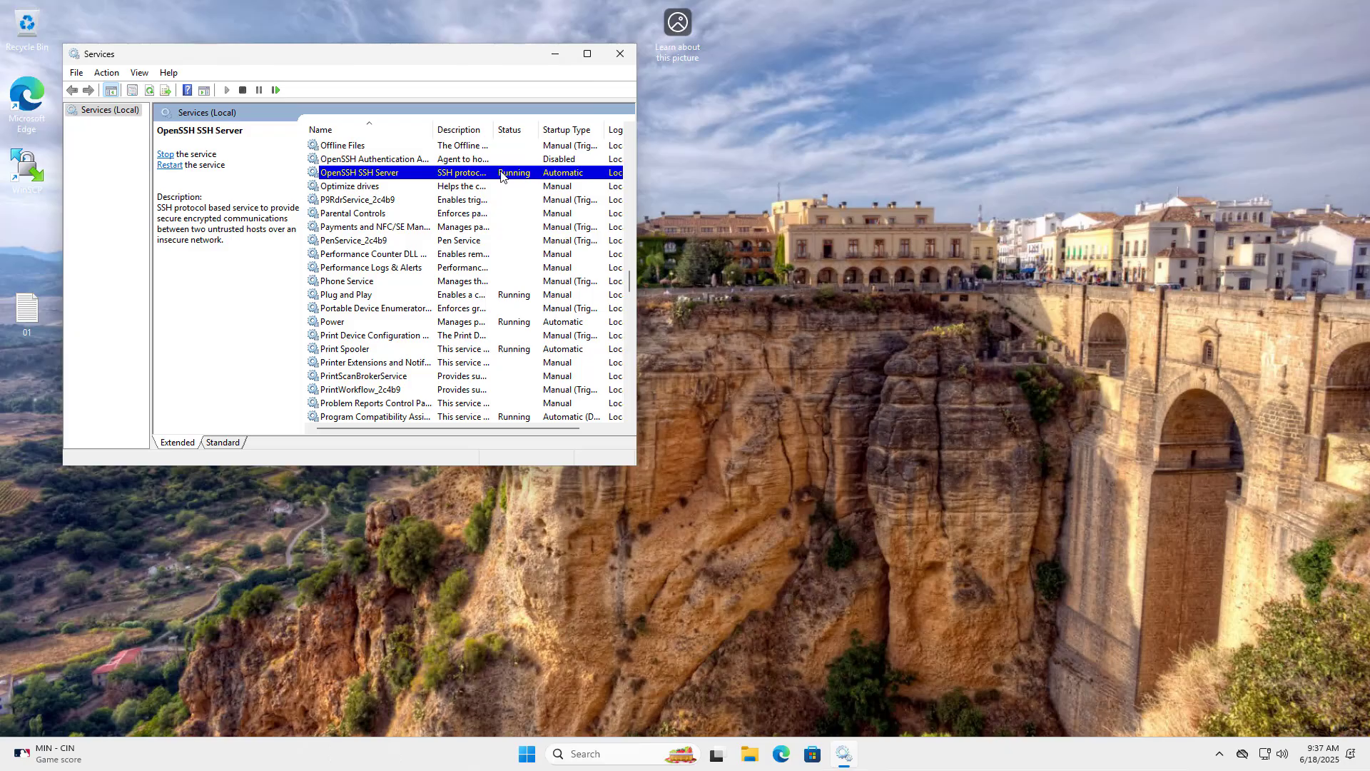
pyautogui.click(619, 53)
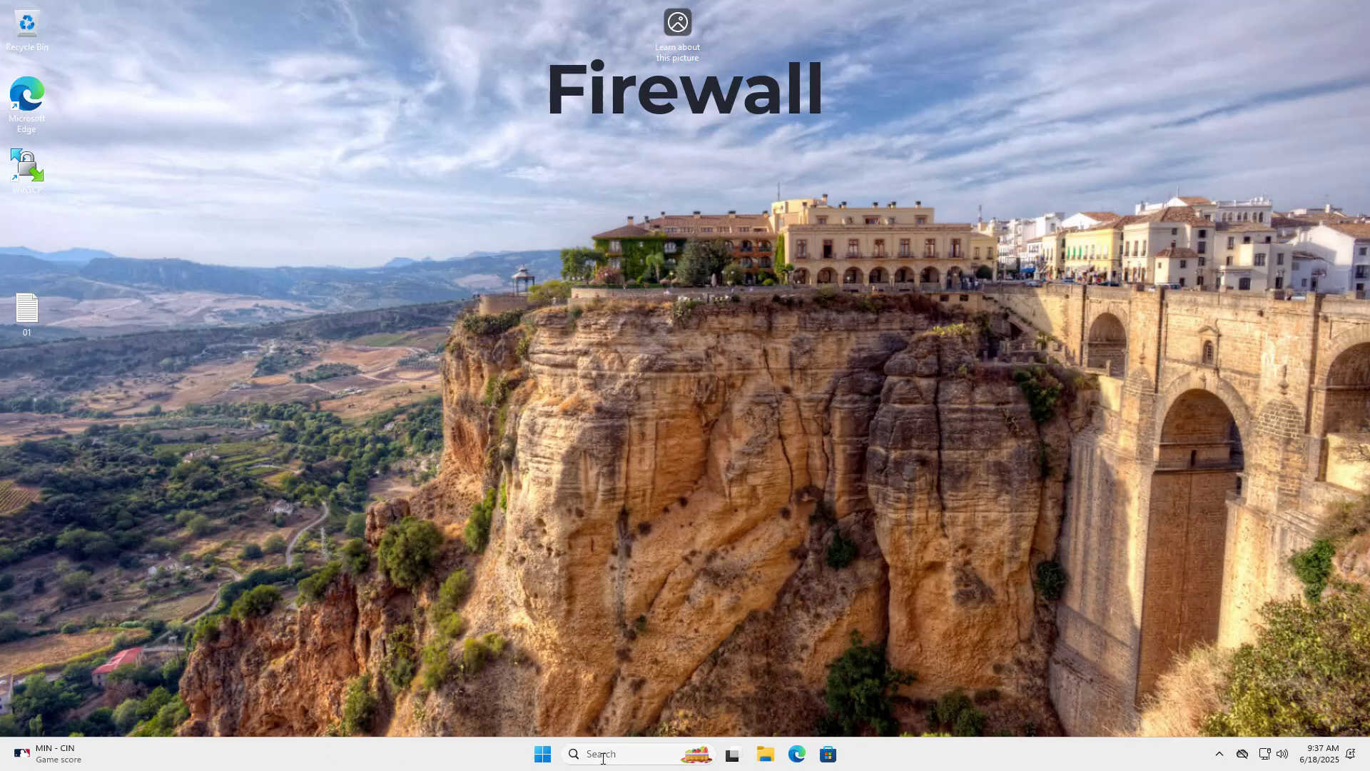
# Step: Search 'fire', launch Windows Defender Firewall with Advanced Security, and bring up the sshd inbound rule
pyautogui.click(602, 754)
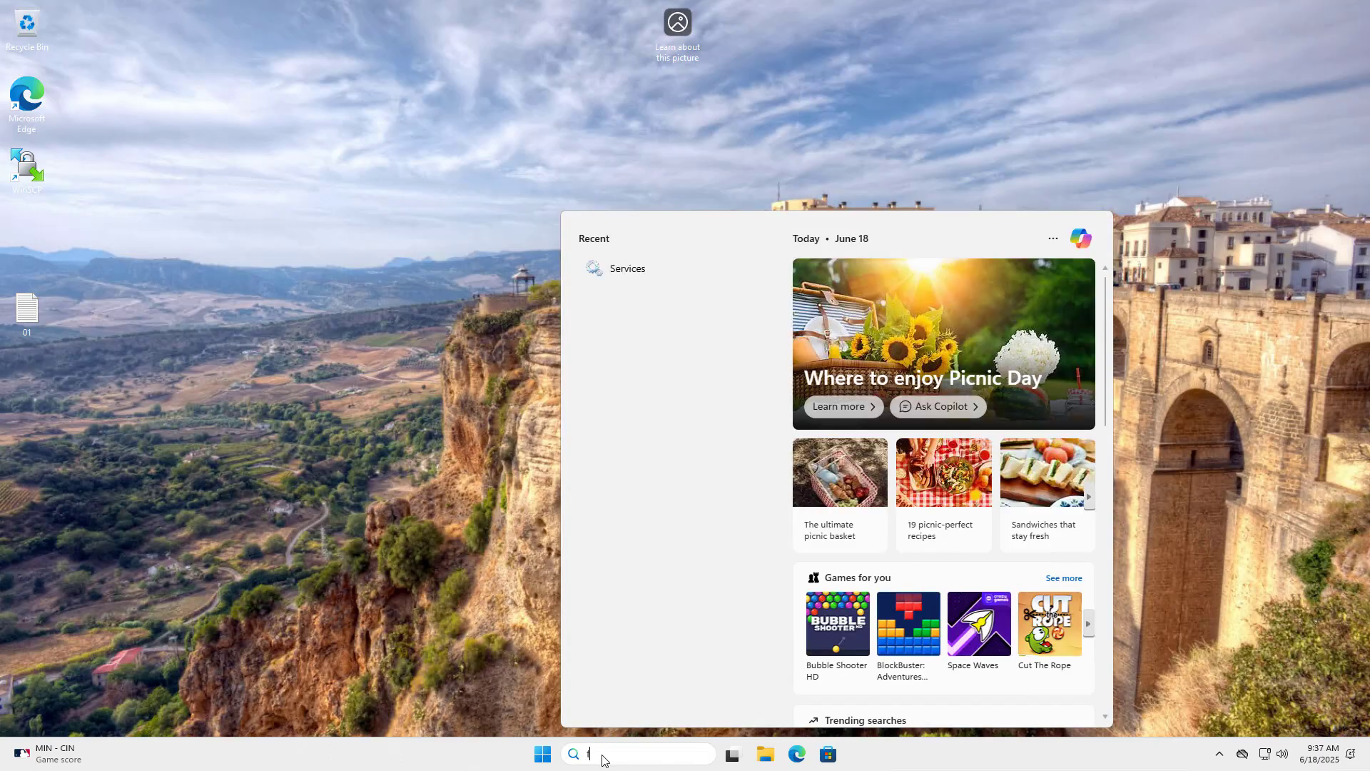
pyautogui.write('fire')
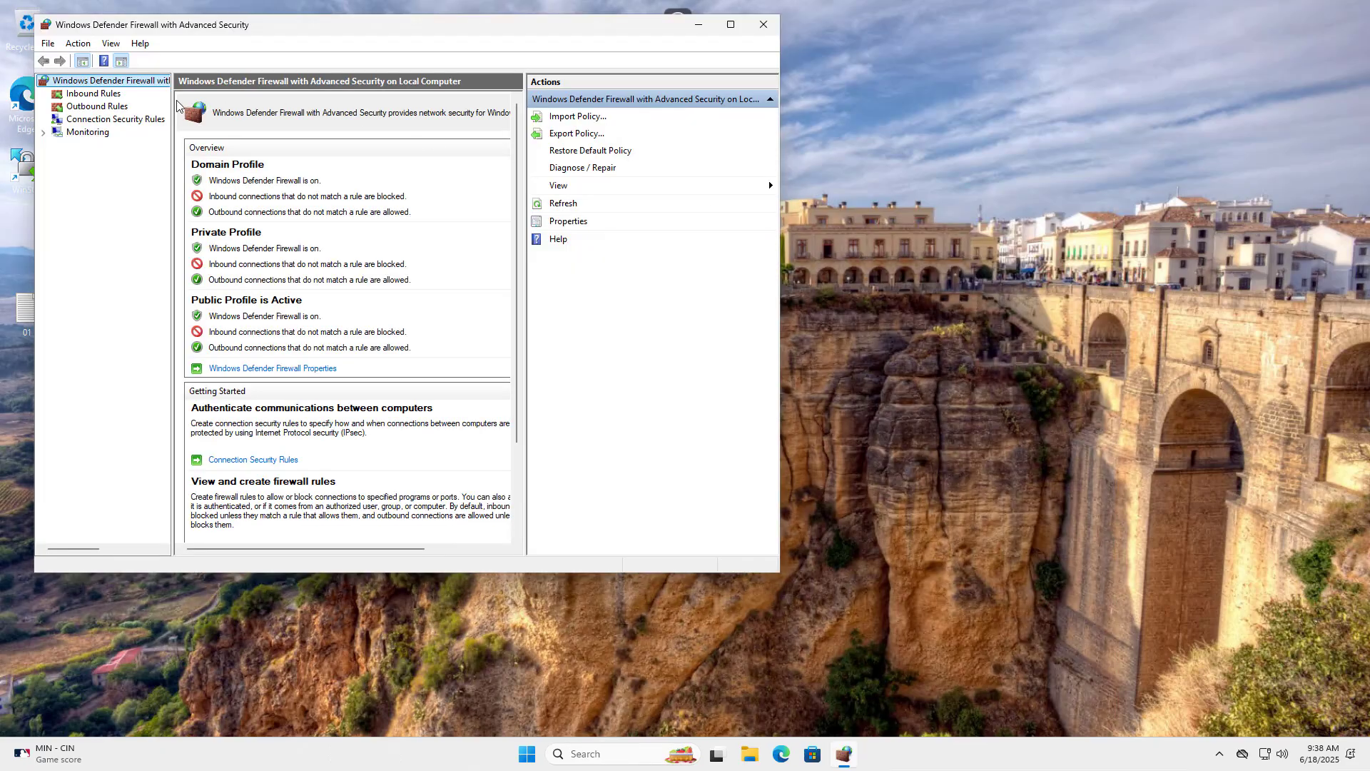
pyautogui.click(93, 95)
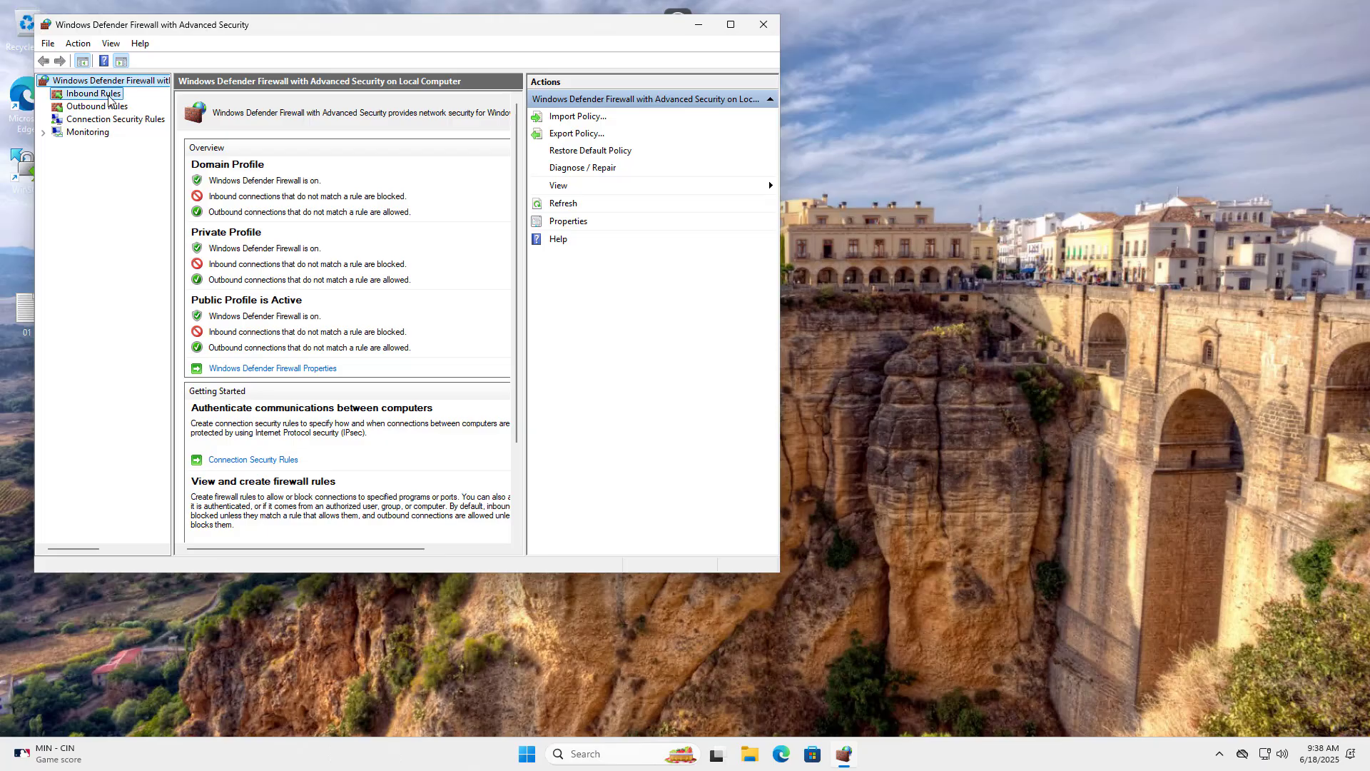
pyautogui.click(94, 94)
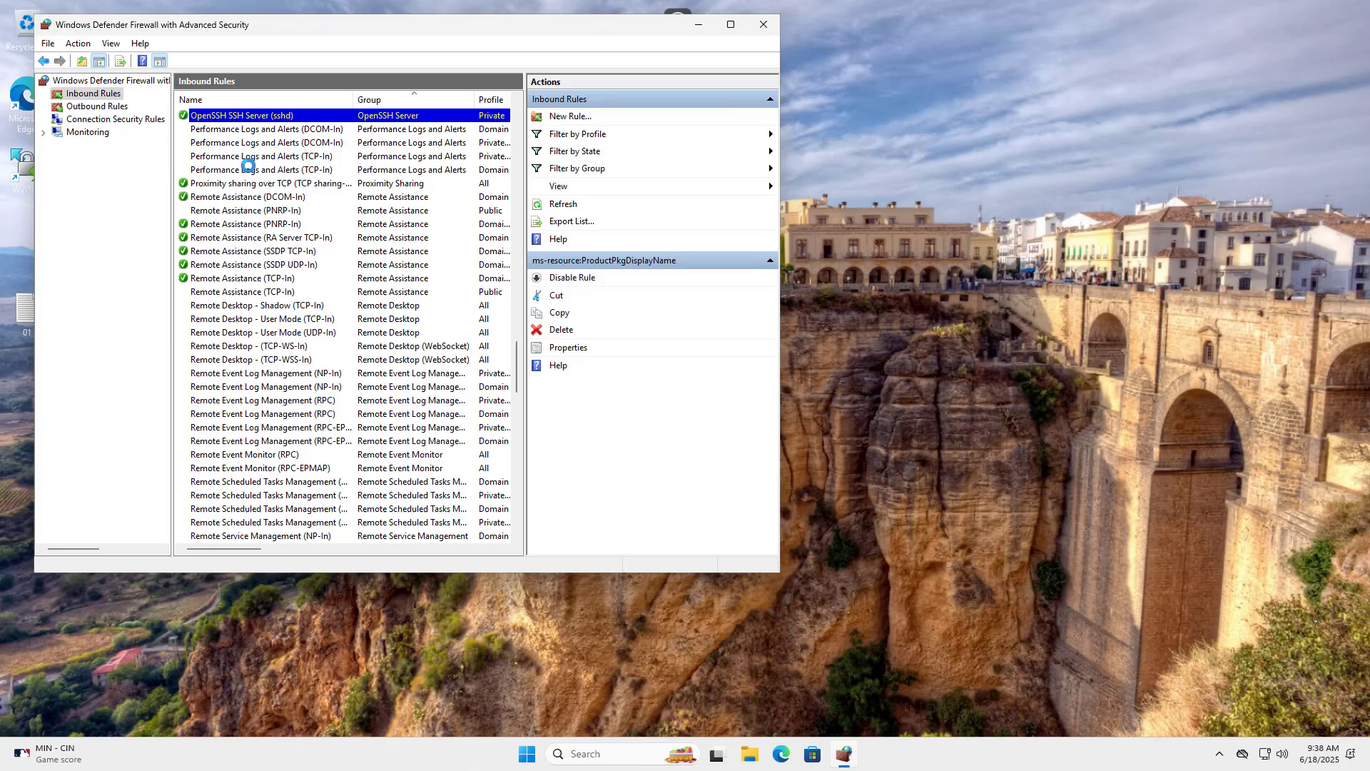
pyautogui.click(243, 114)
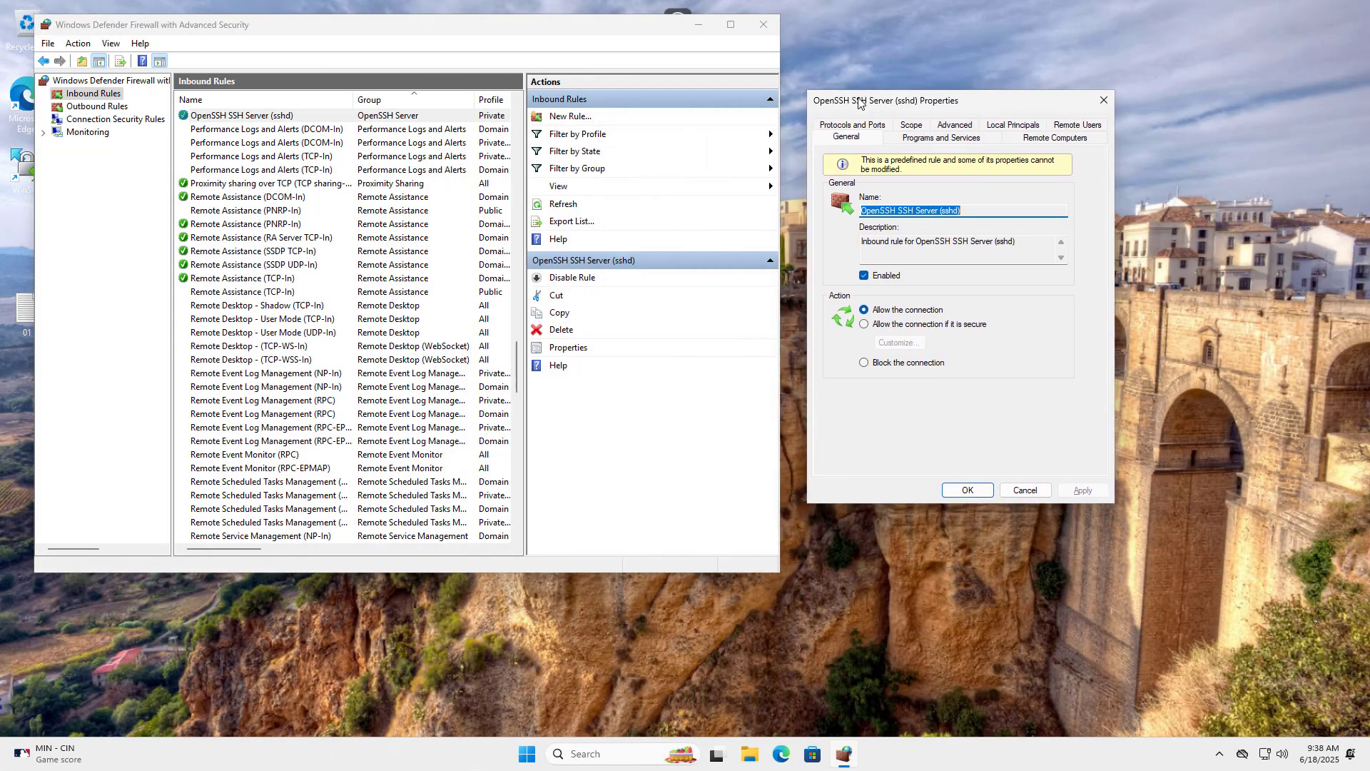
# Step: Extend the OpenSSH SSH Server (sshd) rule to public networks too, confirm, and close the console
pyautogui.click(955, 137)
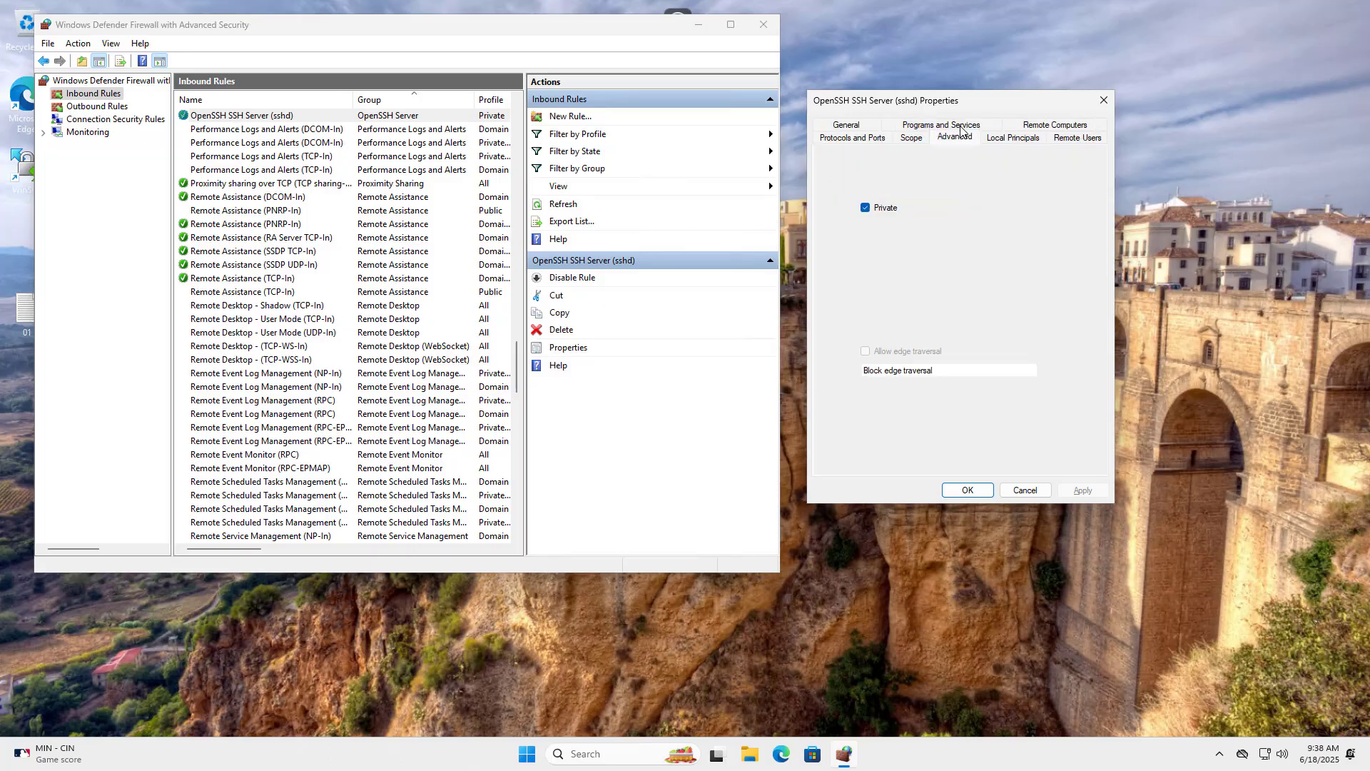
pyautogui.click(954, 137)
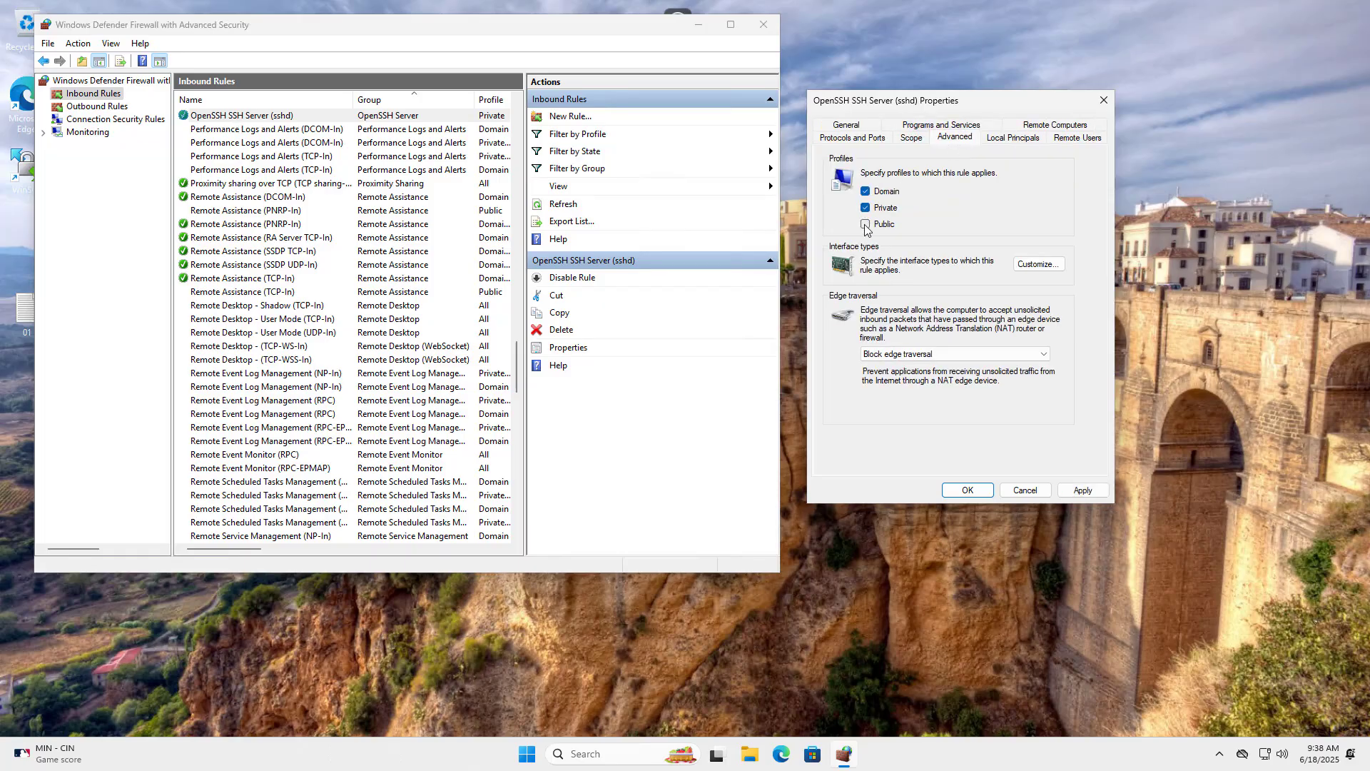
pyautogui.click(864, 224)
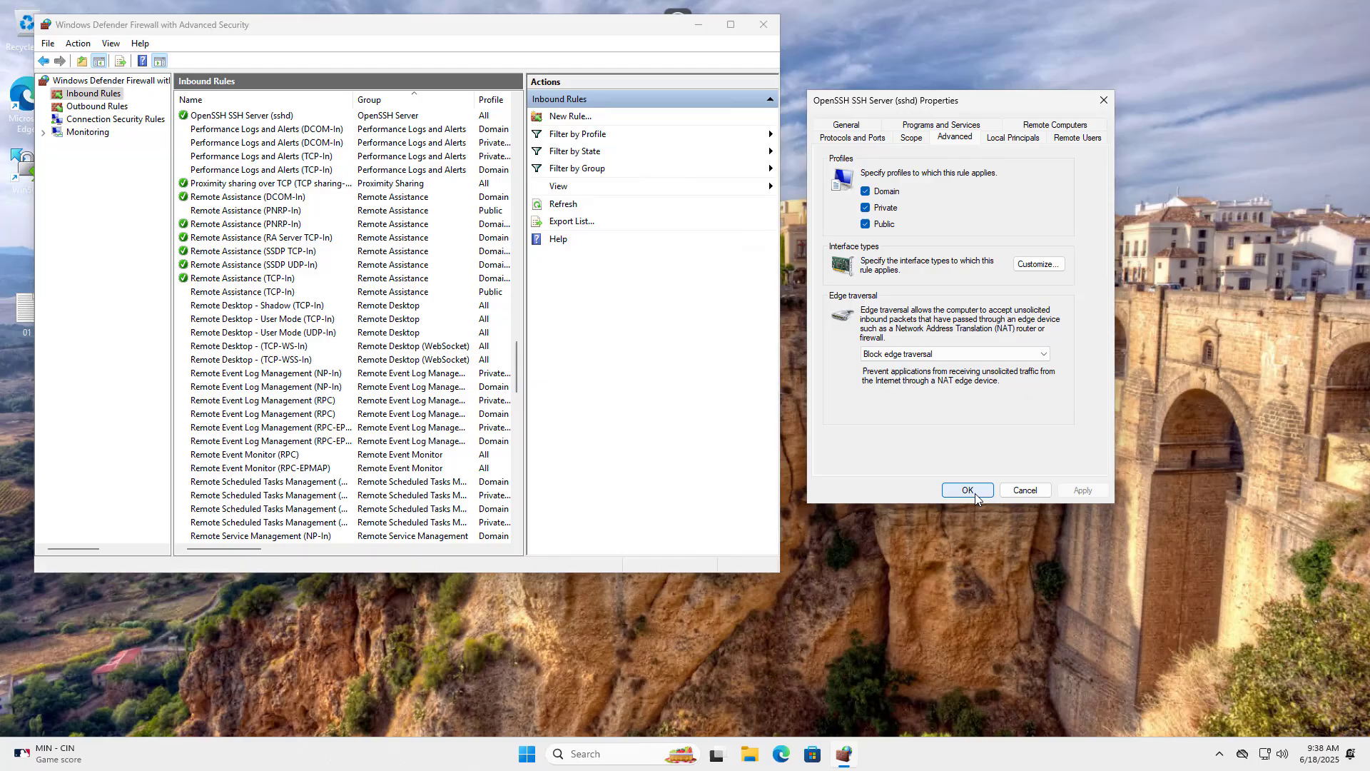
pyautogui.click(966, 489)
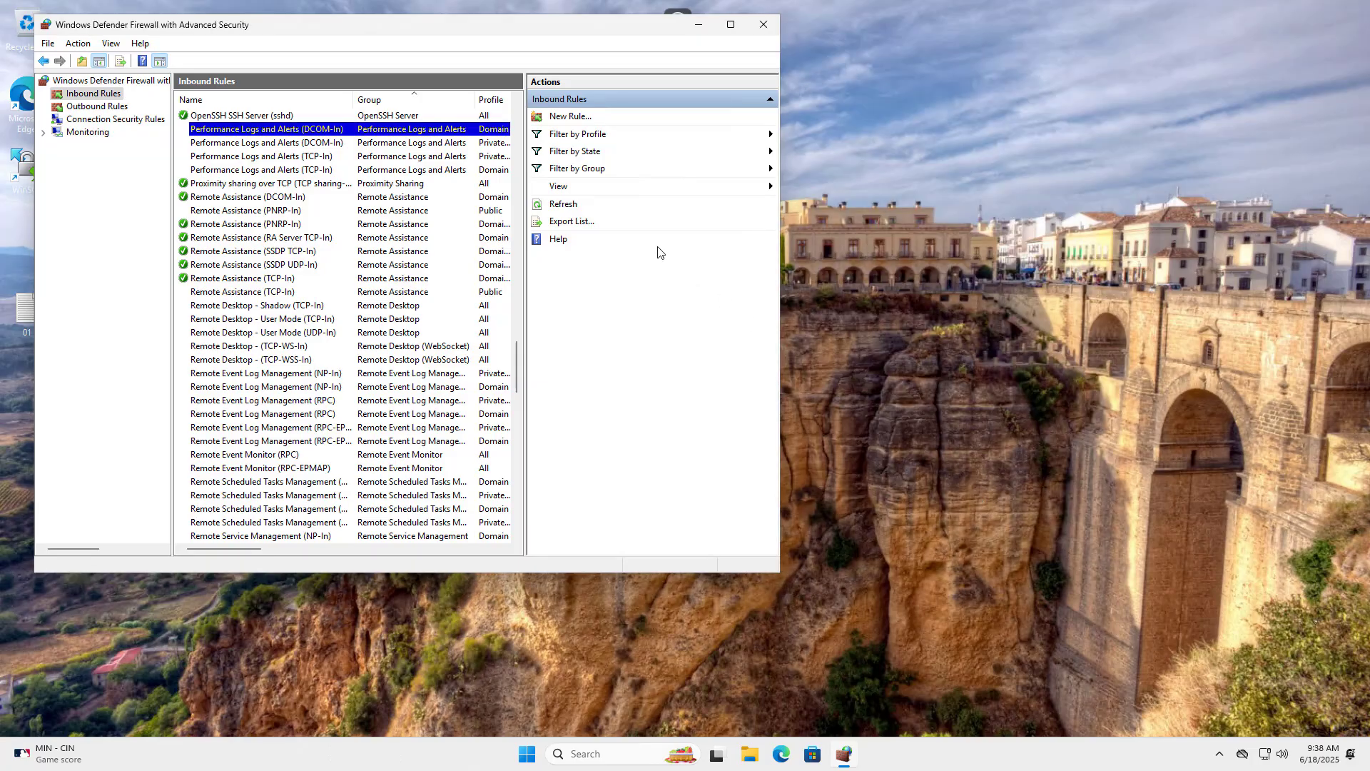
pyautogui.click(242, 114)
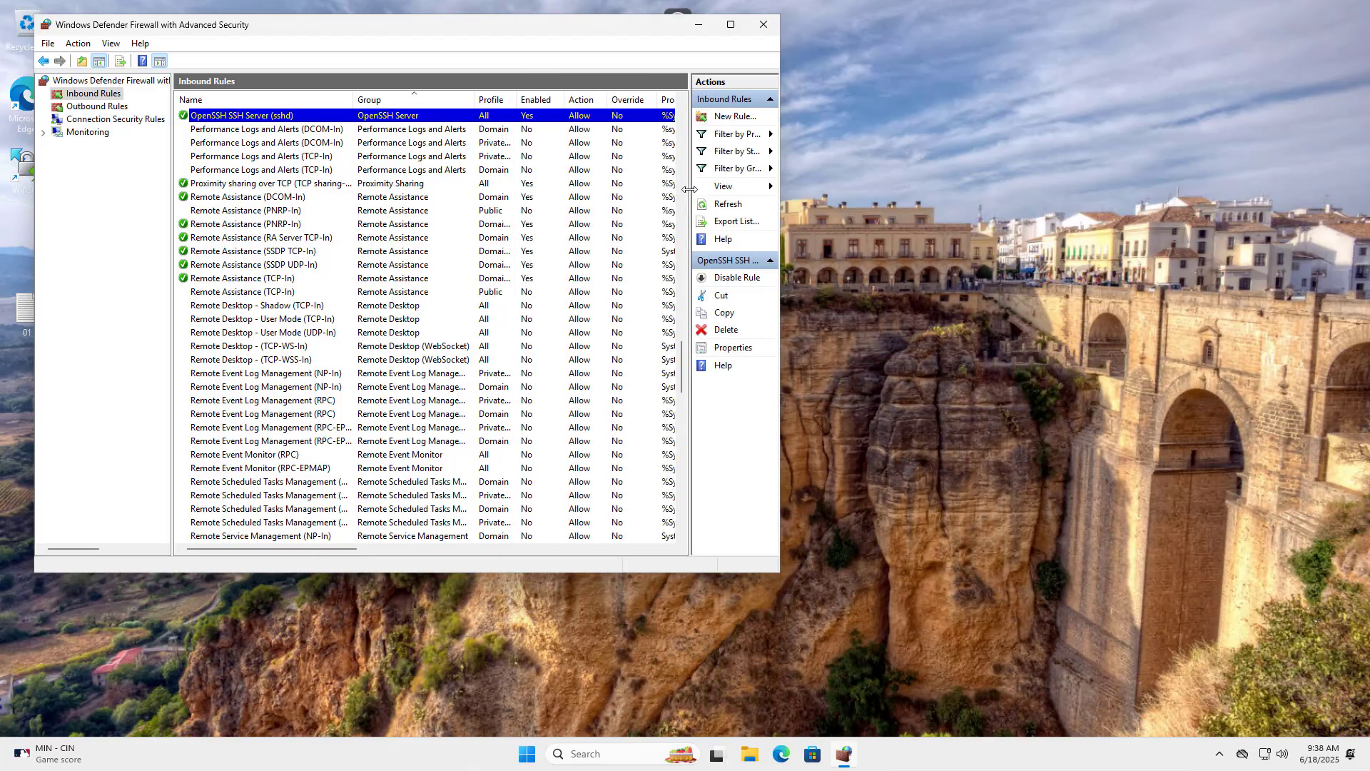
pyautogui.click(760, 24)
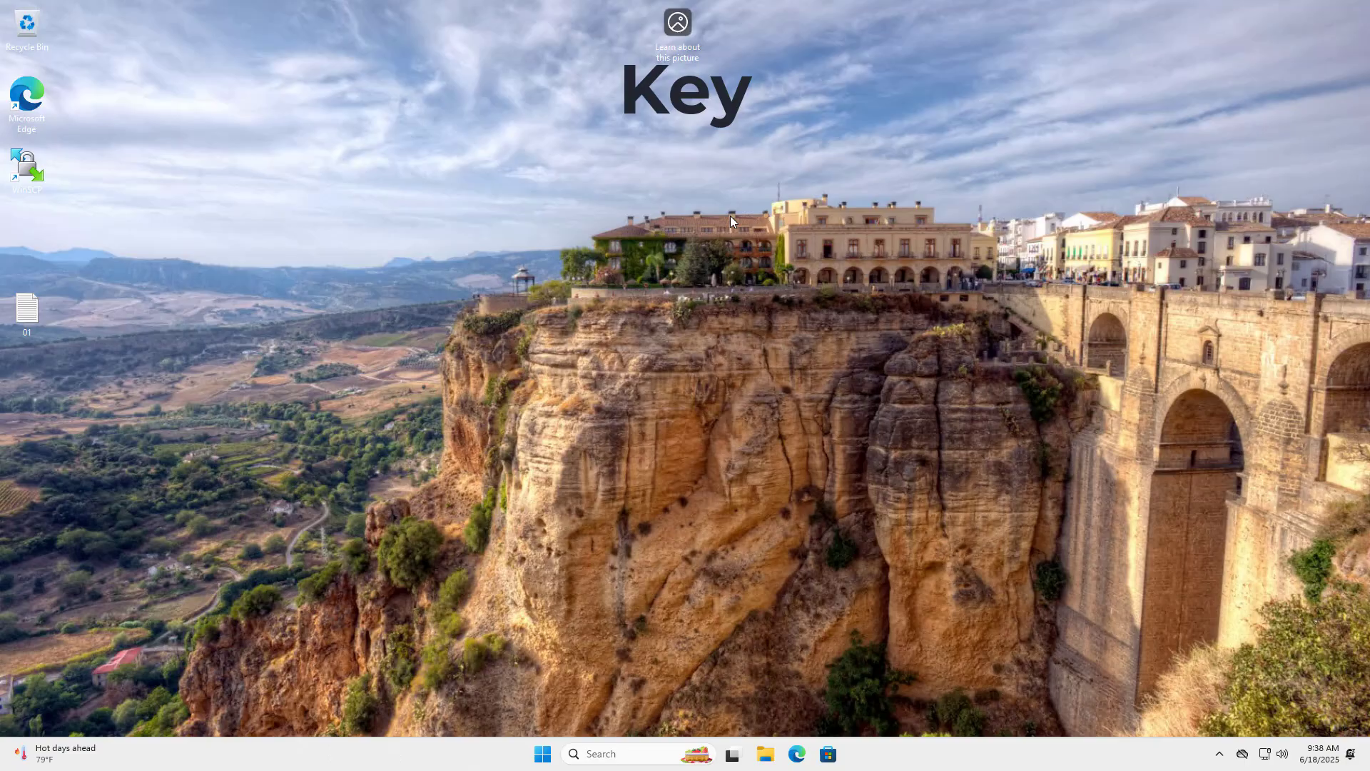
# Step: Browse File Explorer to C:\Windows\System32\OpenSSH and show the folder path
pyautogui.click(765, 754)
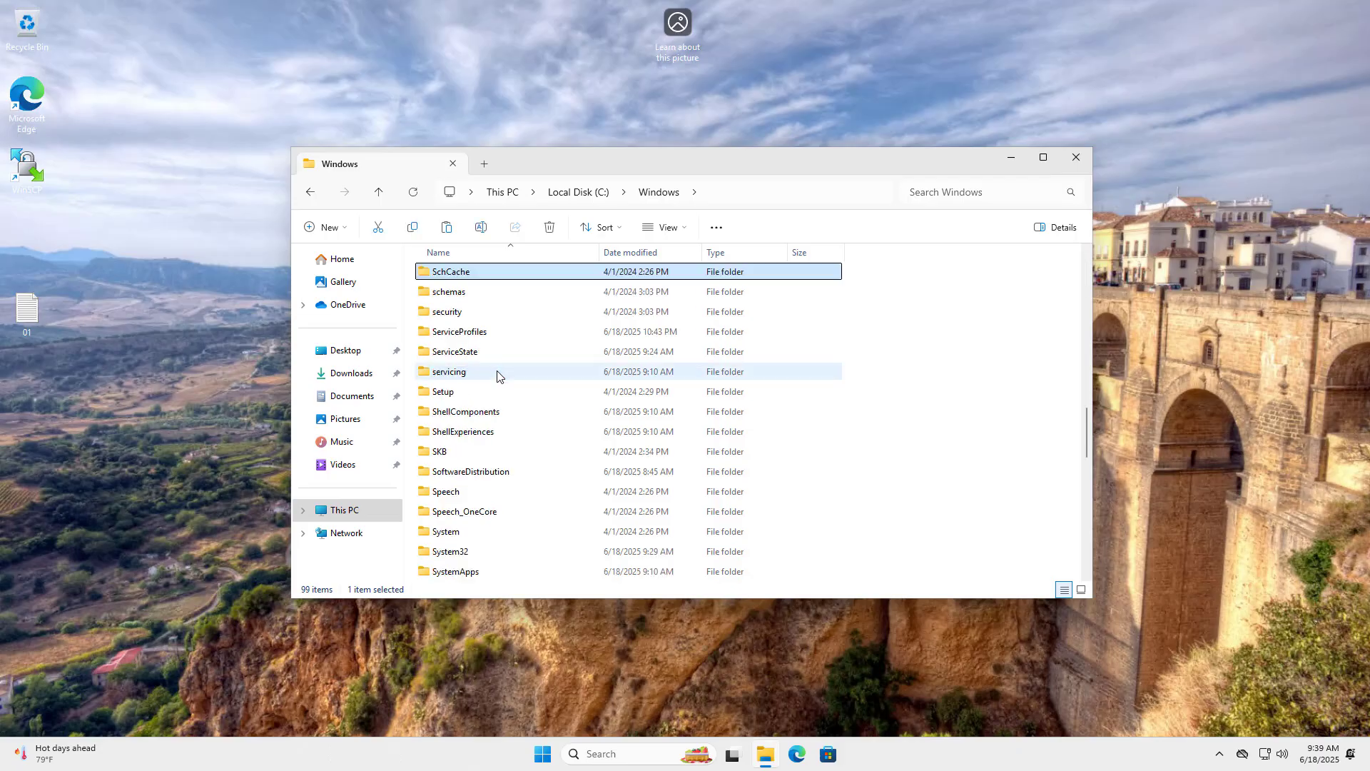
pyautogui.click(450, 551)
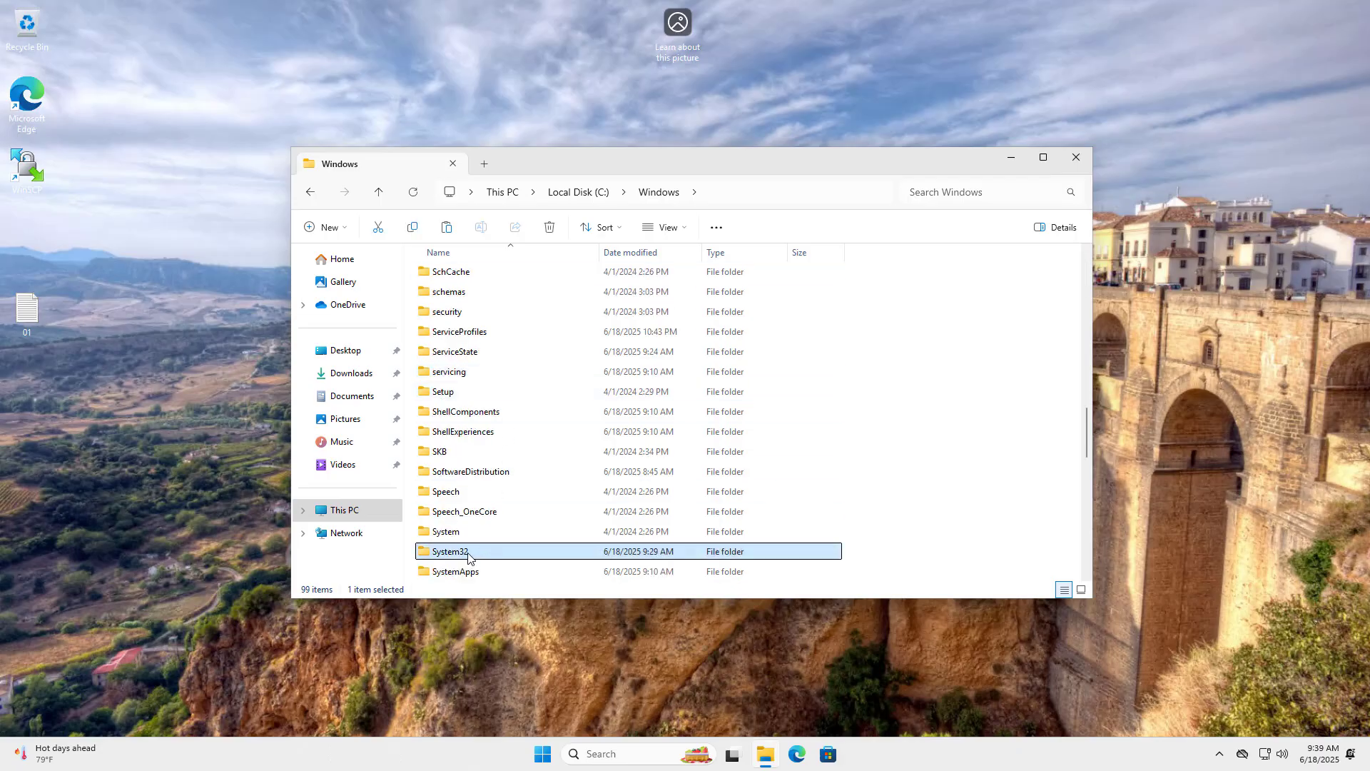
pyautogui.doubleClick(450, 551)
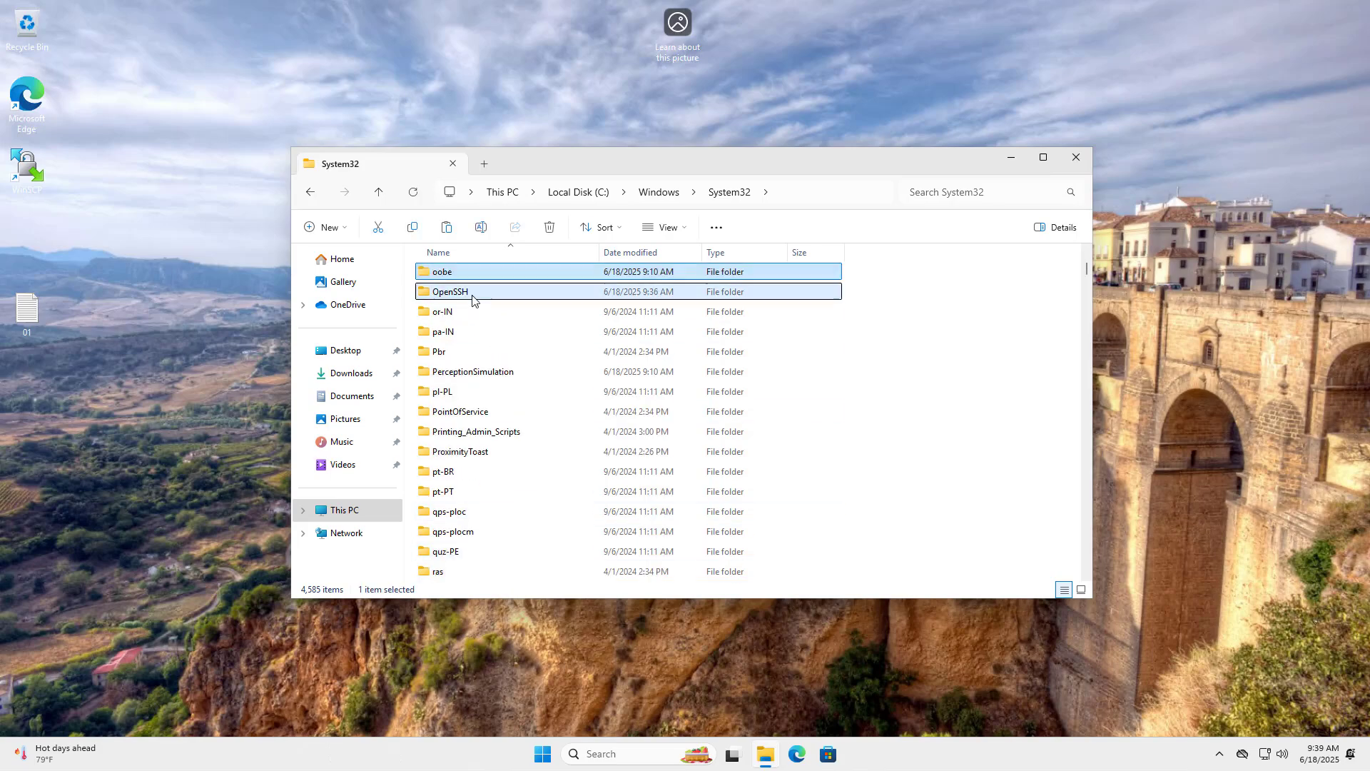
pyautogui.doubleClick(448, 291)
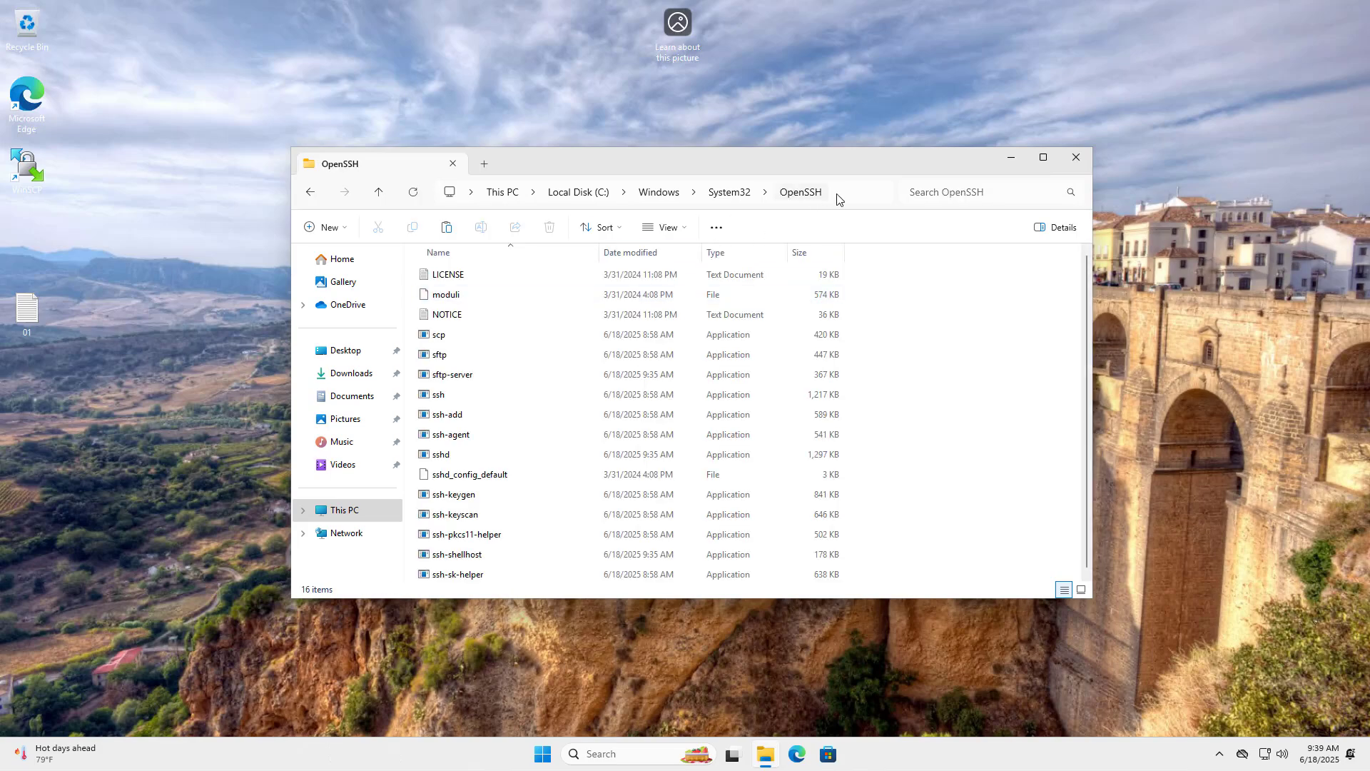
pyautogui.click(852, 191)
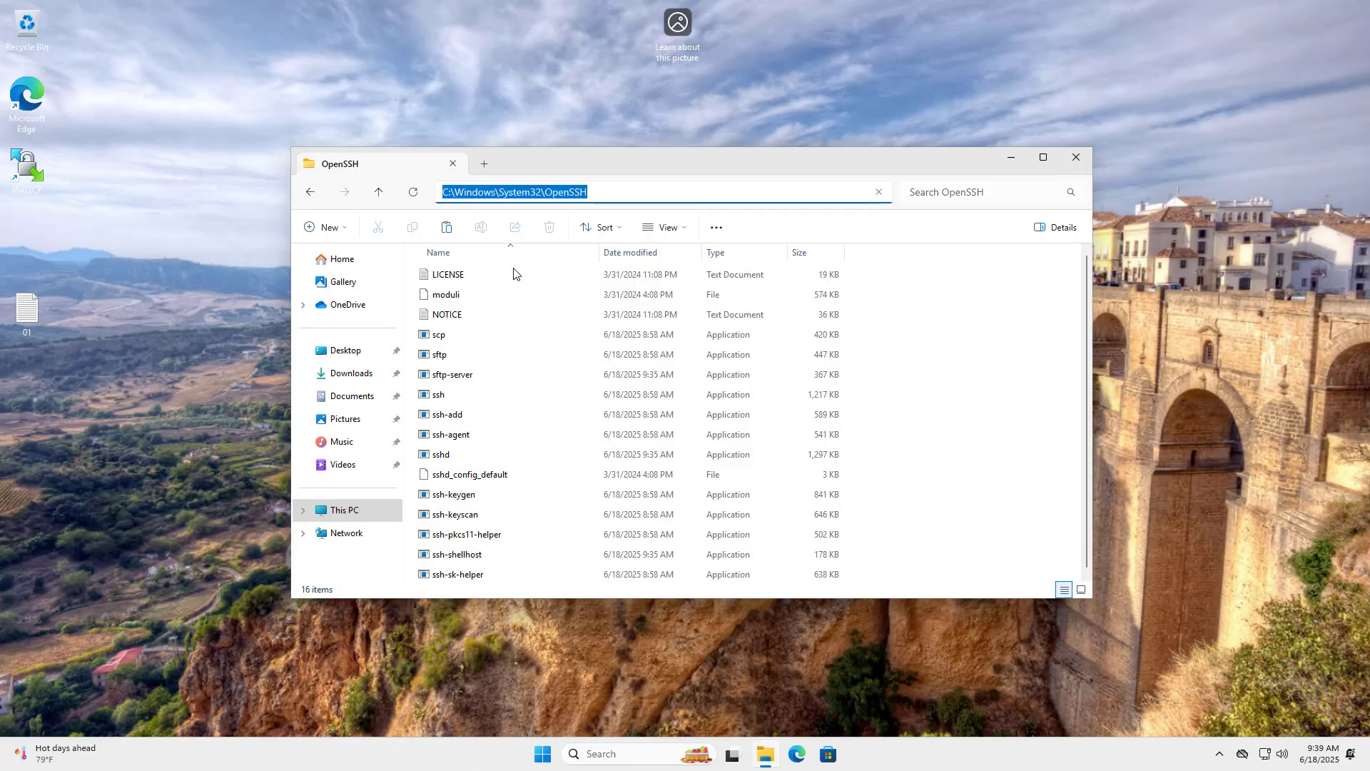
# Step: Run ssh-keygen as administrator and approve the UAC prompt
pyautogui.click(453, 494)
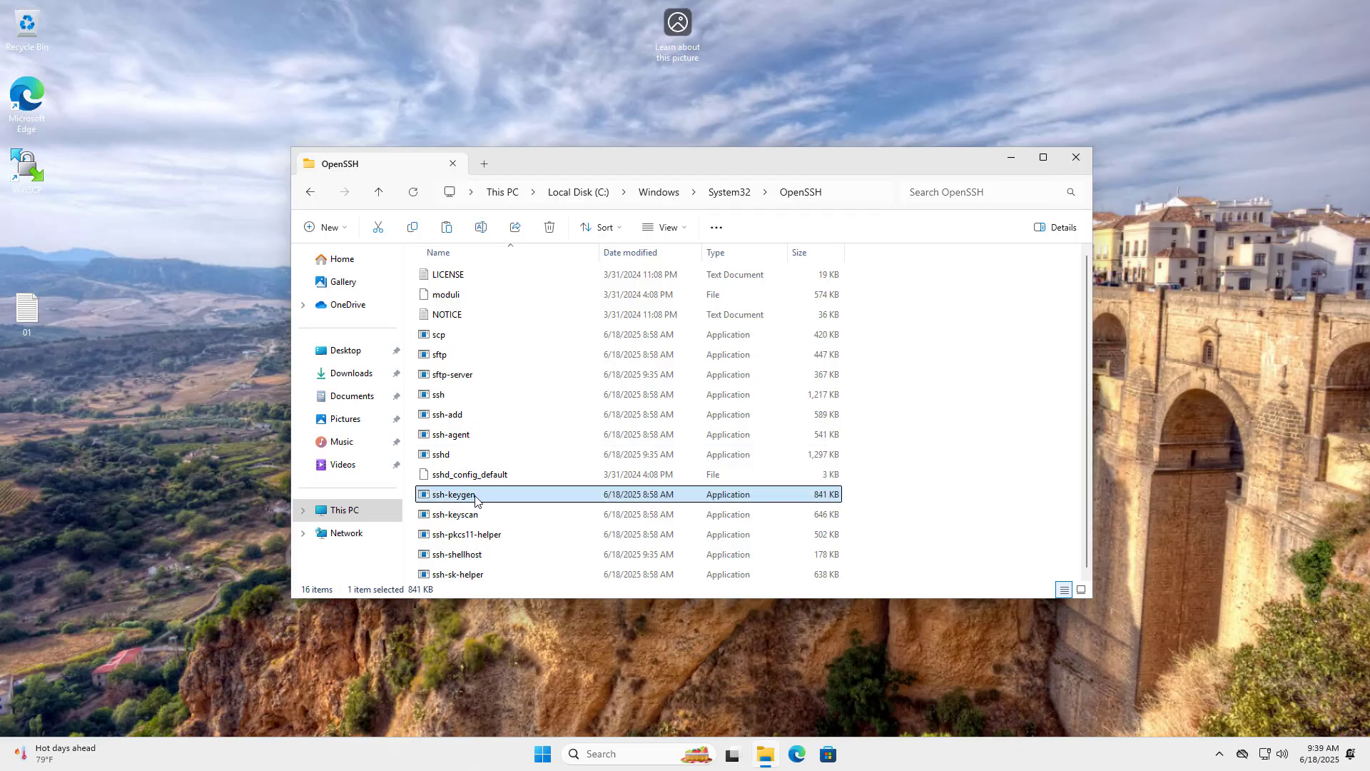
pyautogui.rightClick(452, 494)
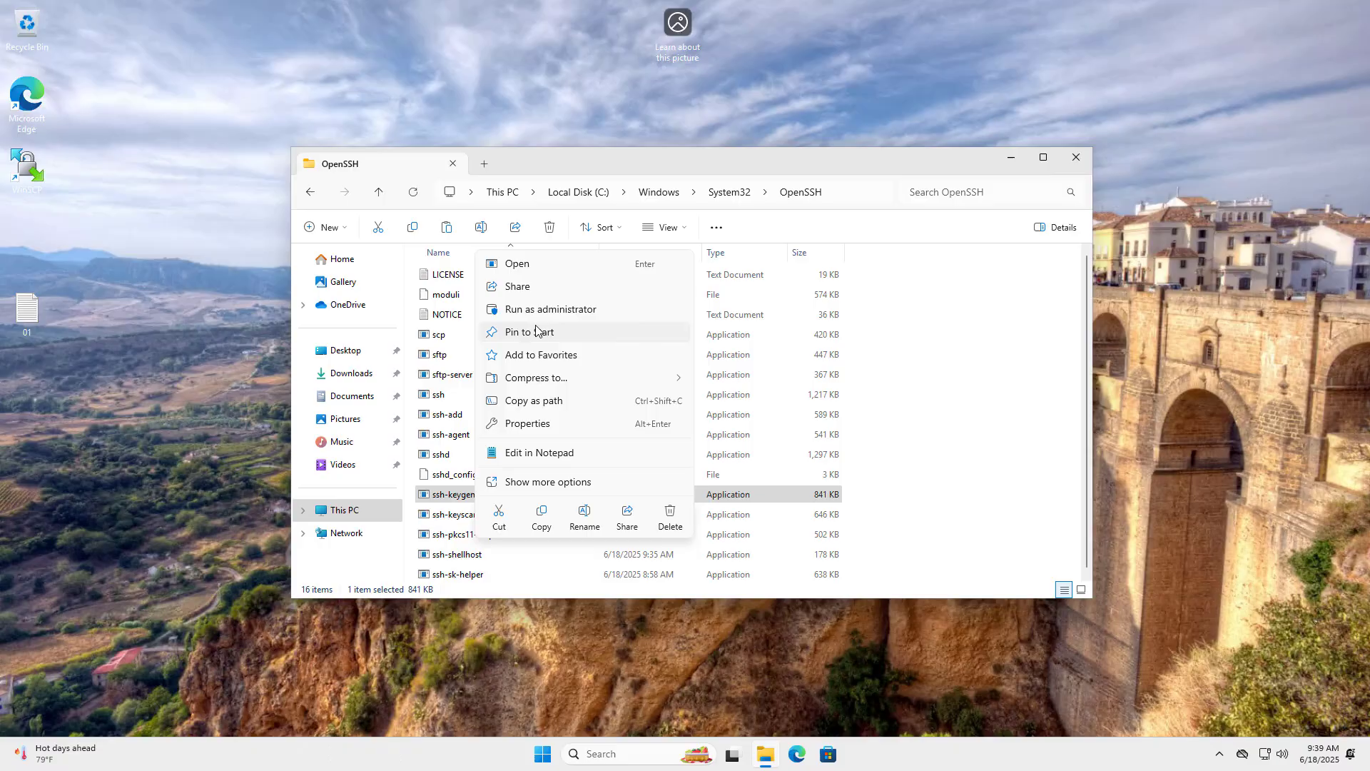
pyautogui.click(551, 308)
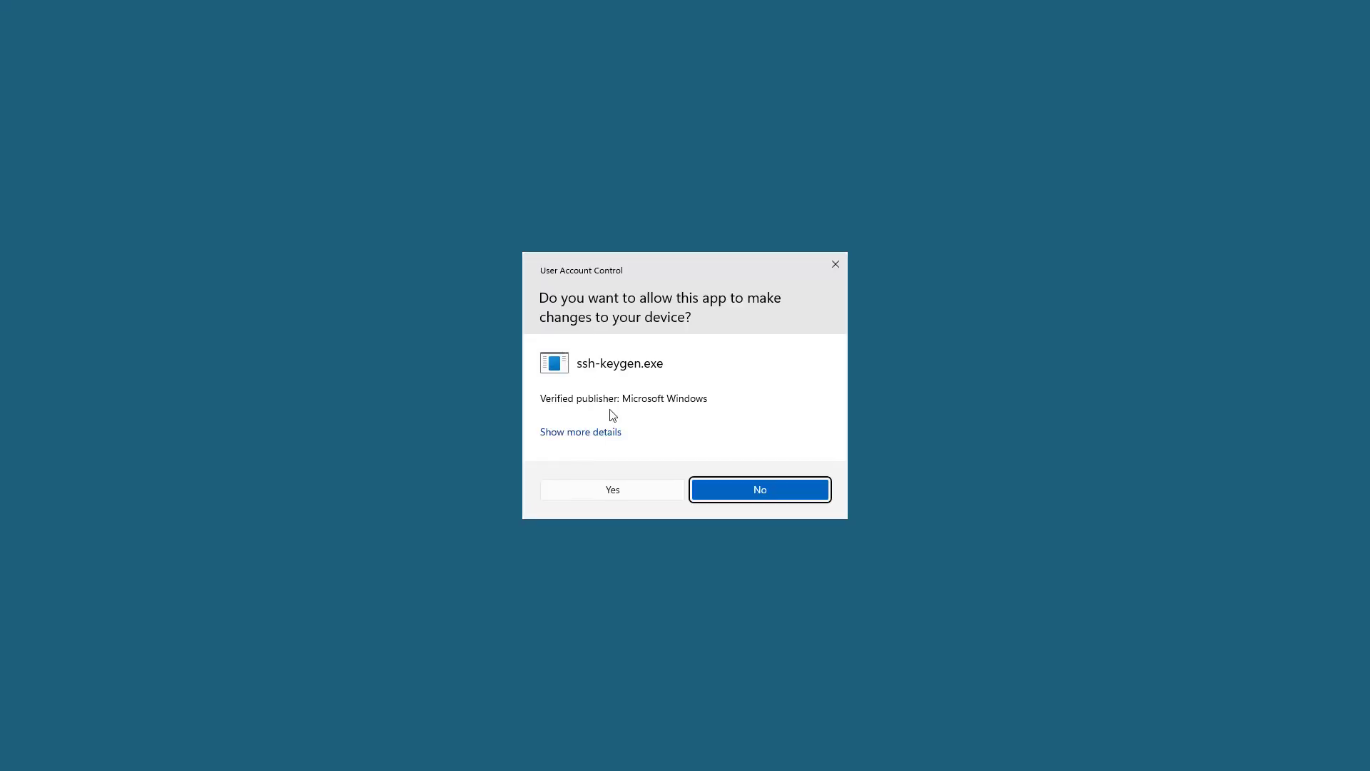
pyautogui.click(612, 489)
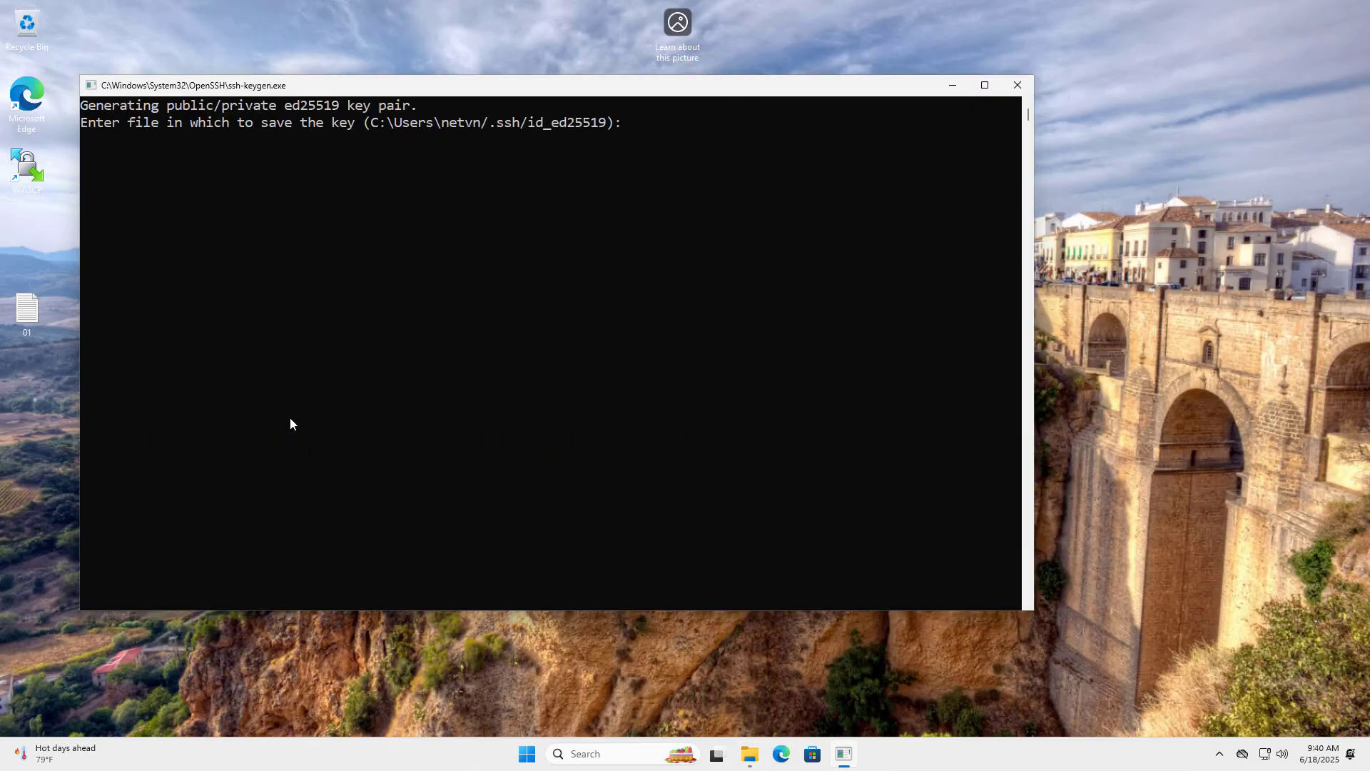
pyautogui.moveTo(444, 138)
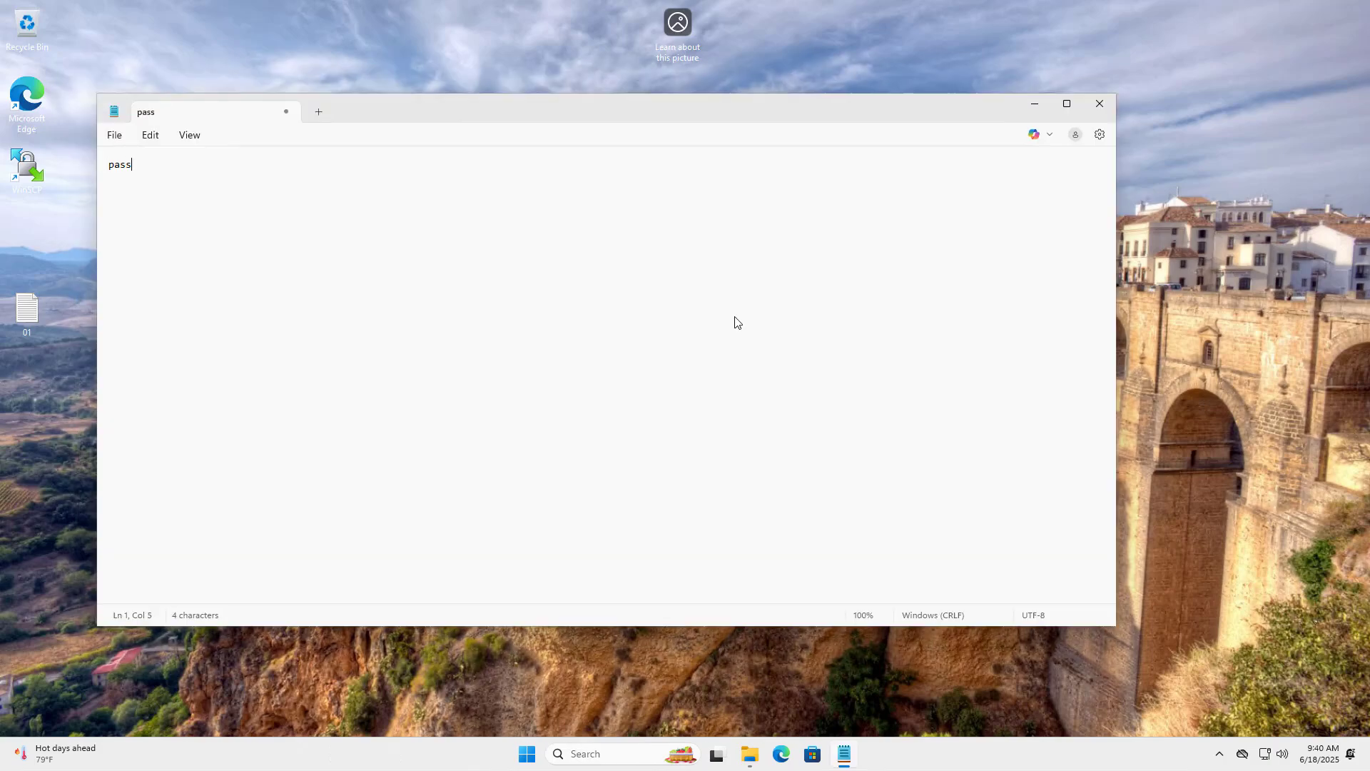
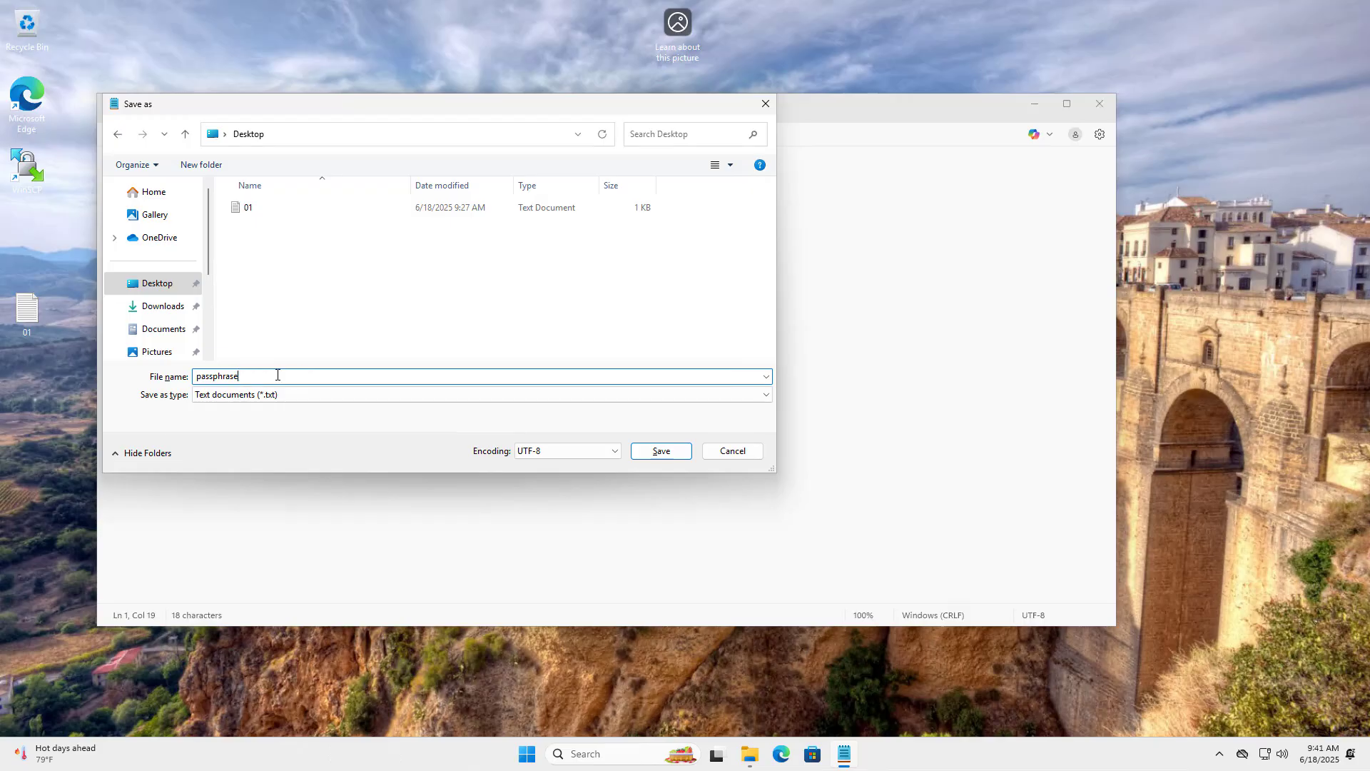
pyautogui.click(660, 450)
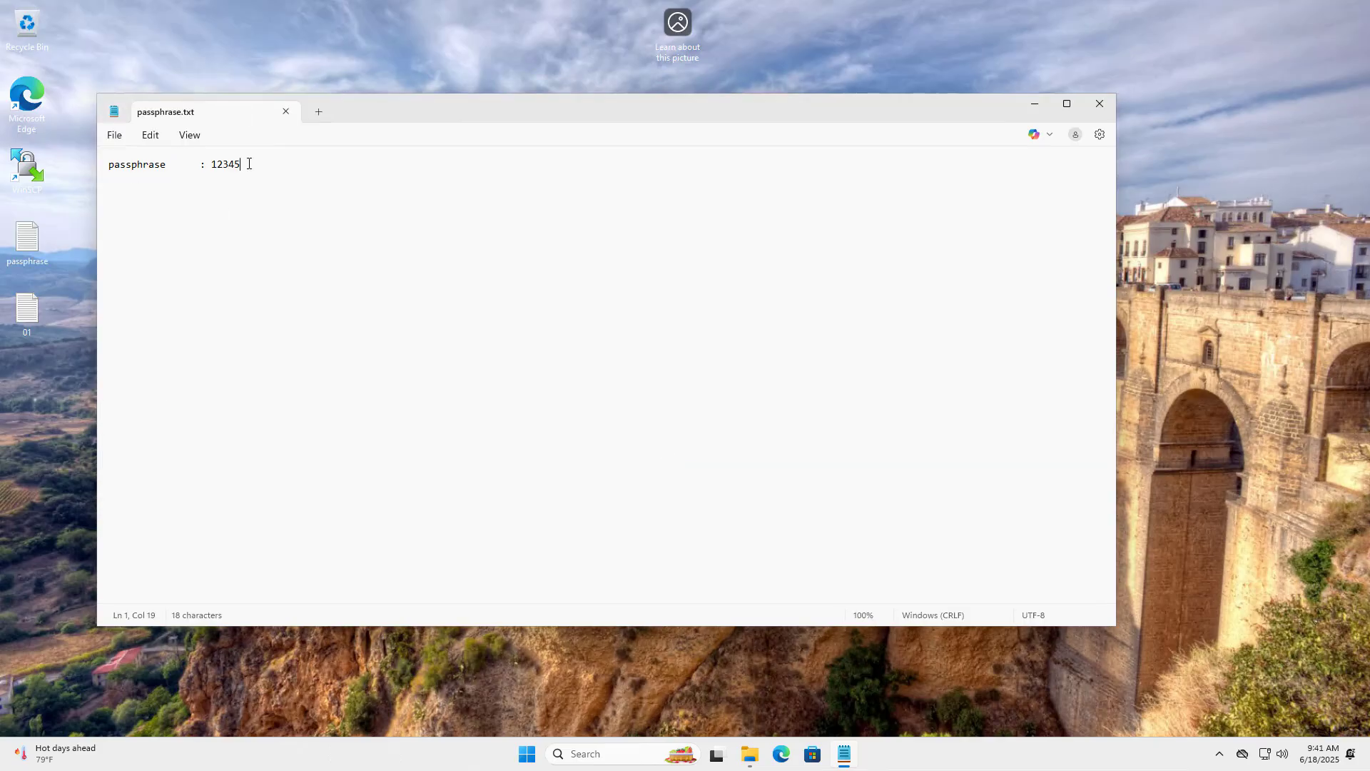
pyautogui.press('ctrl+a')
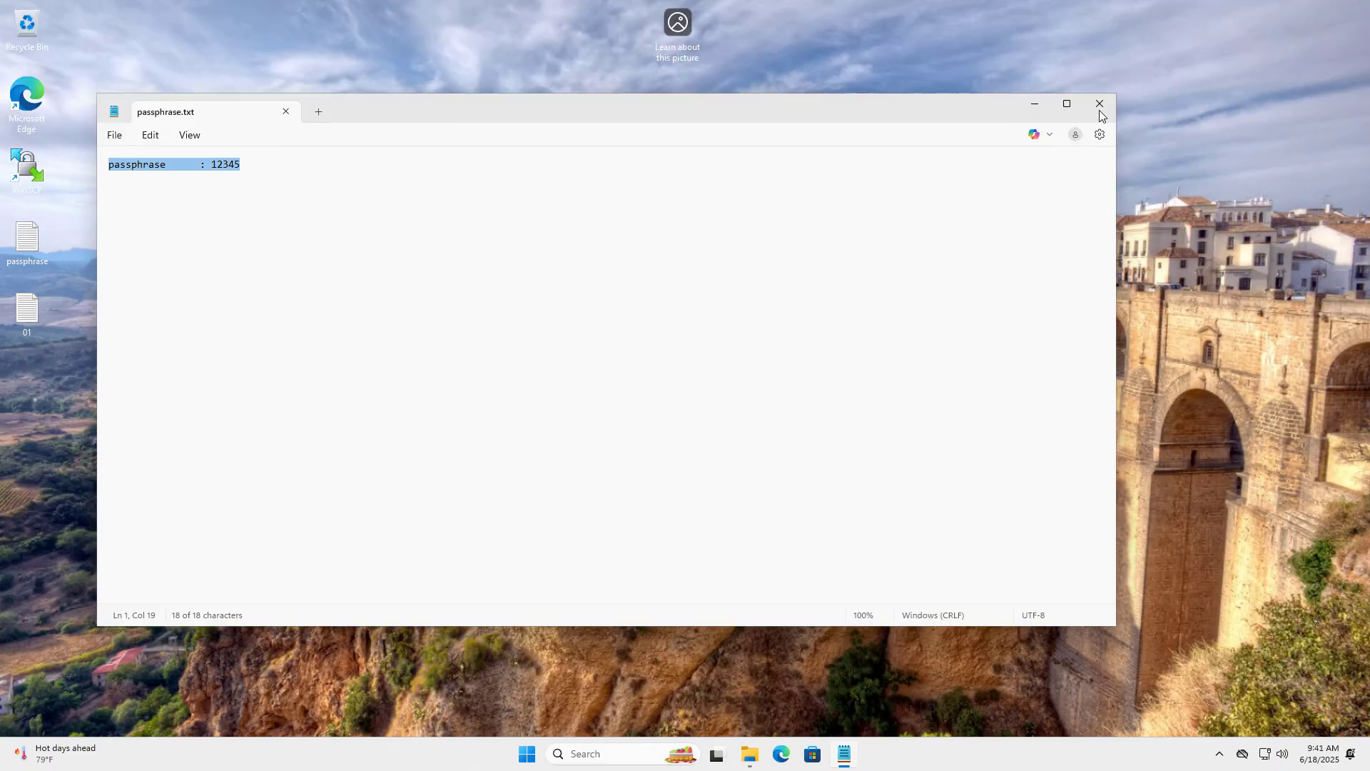
pyautogui.click(1099, 103)
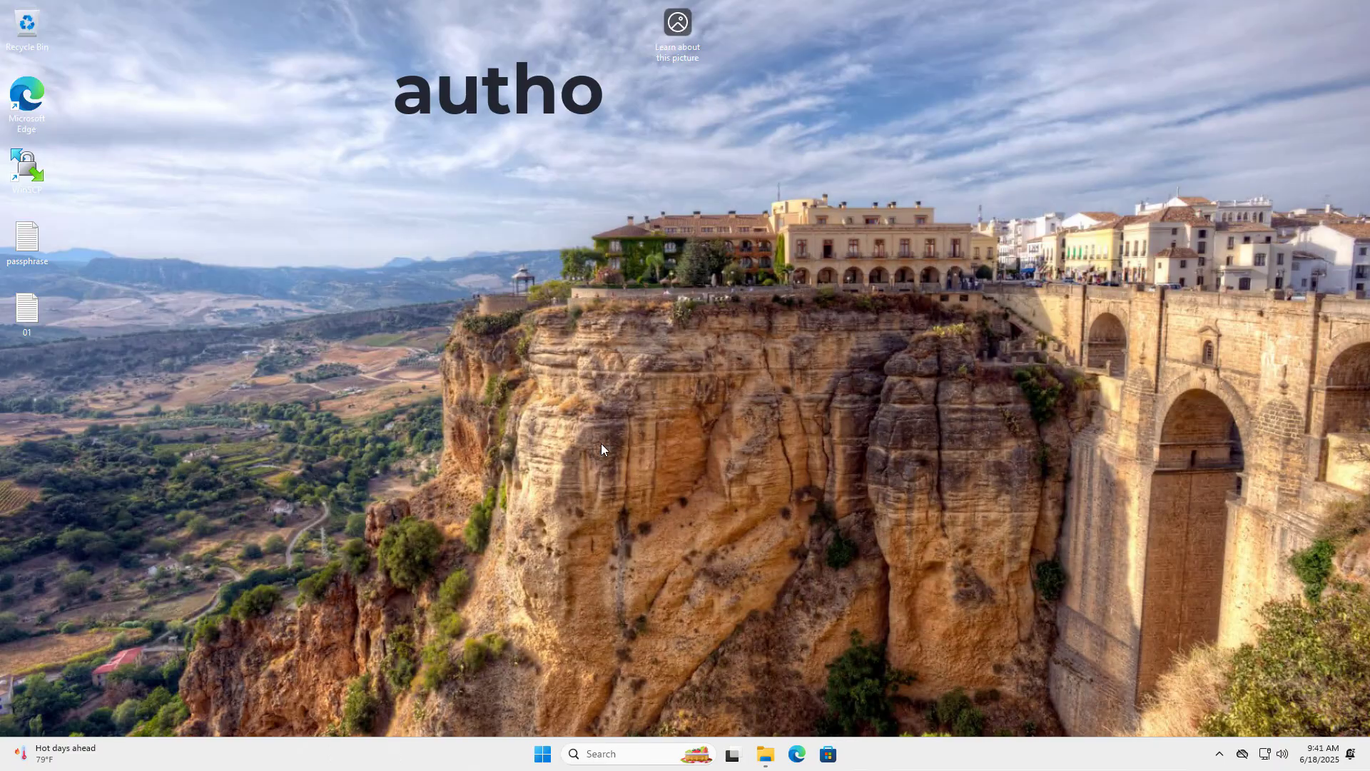
# Step: Browse to C:\Users\user\.ssh and create a new text document there
pyautogui.click(764, 753)
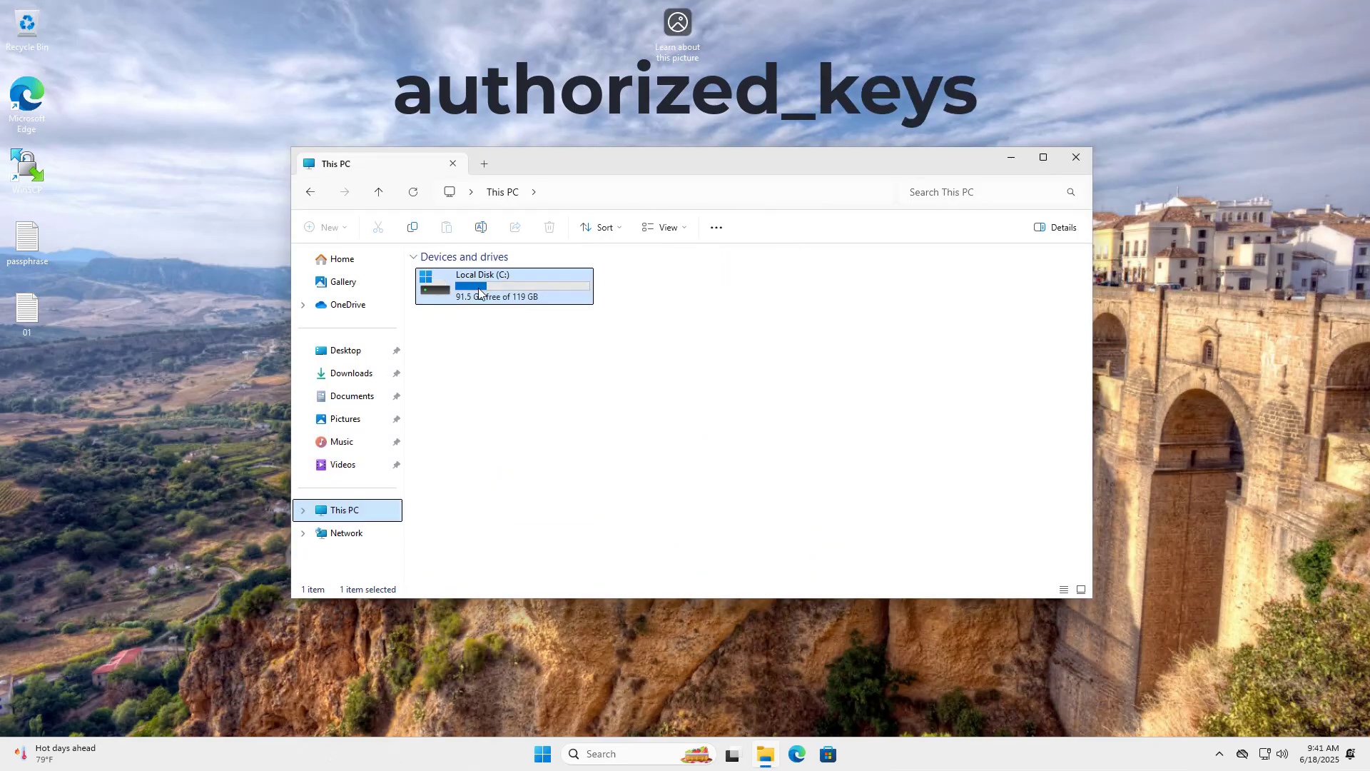
pyautogui.doubleClick(502, 285)
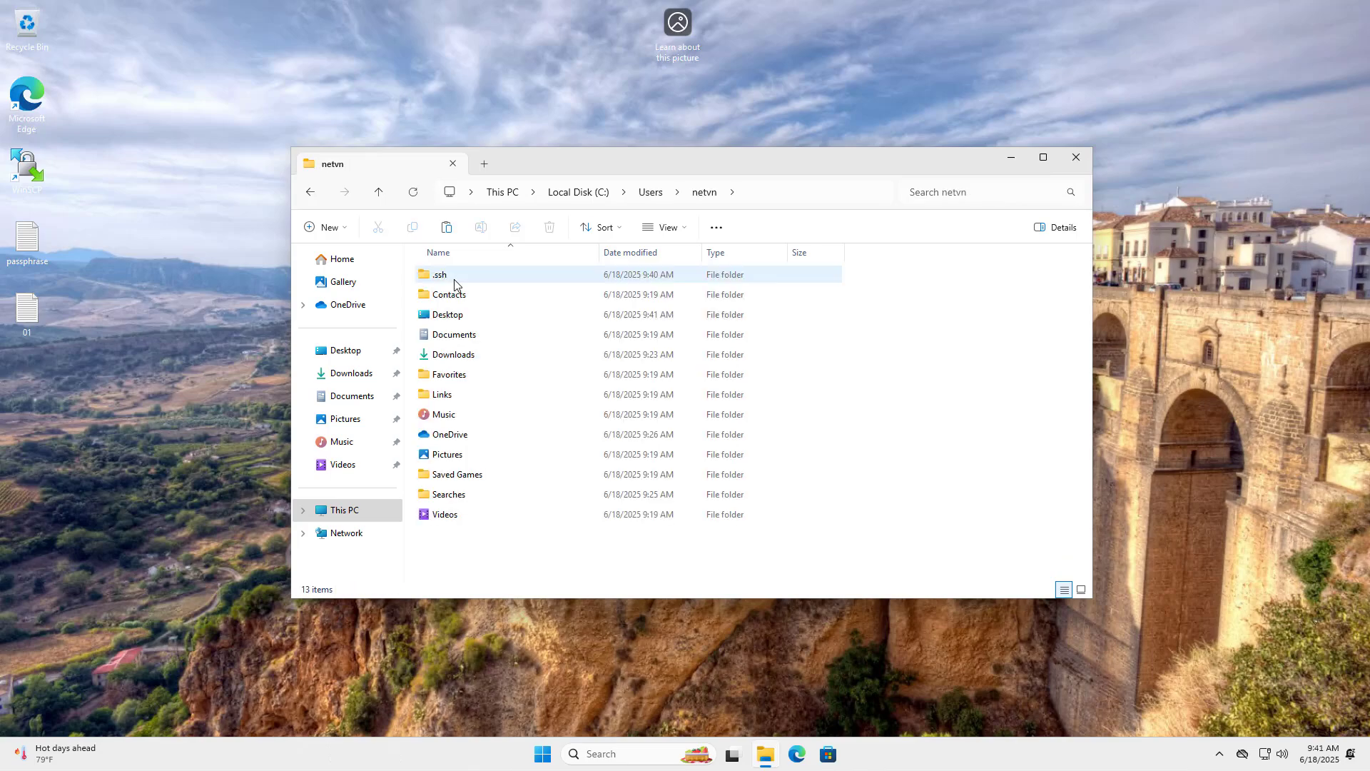
pyautogui.doubleClick(438, 274)
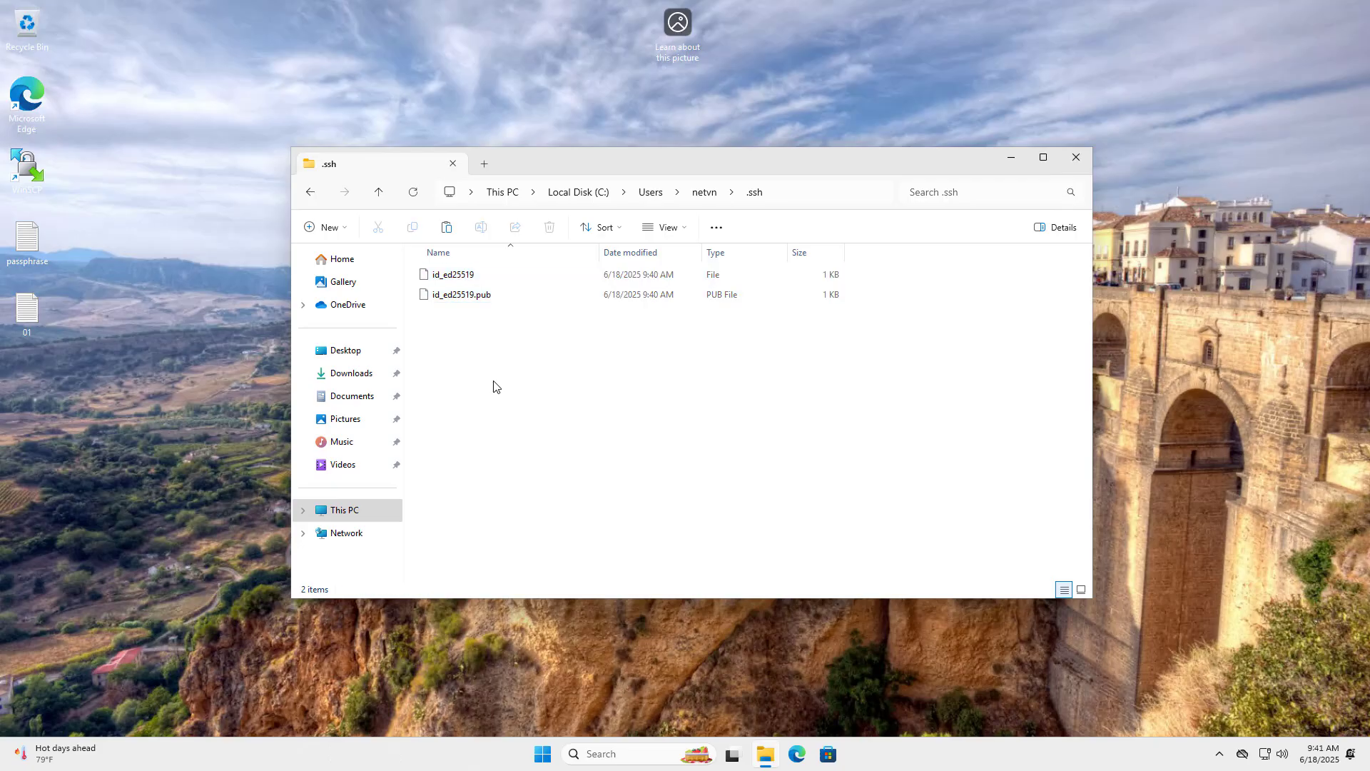
pyautogui.rightClick(495, 385)
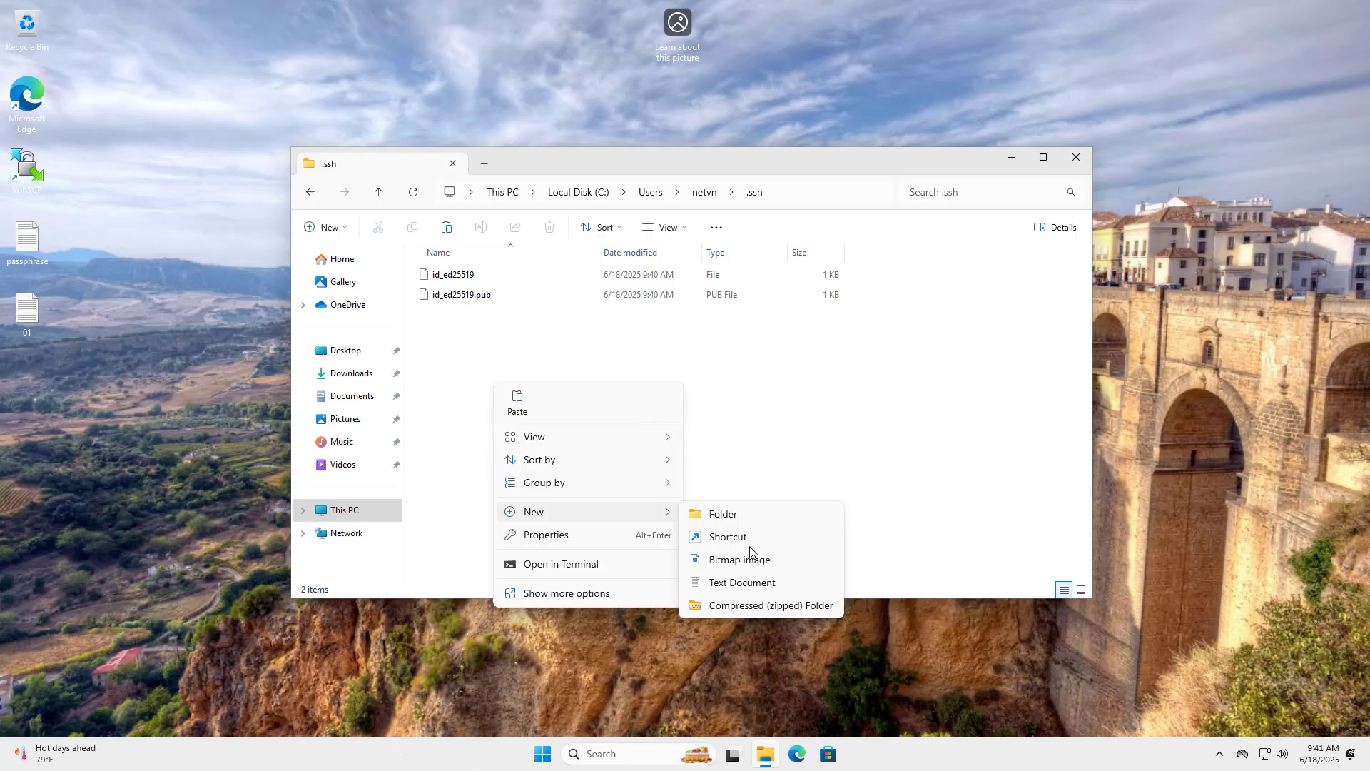
pyautogui.click(741, 582)
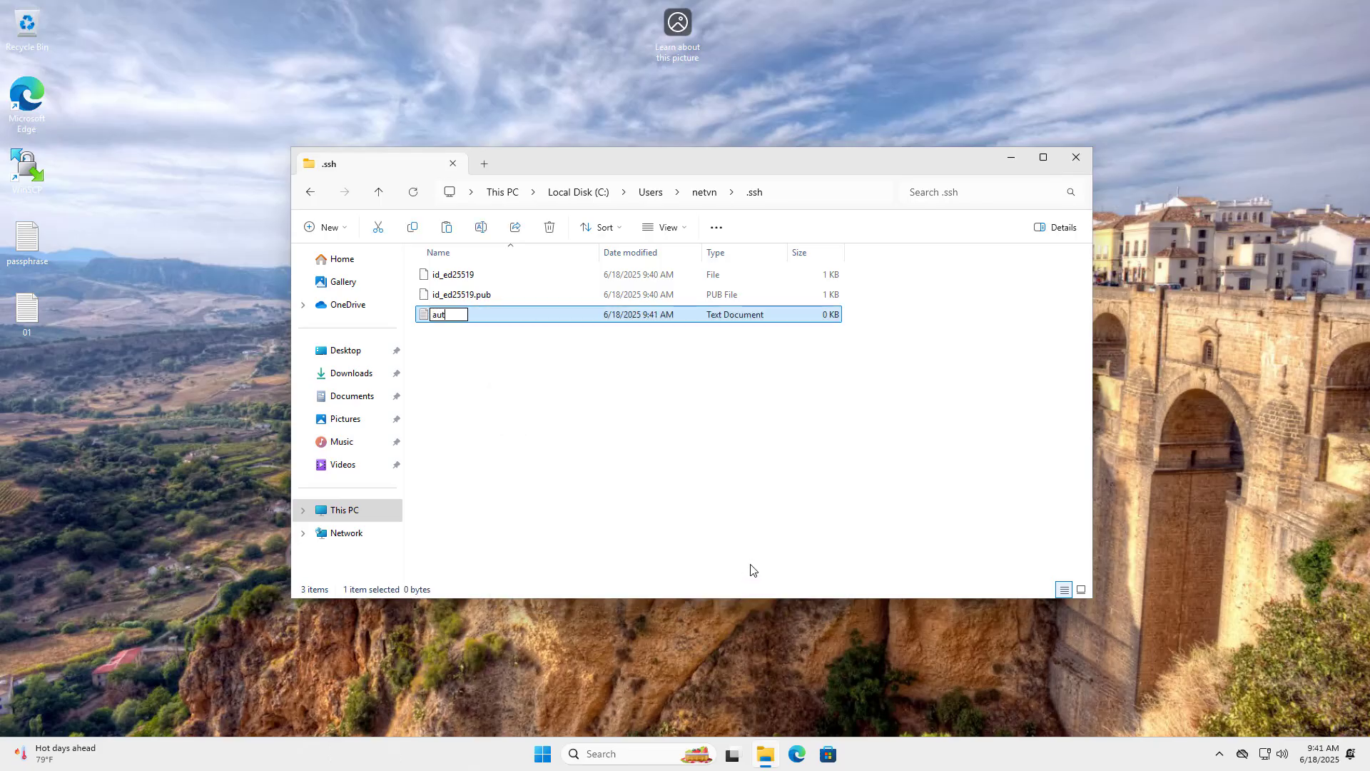
# Step: Name the file authorized_keys and bring it up in Notepad
pyautogui.write('horized')
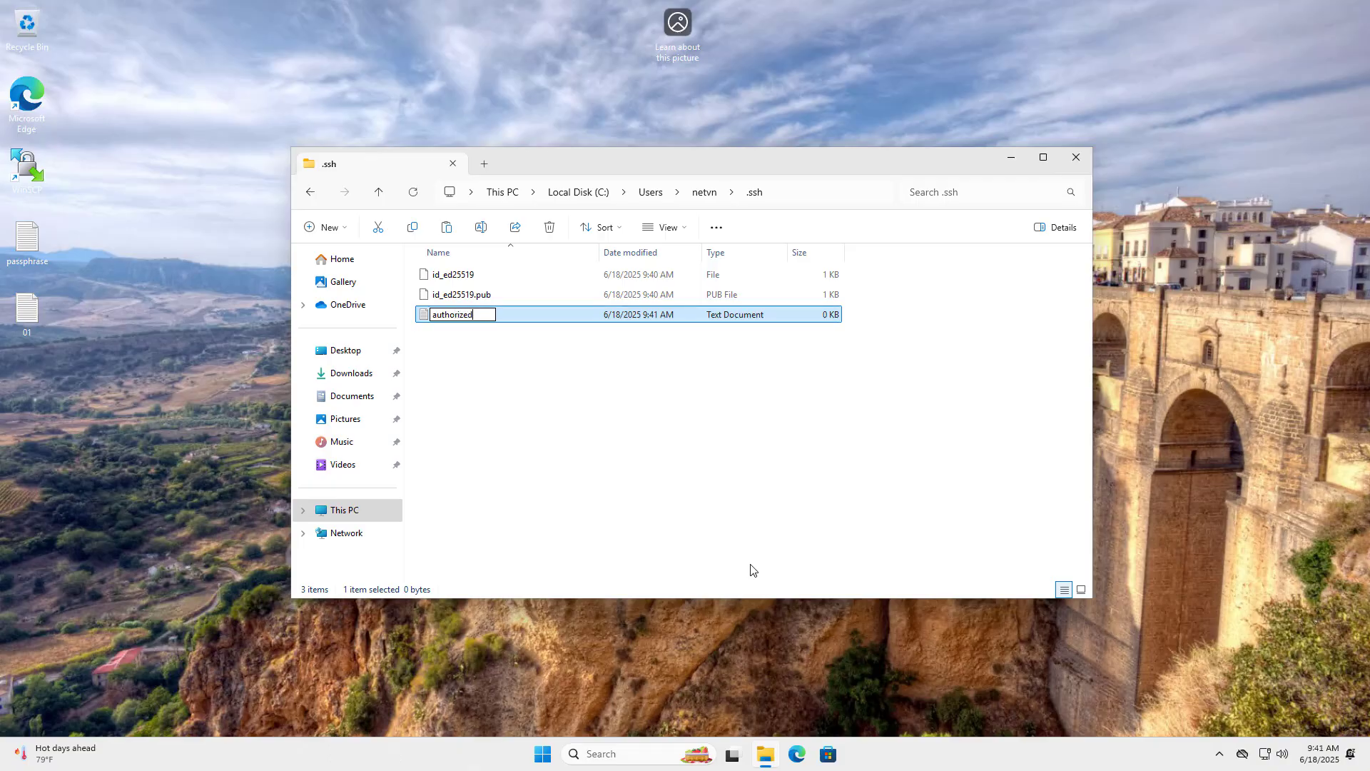
pyautogui.write('_keys')
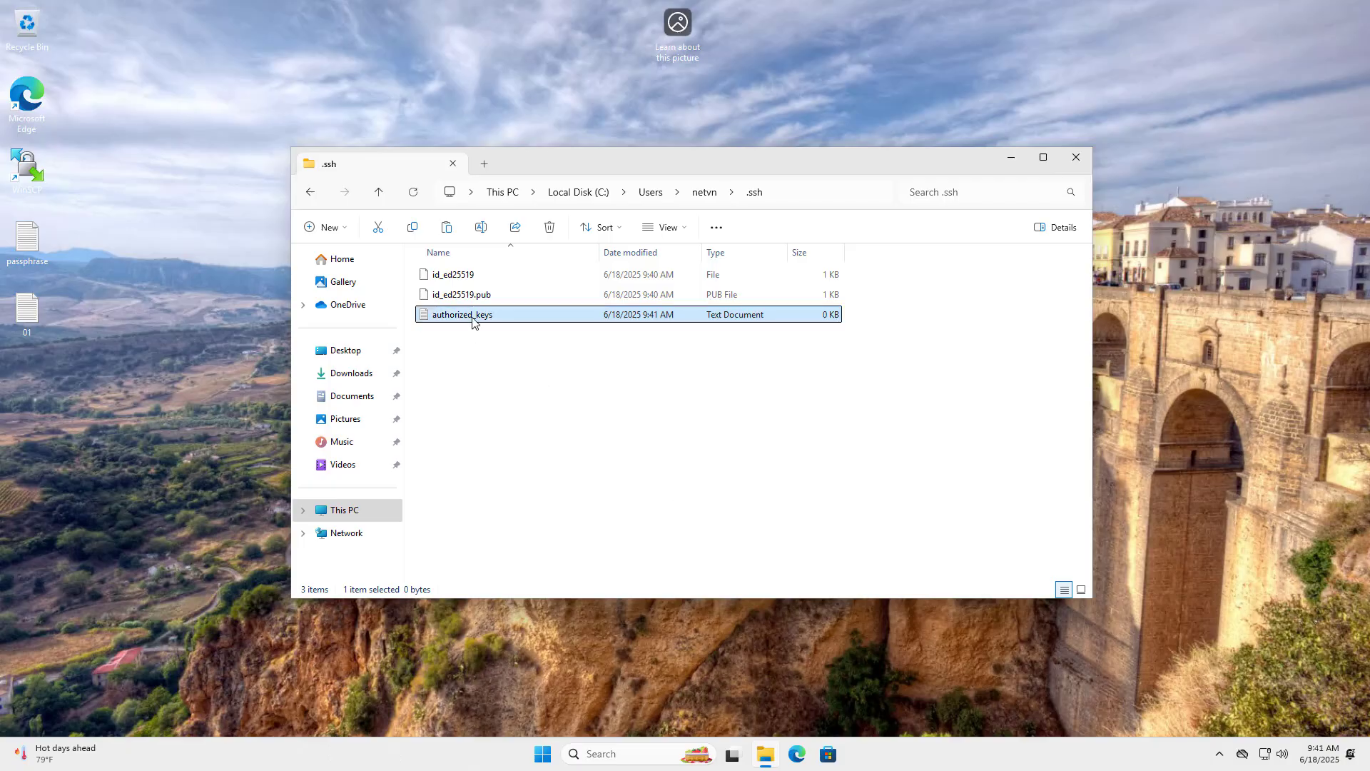
pyautogui.doubleClick(461, 314)
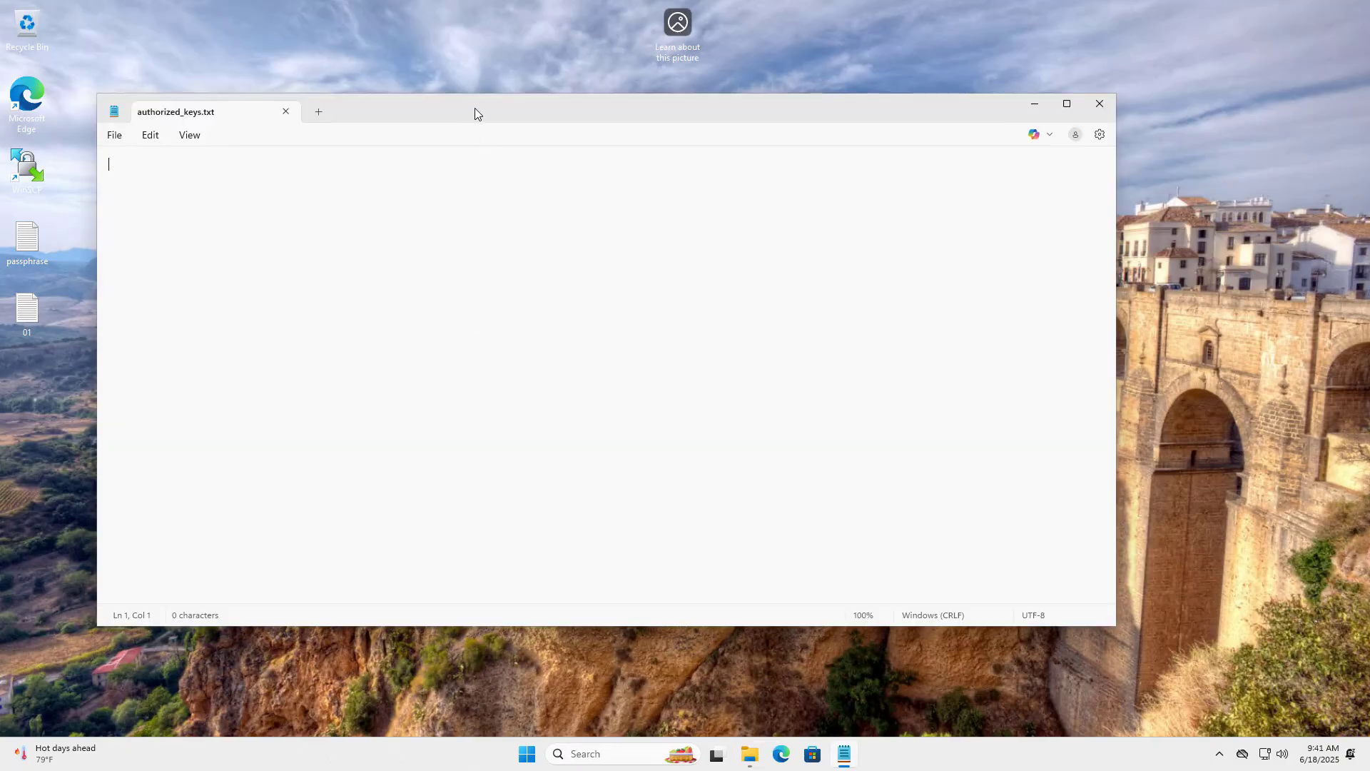
# Step: Open the id_ed25519.pub public key in Notepad (Just once) to copy its key
pyautogui.click(749, 754)
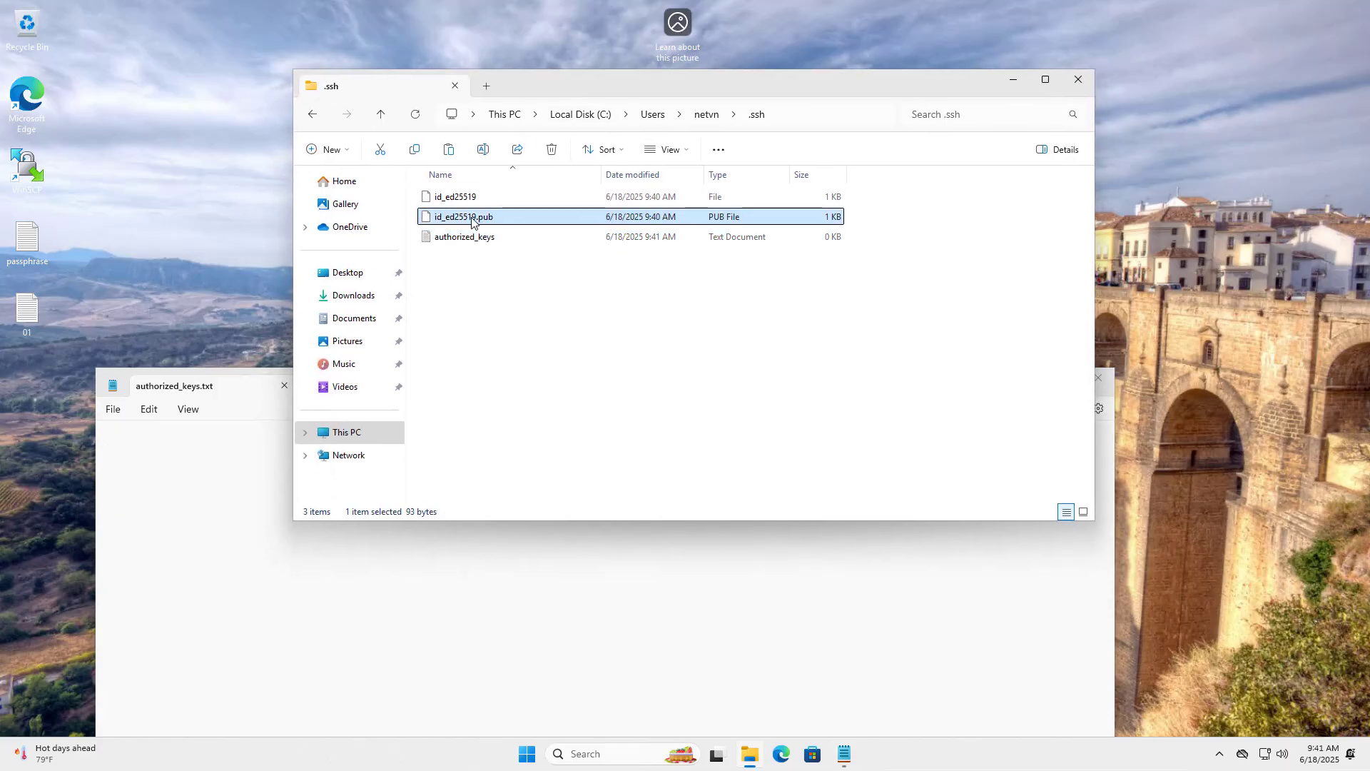
pyautogui.doubleClick(461, 215)
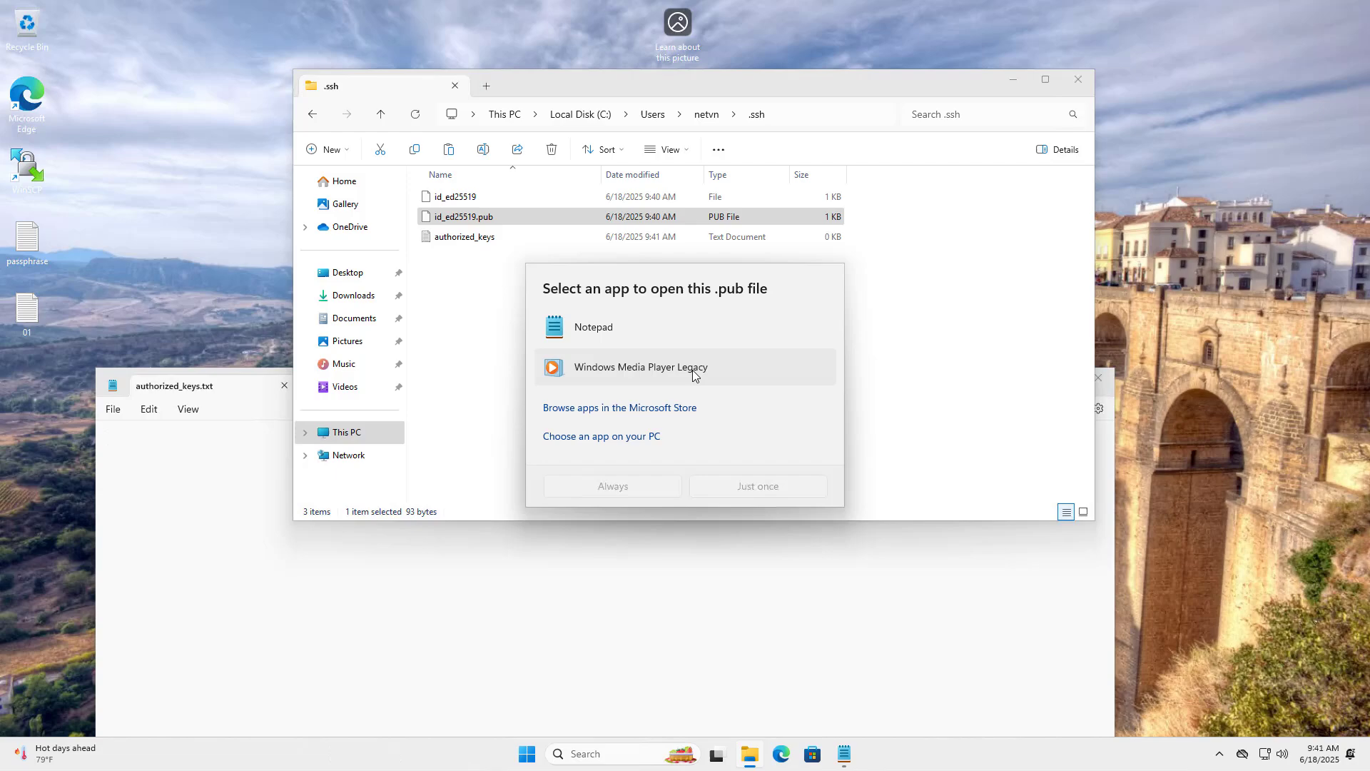
pyautogui.click(593, 325)
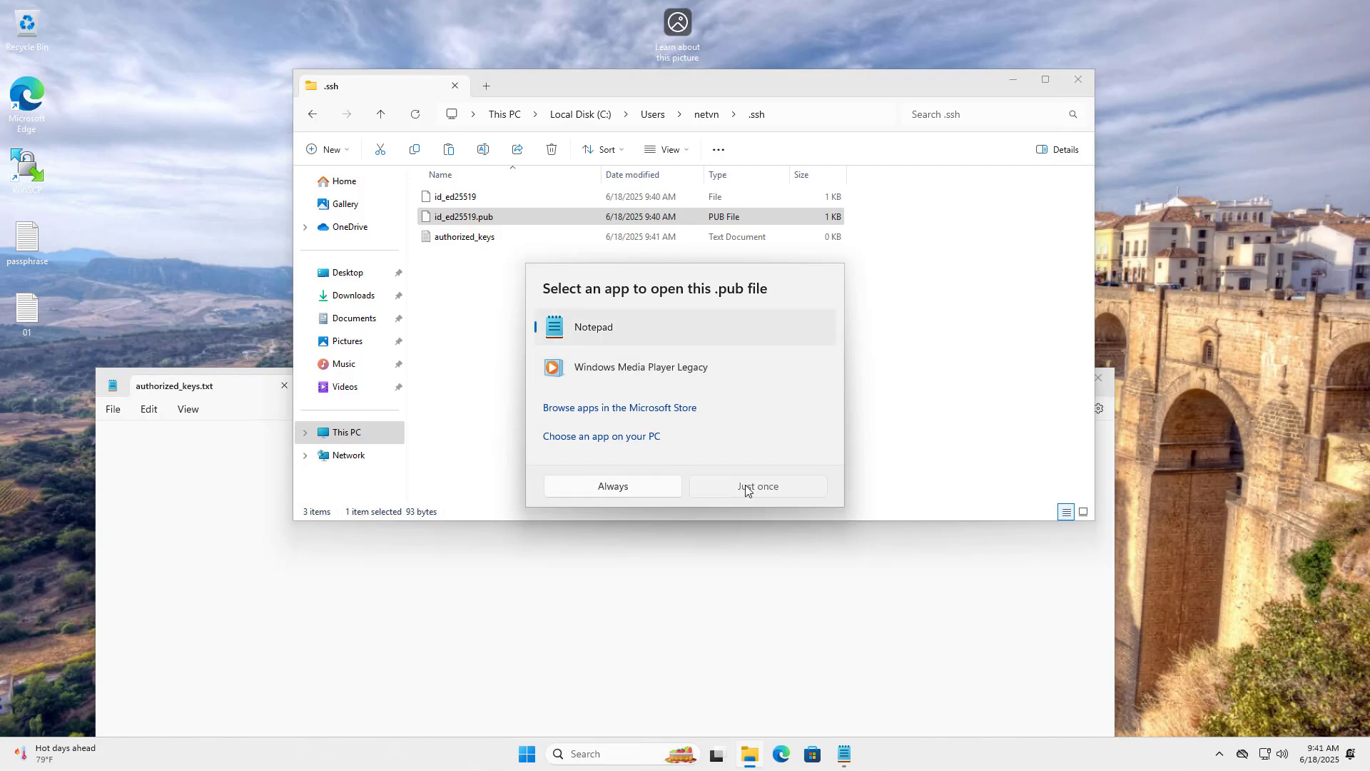
pyautogui.click(756, 485)
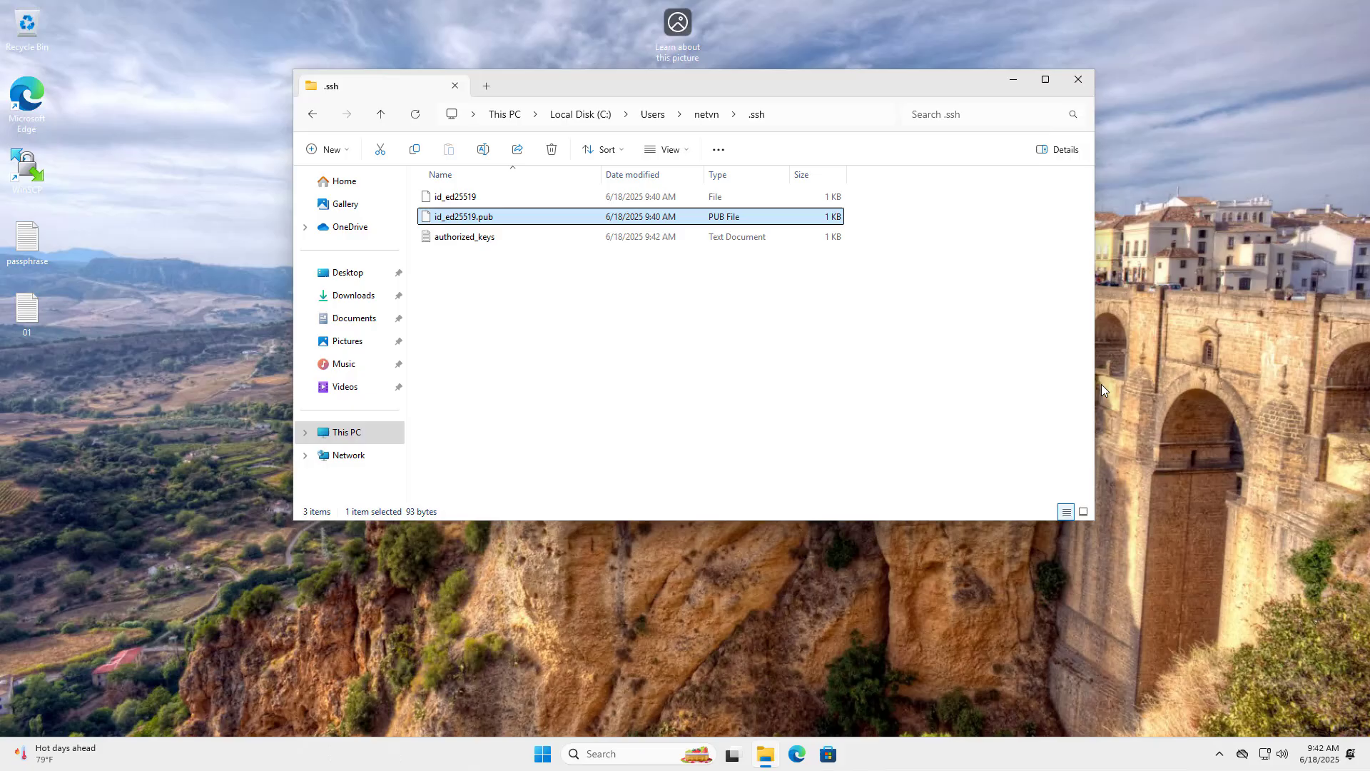
# Step: Show file name extensions and rename authorized_keys.txt to plain authorized_keys in the .ssh folder
pyautogui.click(464, 235)
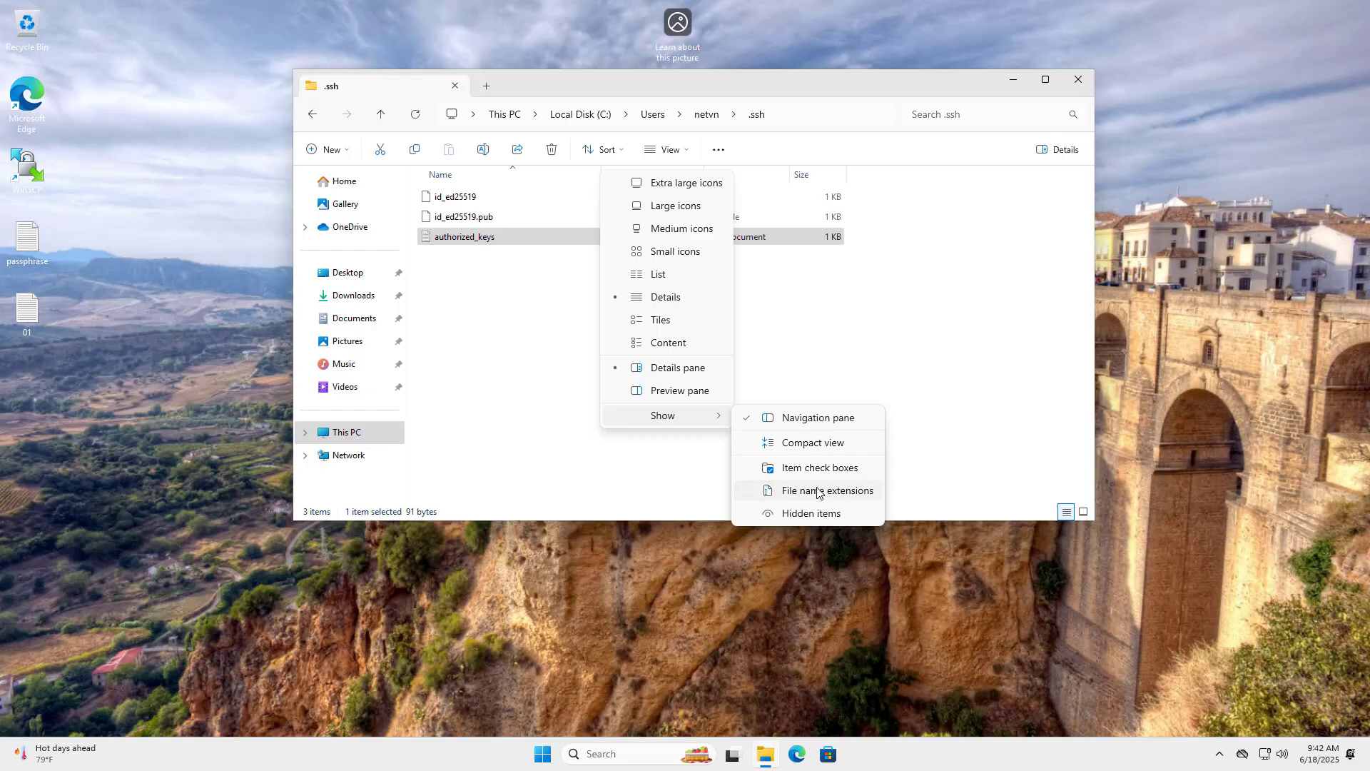
pyautogui.click(826, 490)
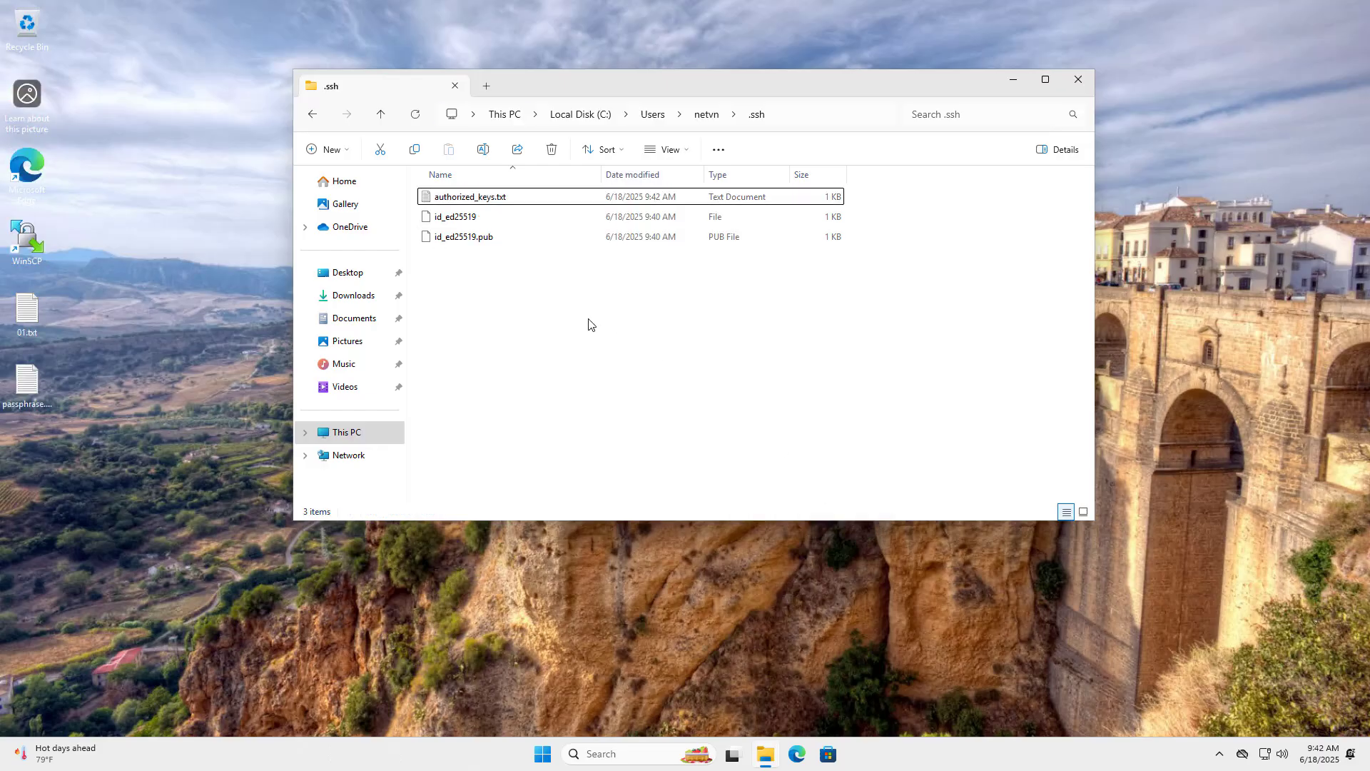
pyautogui.click(470, 195)
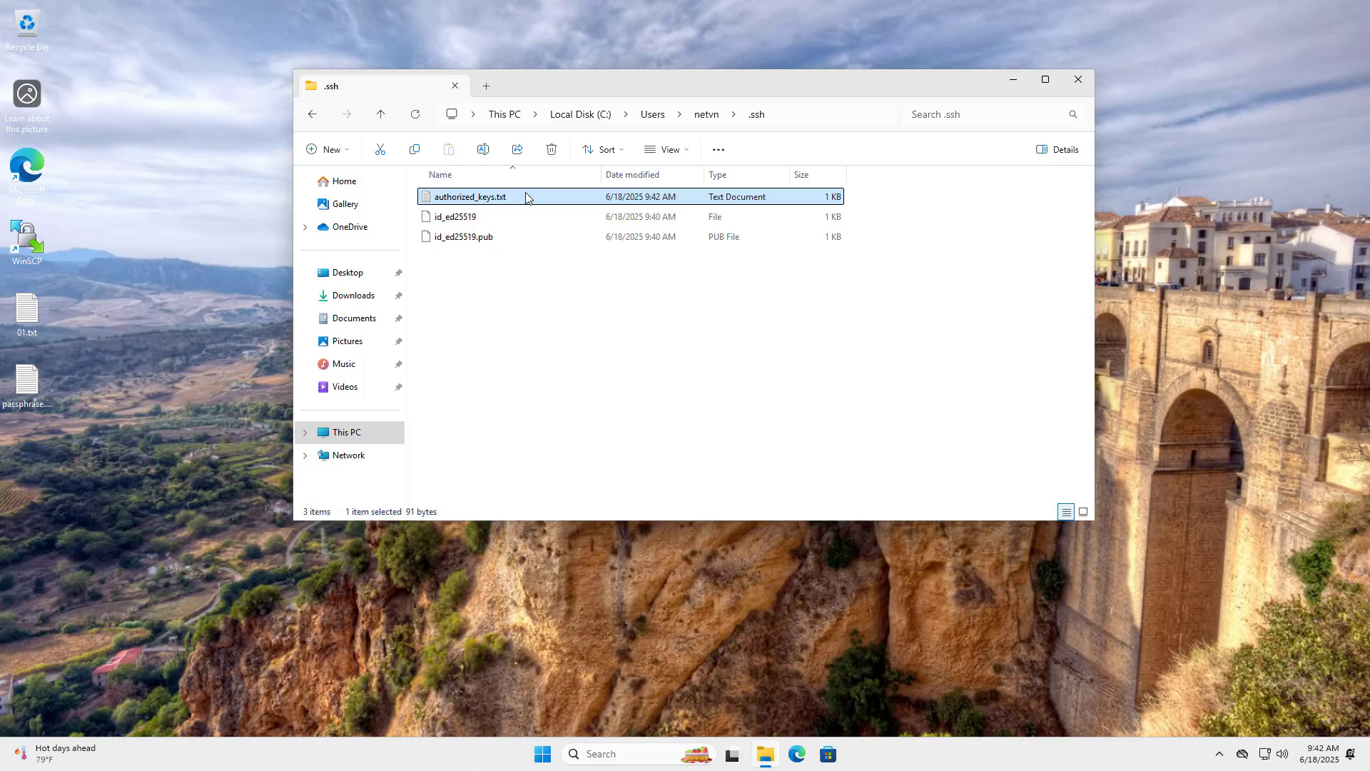
pyautogui.click(468, 195)
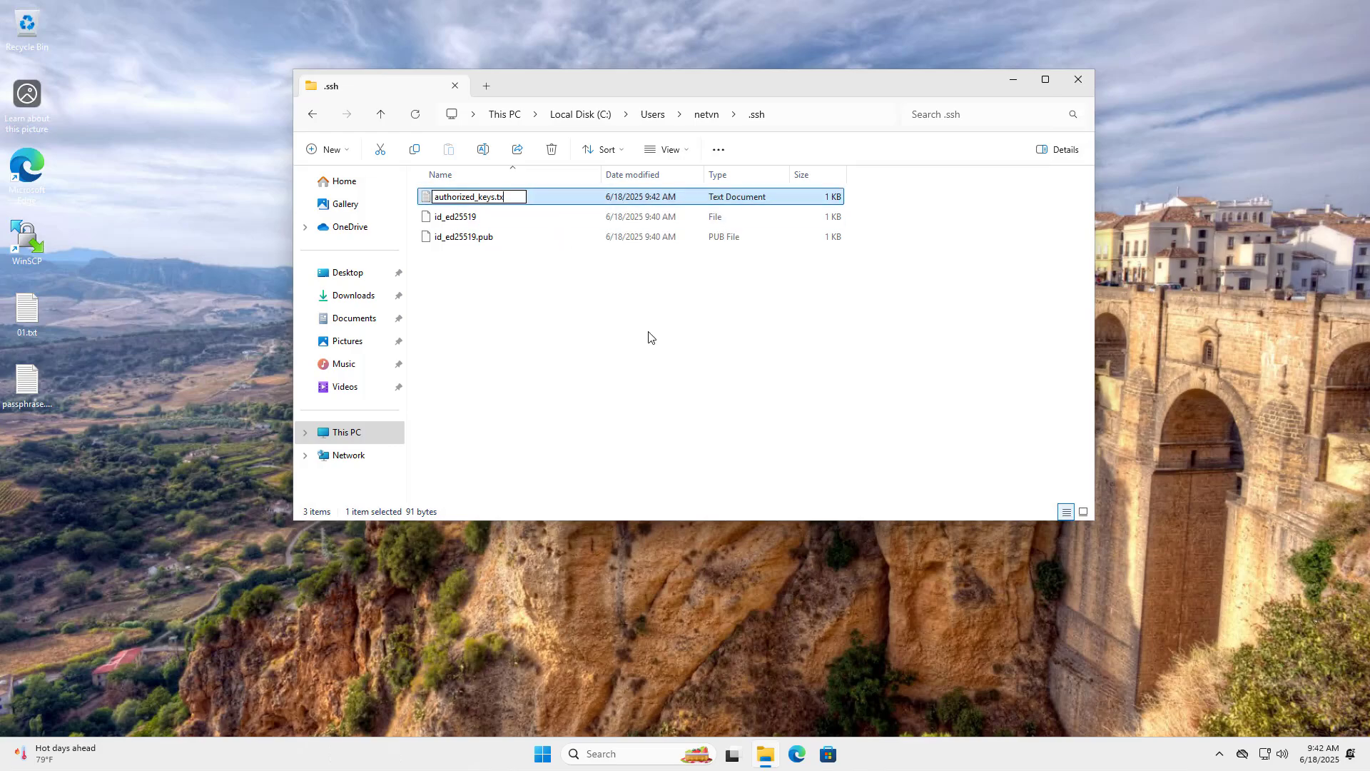
pyautogui.press('BackSpace')
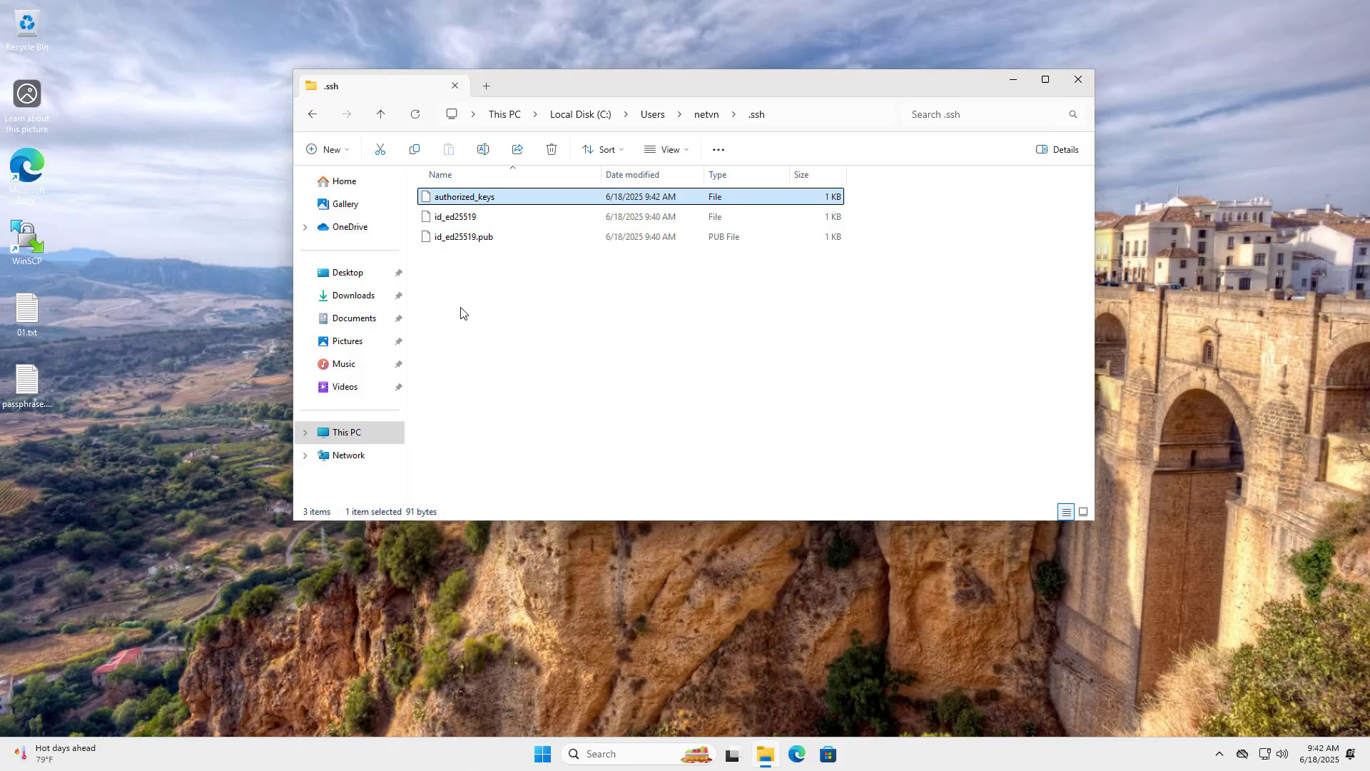
pyautogui.click(498, 334)
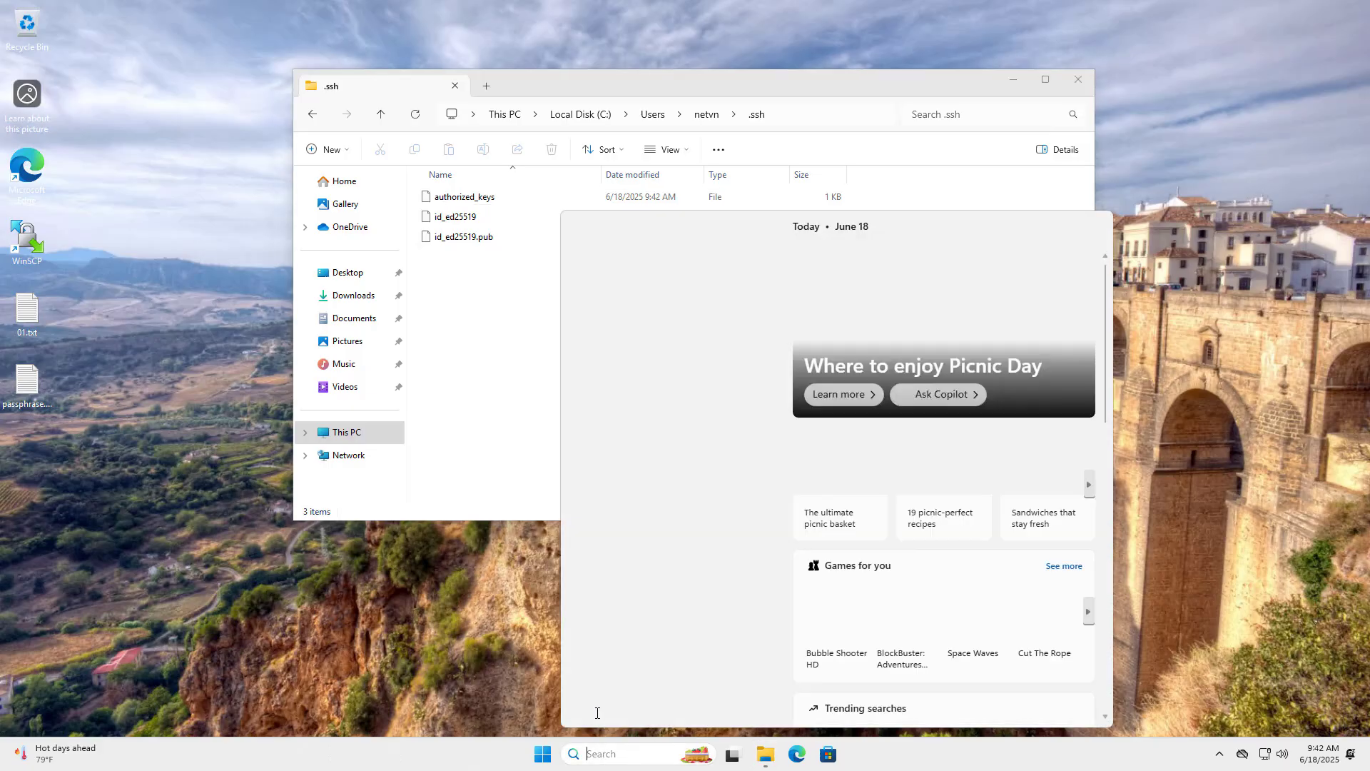
# Step: Search for cmd and launch Command Prompt as administrator, approving the UAC prompt
pyautogui.write('cmd')
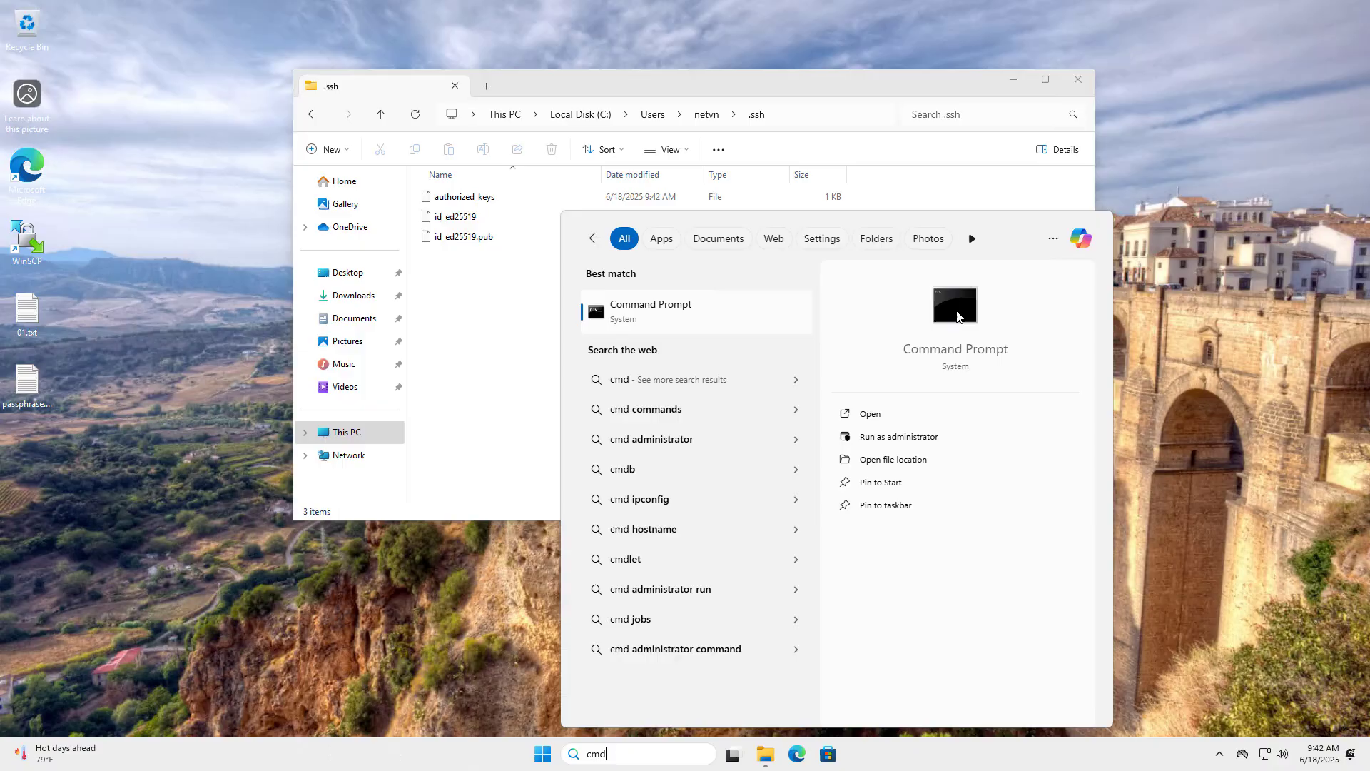
pyautogui.click(901, 436)
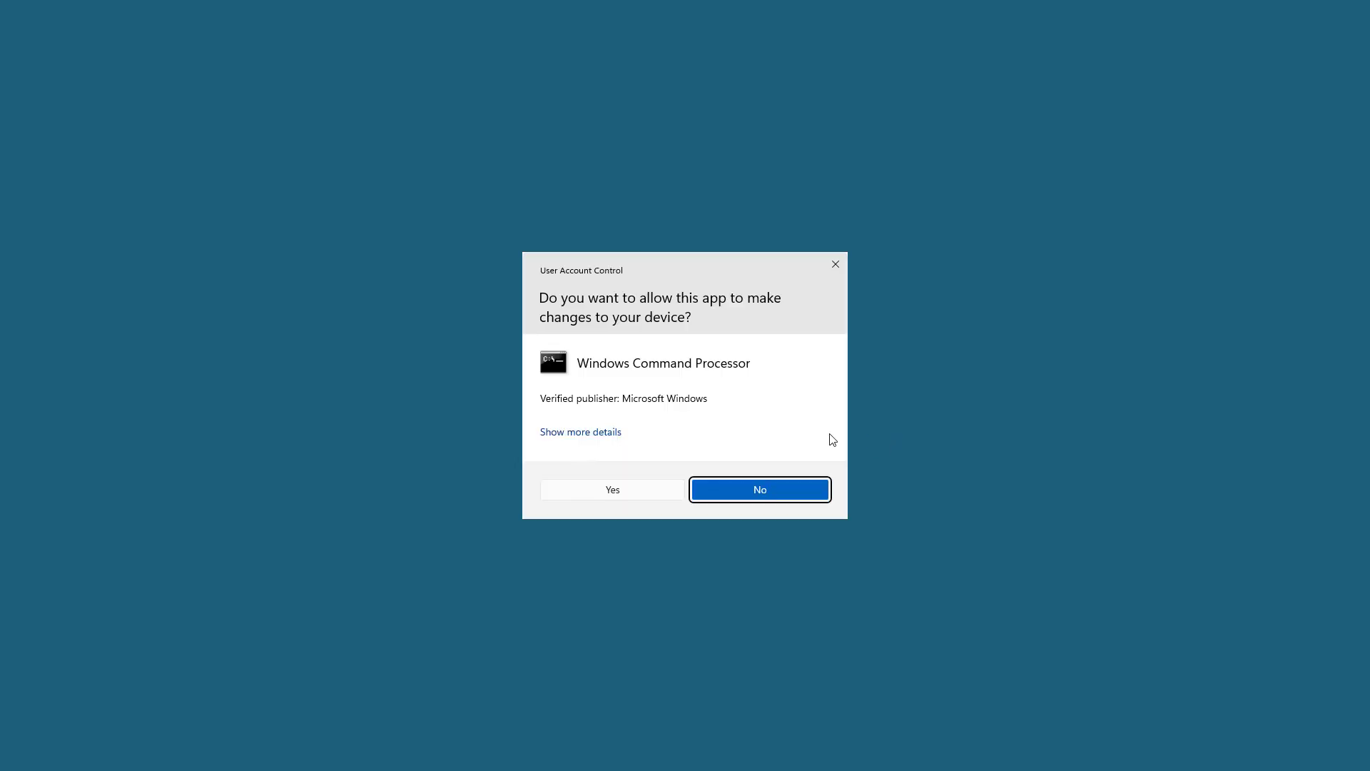
pyautogui.click(612, 489)
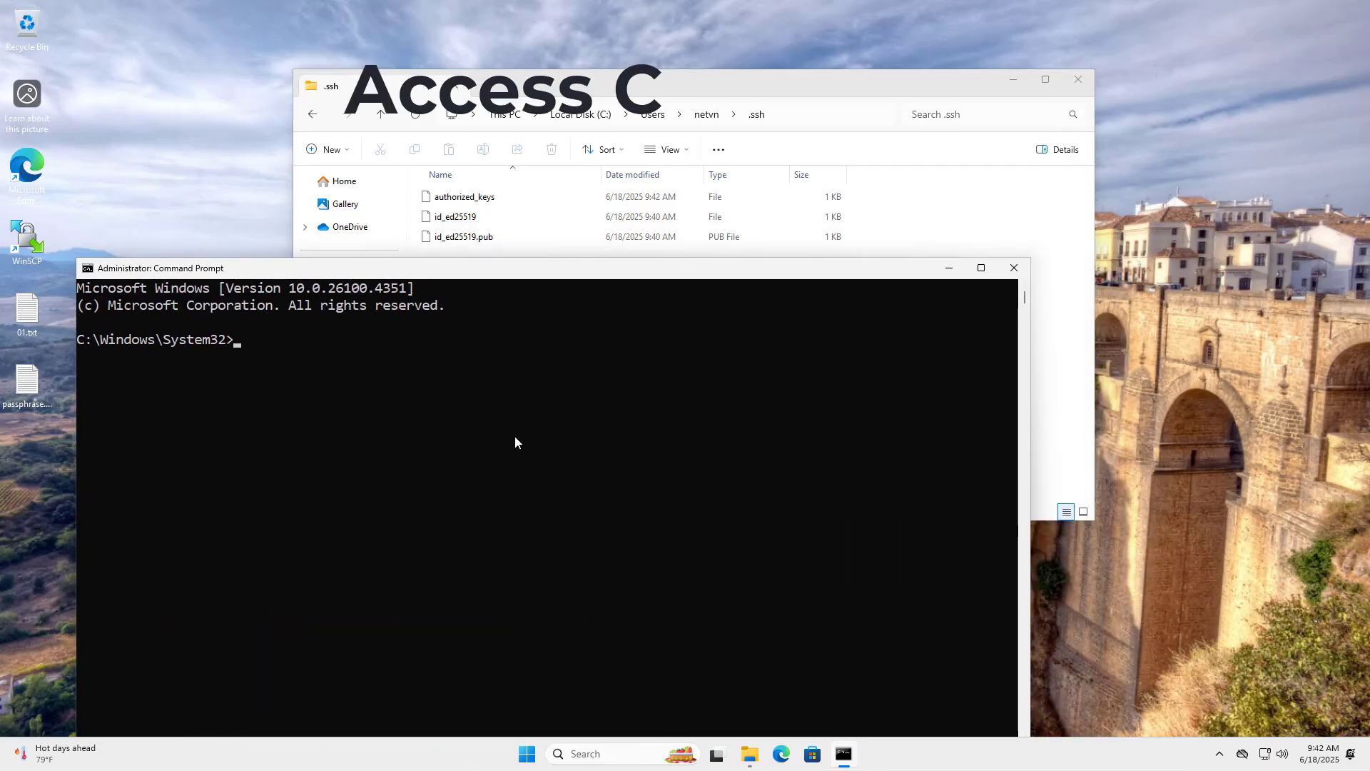
# Step: Begin the icacls command on C:\Users\netvn\.ssh\authorized_keys with /inheritance:r
pyautogui.write('icacls.exe')
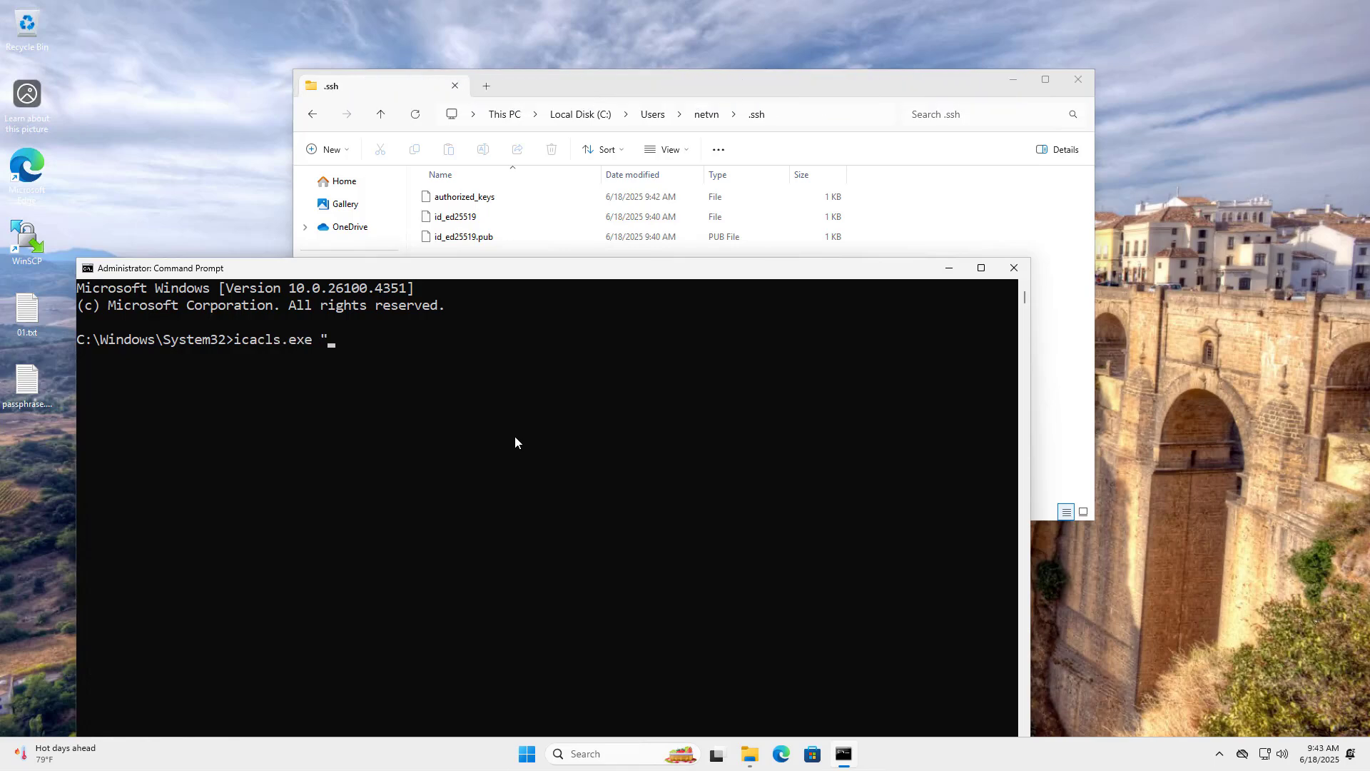
pyautogui.write('"')
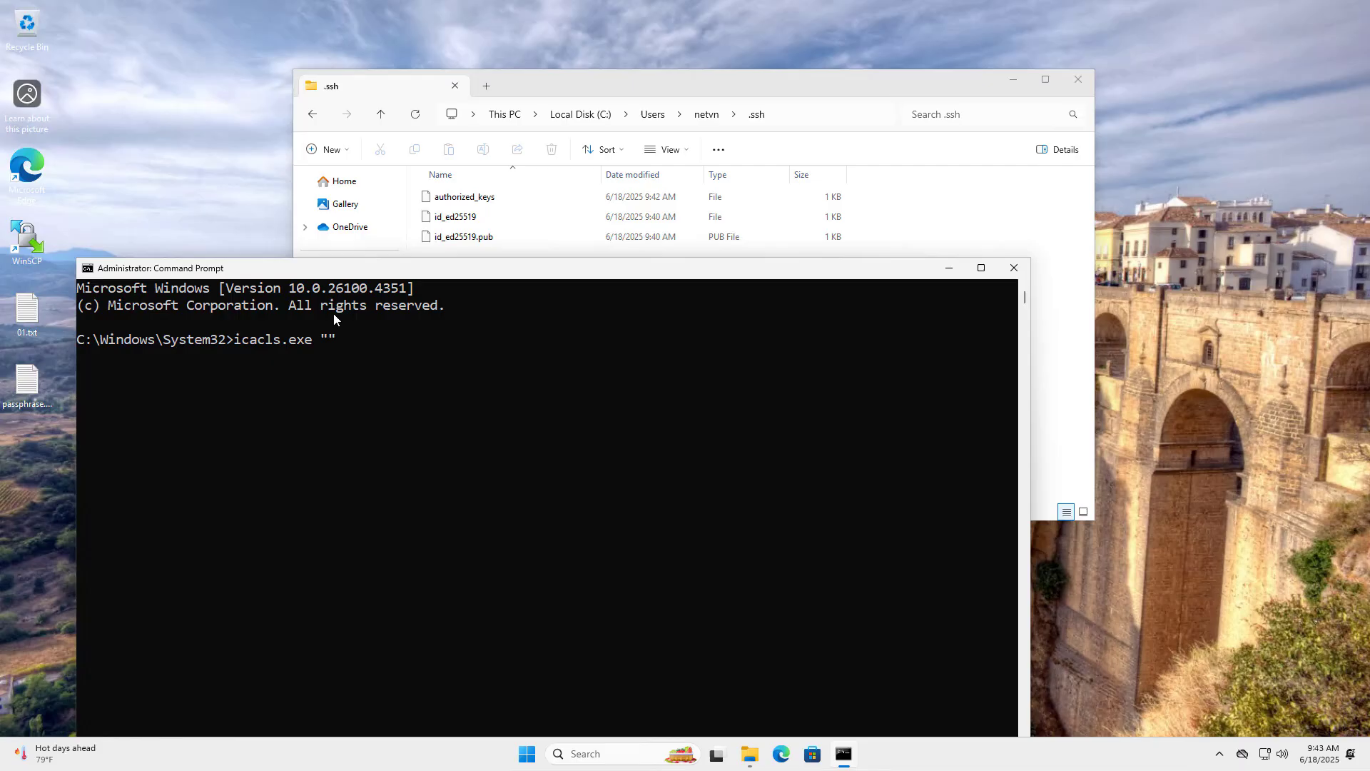
pyautogui.write('C:\\Users\\netvn\\.ssh\\')
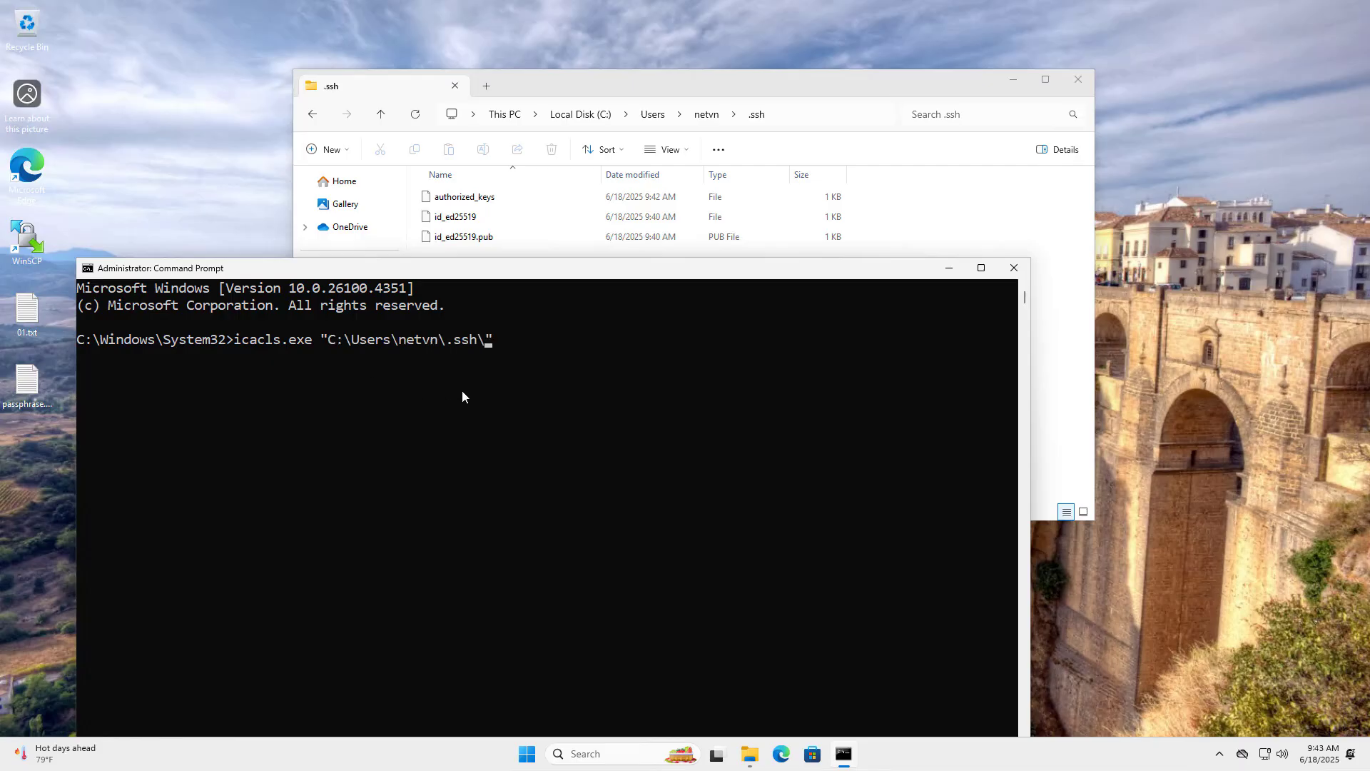
pyautogui.write('authorized_keys"')
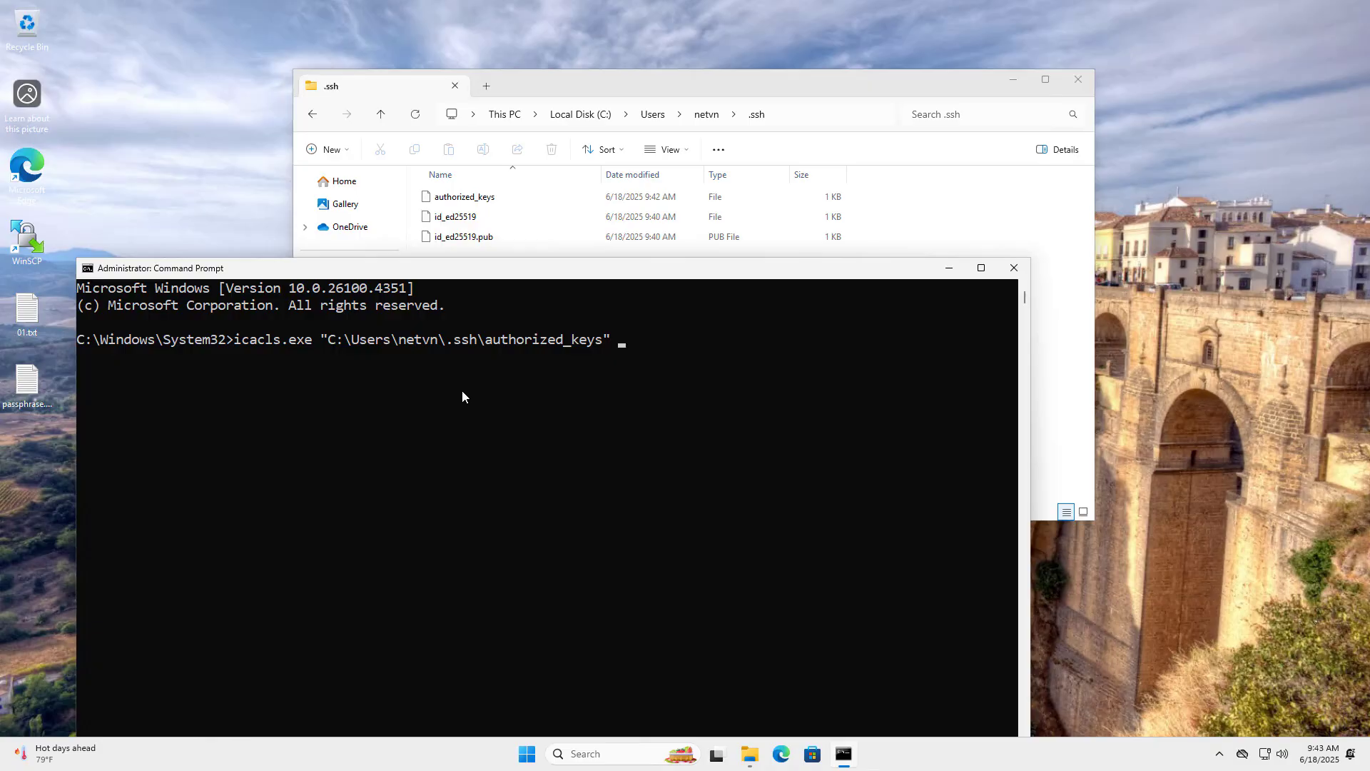
pyautogui.write('/i')
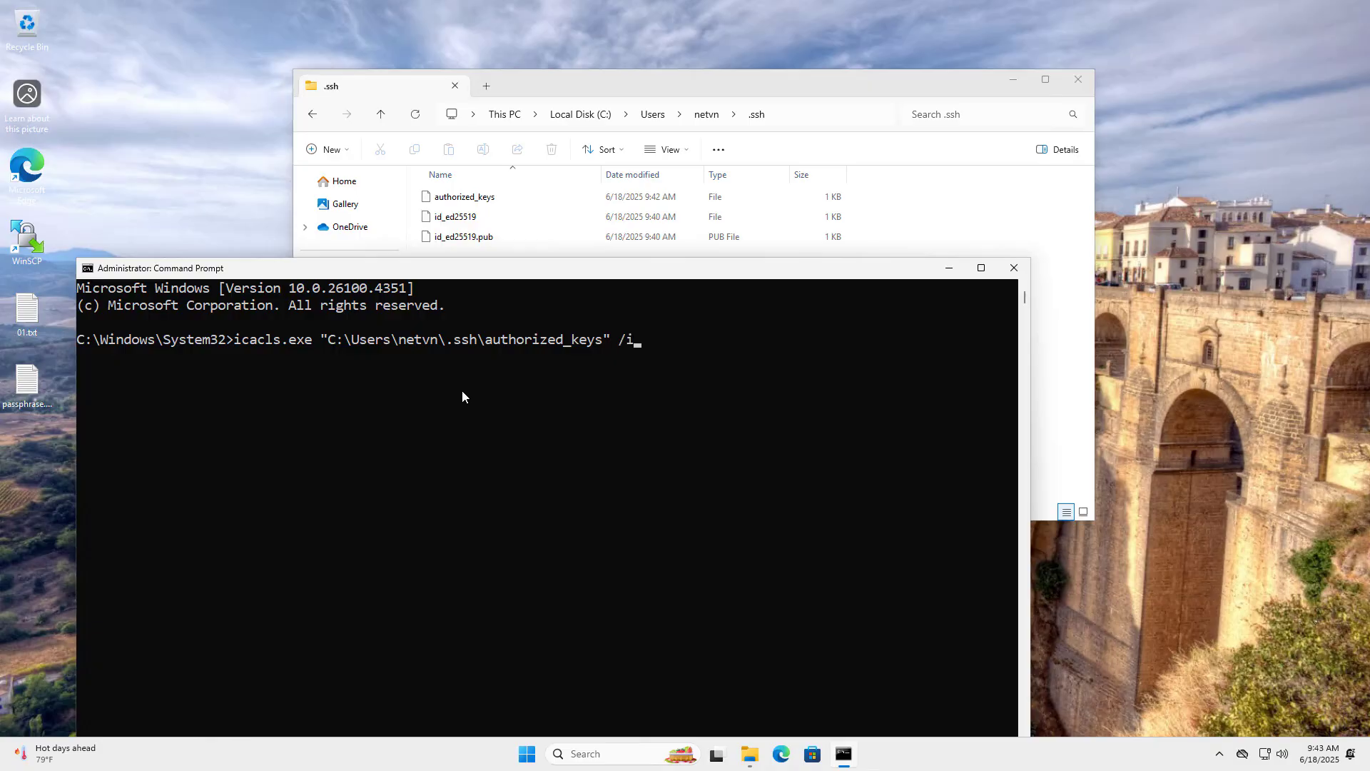
pyautogui.write('nher')
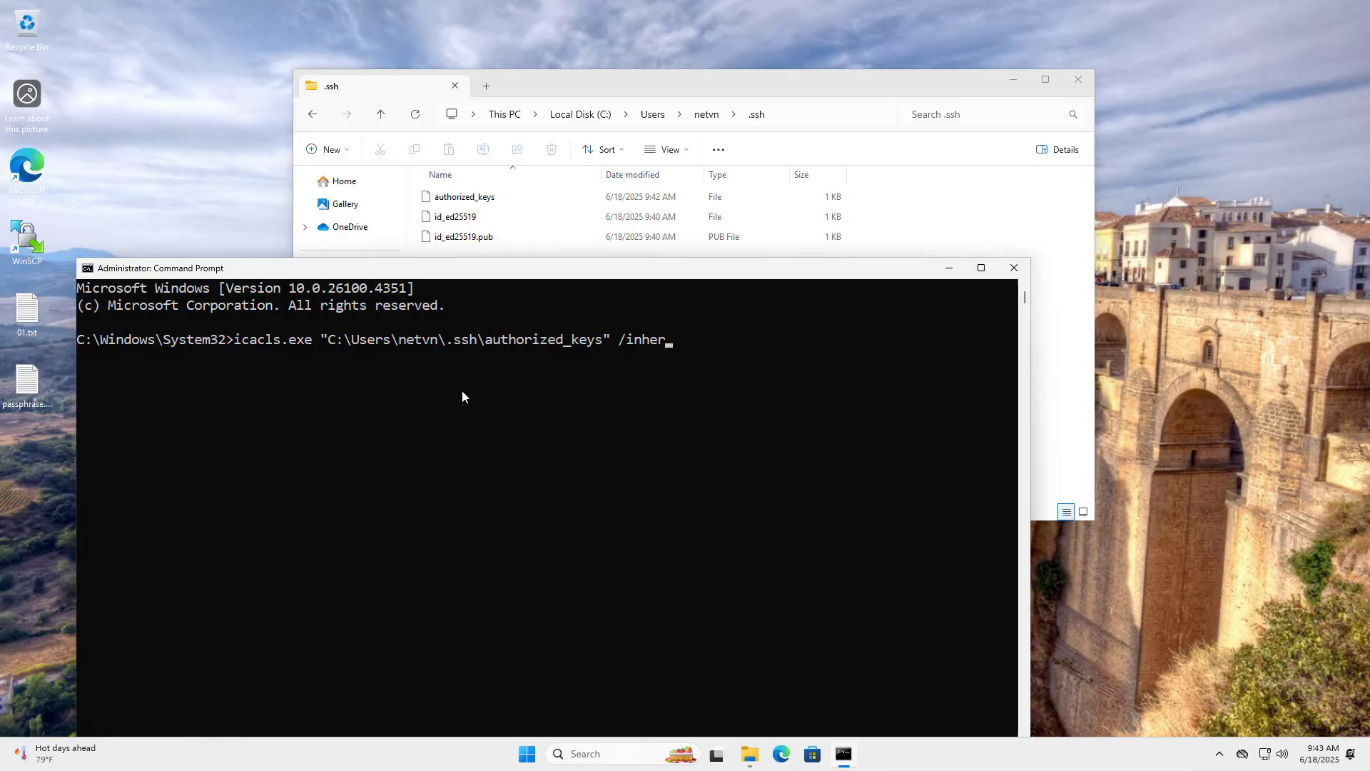
pyautogui.write('itanc')
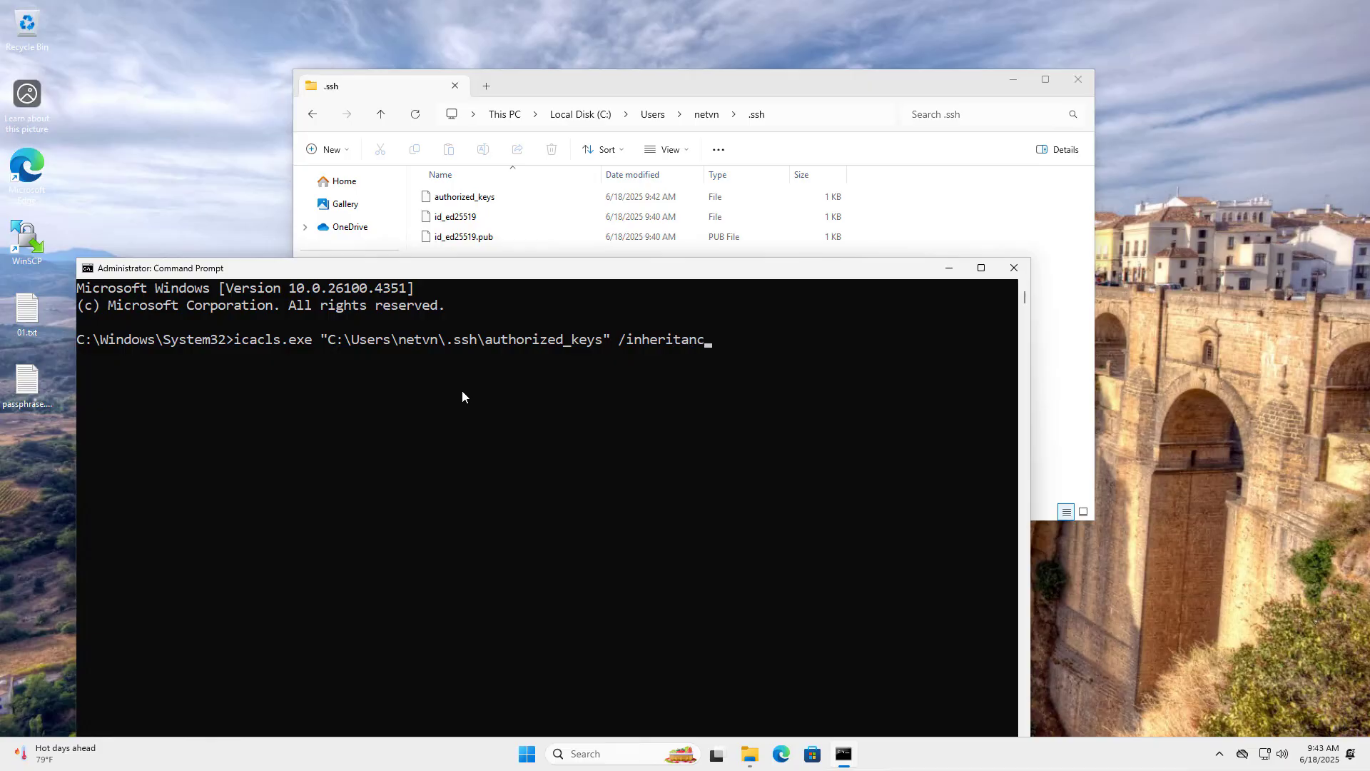
pyautogui.write('e:')
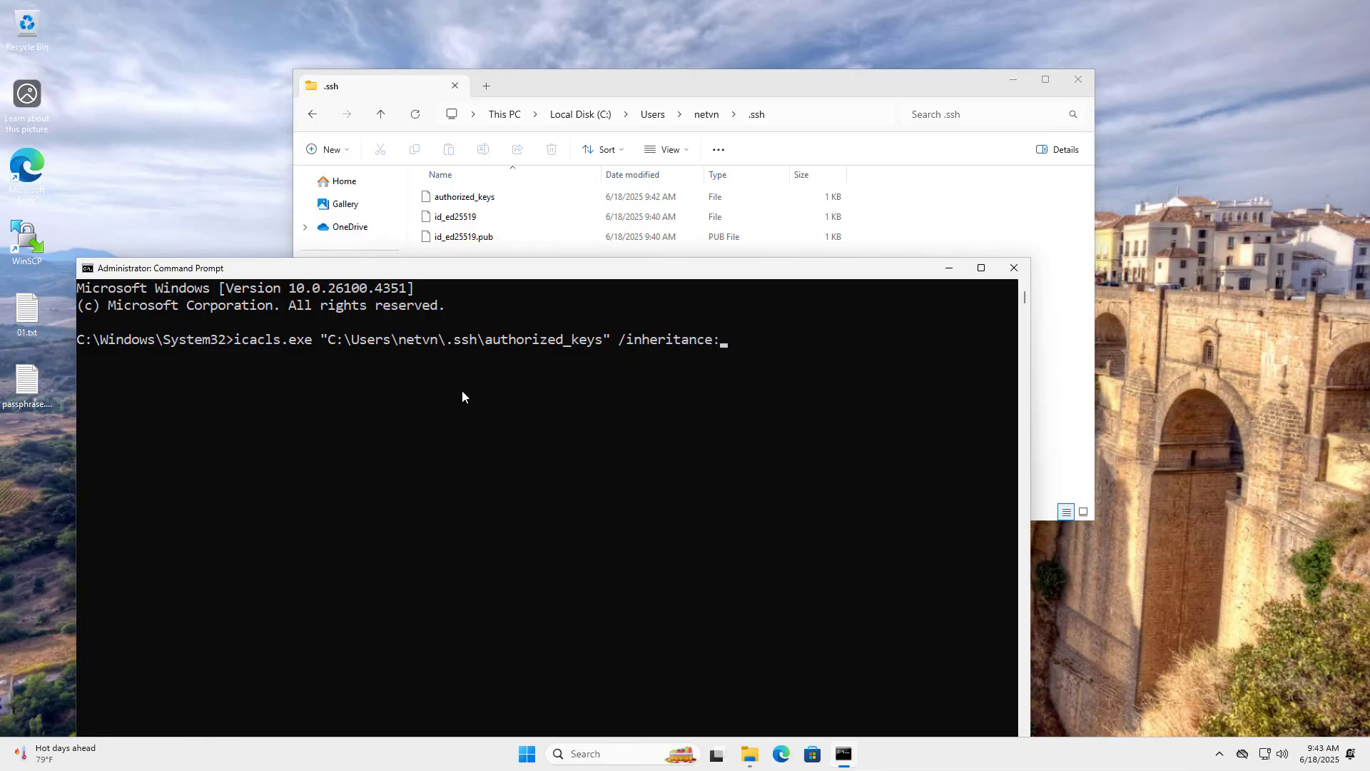
pyautogui.write('r /')
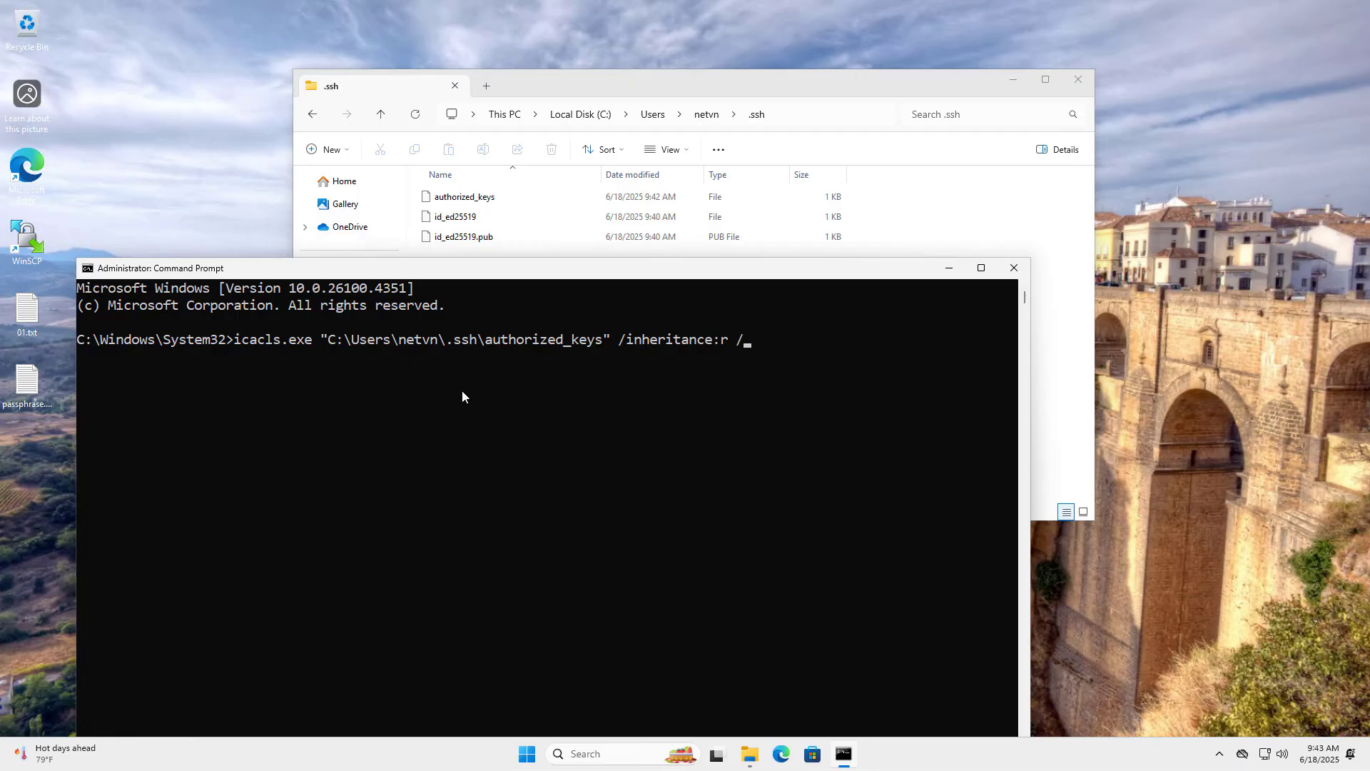
# Step: Grant "Administrators:F" and "SYSTEM:F" and run icacls, processing the file successfully
pyautogui.write('/grant')
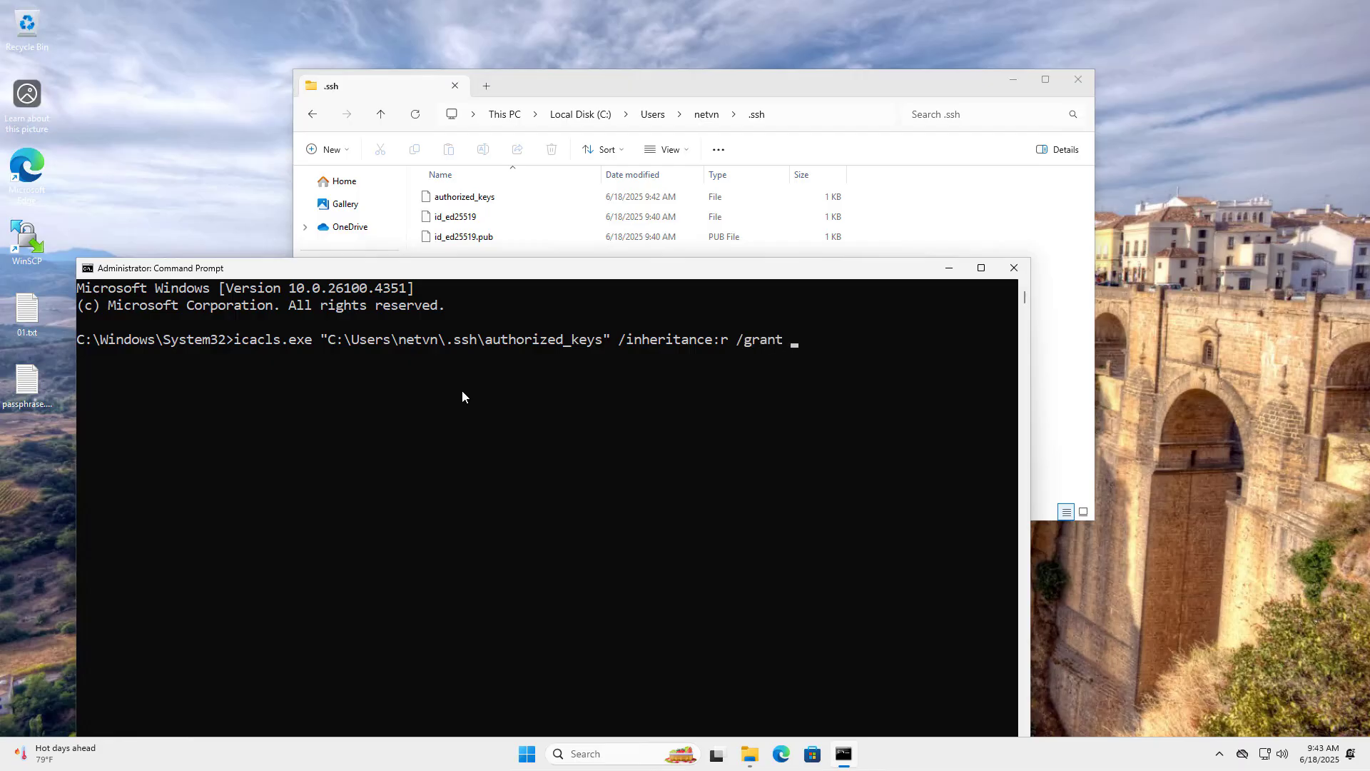
pyautogui.write('"Ad')
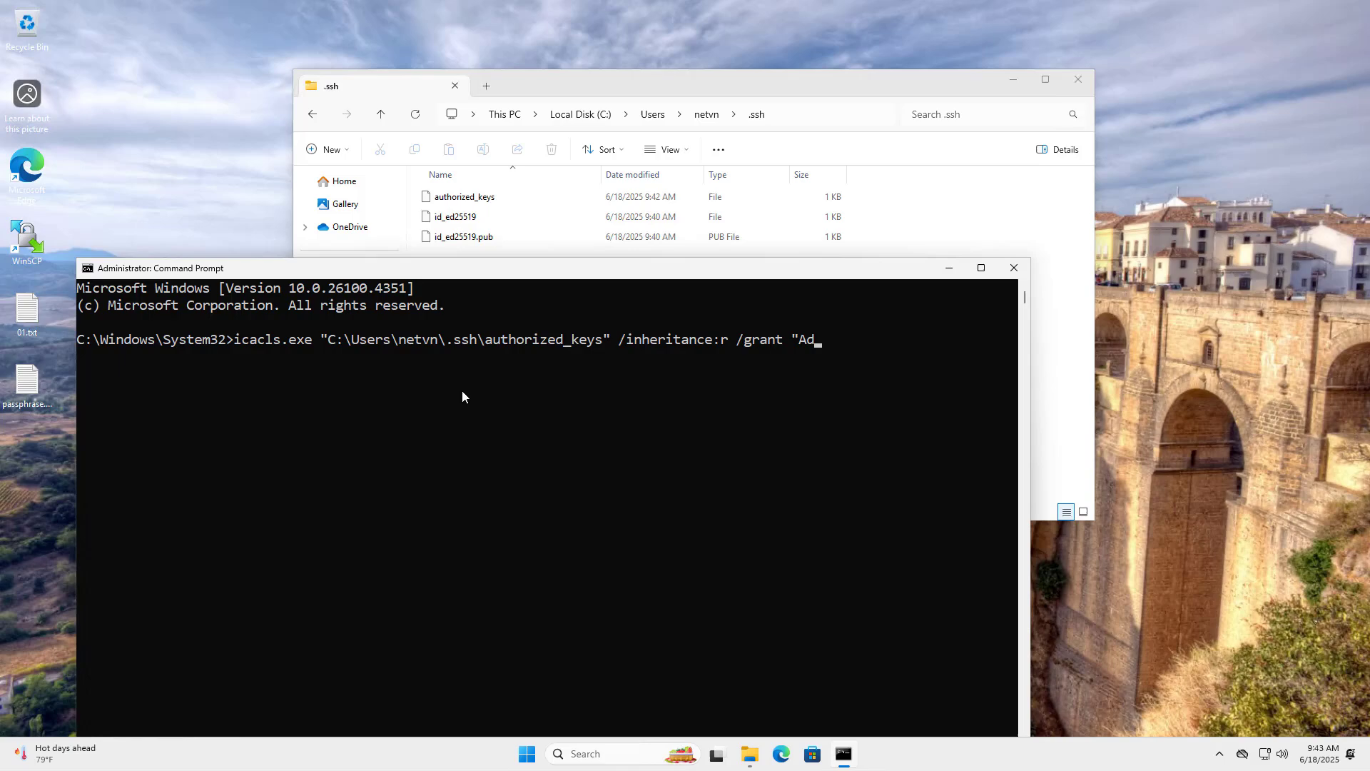
pyautogui.write('ministrator')
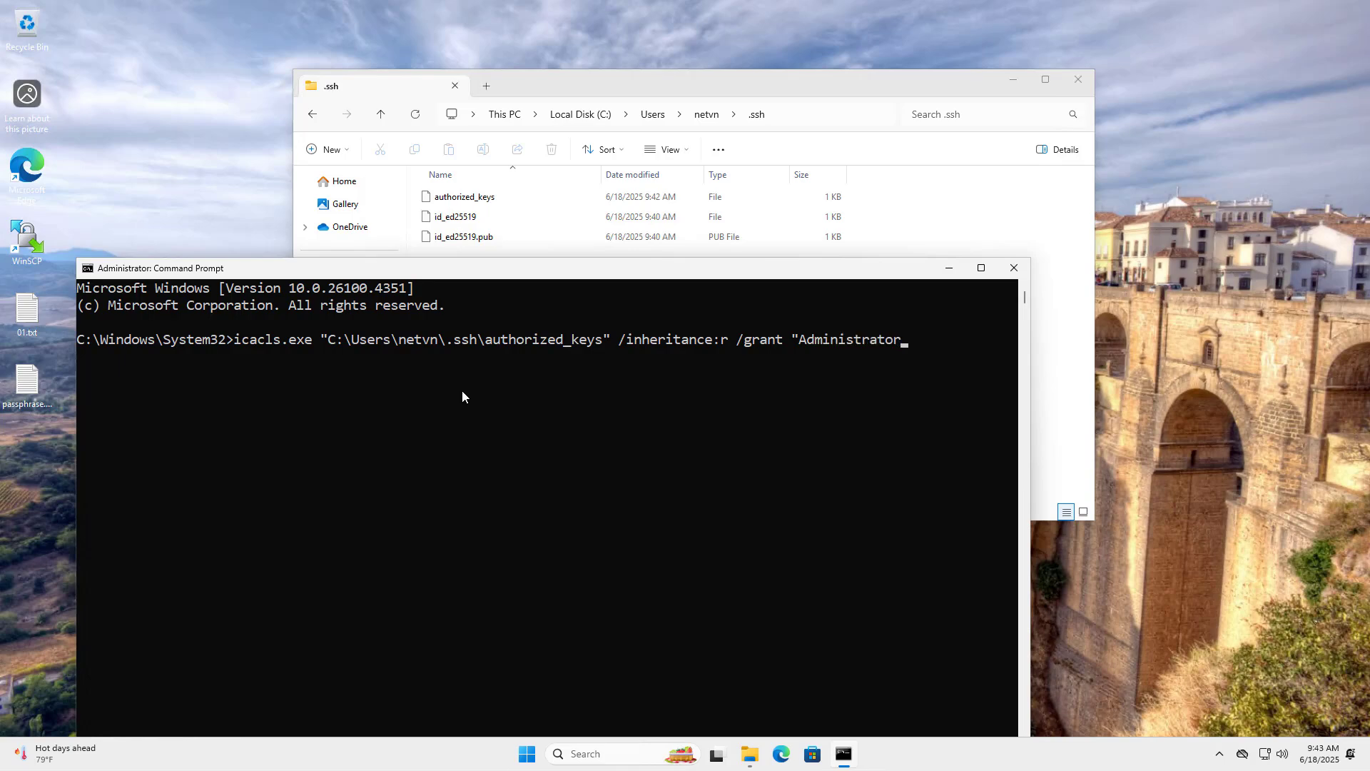
pyautogui.write('s:F" /g')
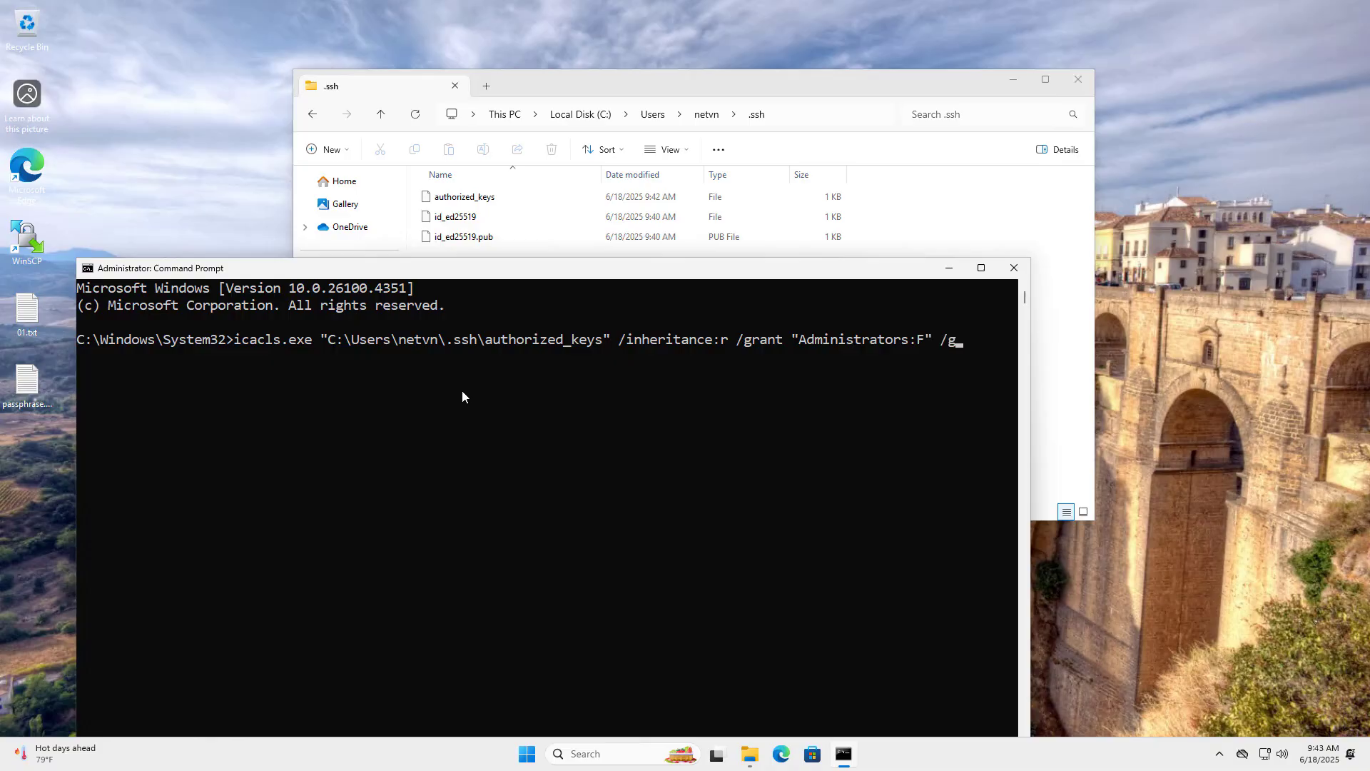
pyautogui.write('rant')
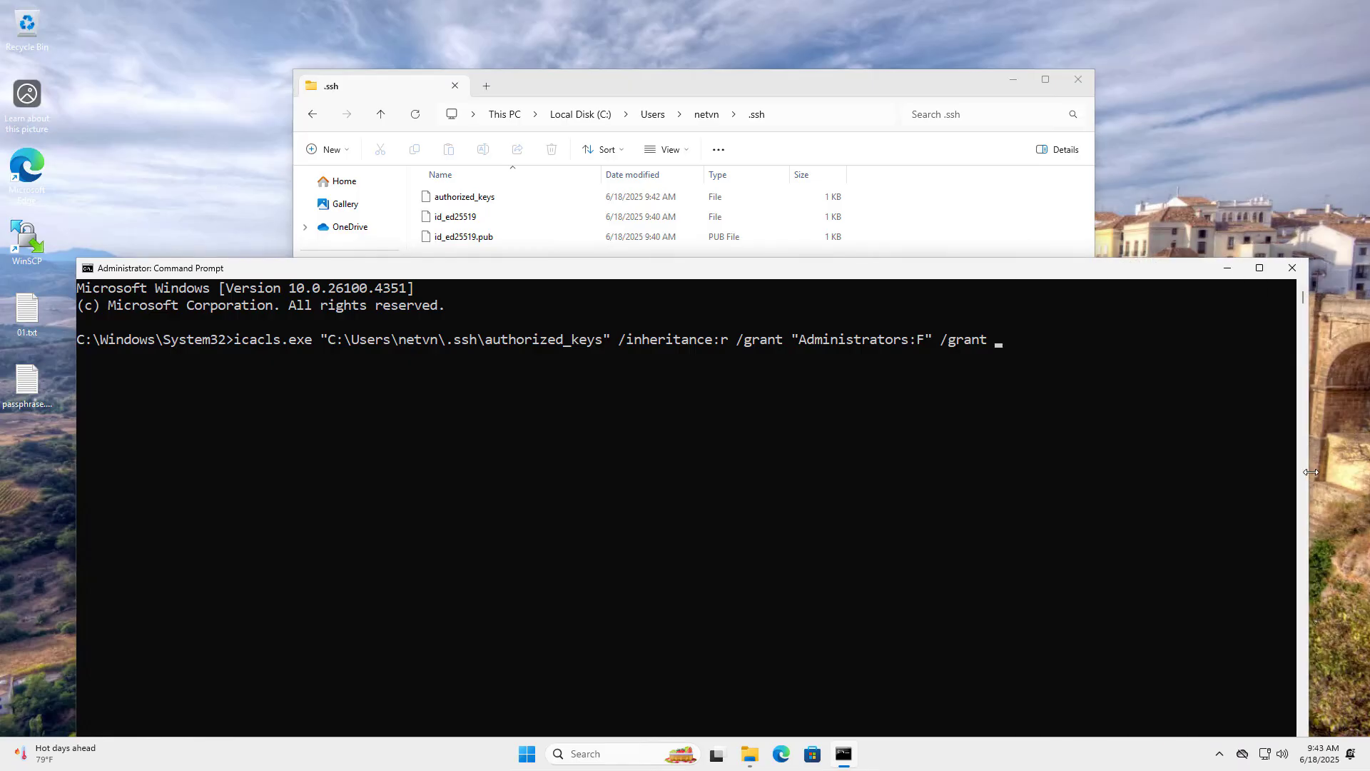
pyautogui.write('"')
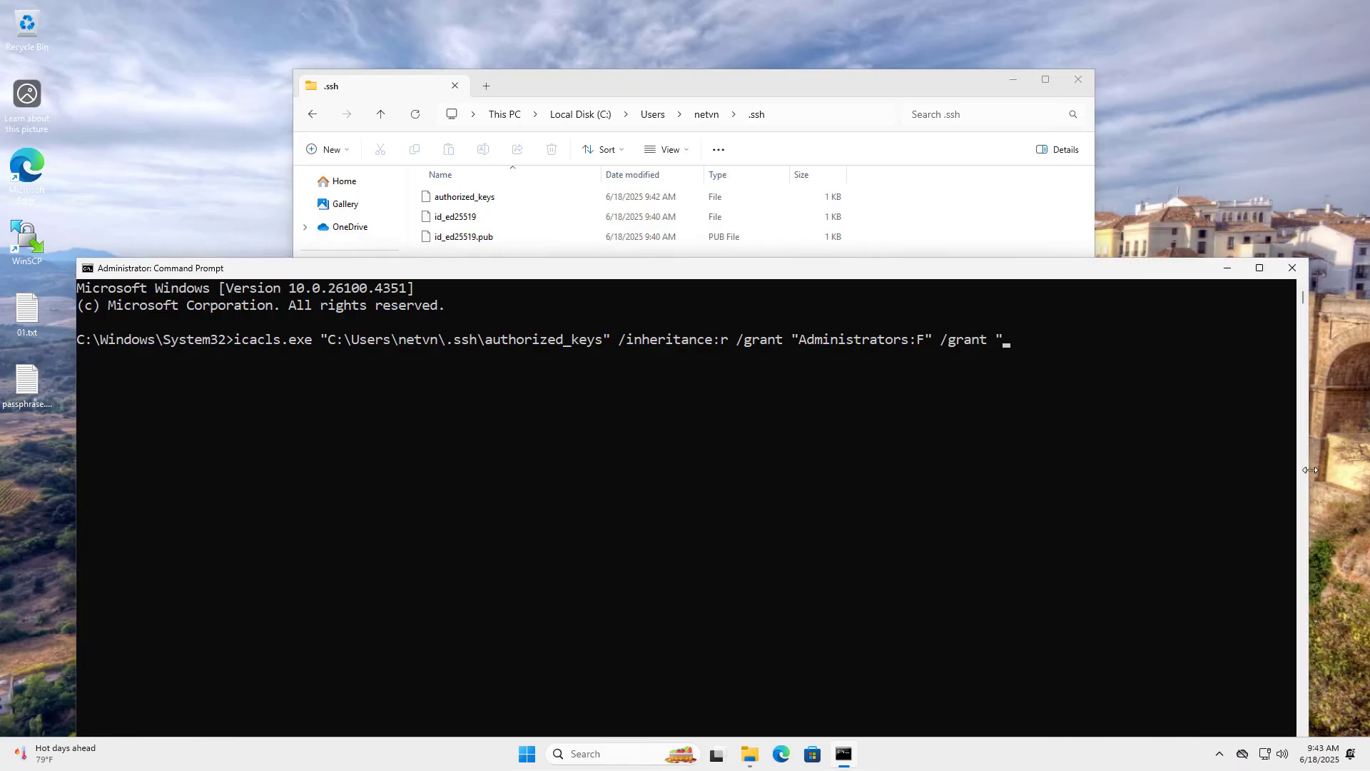
pyautogui.write('SYSTEM')
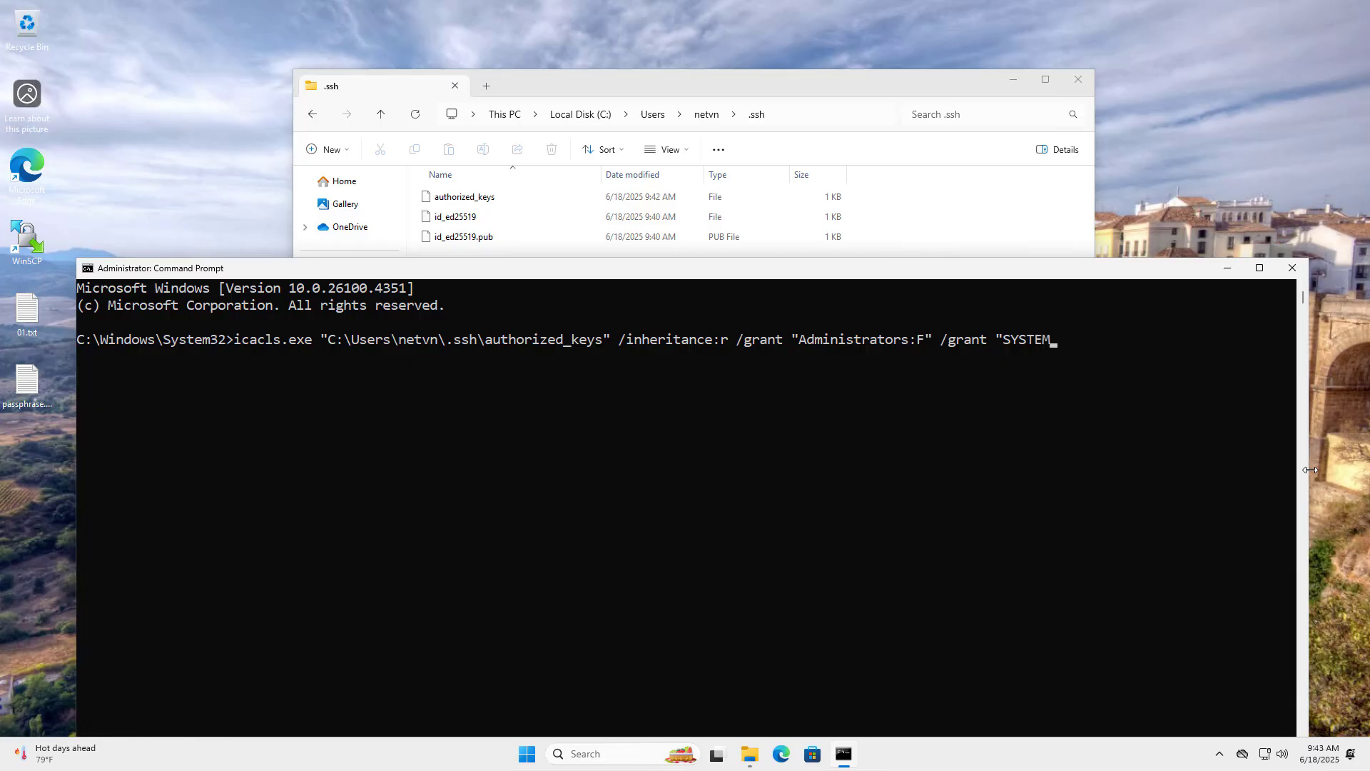
pyautogui.write(':F')
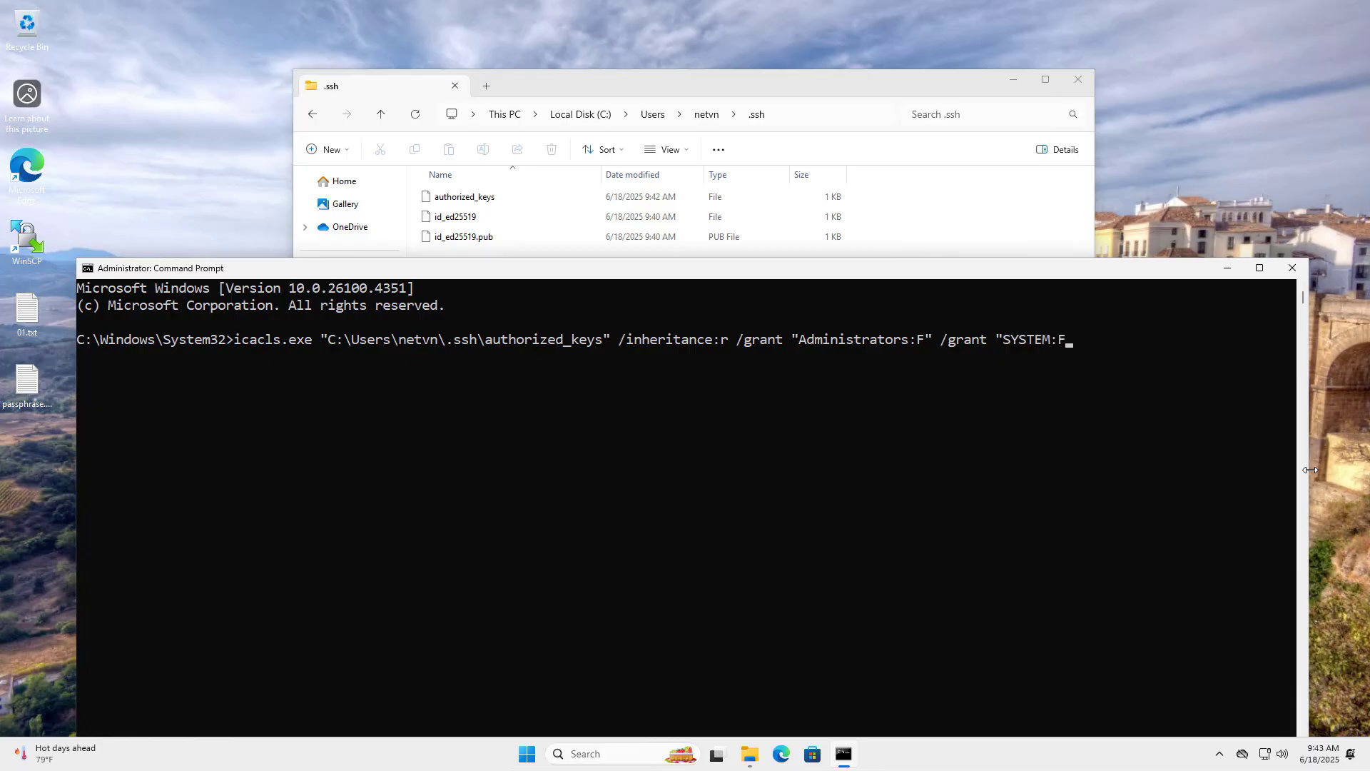
pyautogui.write('"')
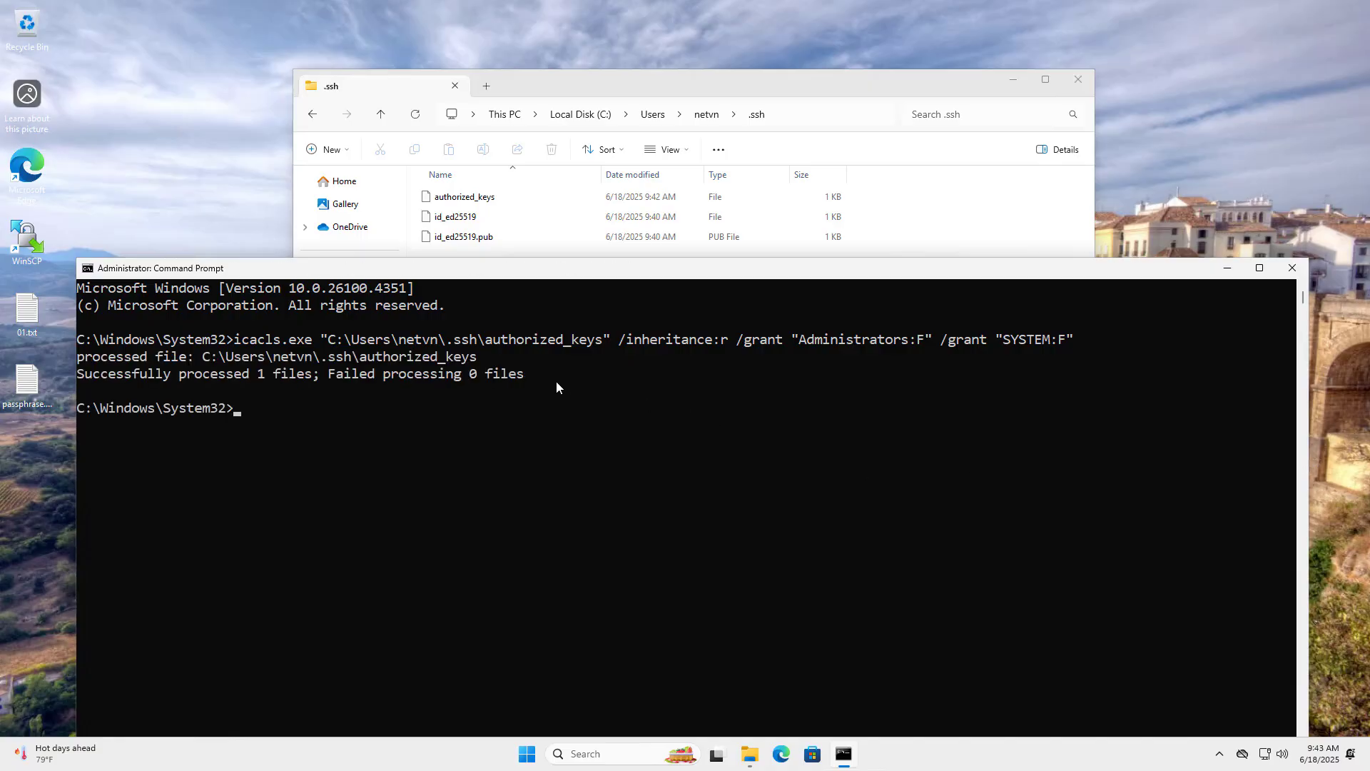
pyautogui.moveTo(77, 355); pyautogui.dragTo(524, 373)
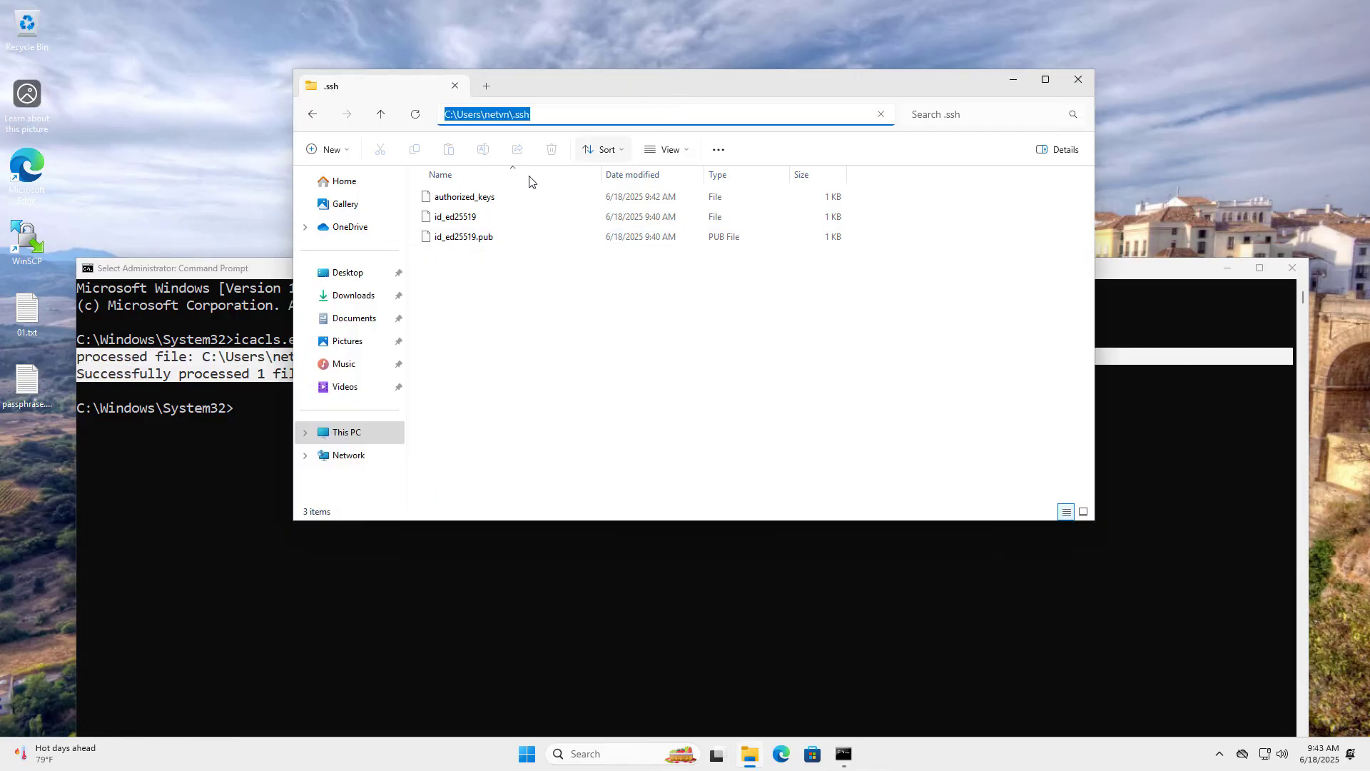
# Step: Review authorized_keys Security permissions showing only SYSTEM and Administrators, then return to drive C root
pyautogui.rightClick(464, 195)
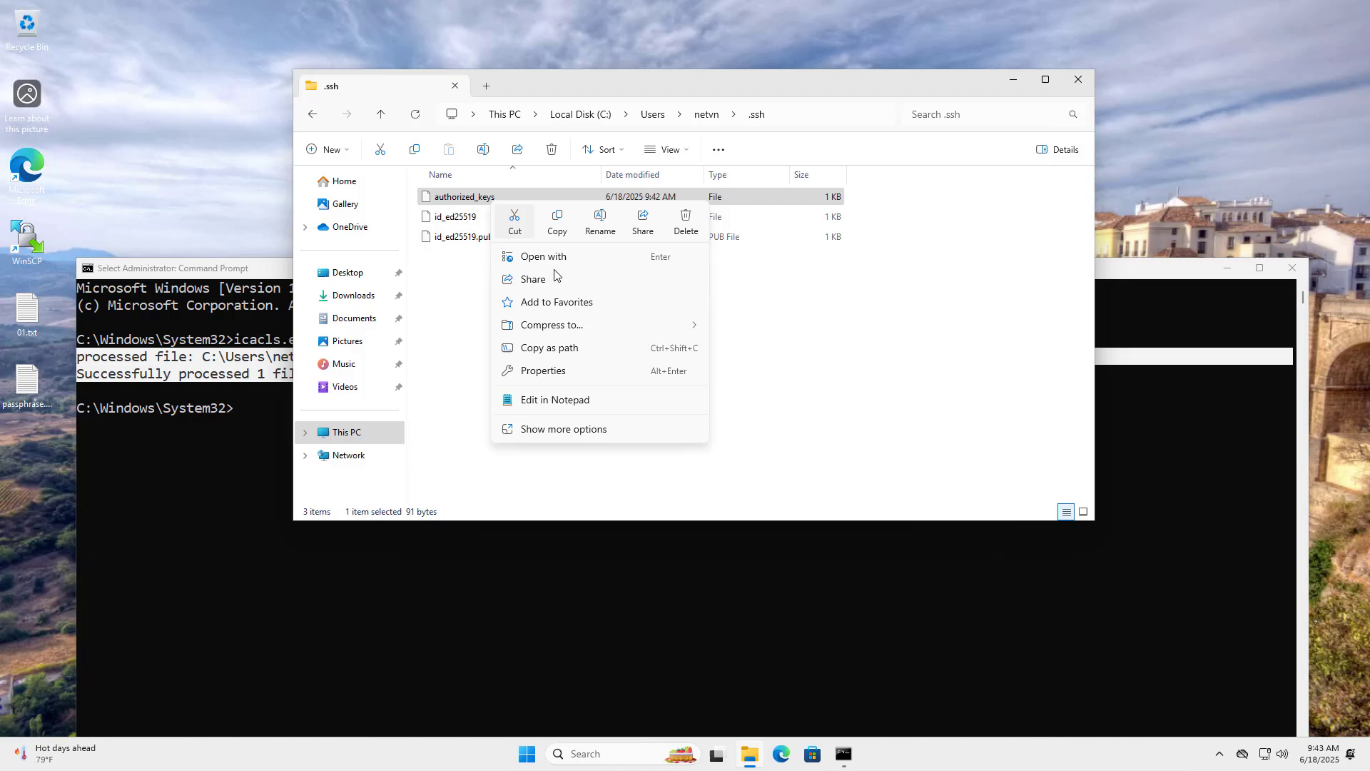
pyautogui.click(542, 370)
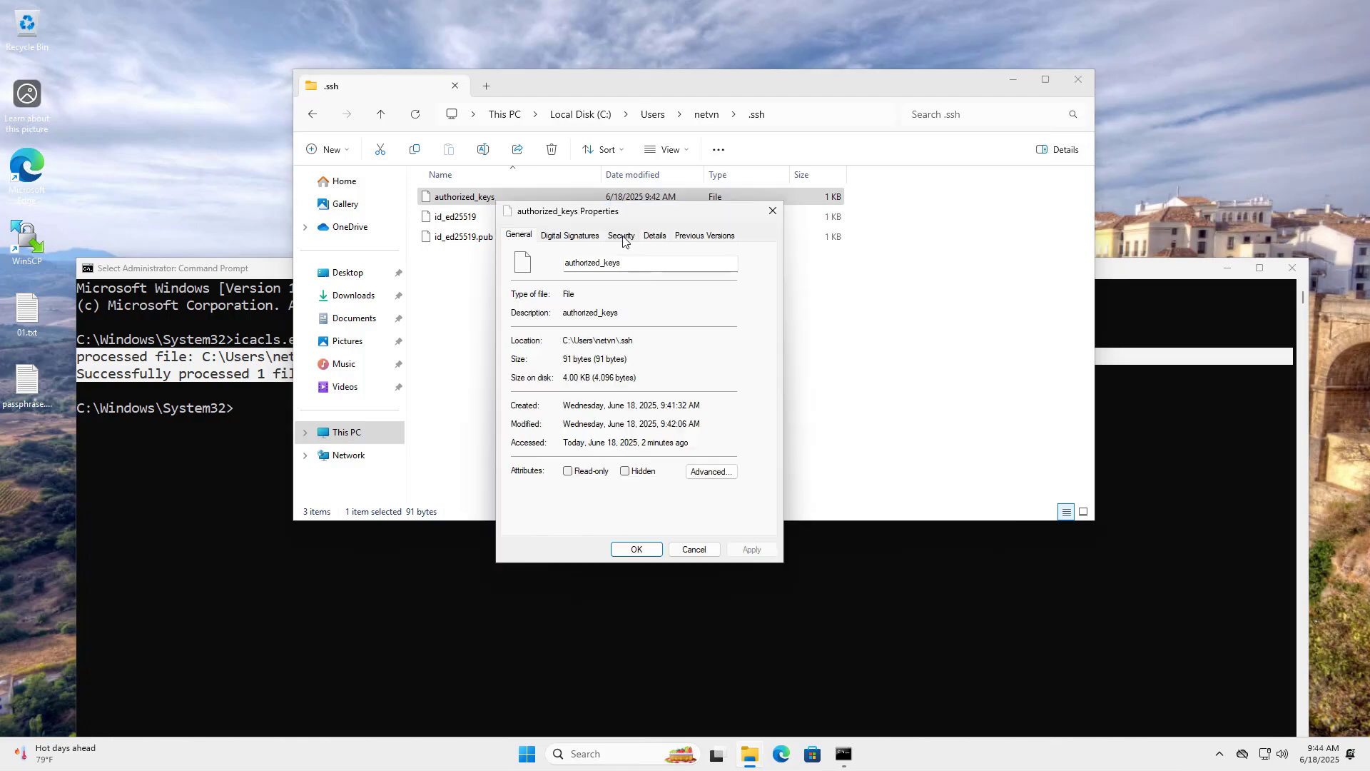
pyautogui.click(621, 236)
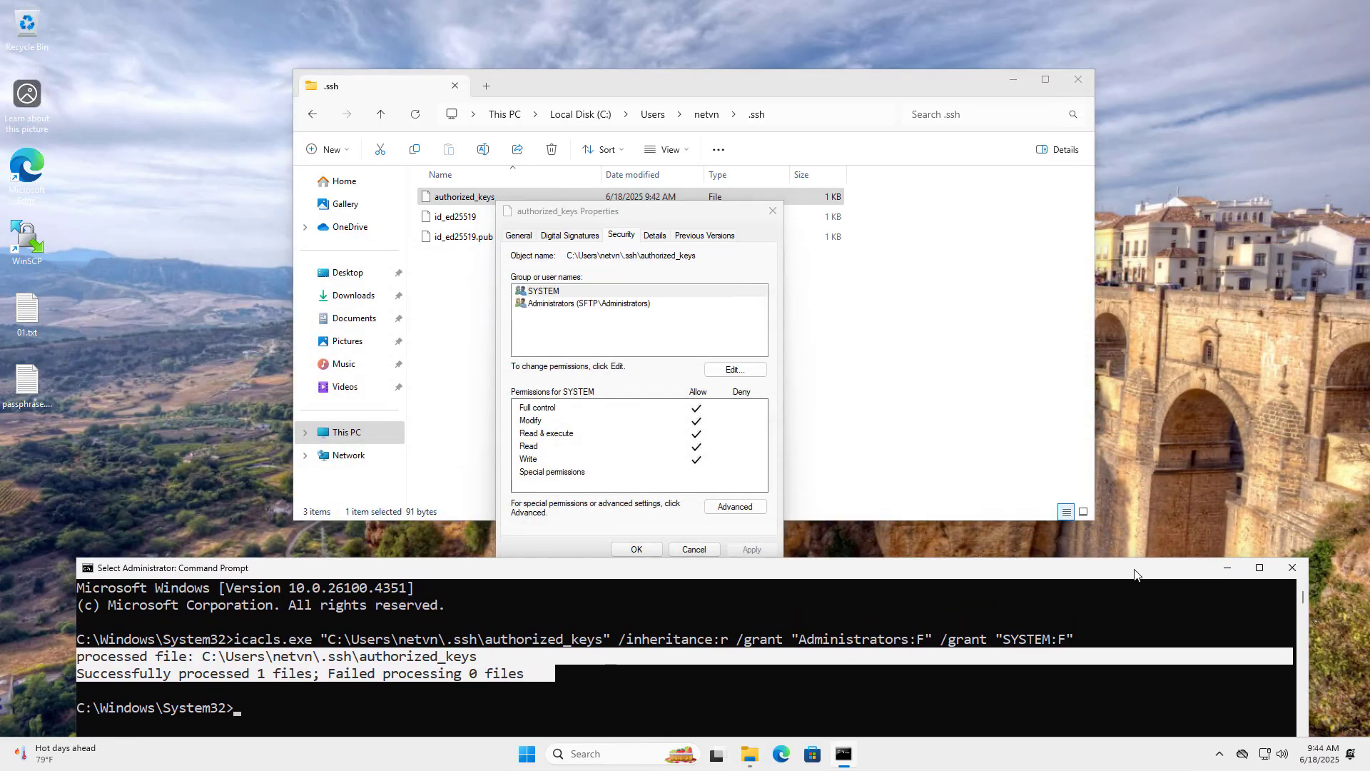
pyautogui.moveTo(638, 211); pyautogui.dragTo(745, 56)
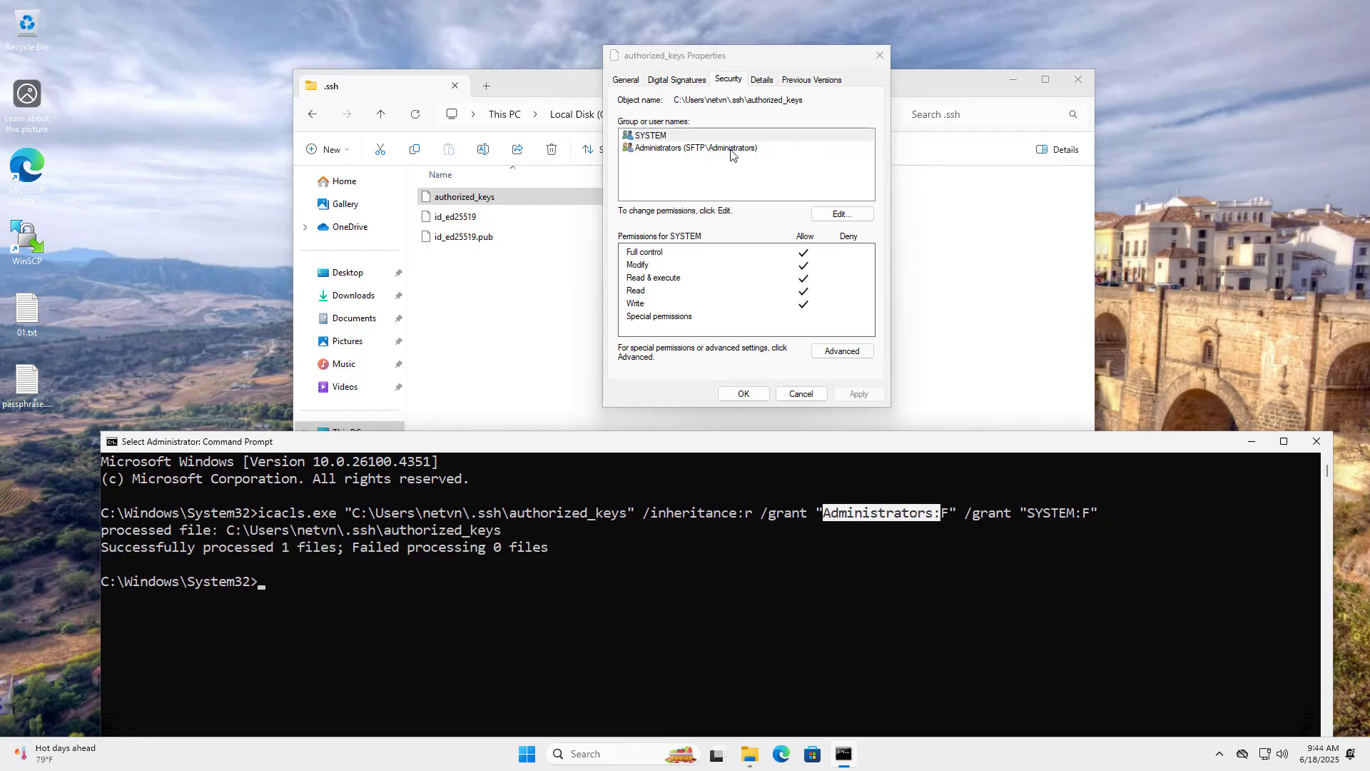
pyautogui.click(651, 134)
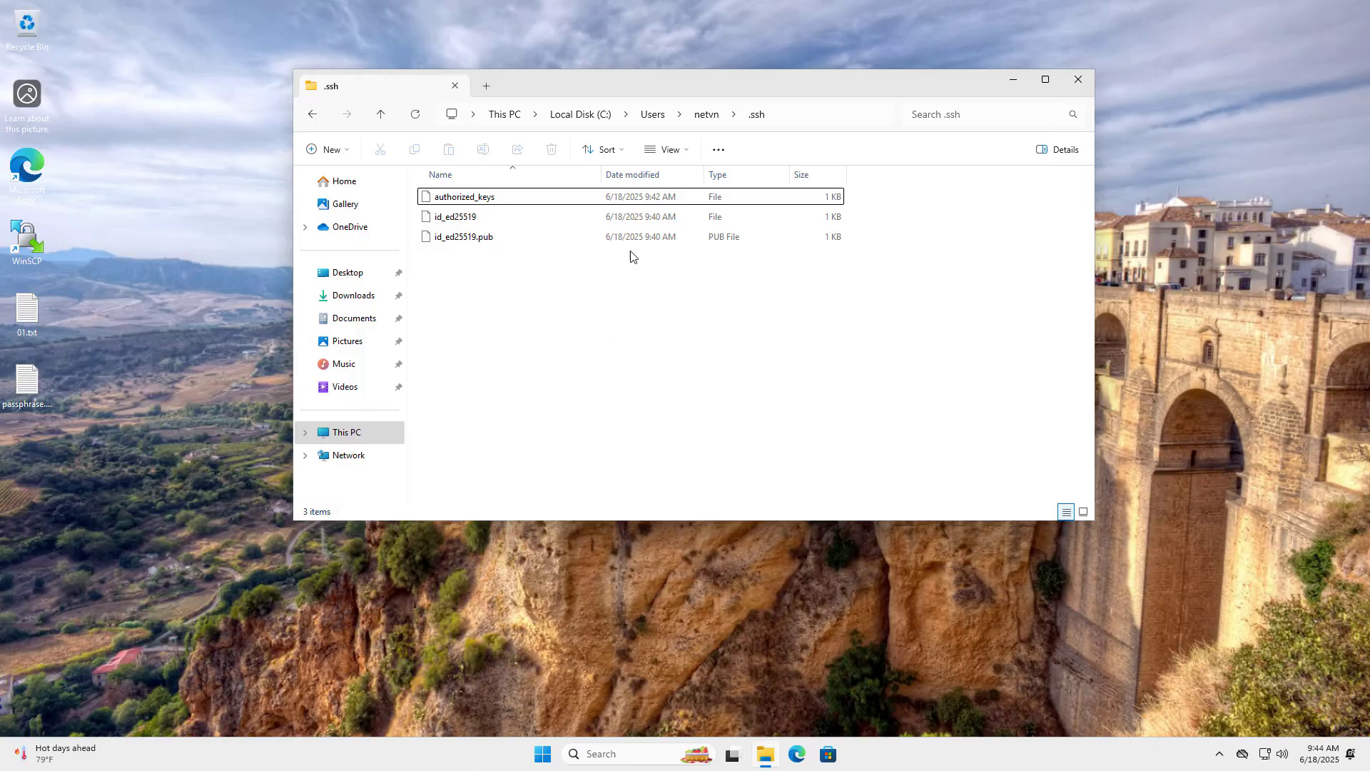
pyautogui.click(579, 114)
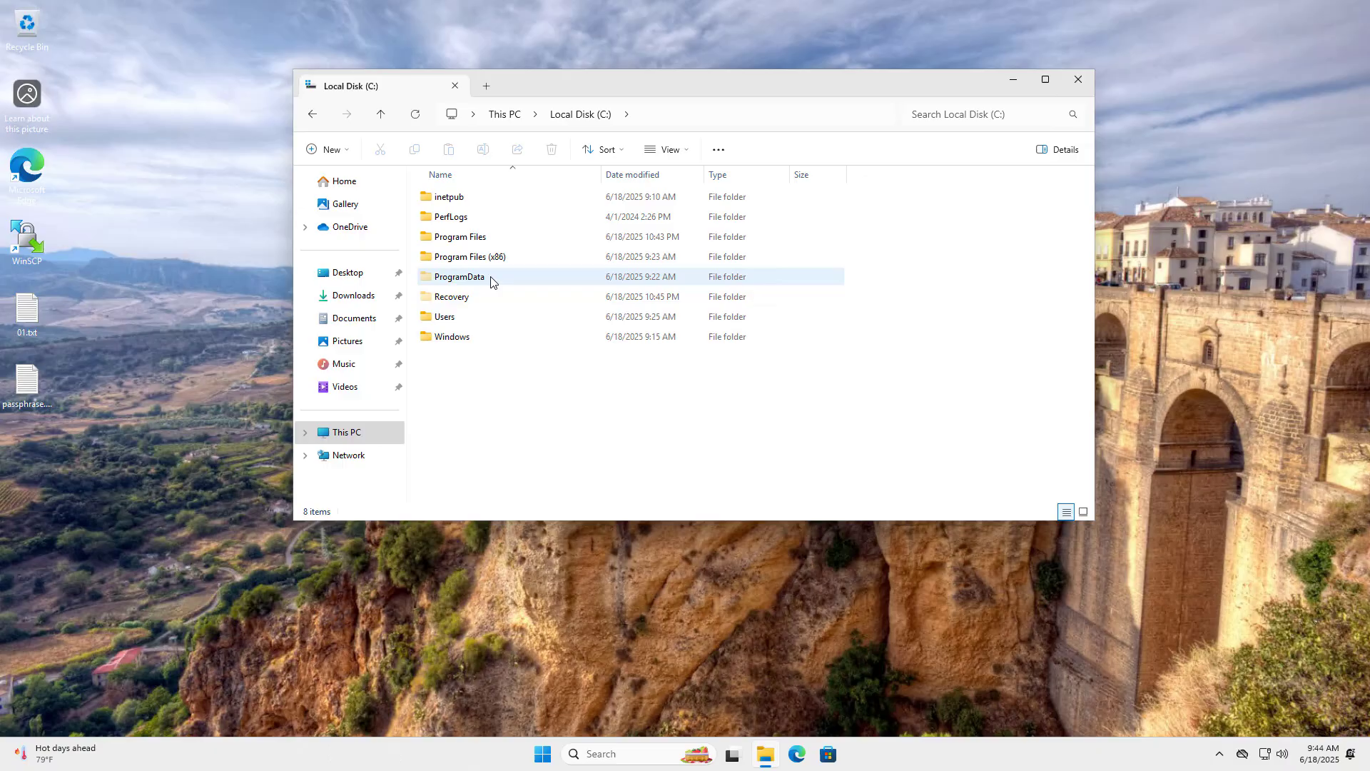
# Step: Browse to C:\ProgramData\ssh and start Notepad as administrator
pyautogui.doubleClick(458, 276)
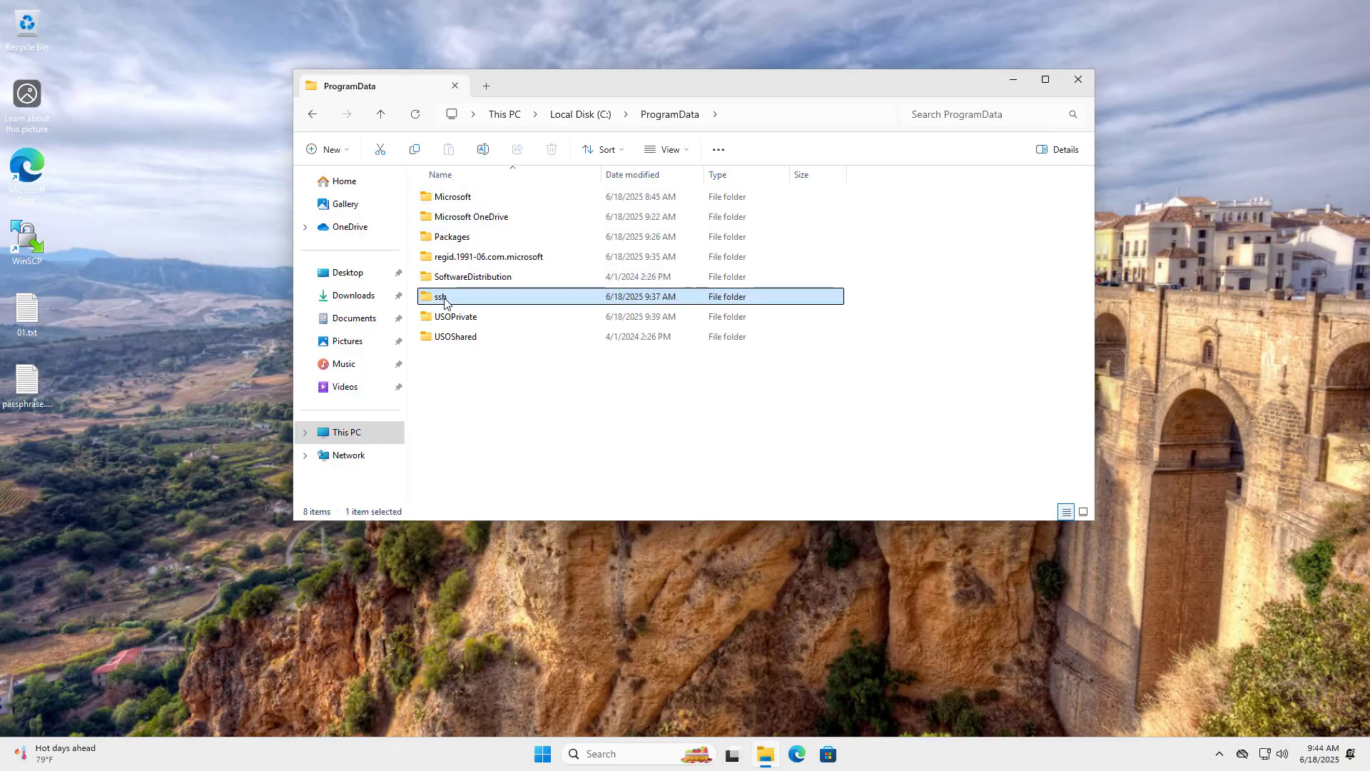
pyautogui.doubleClick(437, 297)
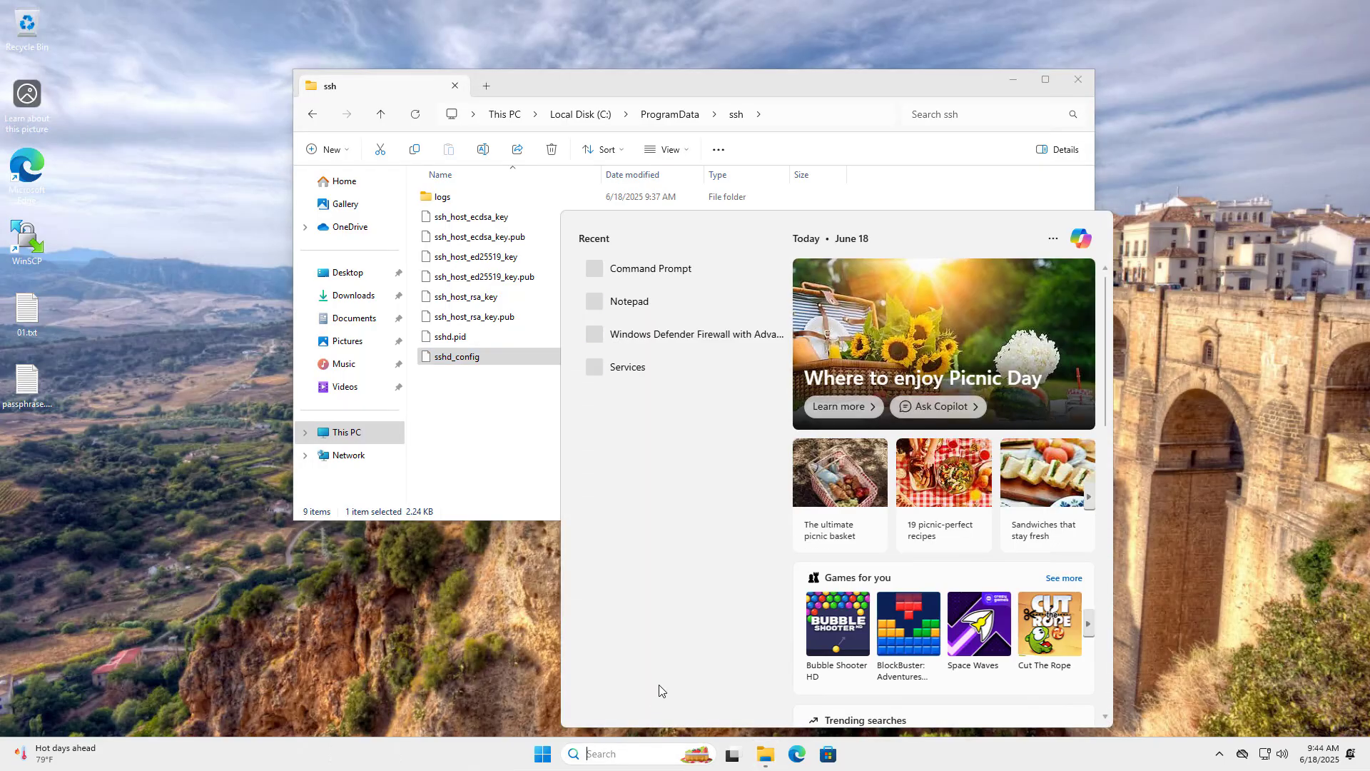
pyautogui.rightClick(628, 301)
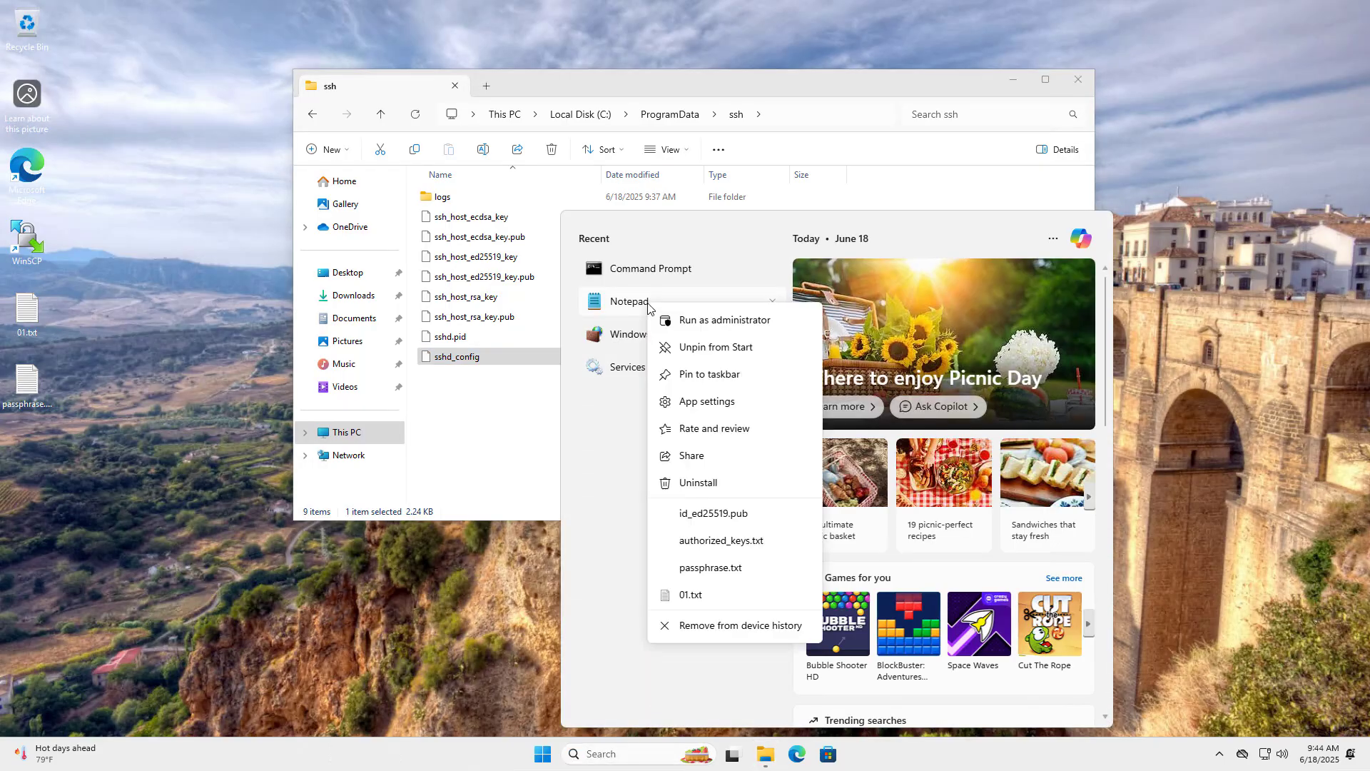
pyautogui.click(725, 319)
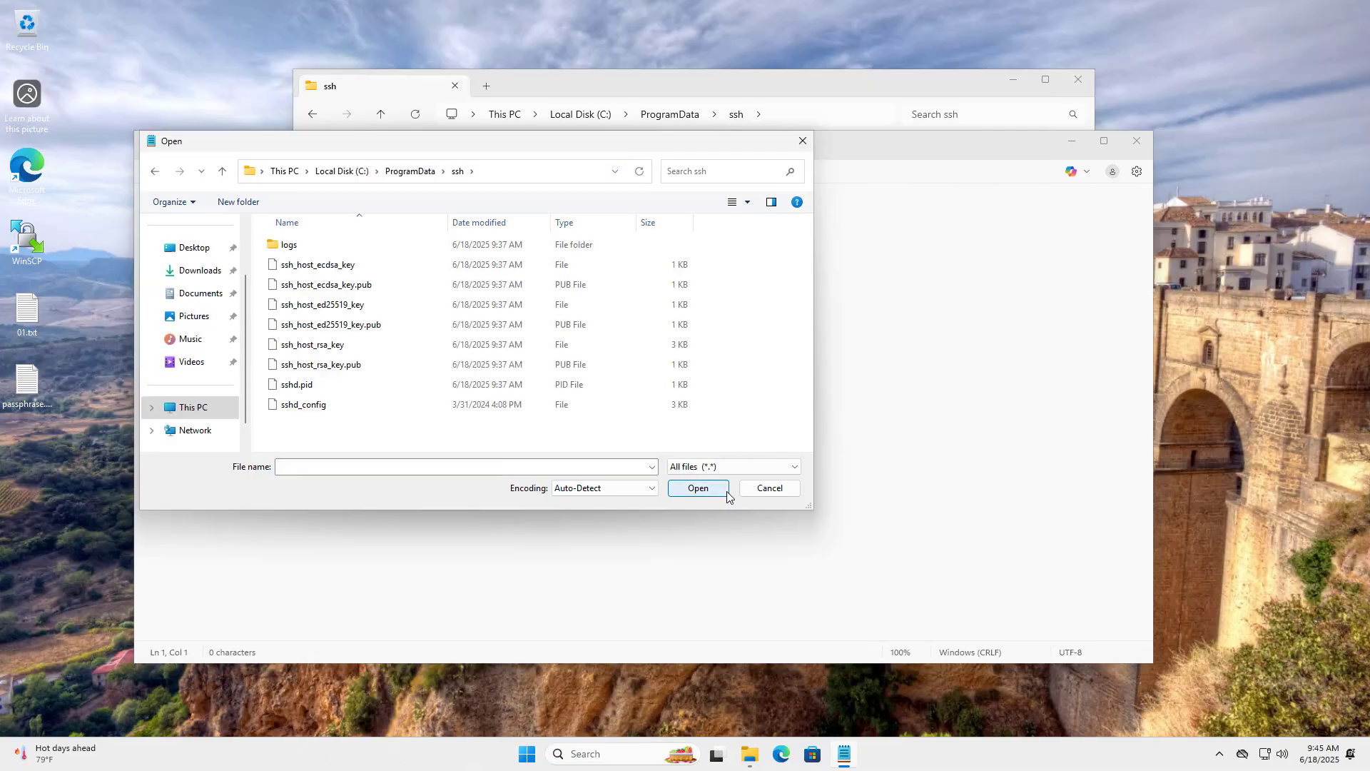
# Step: Open sshd_config in Notepad and add blank lines at its end
pyautogui.click(302, 404)
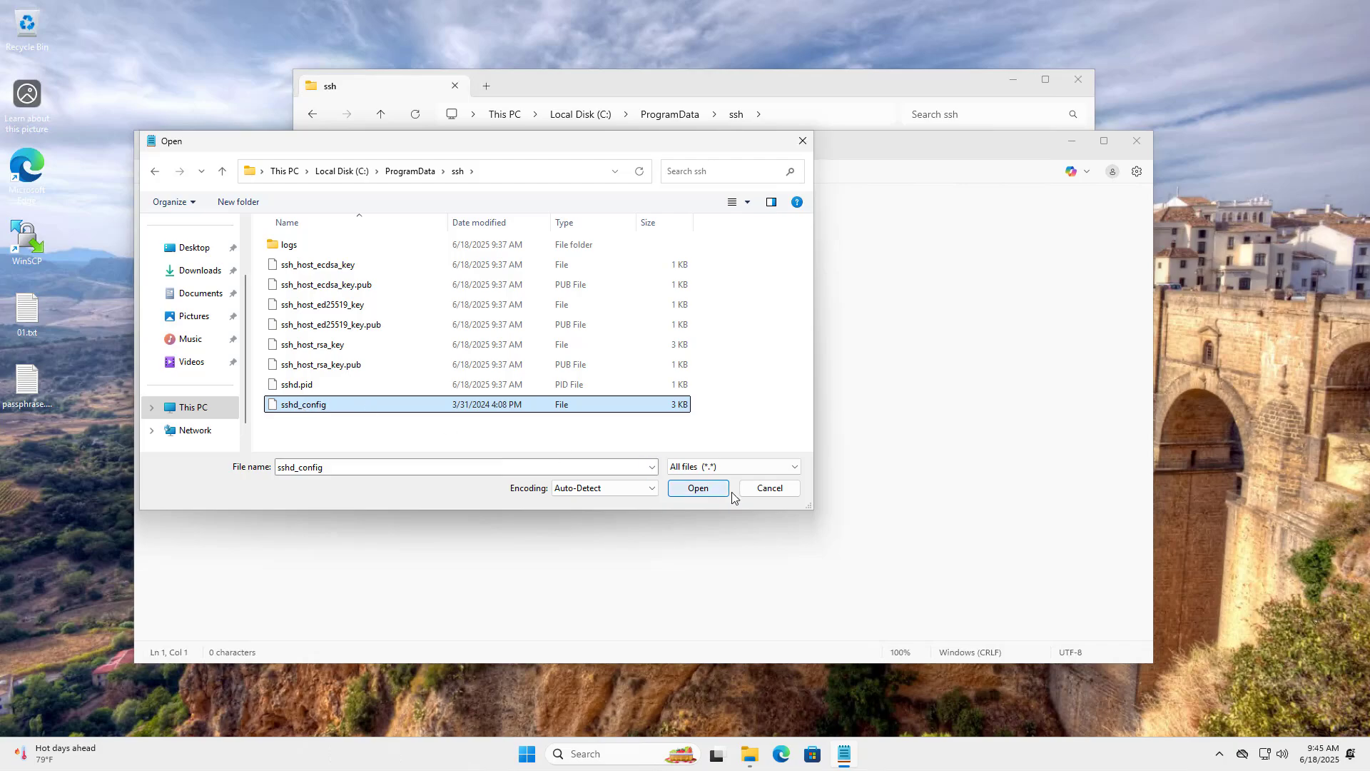
pyautogui.click(698, 489)
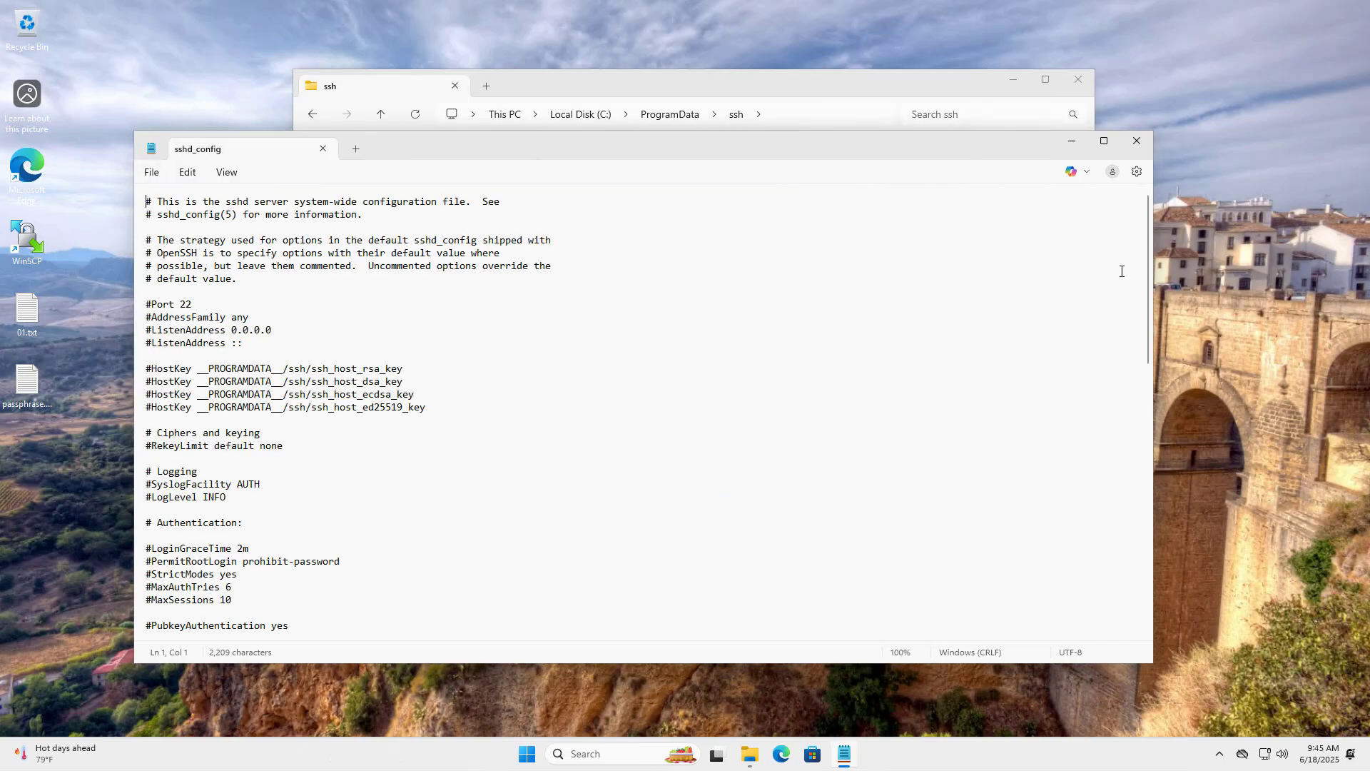
pyautogui.scroll(-3)
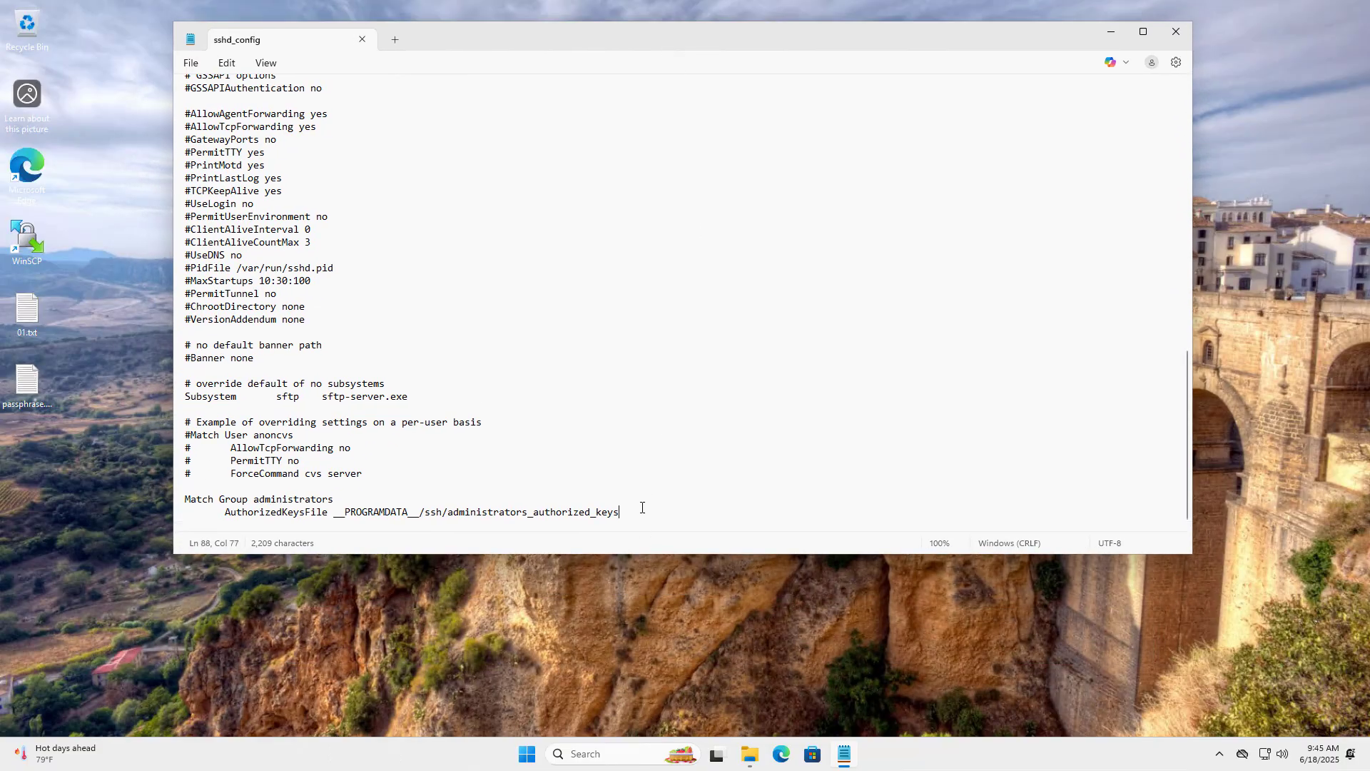
pyautogui.press('enter')
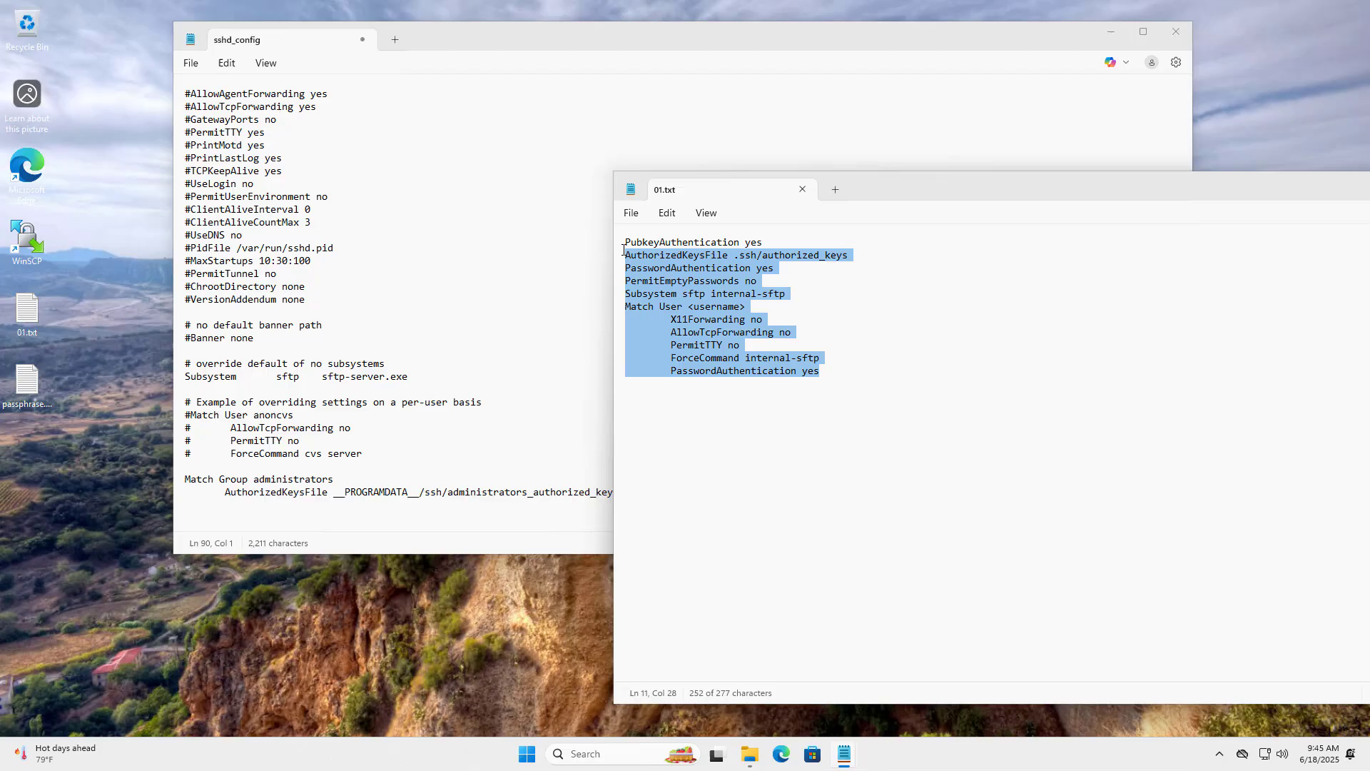
# Step: Paste the SFTP settings block into sshd_config and select the <username> placeholder for netvn
pyautogui.rightClick(693, 242)
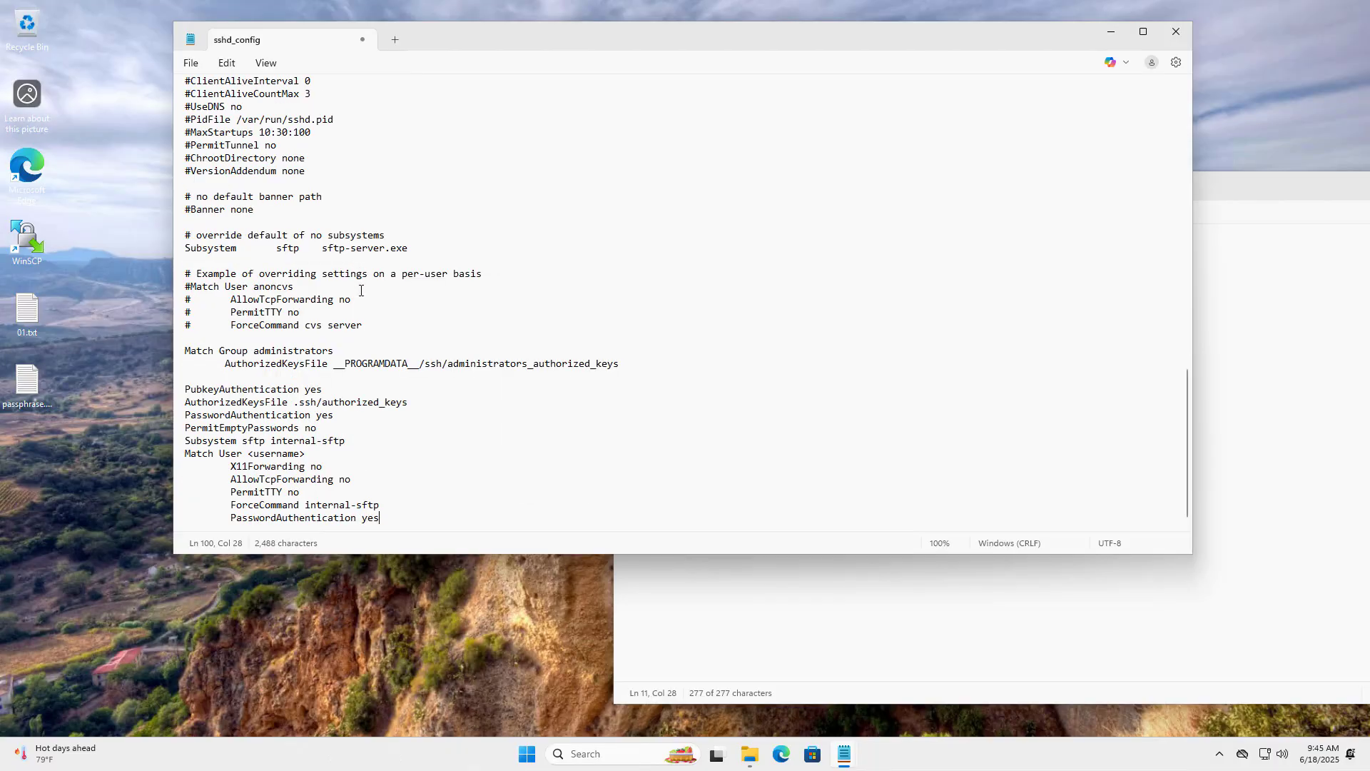
pyautogui.doubleClick(276, 452)
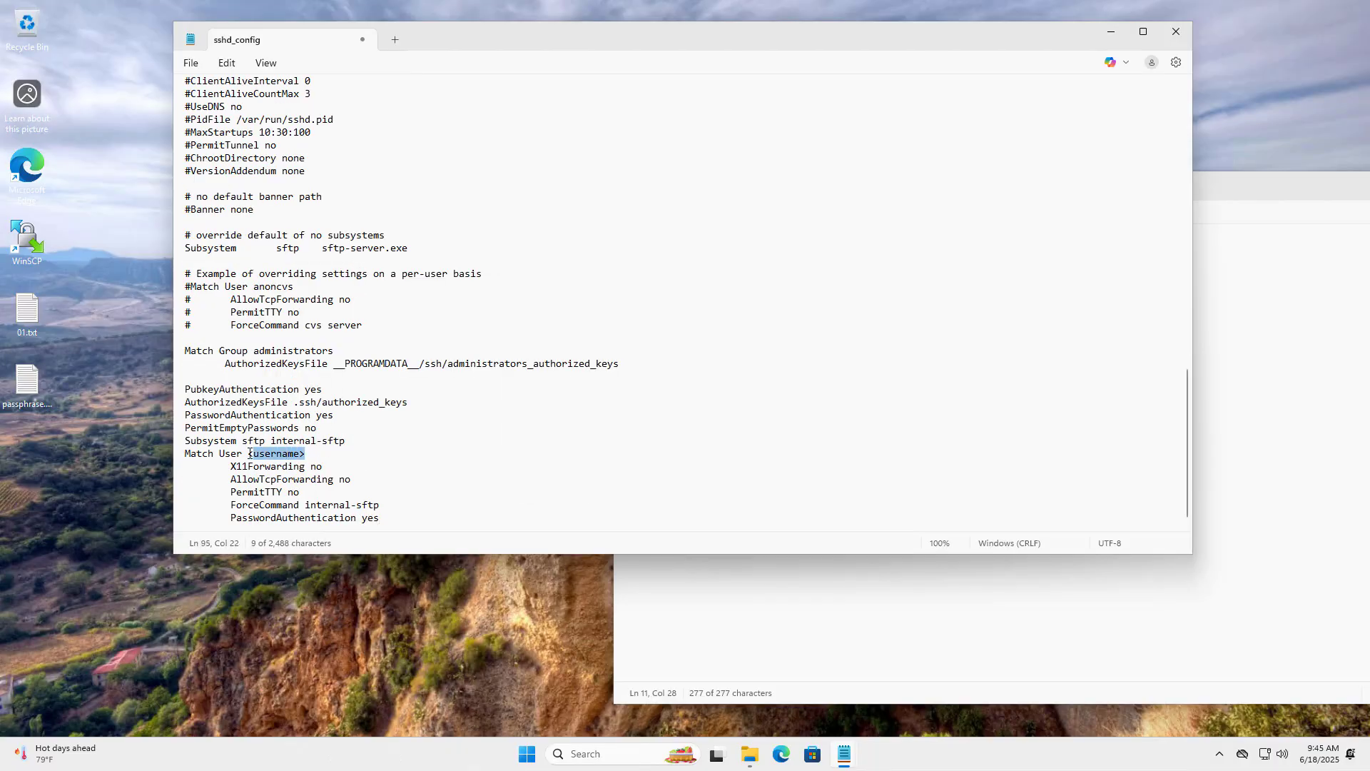
pyautogui.click(527, 753)
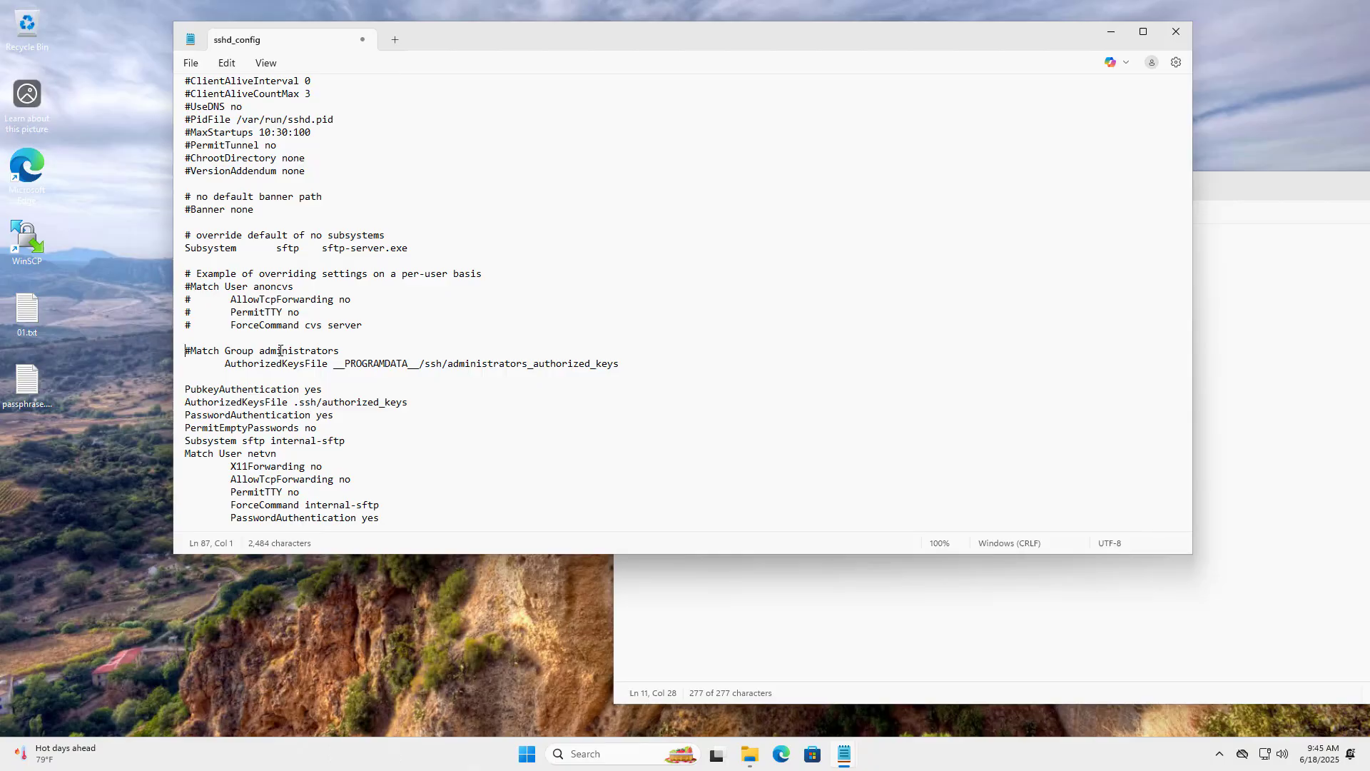
# Step: Comment out the Match Group administrators lines with # and select the ChrootDirectory none line
pyautogui.write('#')
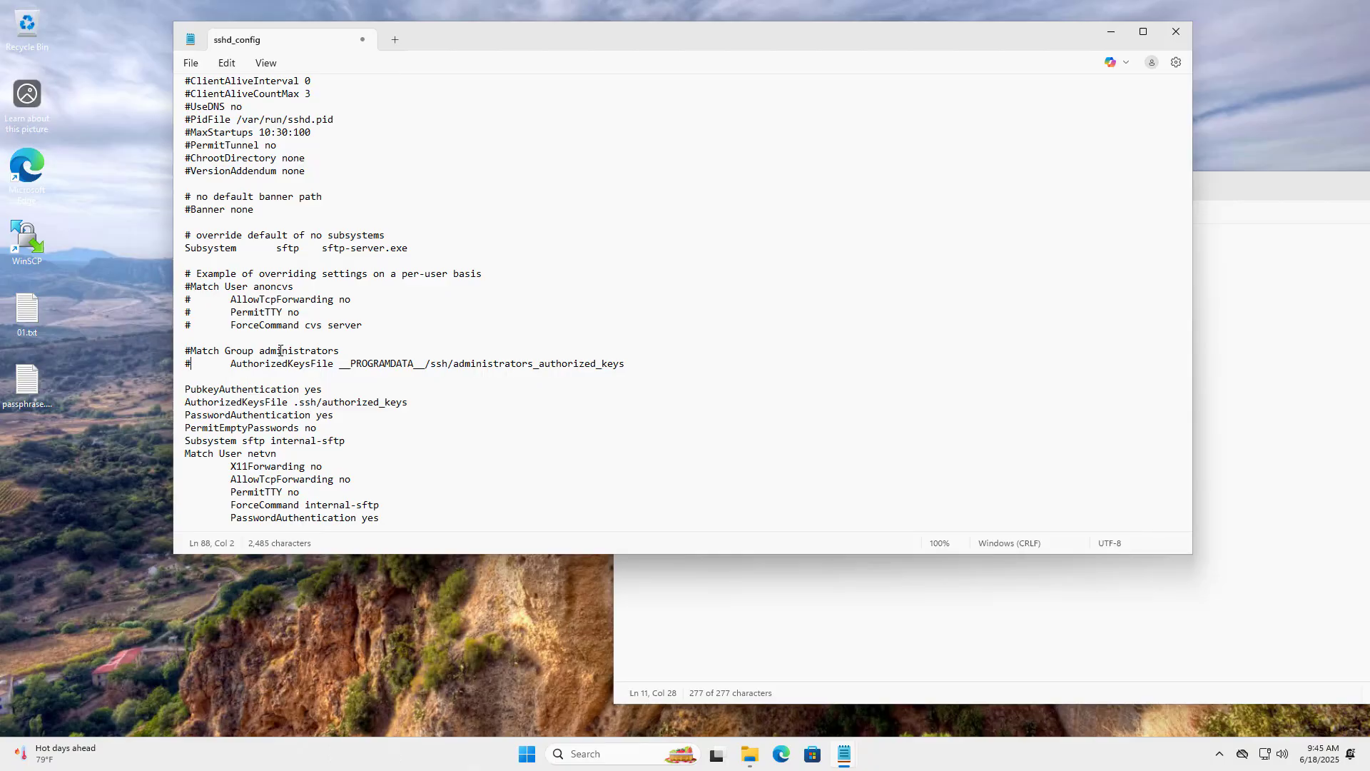
pyautogui.moveTo(190, 362); pyautogui.dragTo(624, 363)
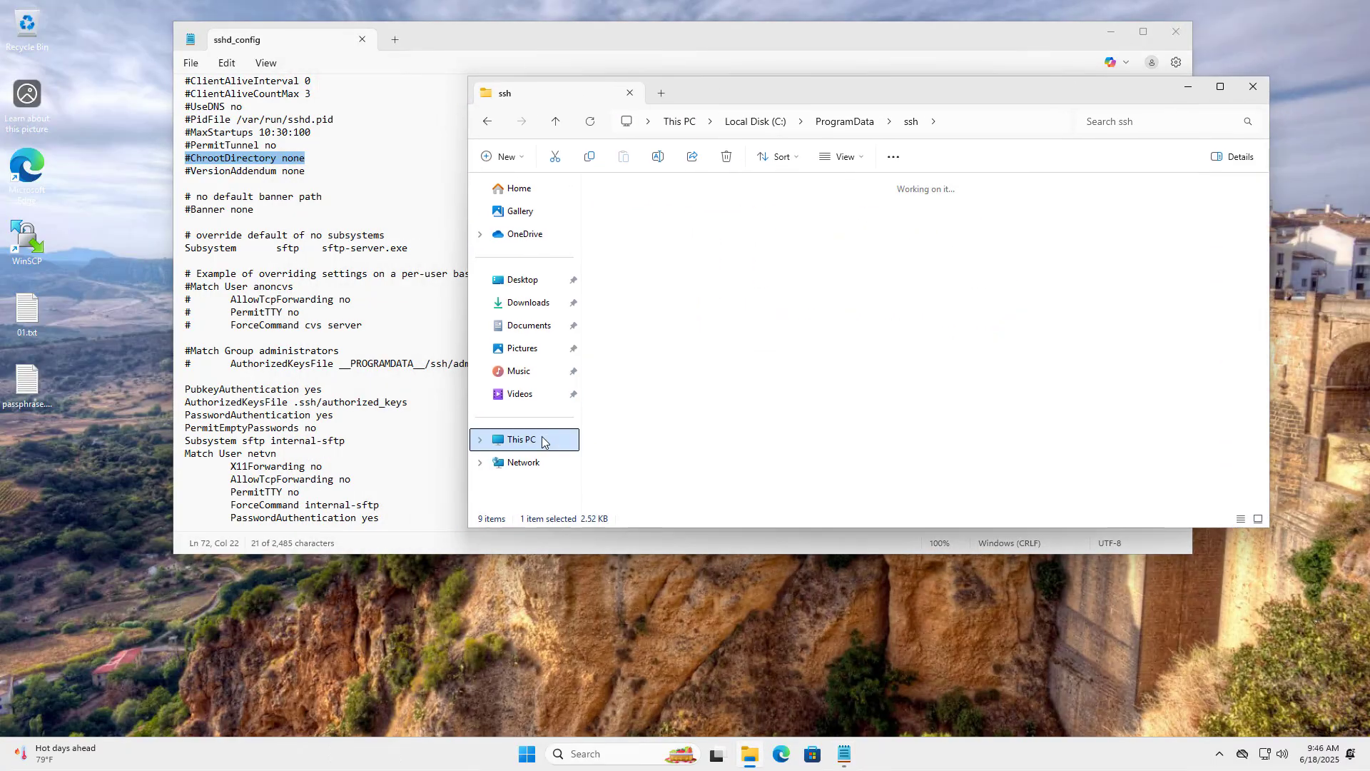
# Step: Create a new folder named sftproot at the root of drive C
pyautogui.click(753, 120)
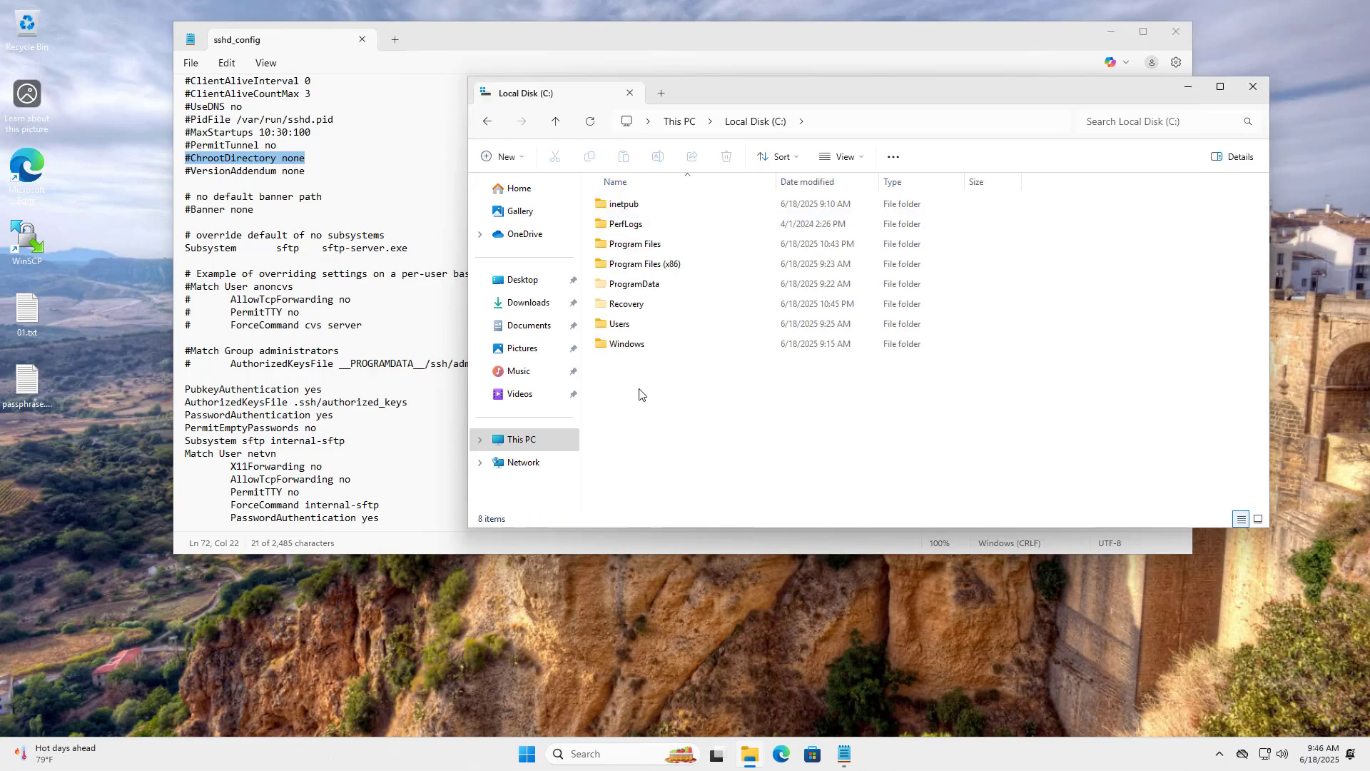
pyautogui.rightClick(637, 394)
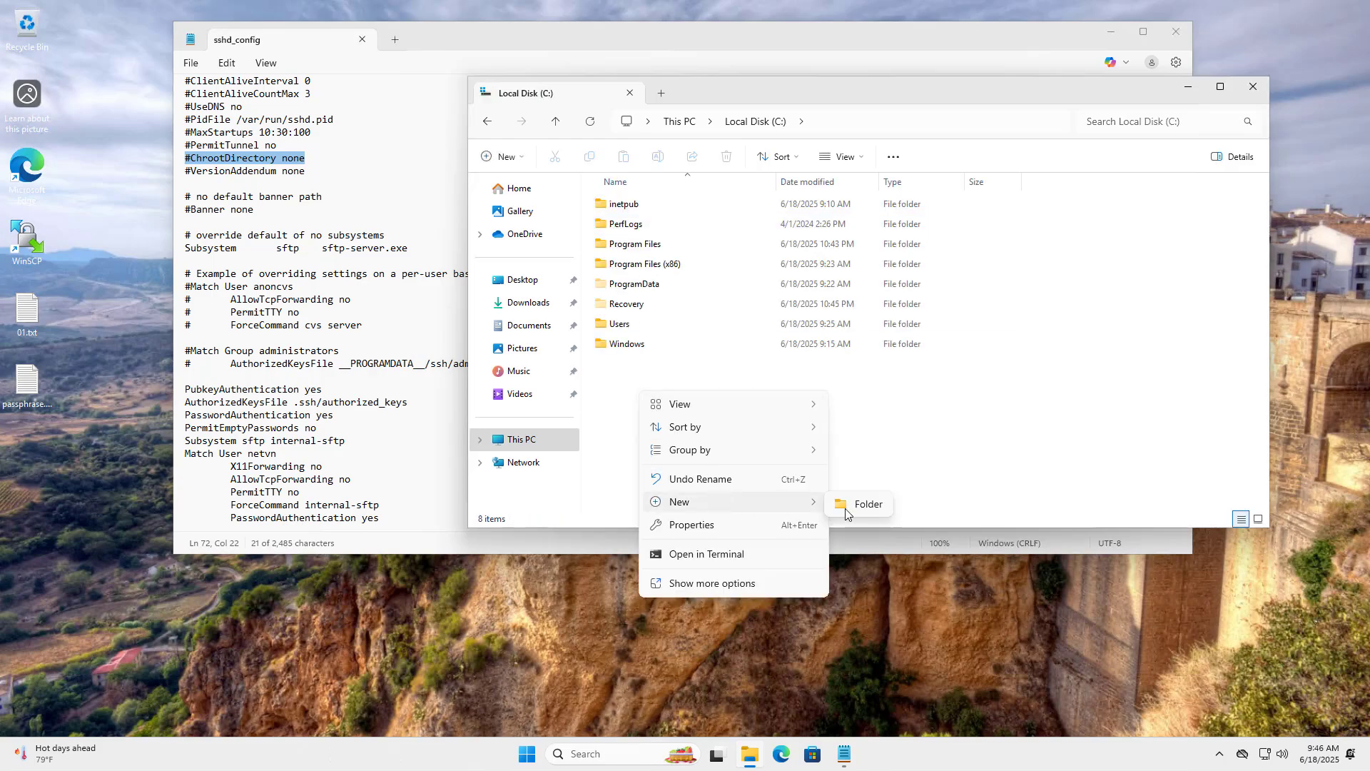
pyautogui.click(869, 504)
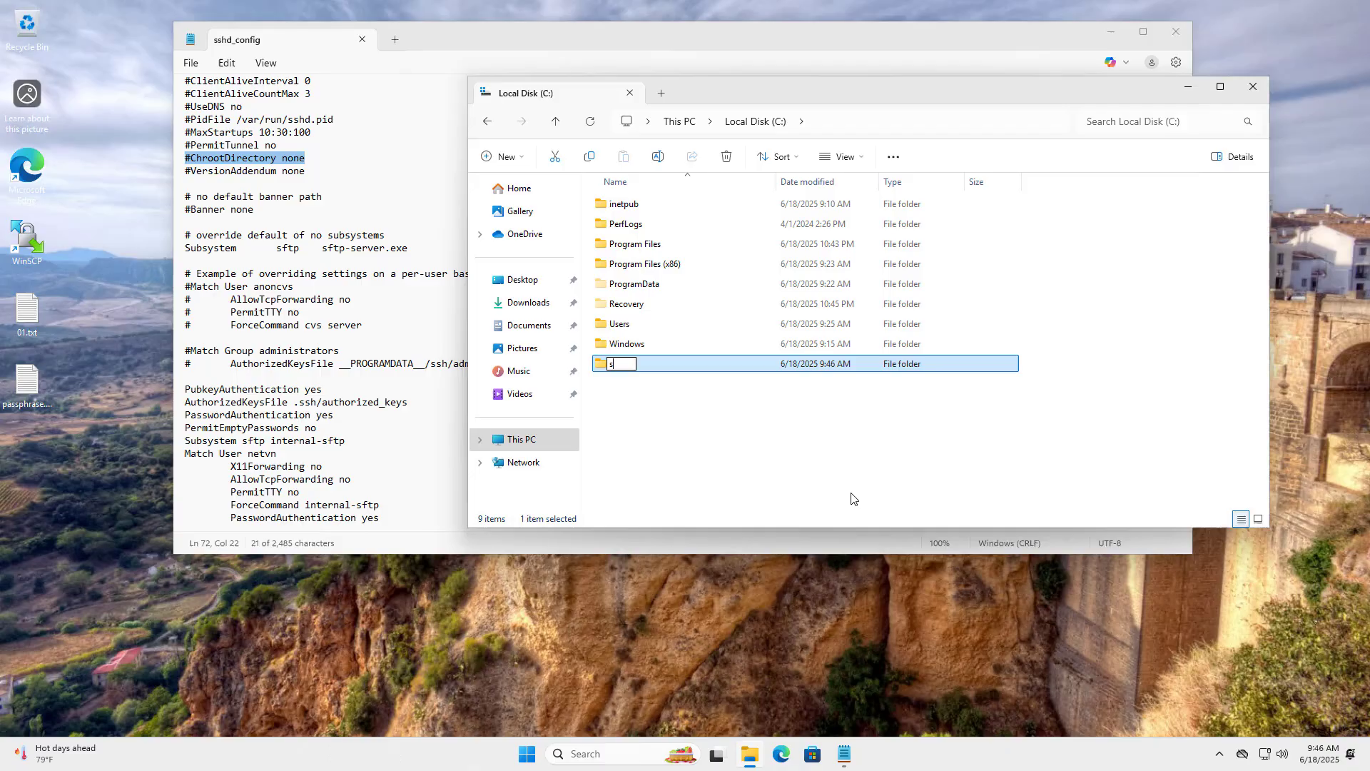
pyautogui.write('sftproot')
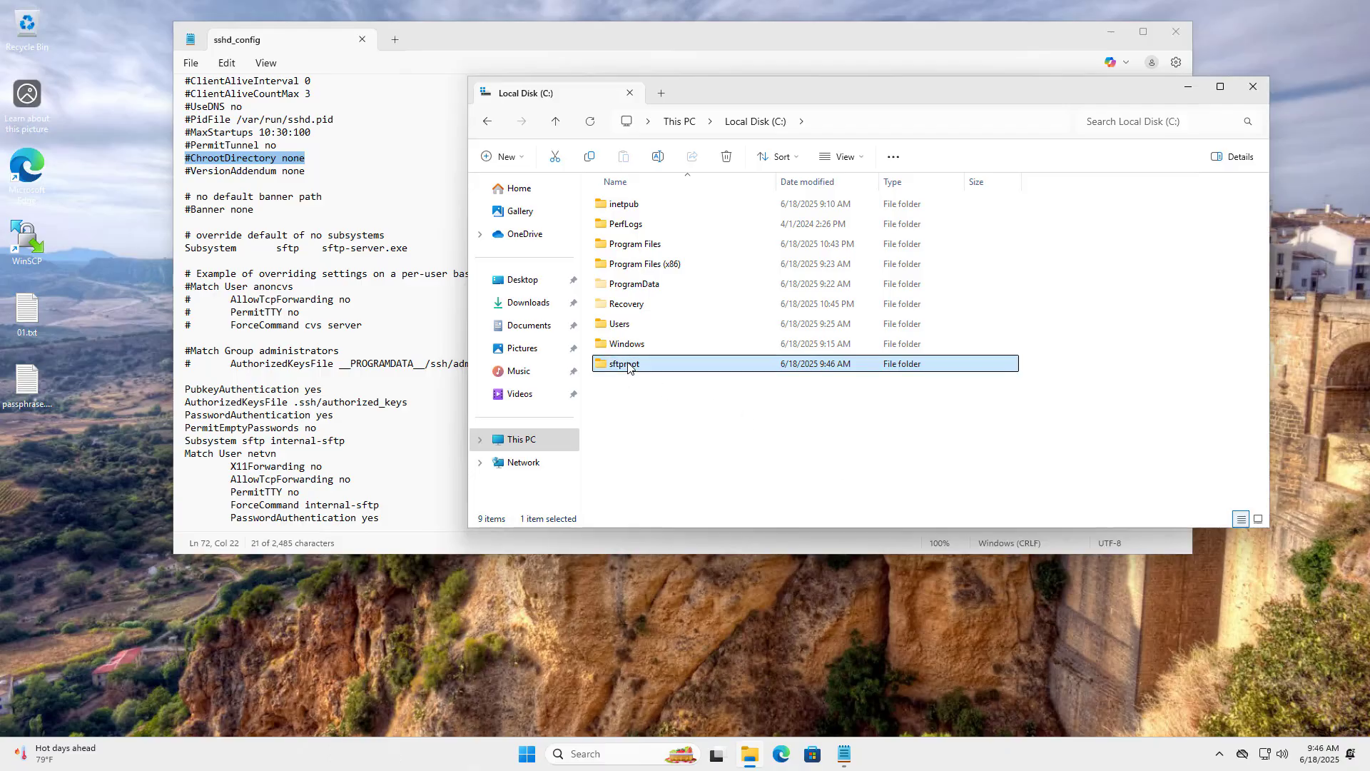
pyautogui.doubleClick(622, 364)
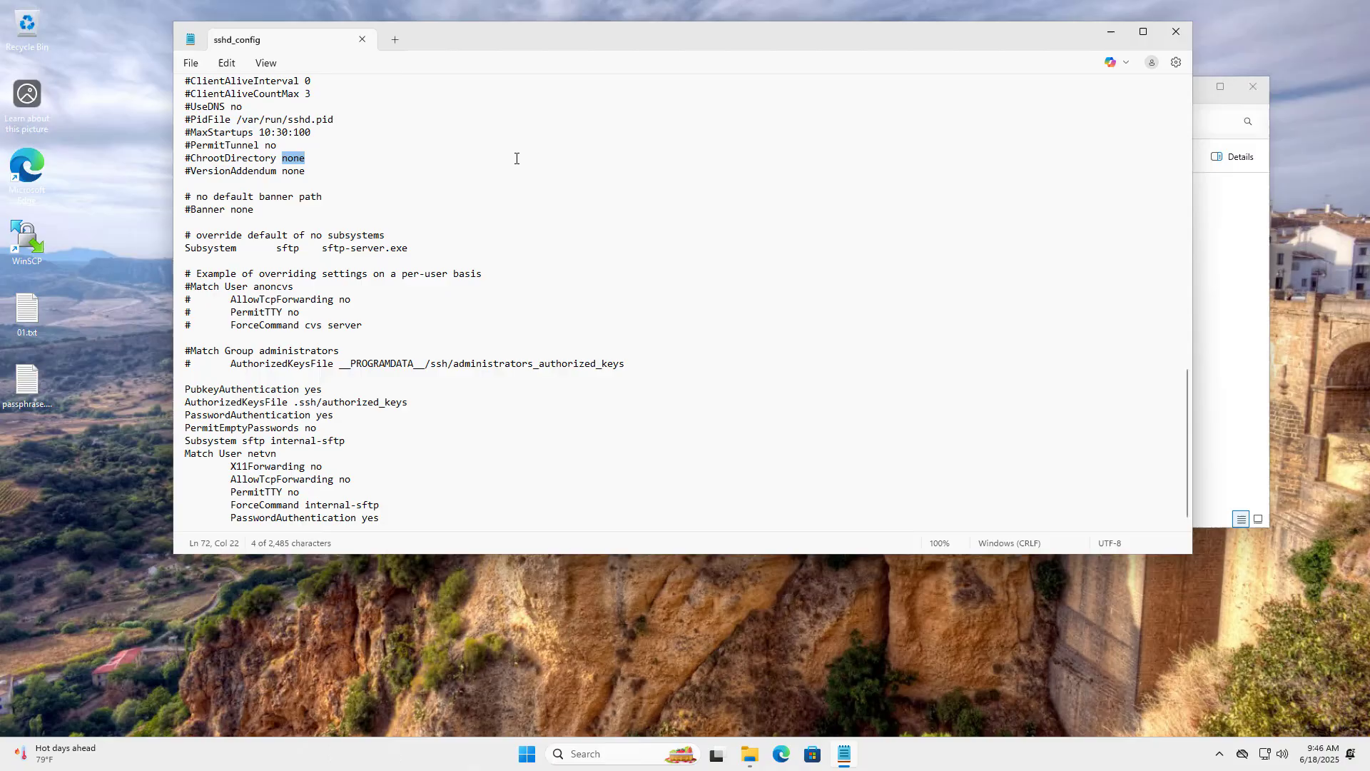
# Step: Set ChrootDirectory to "C:\sftproot", uncomment the line and save sshd_config
pyautogui.write('"')
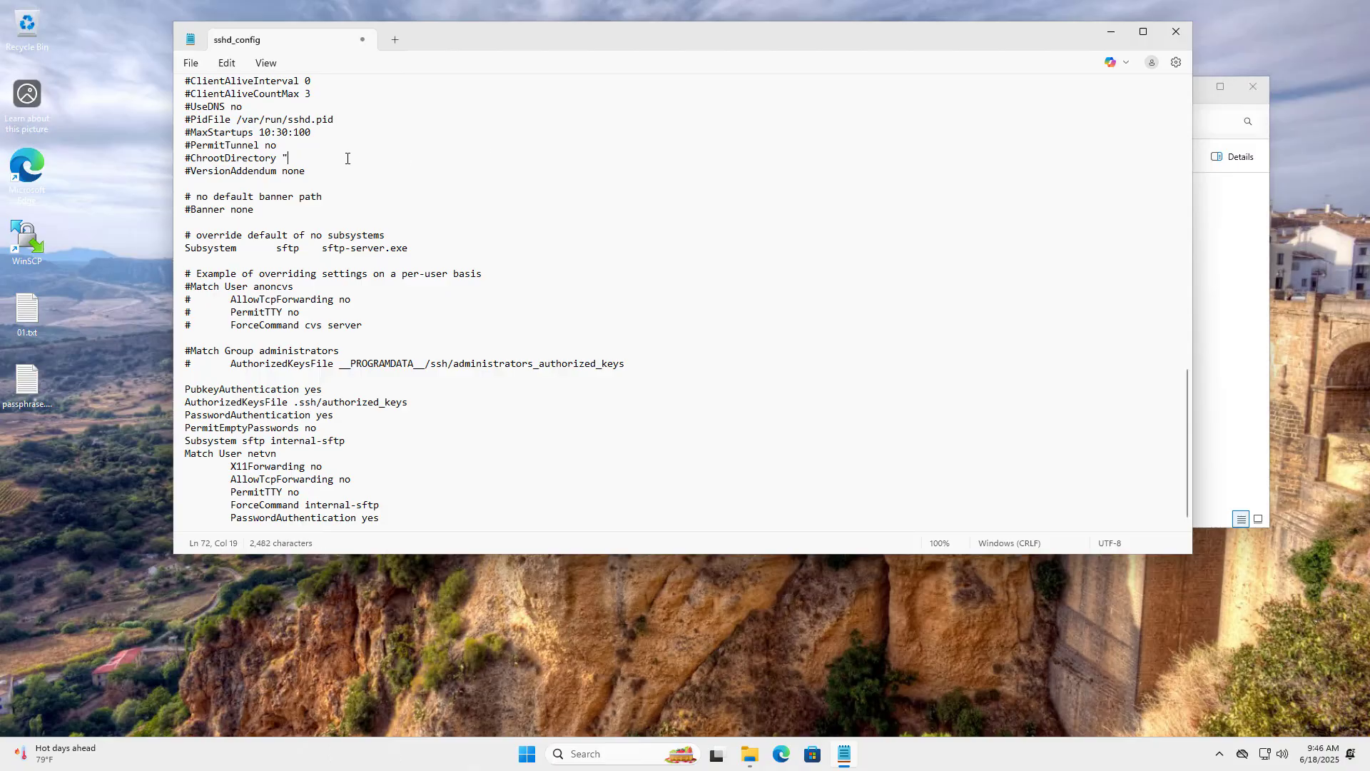
pyautogui.write('C:\\sftproot')
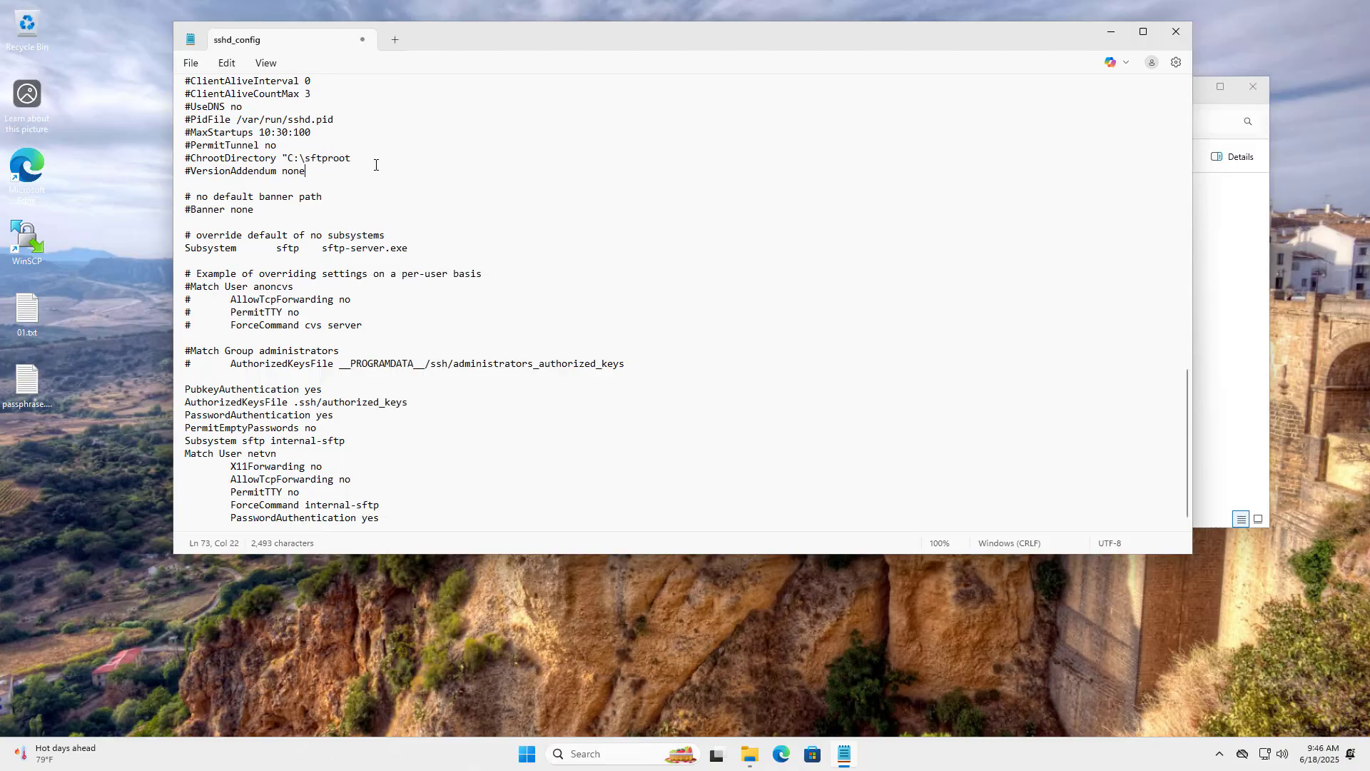
pyautogui.write('"')
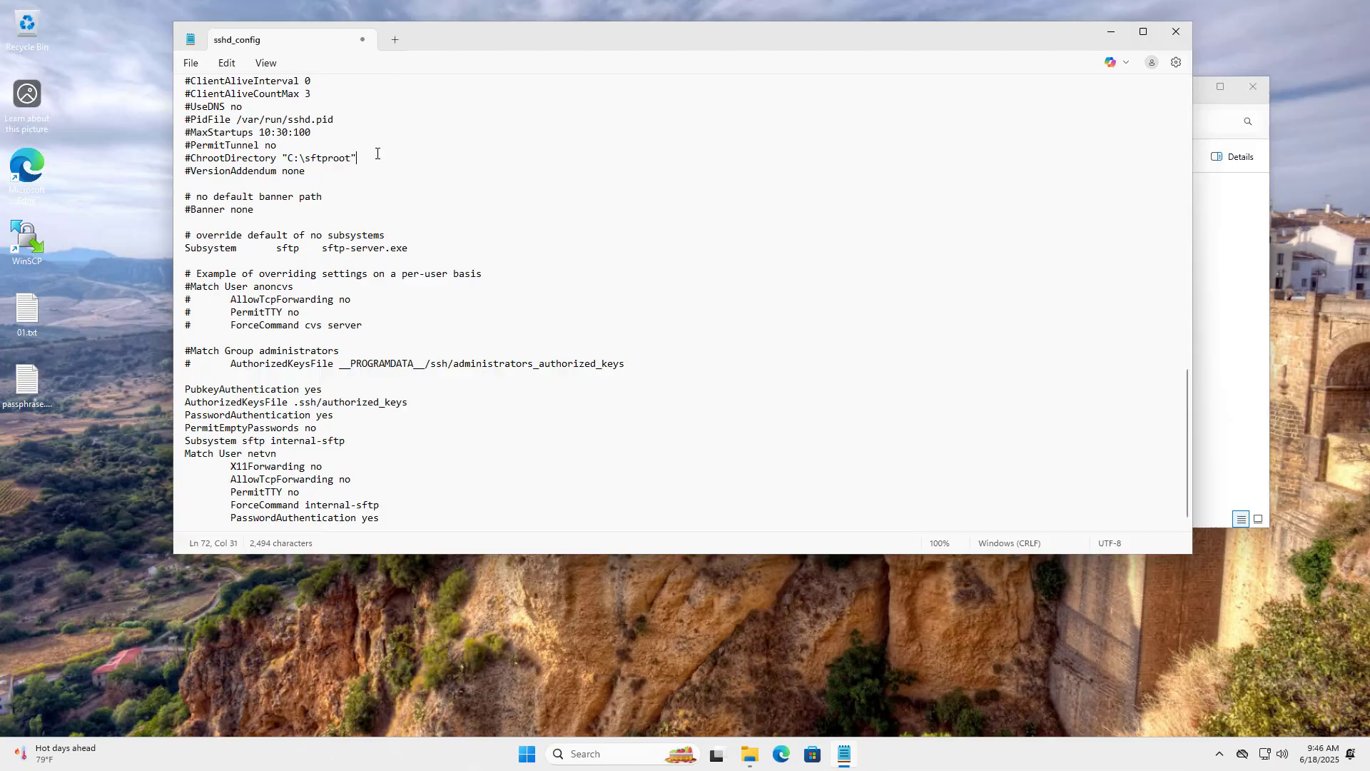
pyautogui.click(186, 157)
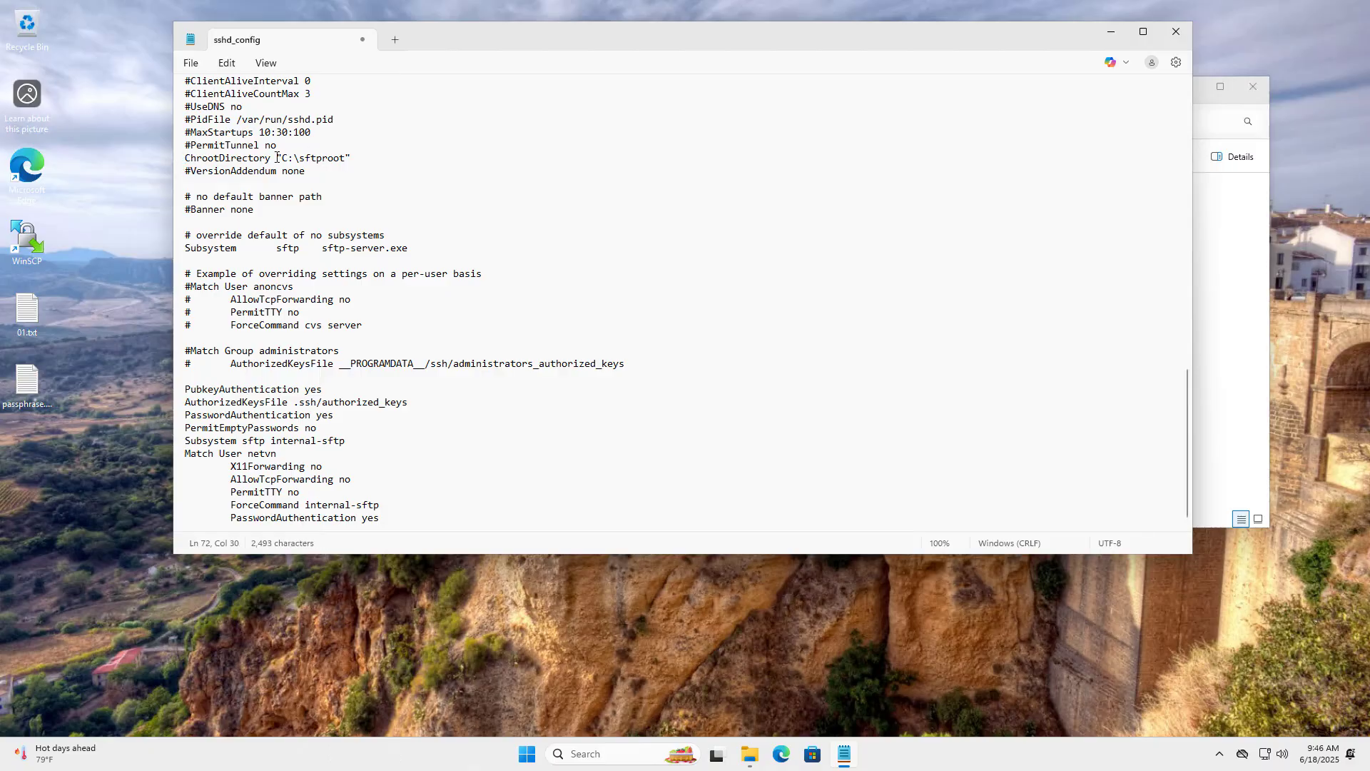
pyautogui.click(189, 62)
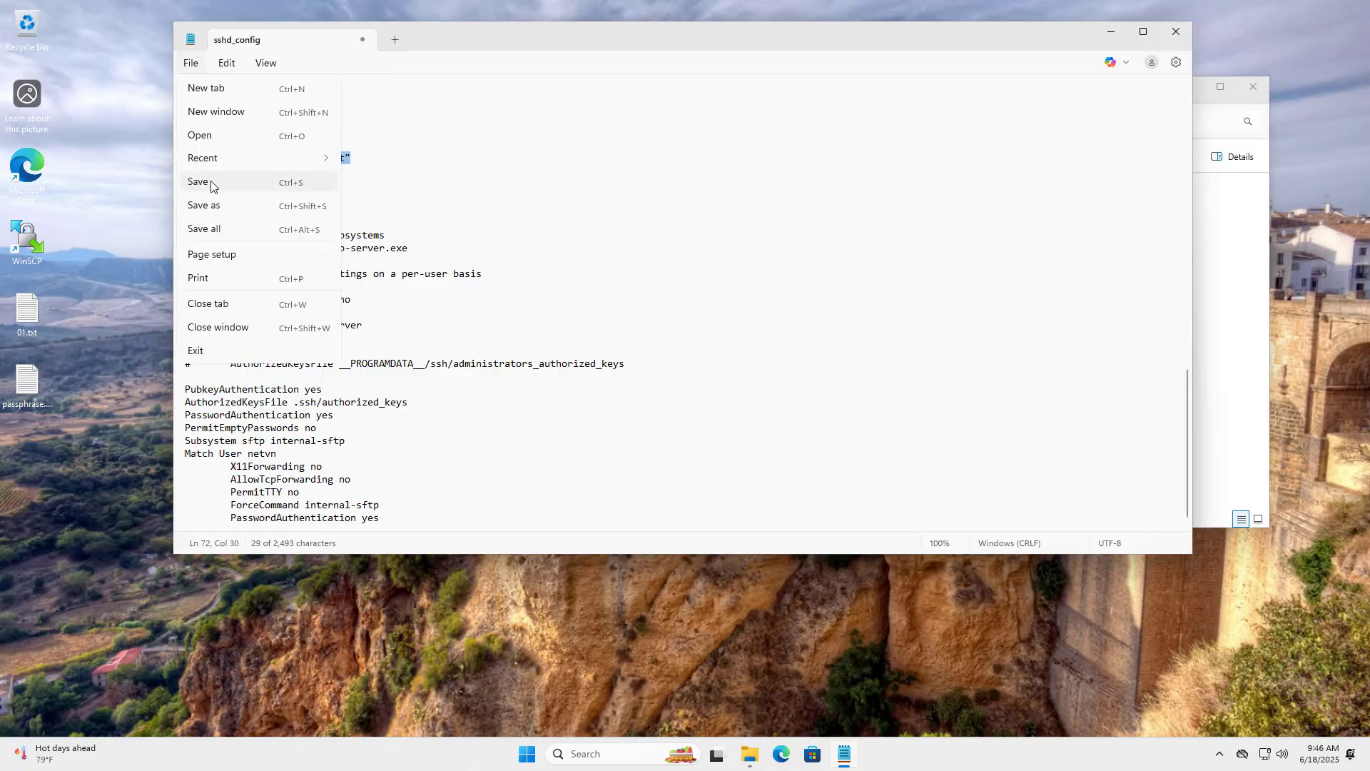
pyautogui.click(197, 181)
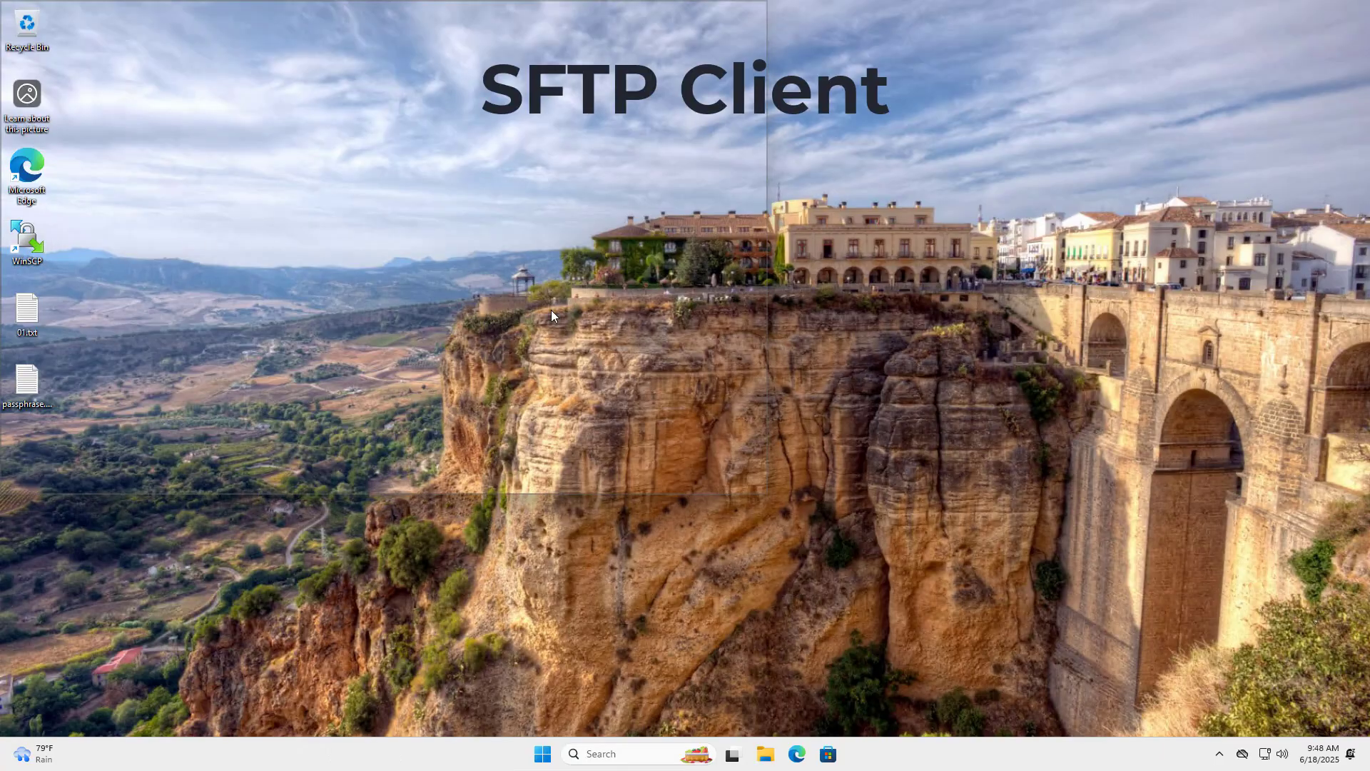
# Step: Launch WinSCP and fill the SFTP site with host 192.168.0.92, port 22 and user netvn
pyautogui.doubleClick(26, 242)
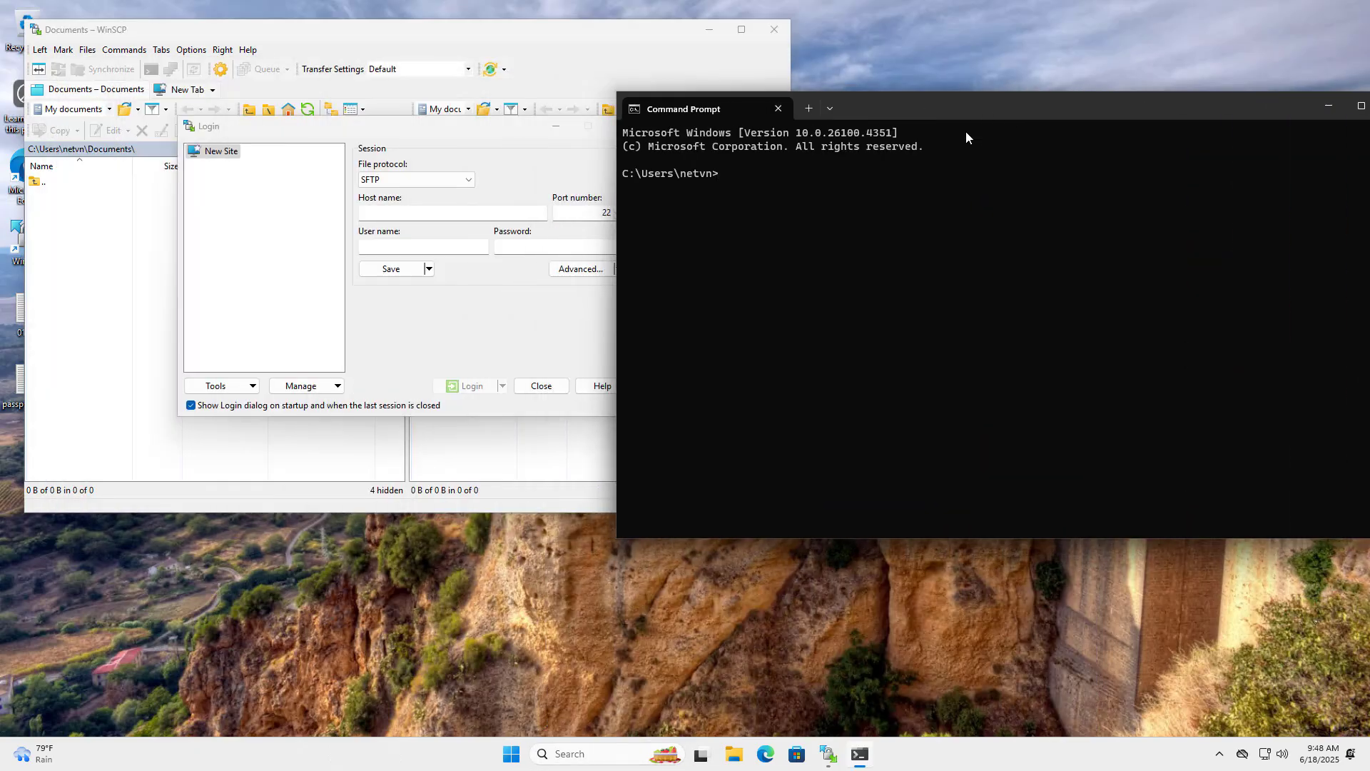
pyautogui.write('ipc')
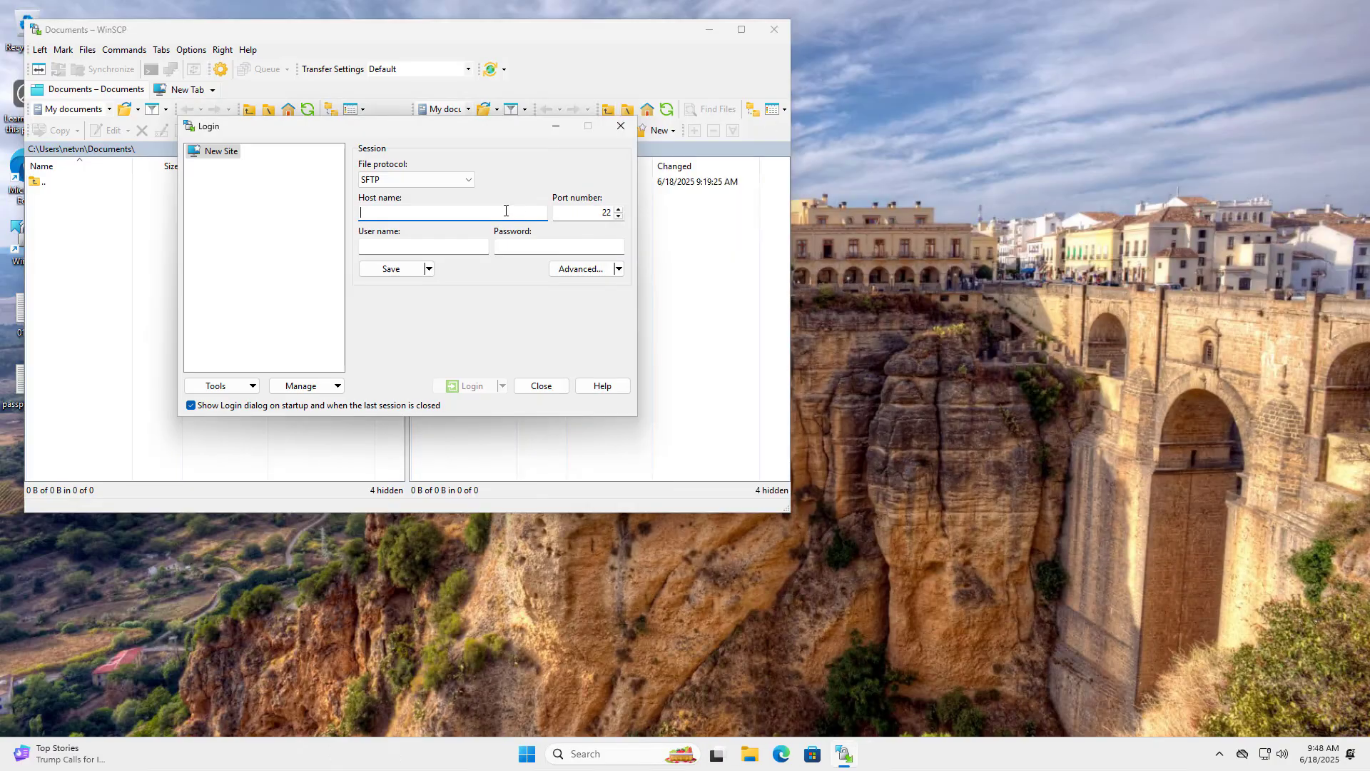
pyautogui.write('192.168.0.92')
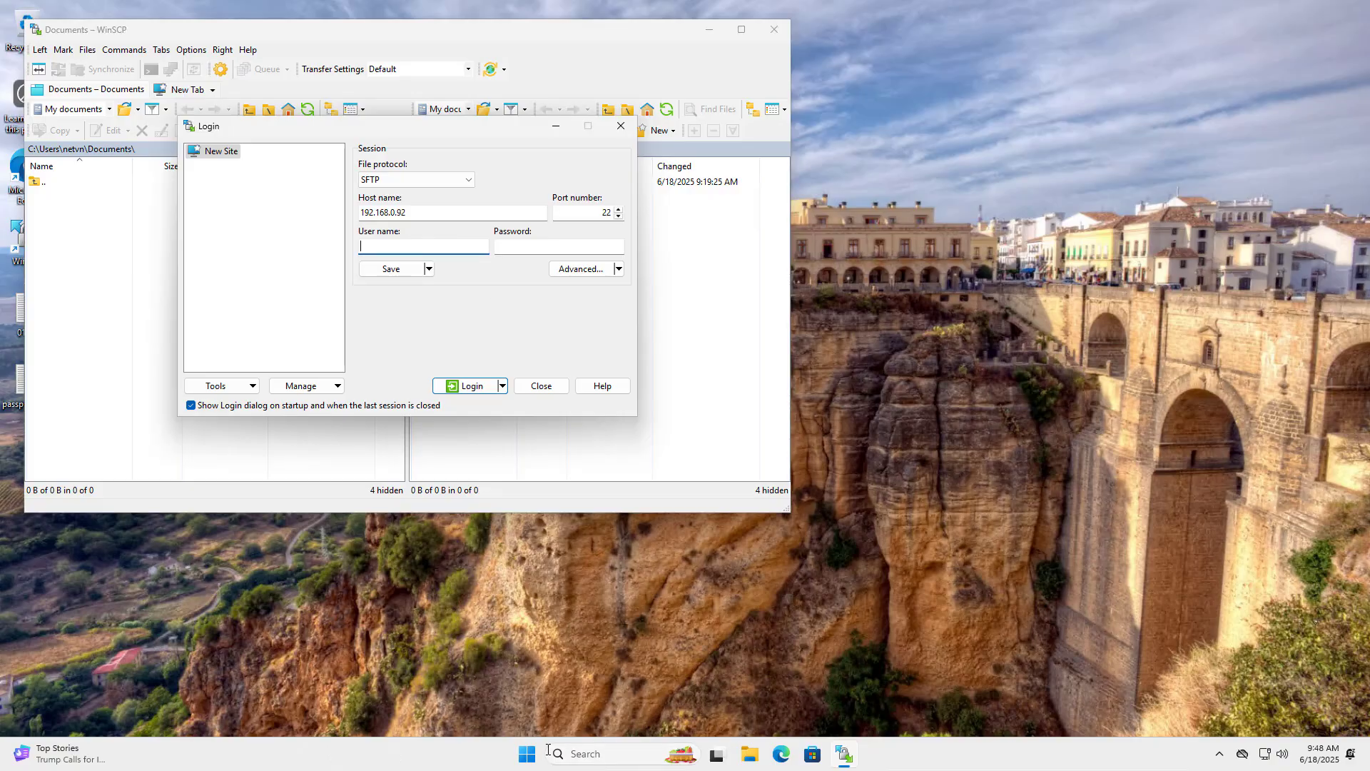
pyautogui.click(526, 754)
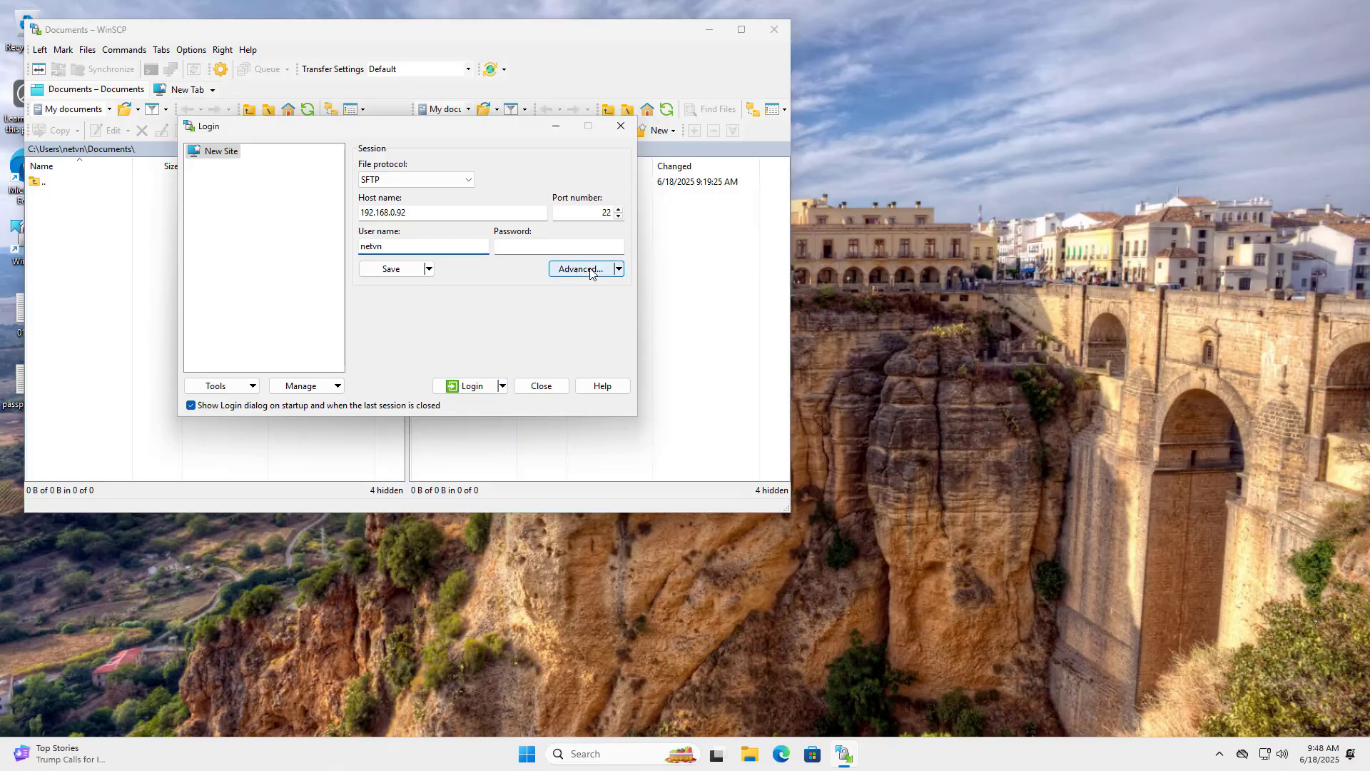
# Step: In Advanced site settings, reach SSH > Authentication and browse for a private key file
pyautogui.click(581, 268)
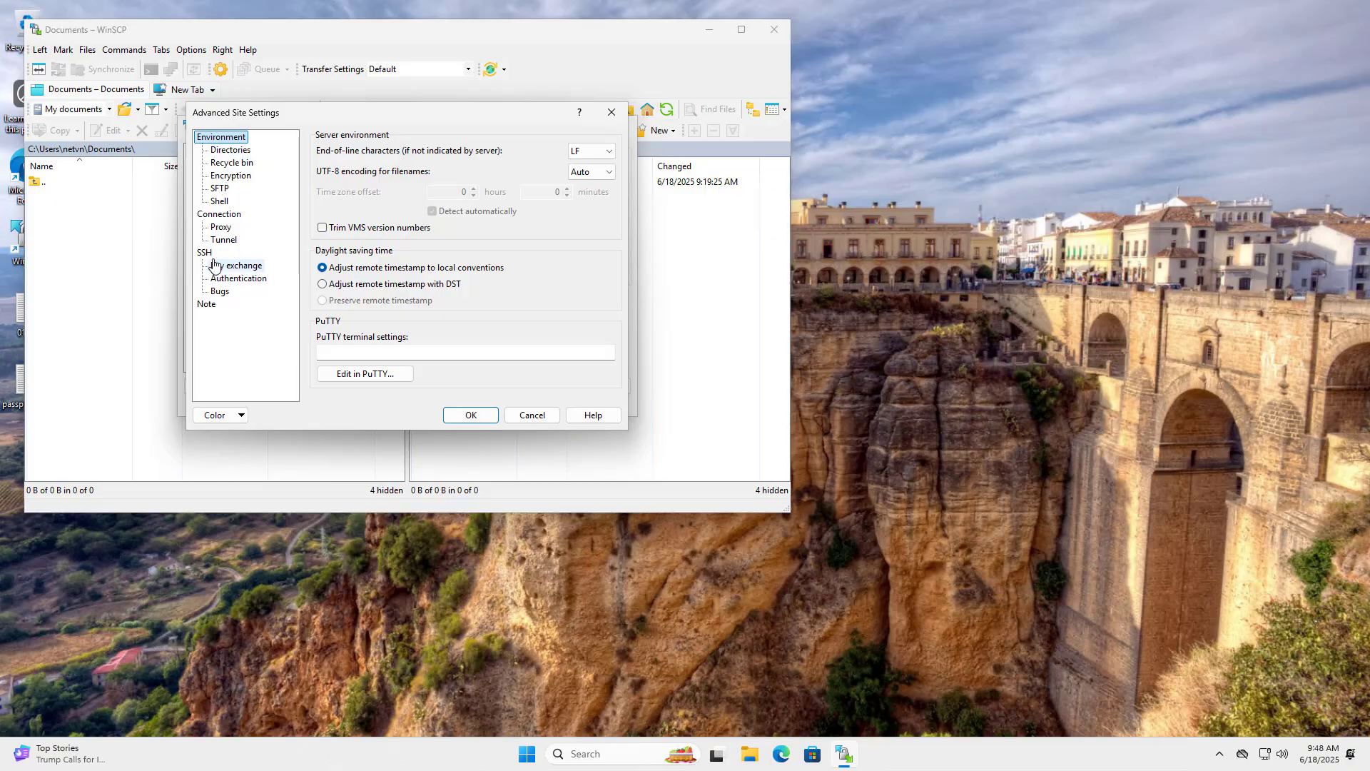
pyautogui.click(238, 278)
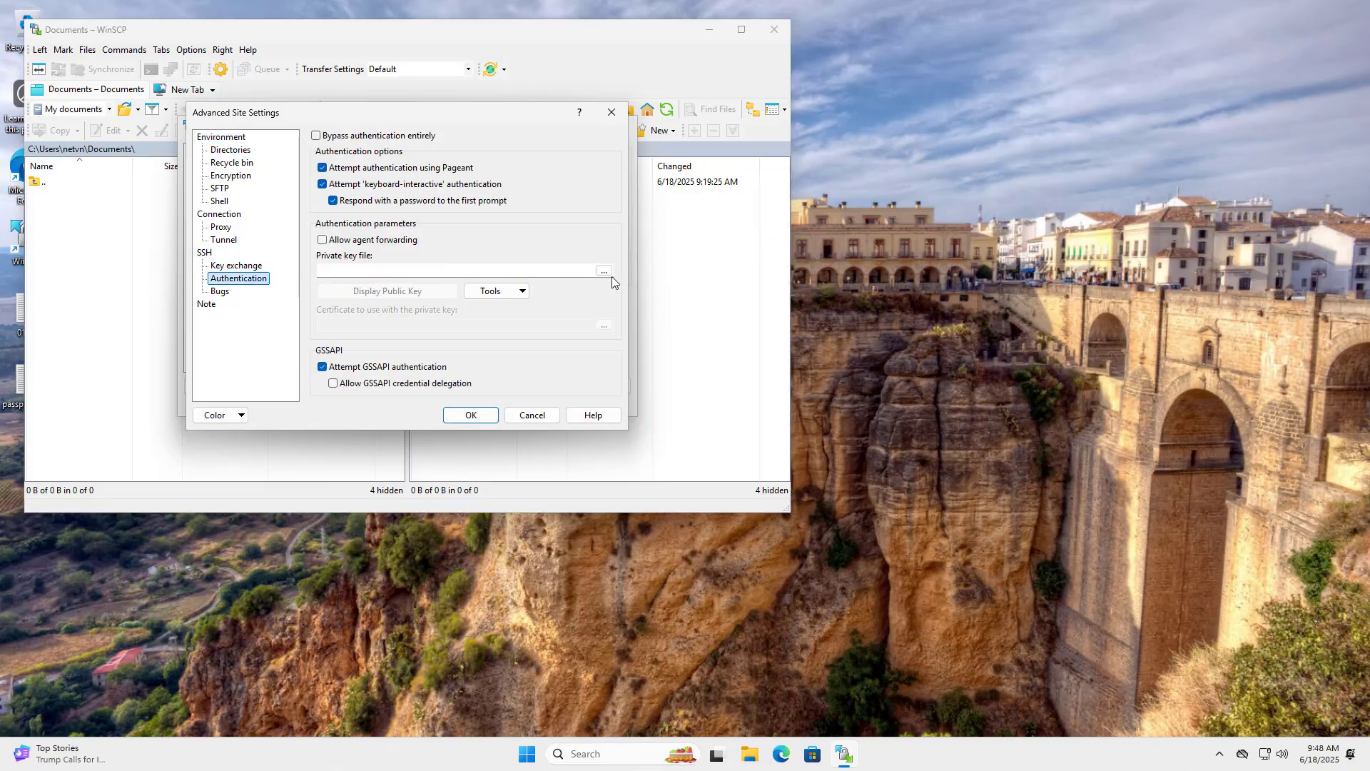
pyautogui.click(602, 270)
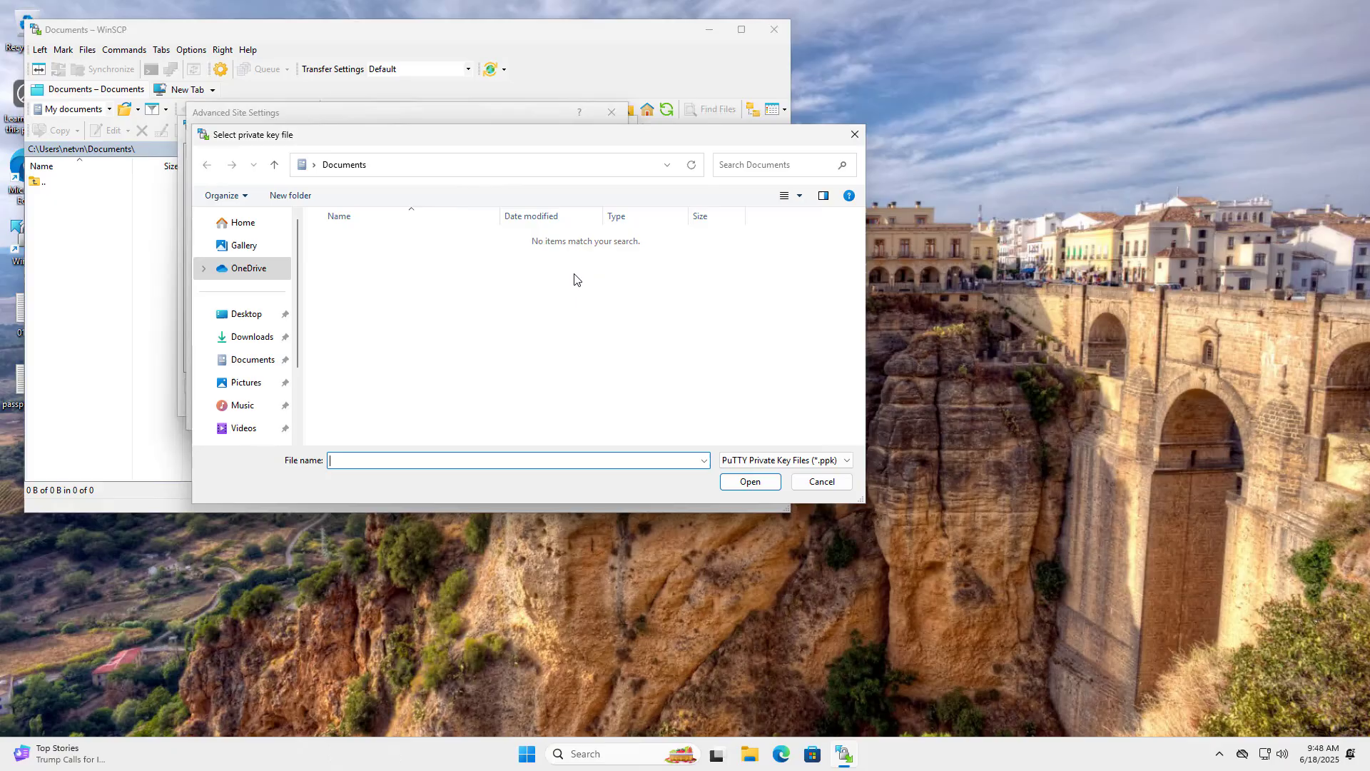
# Step: Navigate to C:\Users\<user>\.ssh, show All Files and pick the id_ed25519 private key
pyautogui.scroll(-3)
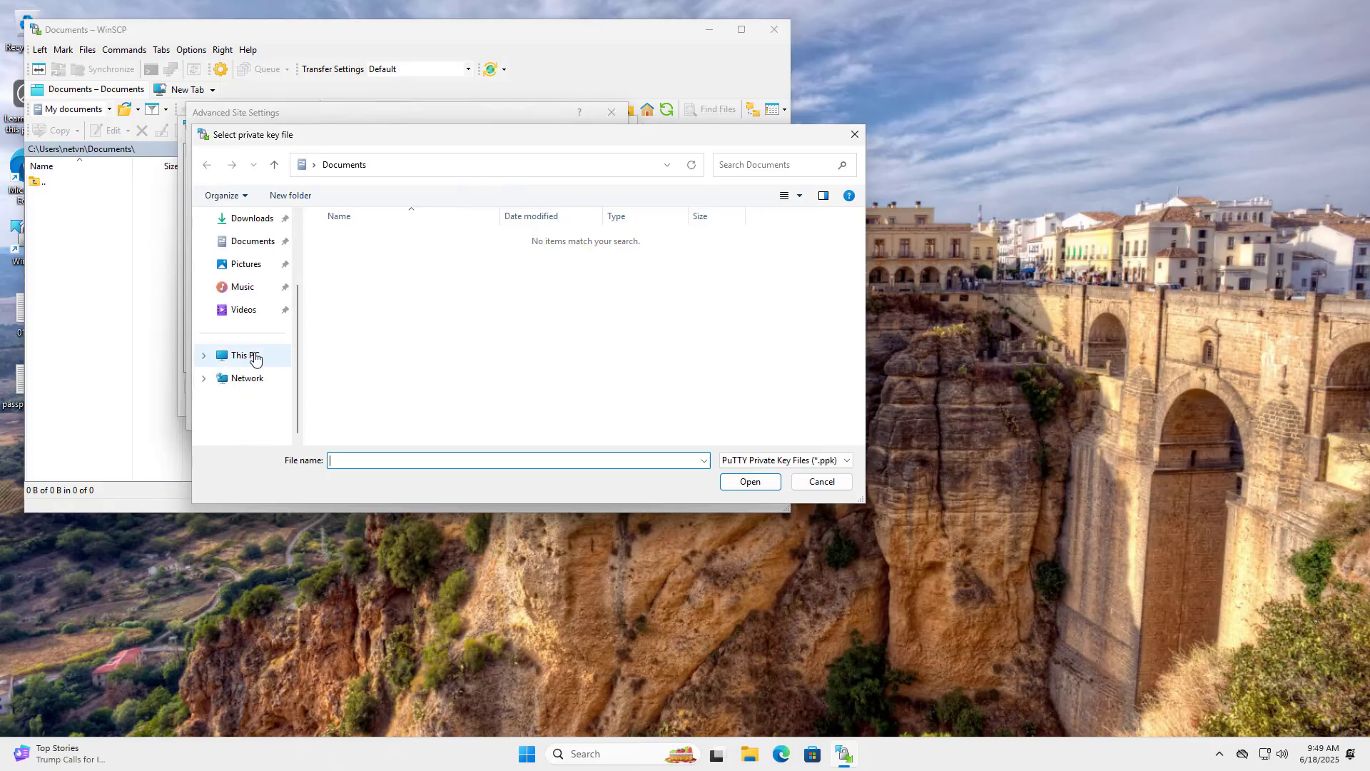
pyautogui.click(244, 355)
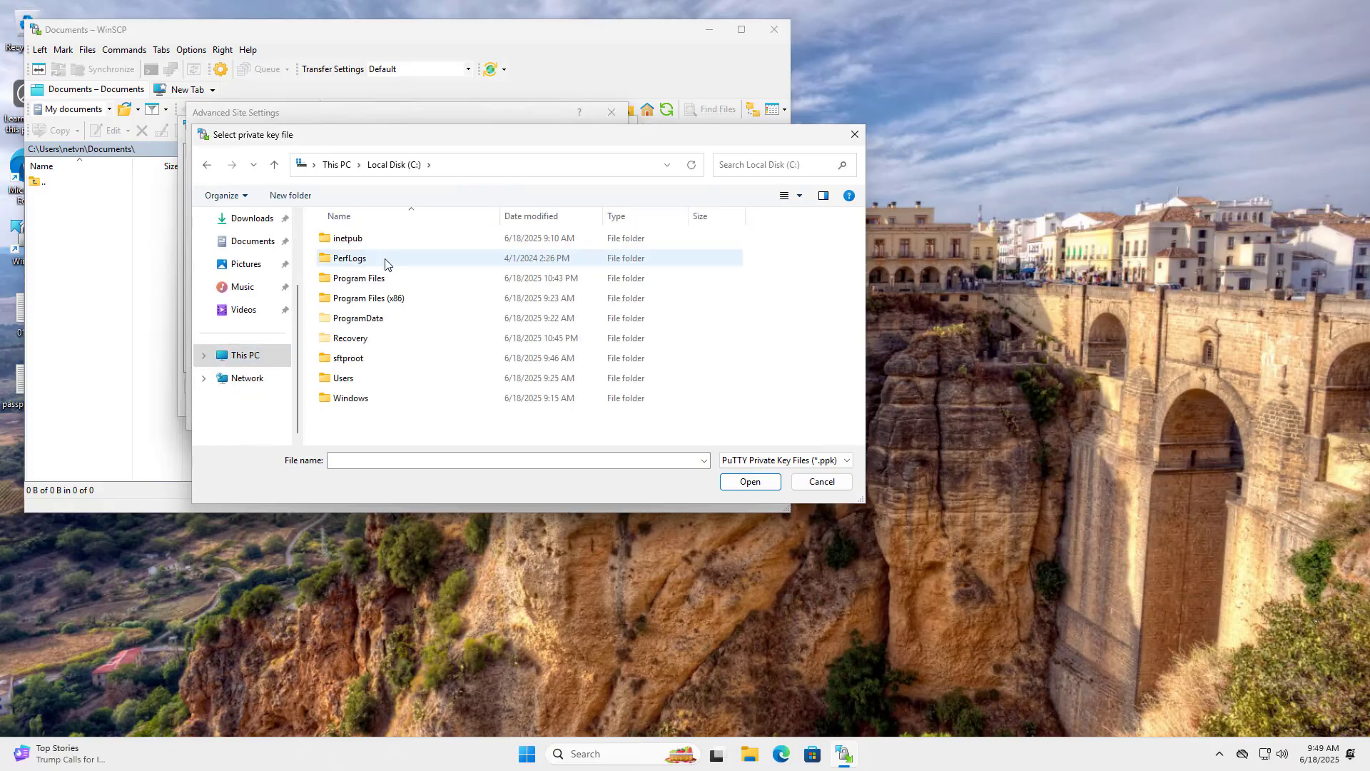
pyautogui.click(384, 377)
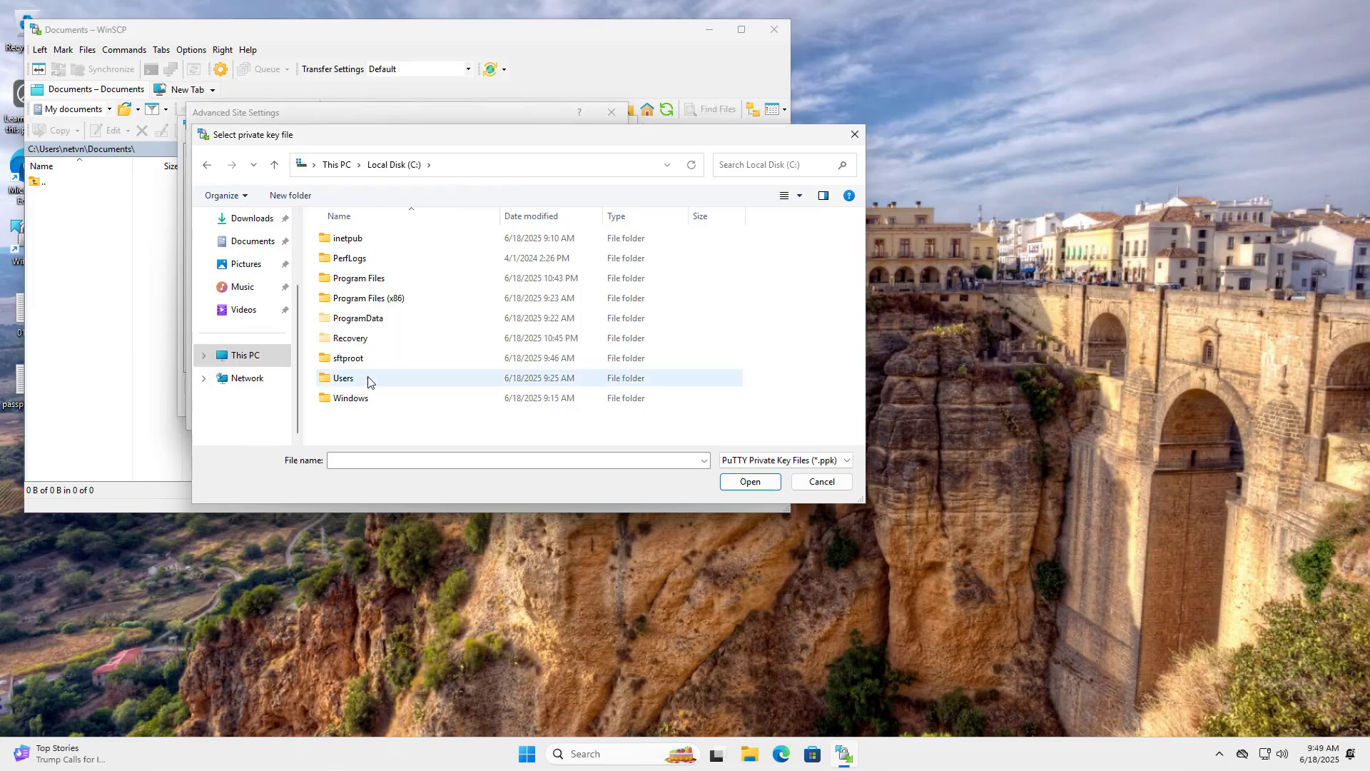
pyautogui.doubleClick(343, 377)
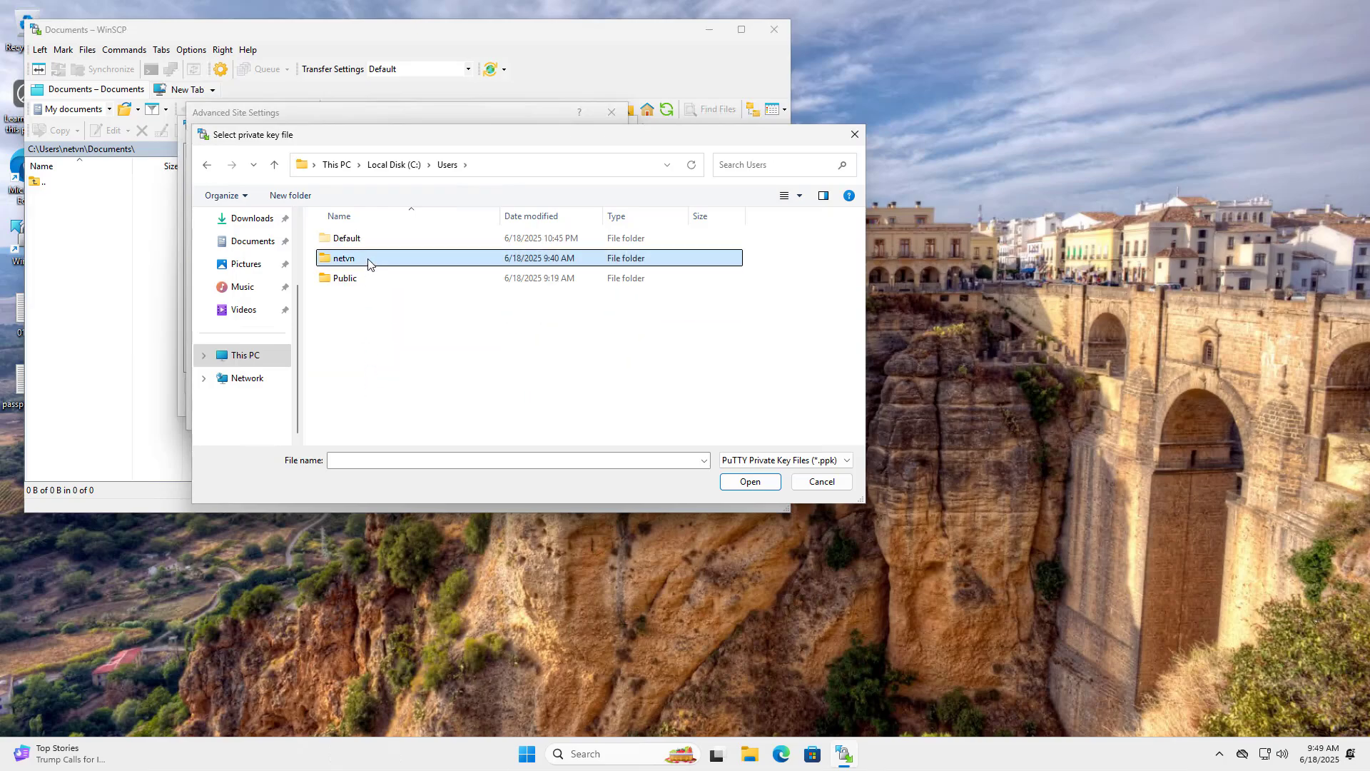
pyautogui.doubleClick(344, 257)
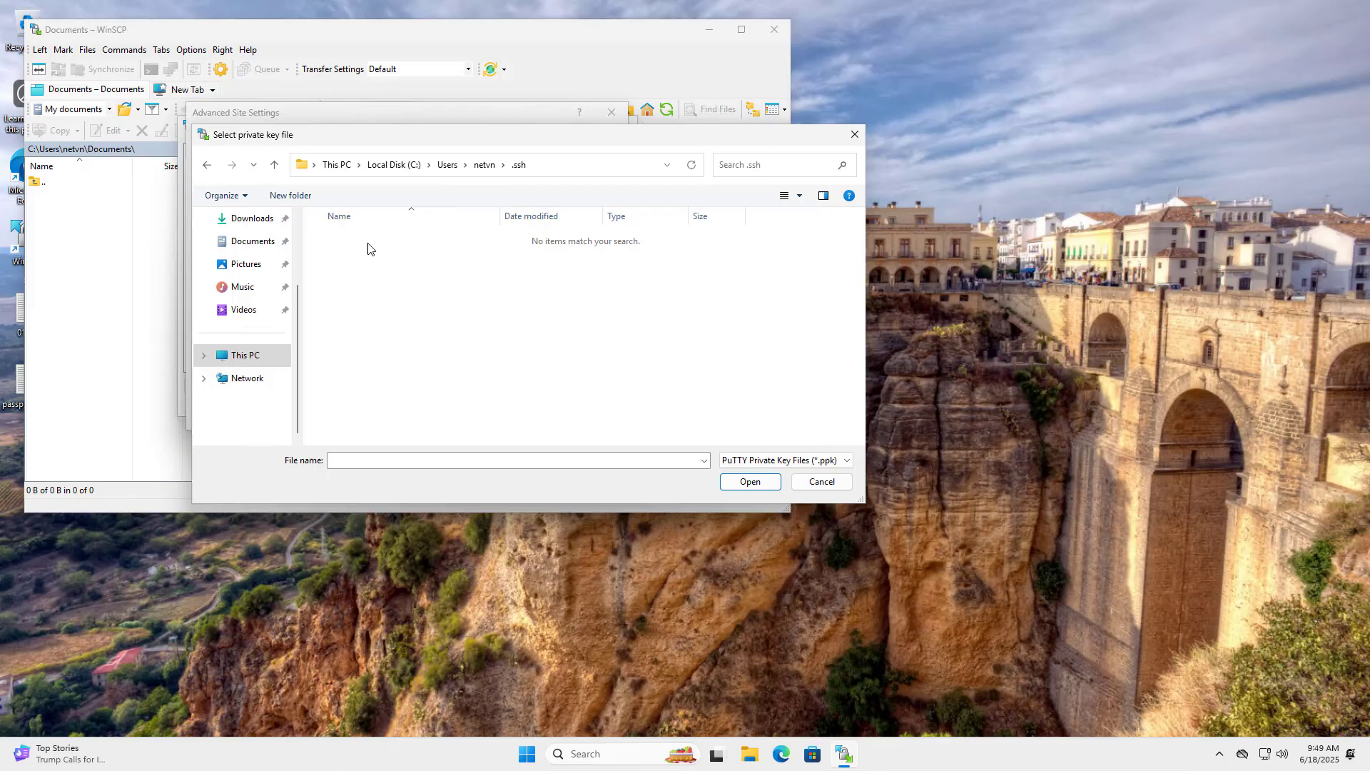
pyautogui.click(782, 459)
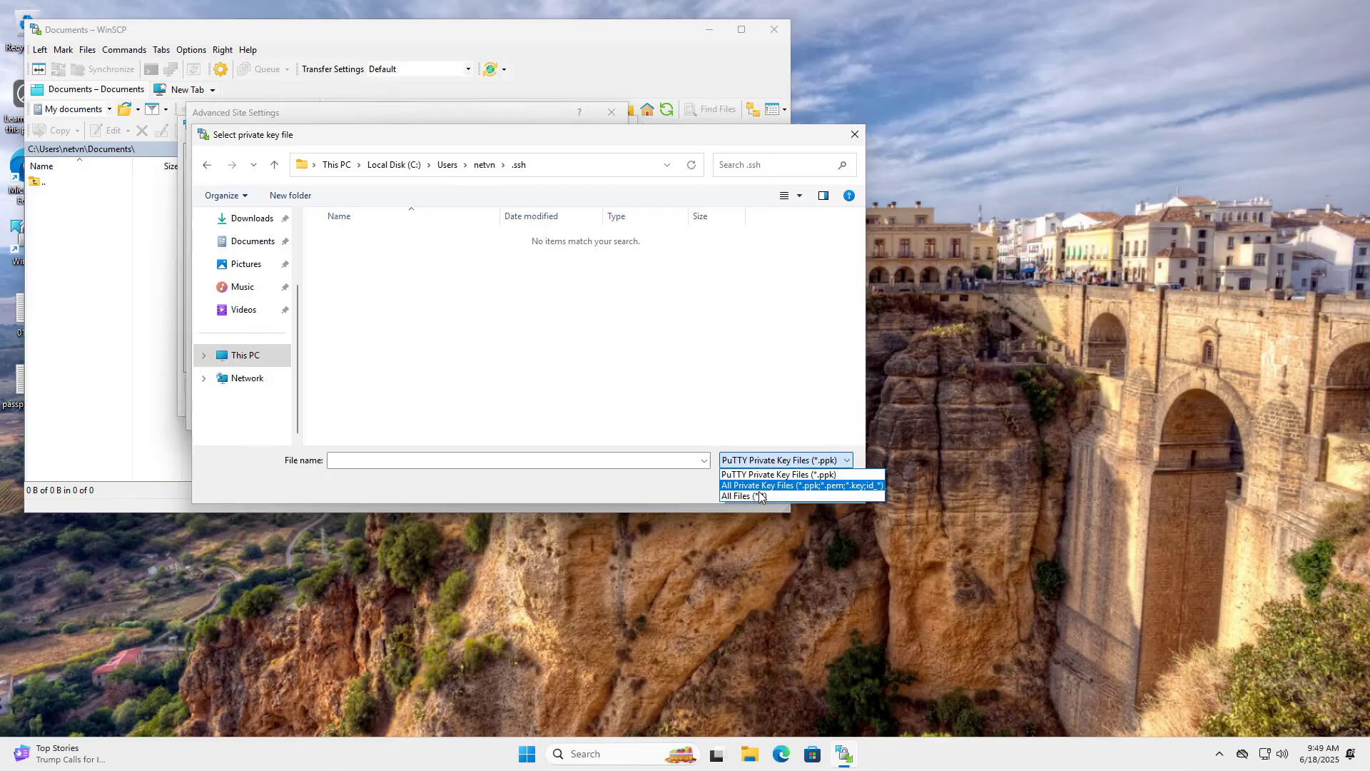
pyautogui.click(740, 496)
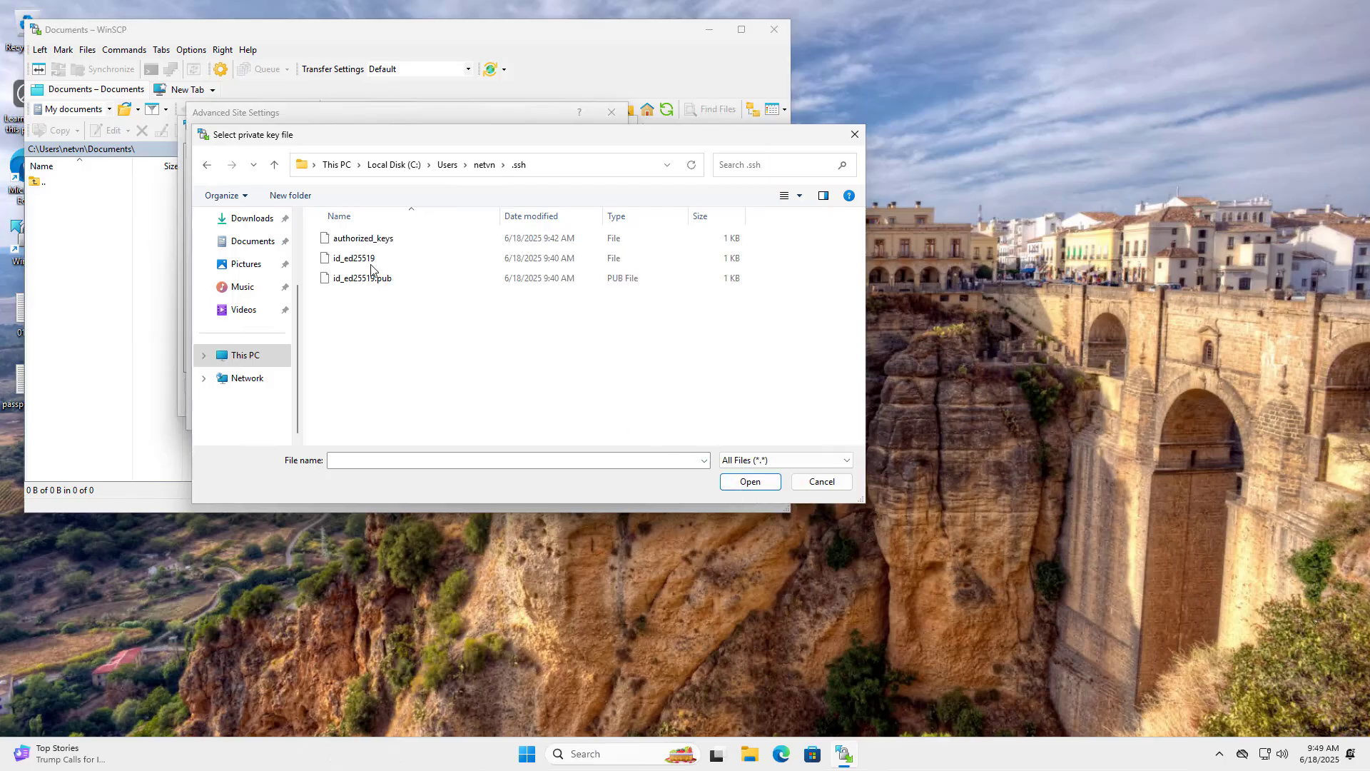
pyautogui.click(819, 481)
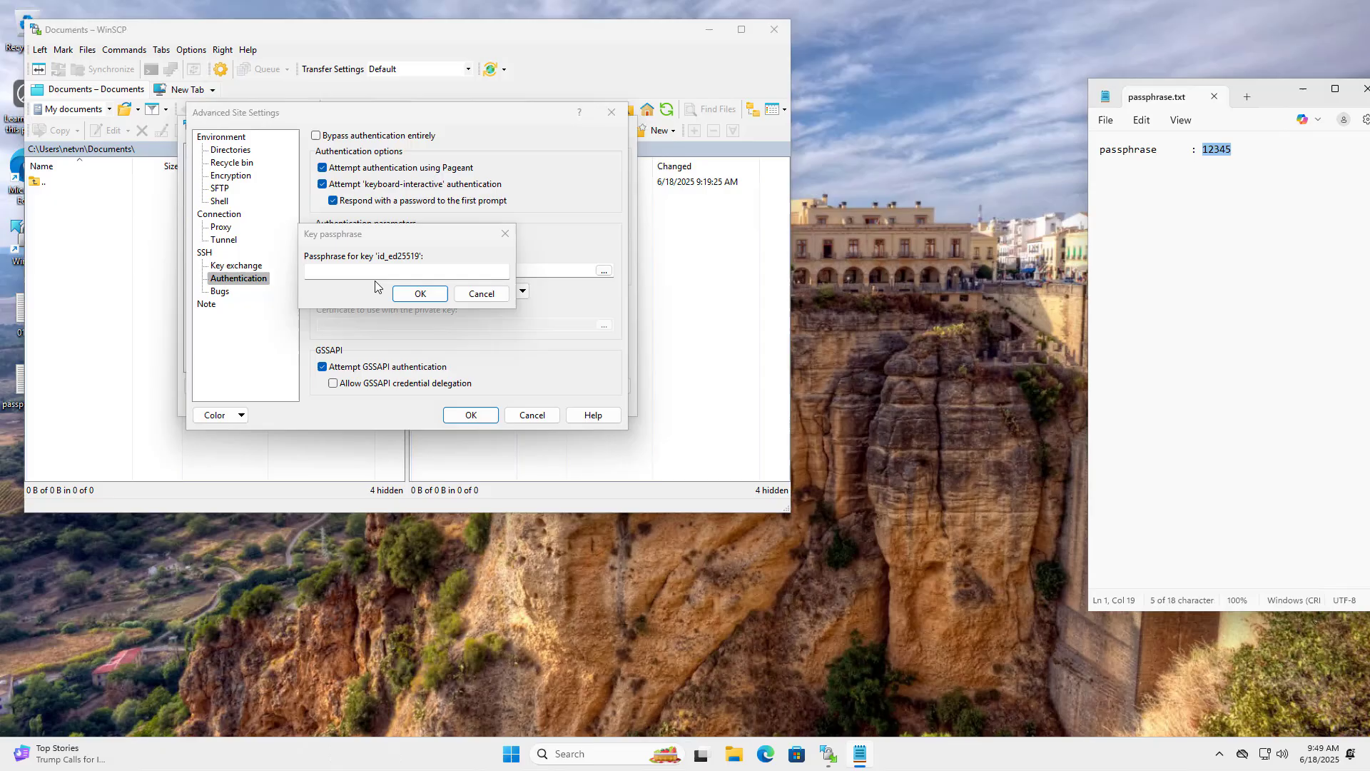
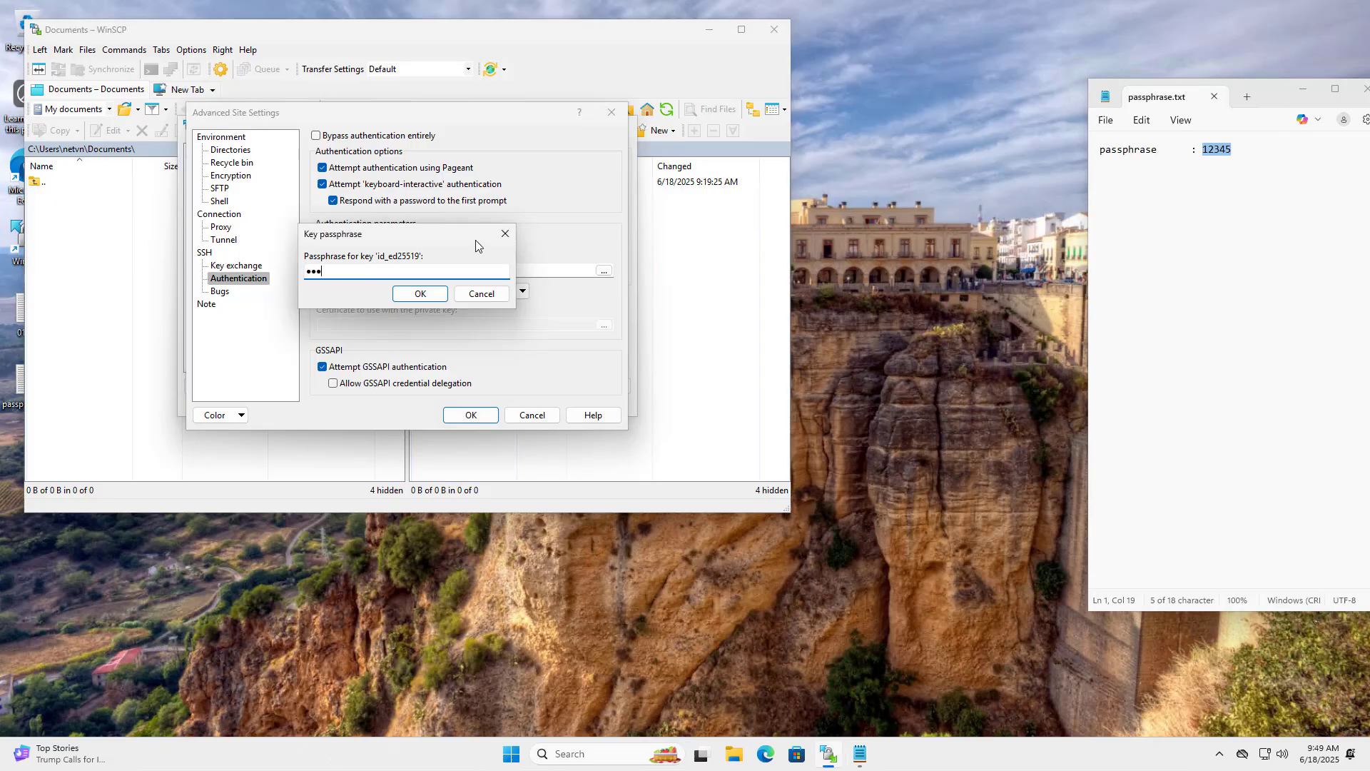
# Step: Enter the passphrase, save the converted id_ed25519.ppk key and apply the authentication settings
pyautogui.click(420, 293)
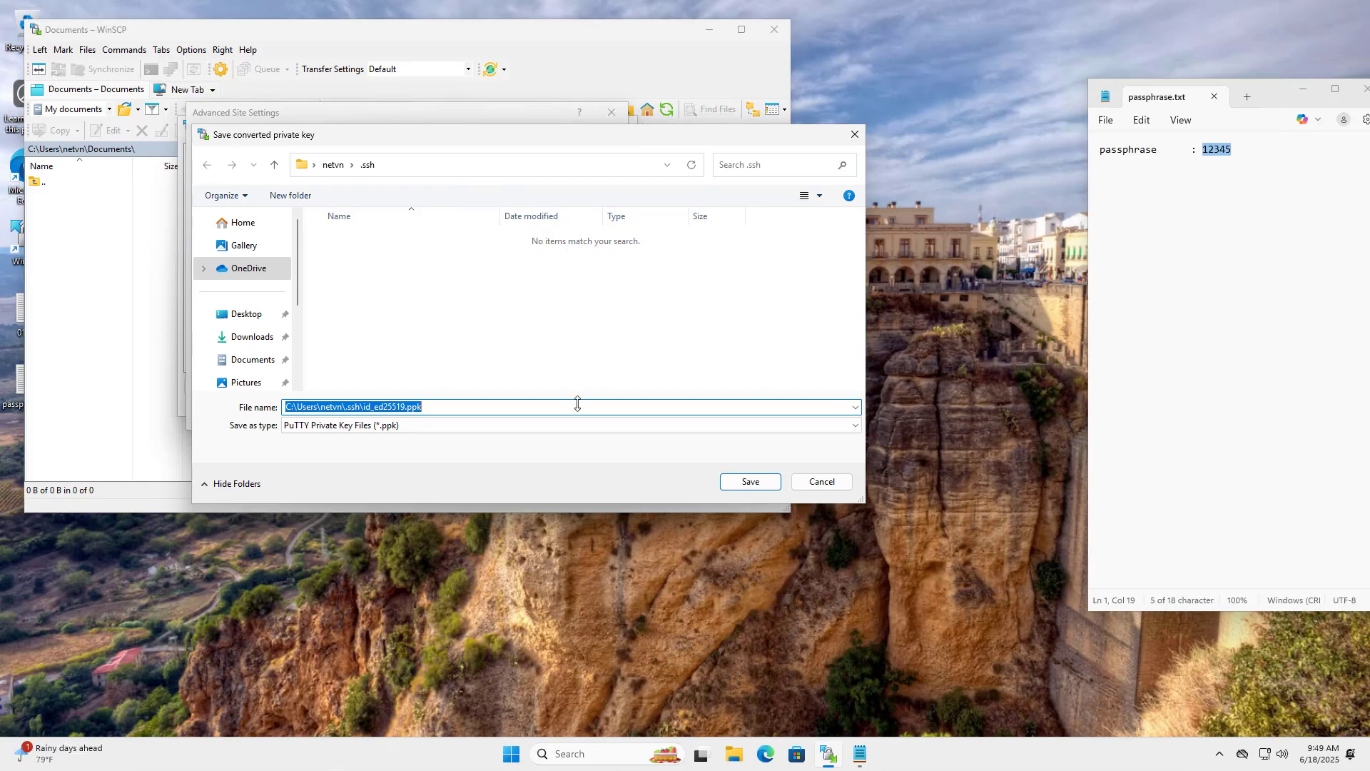
pyautogui.click(749, 480)
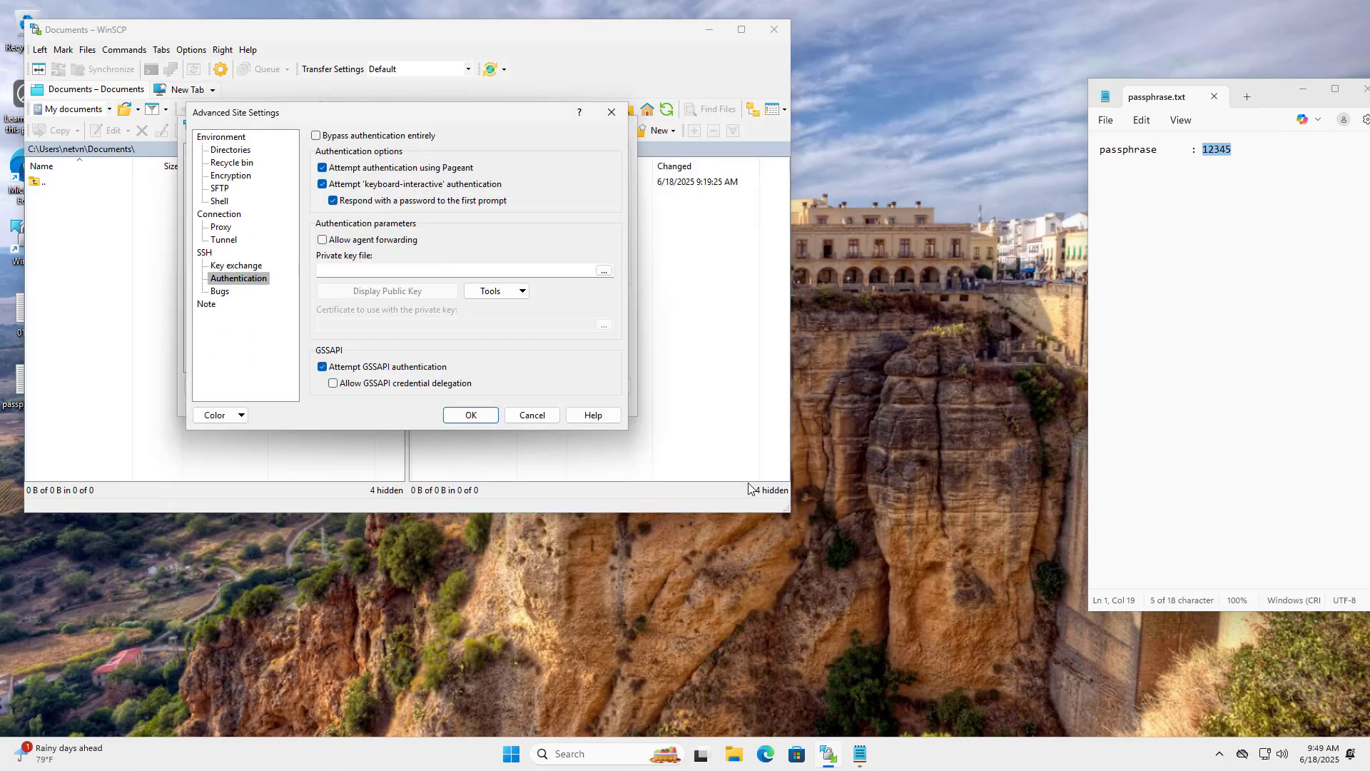
pyautogui.moveTo(444, 309)
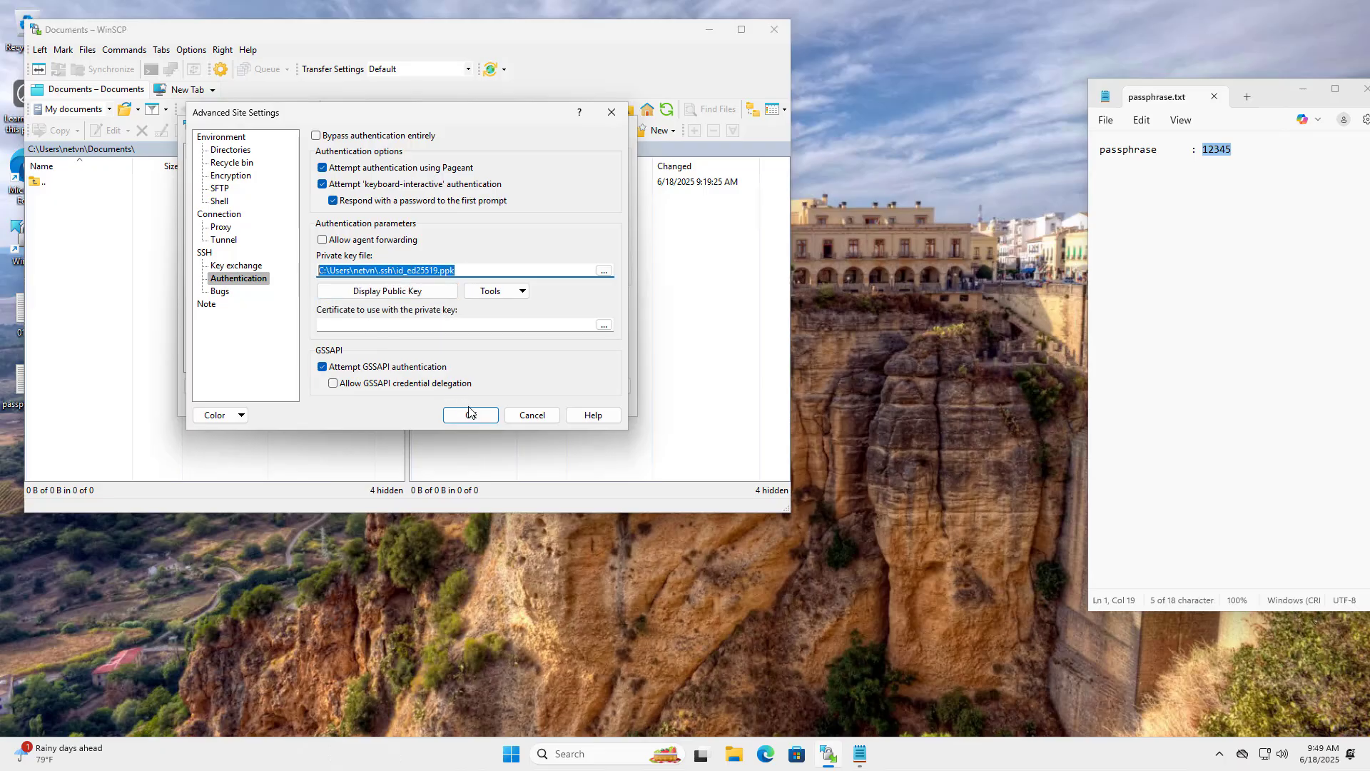
pyautogui.click(470, 414)
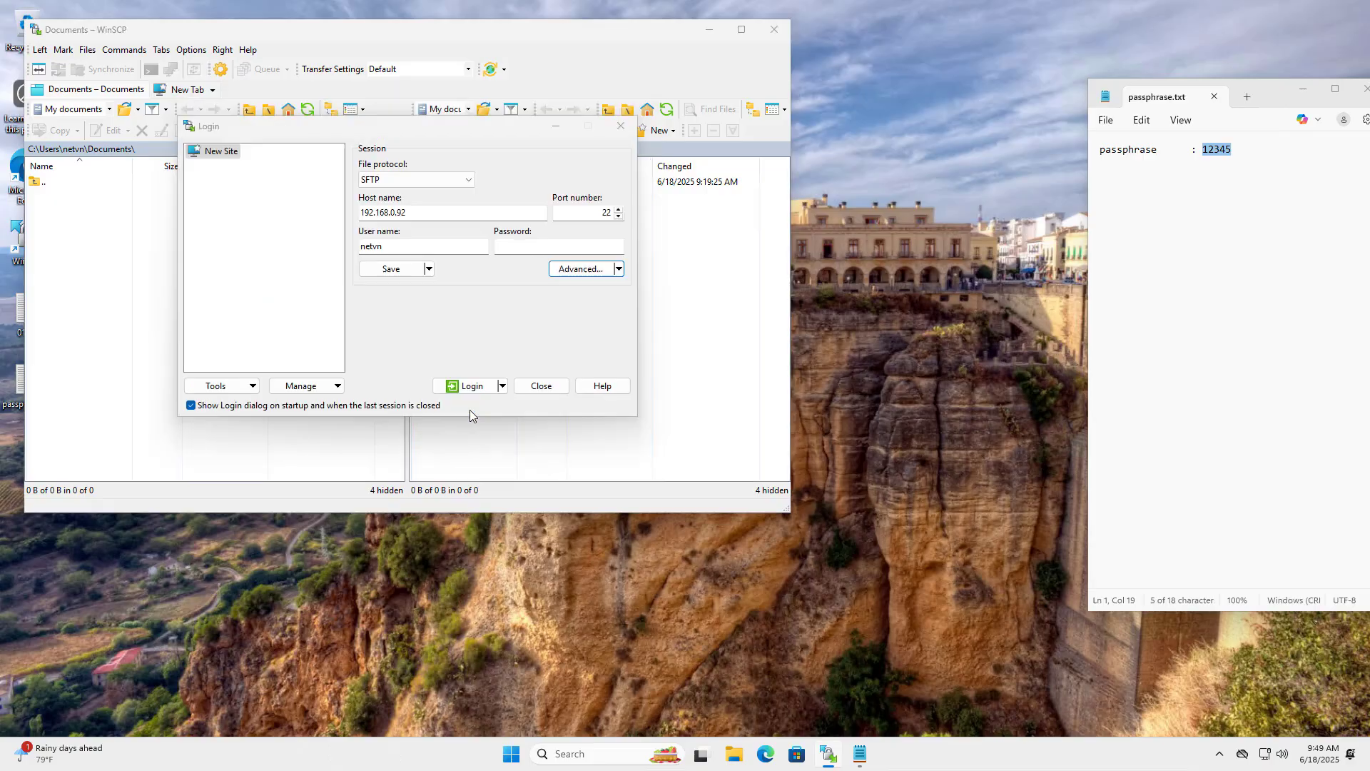
pyautogui.click(391, 268)
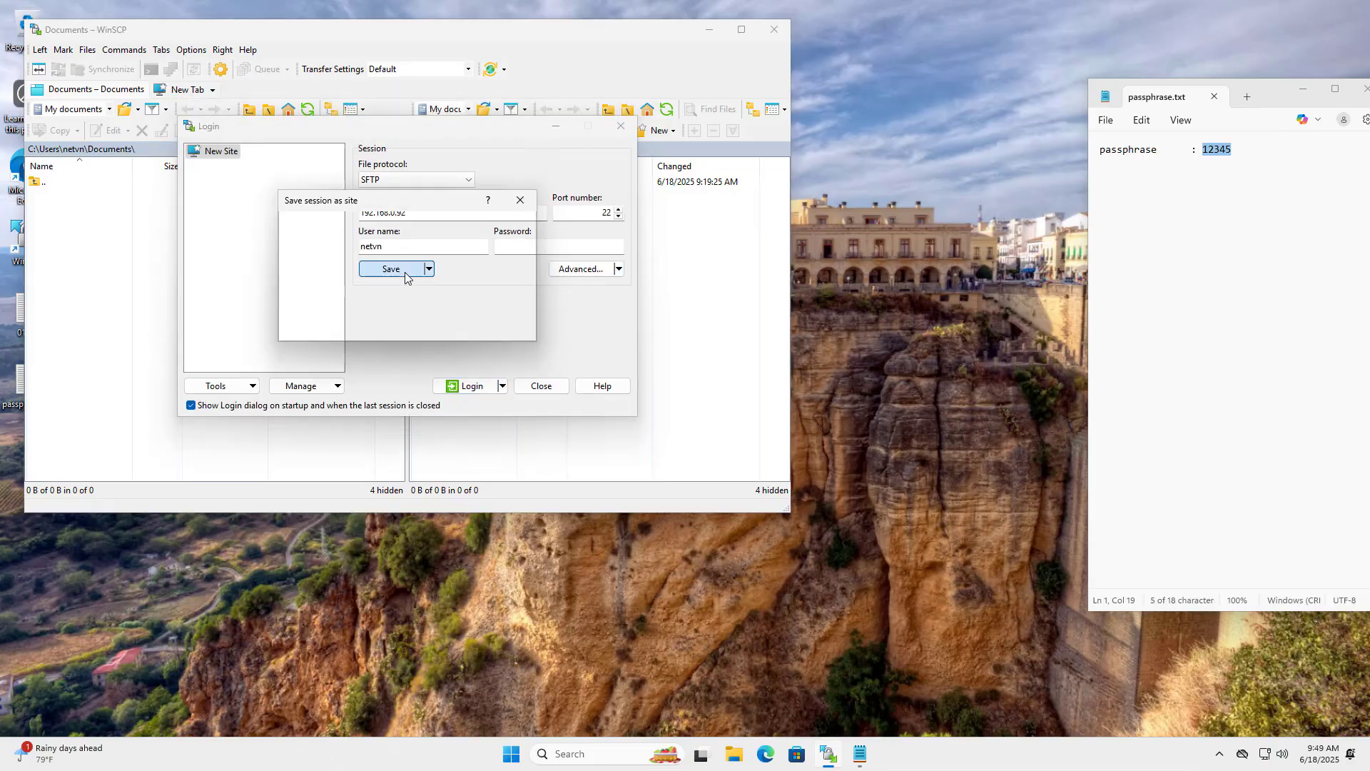
pyautogui.click(391, 269)
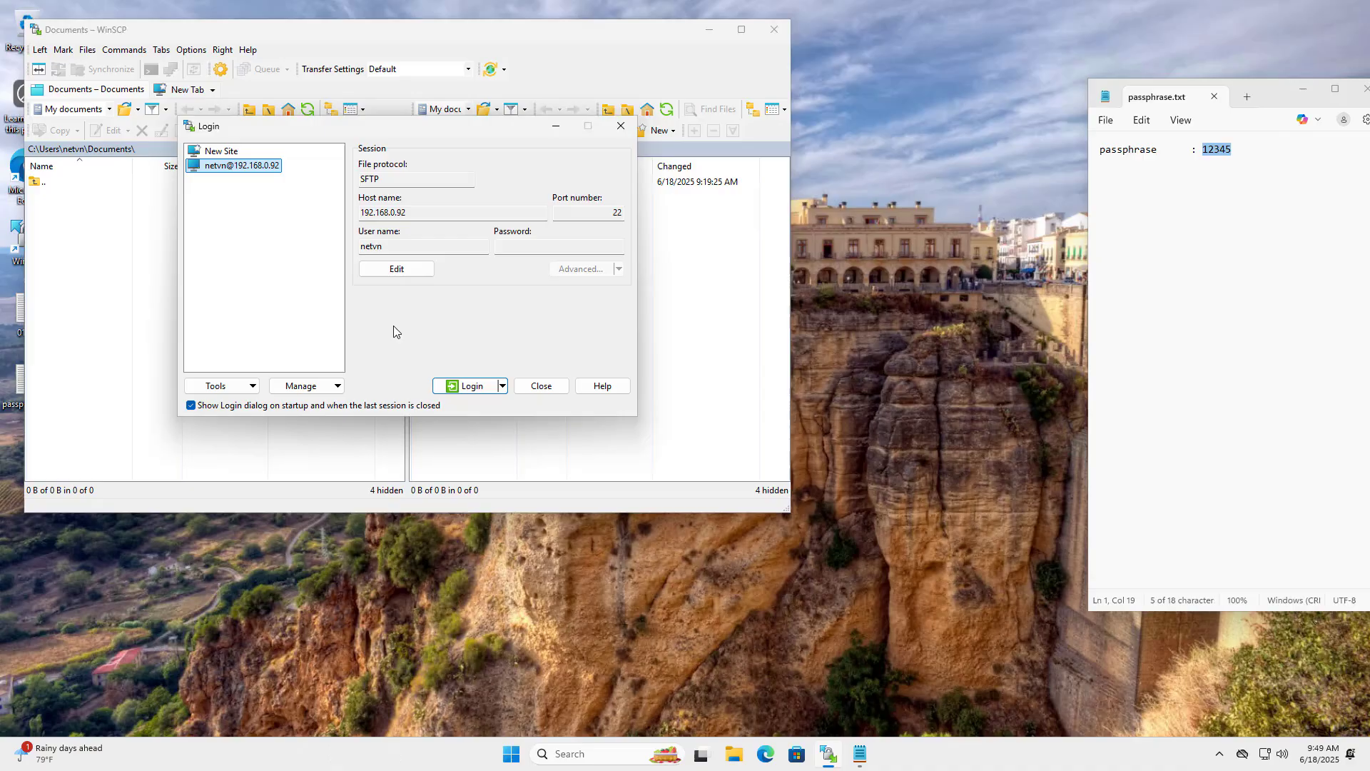
pyautogui.moveTo(437, 361)
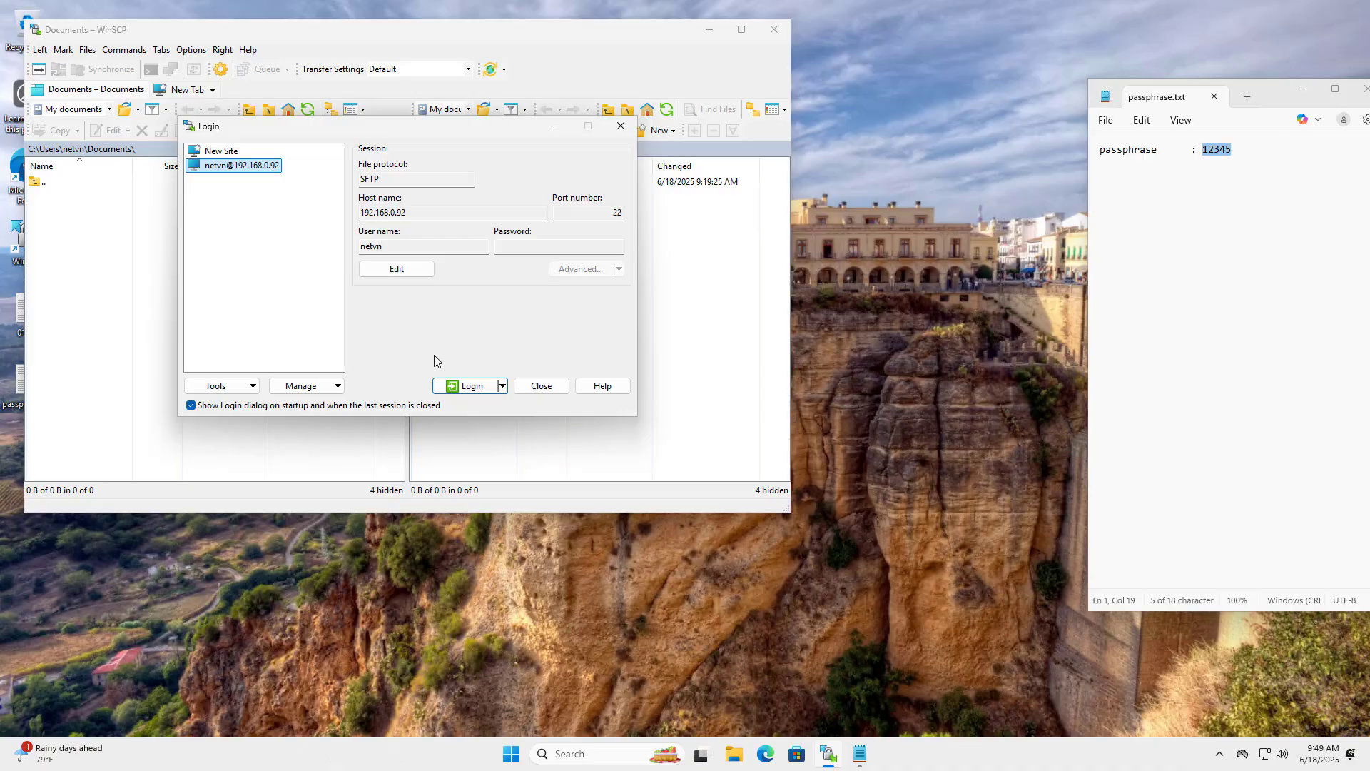
pyautogui.click(465, 385)
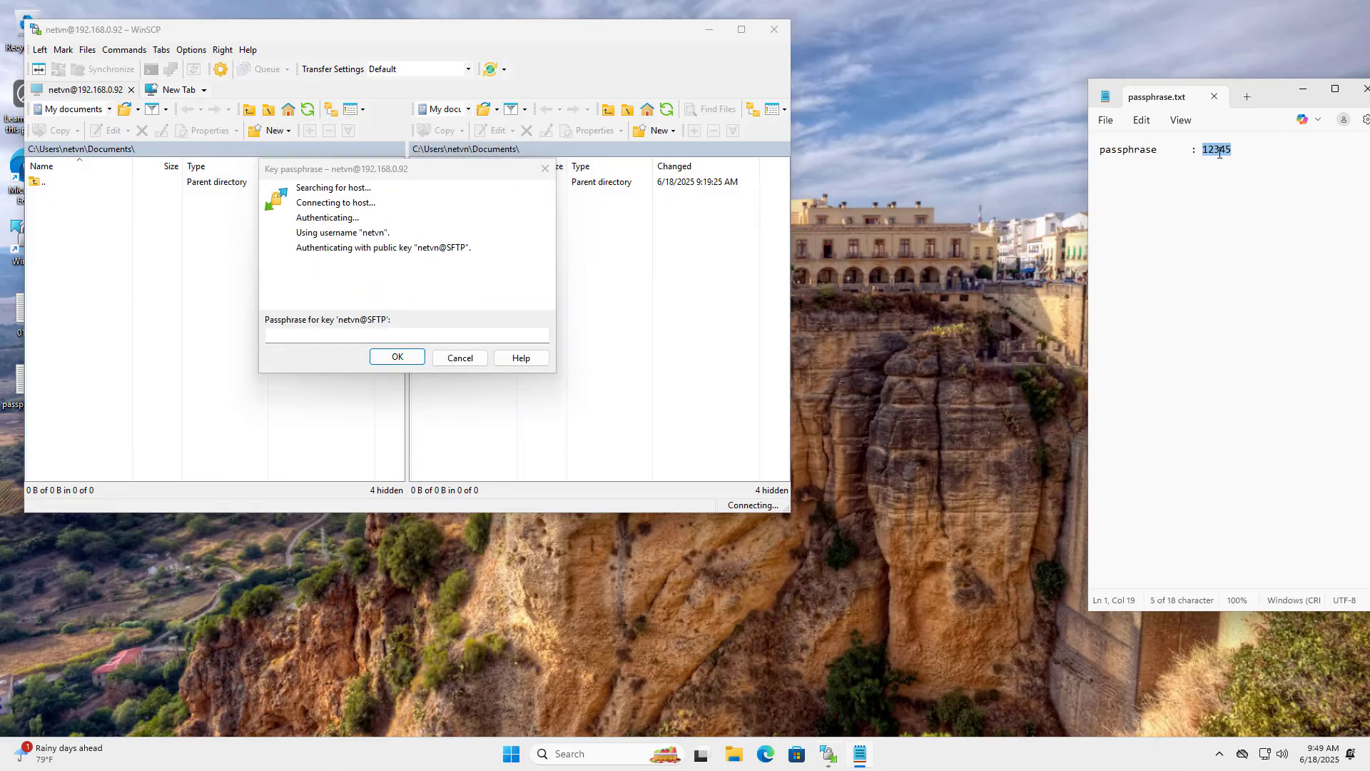
pyautogui.click(379, 334)
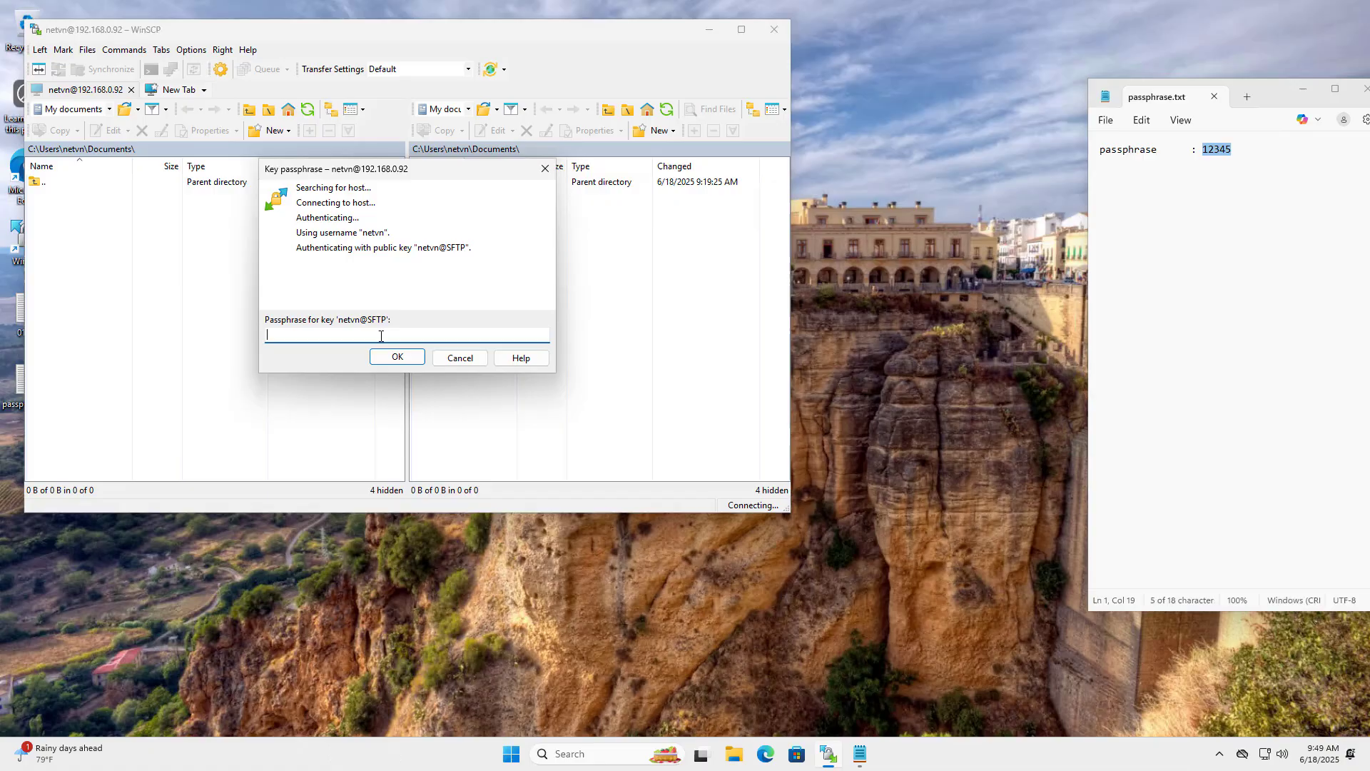
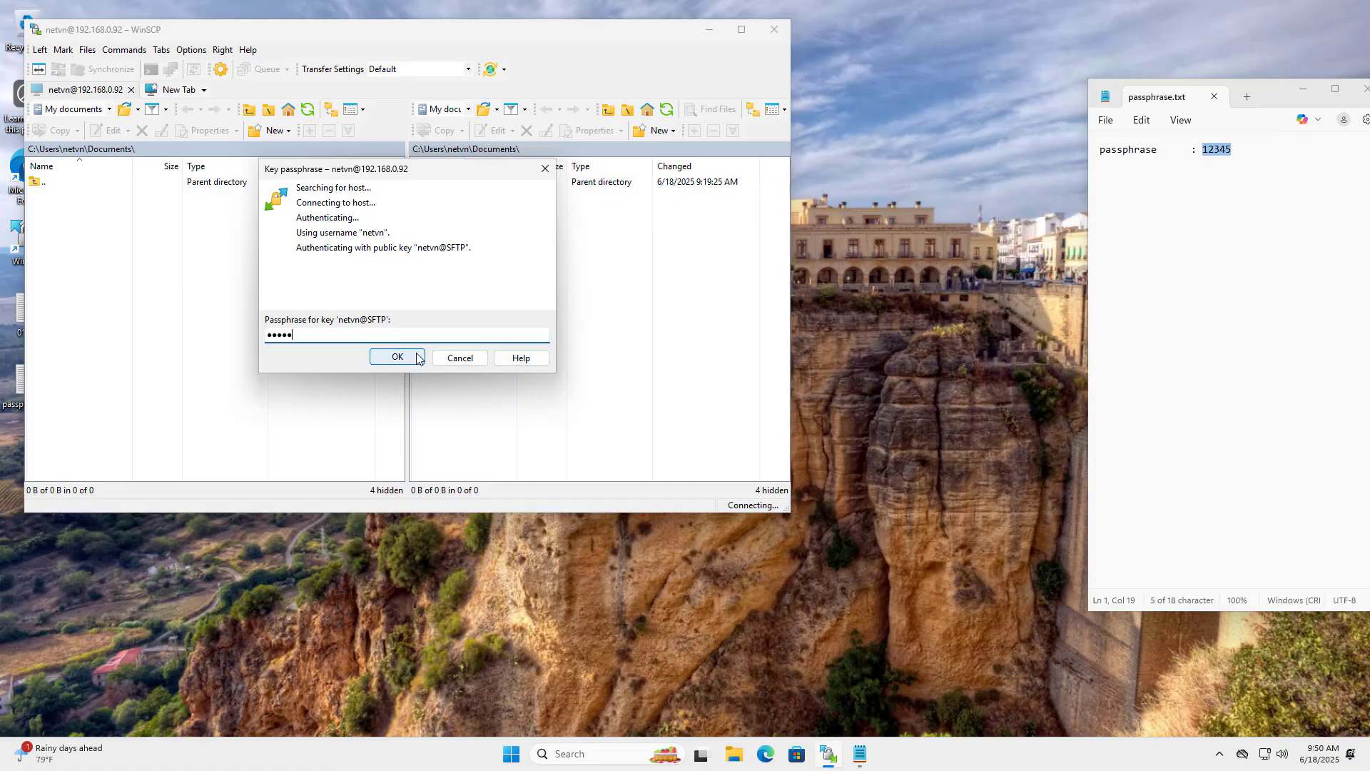
pyautogui.click(395, 357)
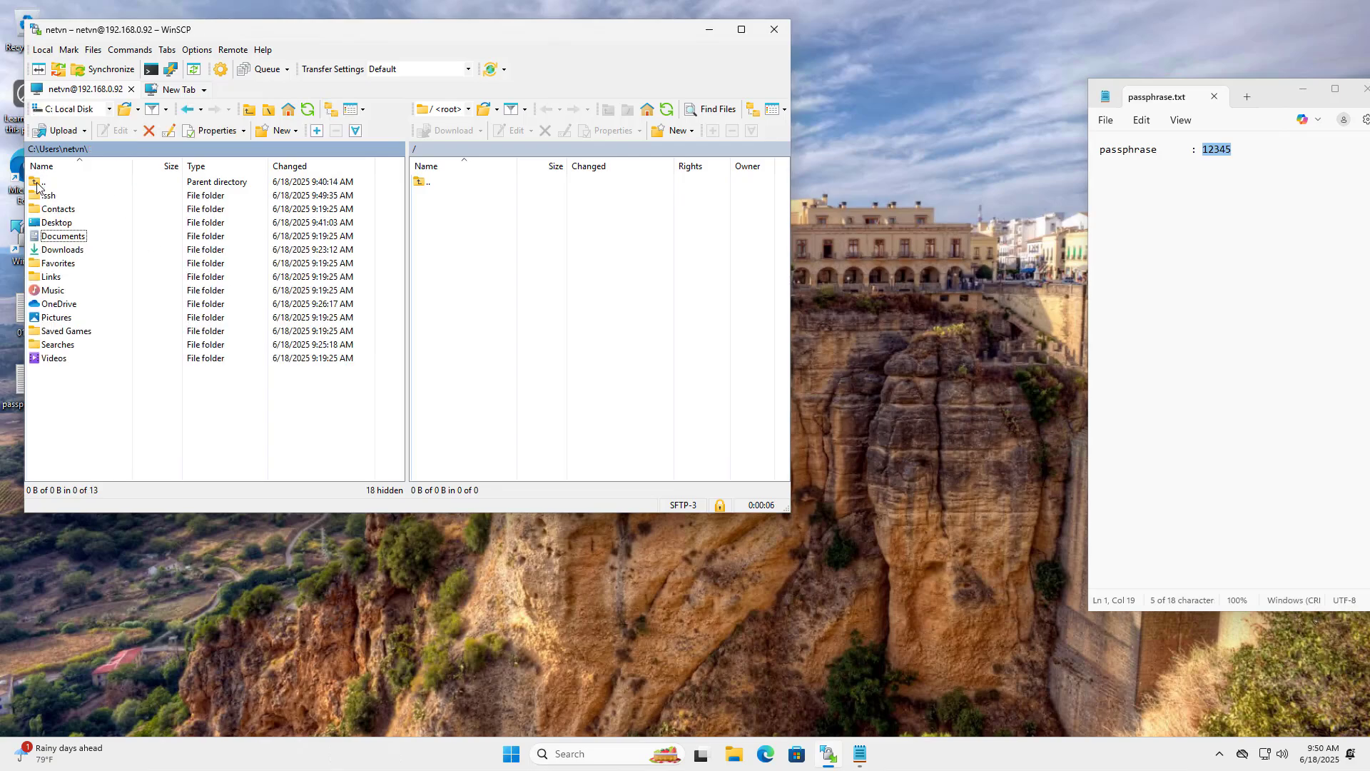
pyautogui.doubleClick(61, 248)
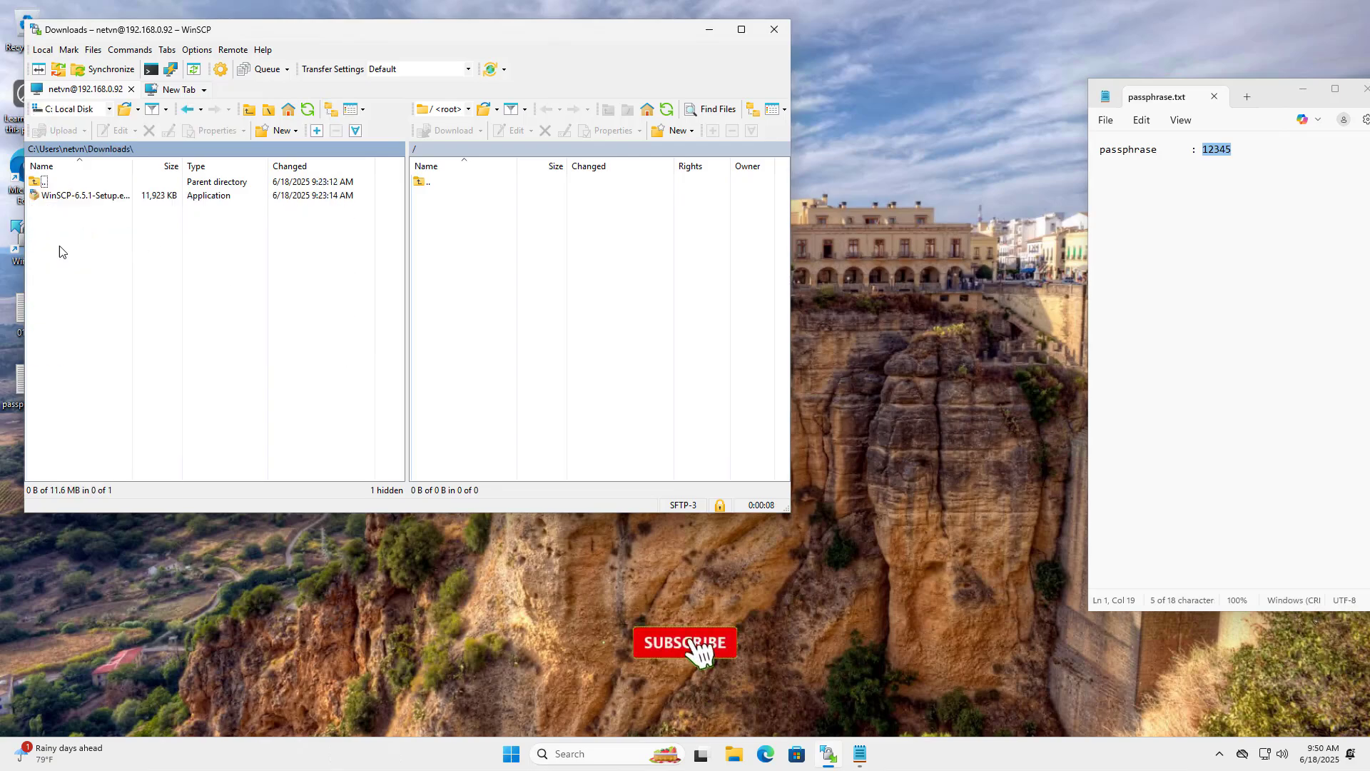